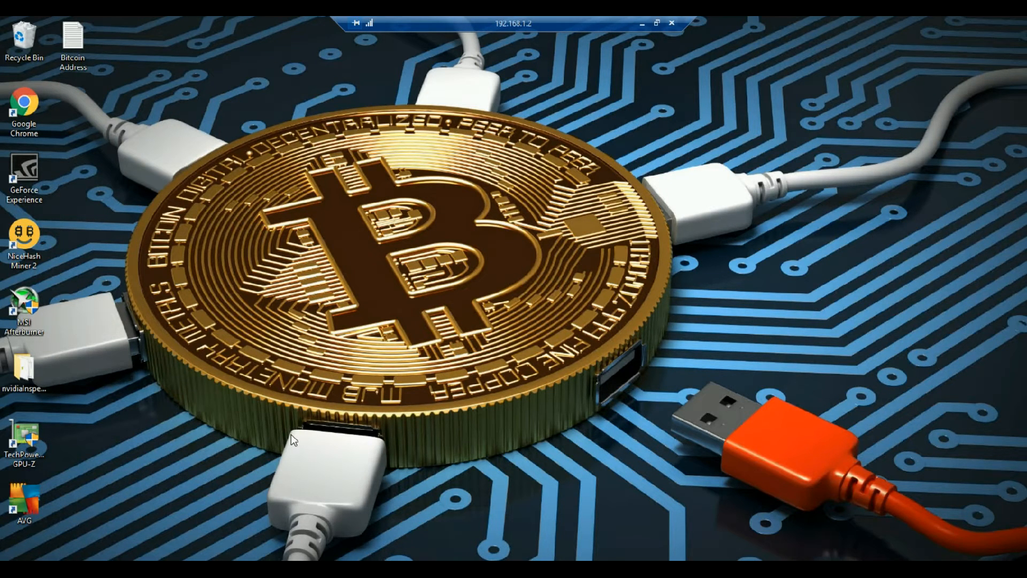
# Step: Launch Google Chrome from the desktop, landing on miner.nicehash.com
pyautogui.doubleClick(25, 108)
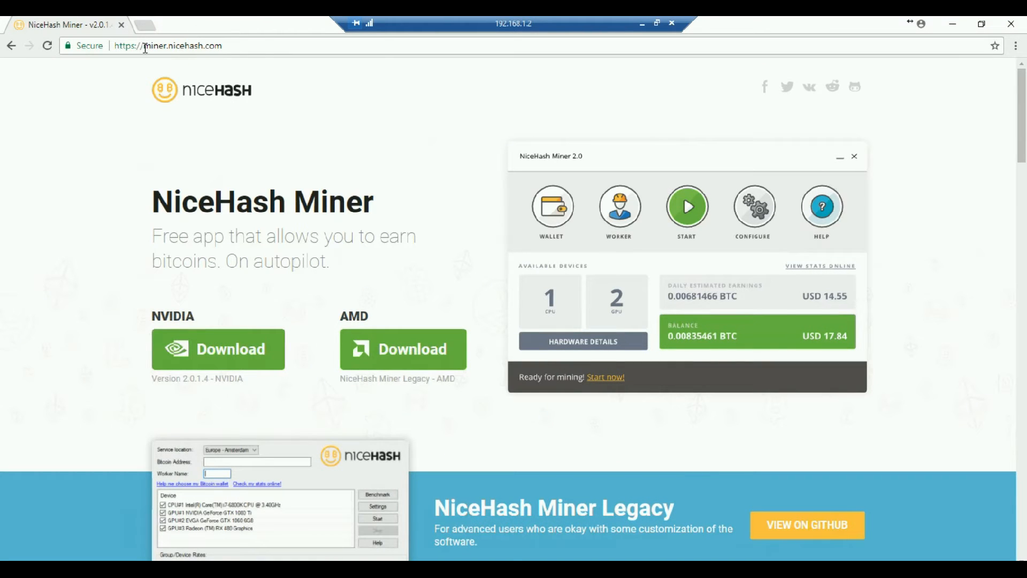
pyautogui.click(183, 46)
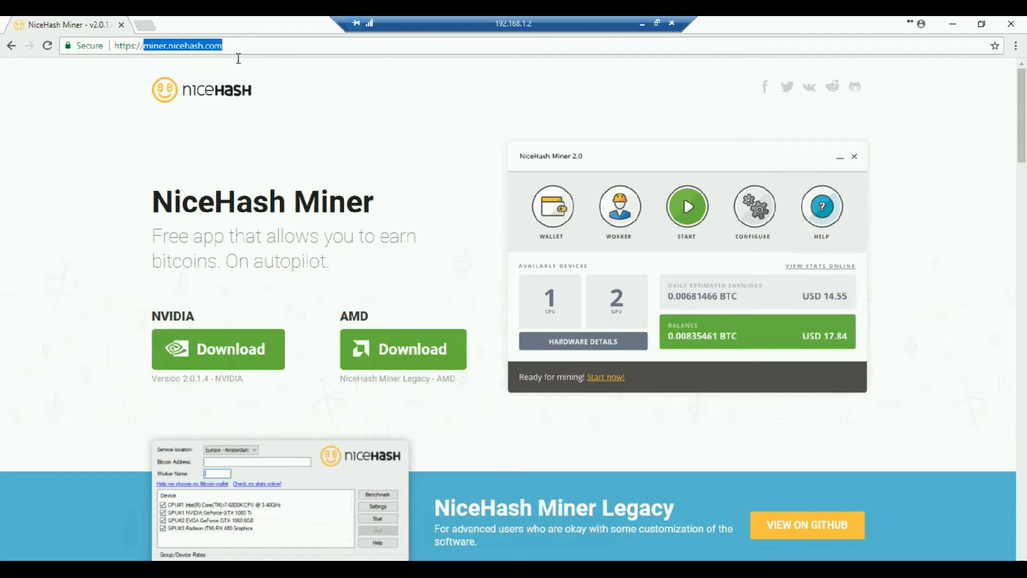
pyautogui.moveTo(275, 116)
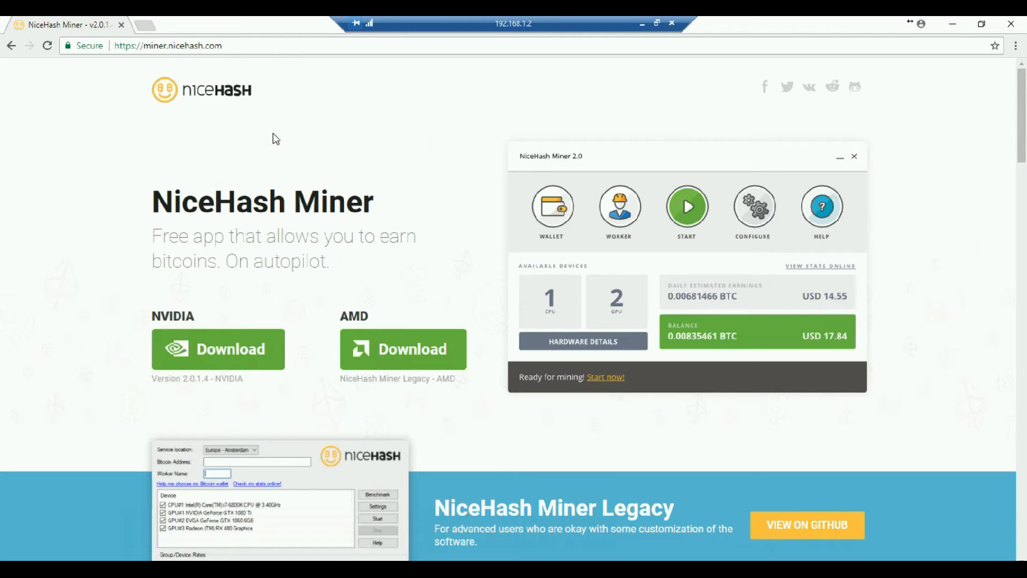
pyautogui.moveTo(244, 162)
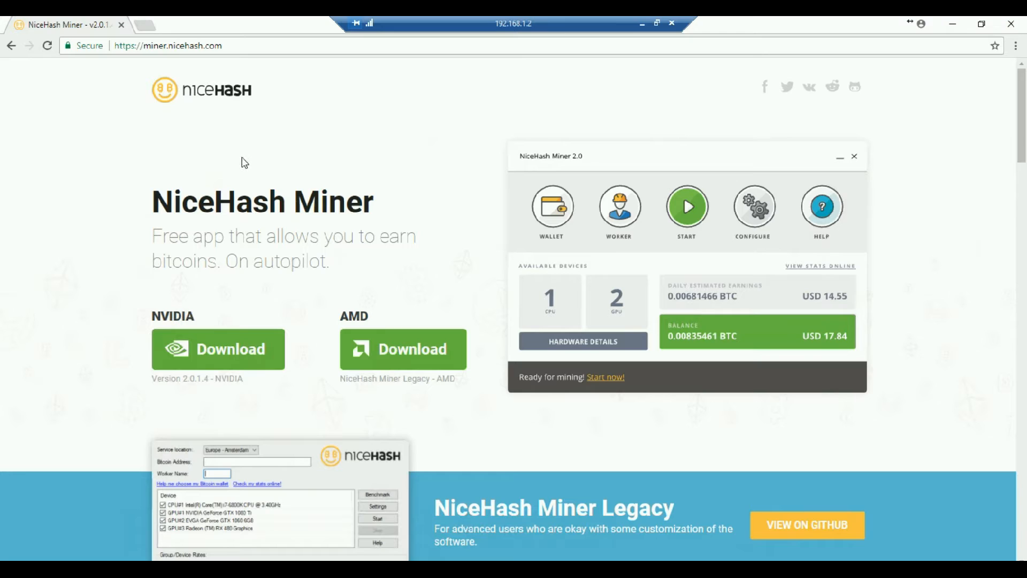
pyautogui.moveTo(221, 141)
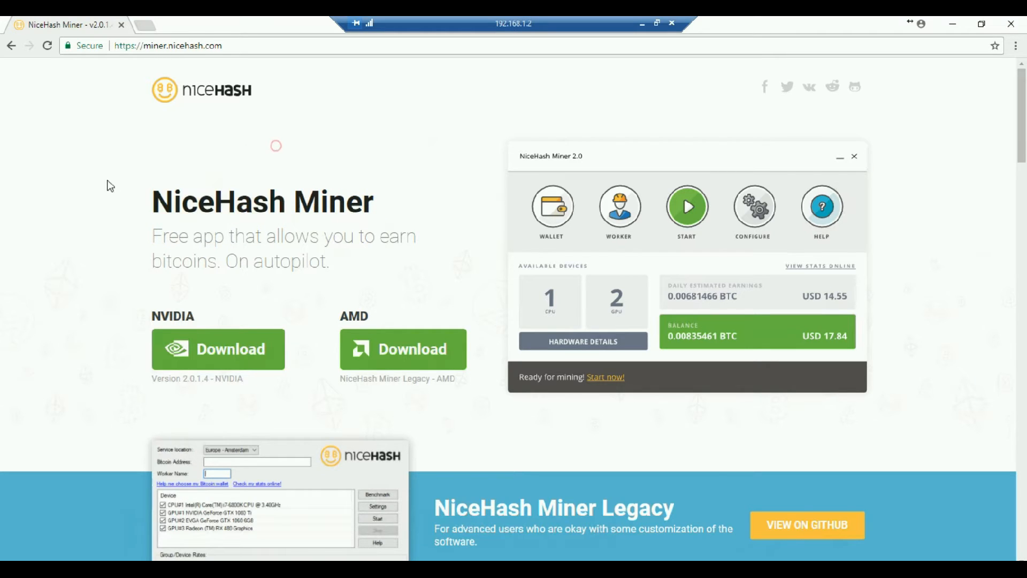
pyautogui.moveTo(22, 325)
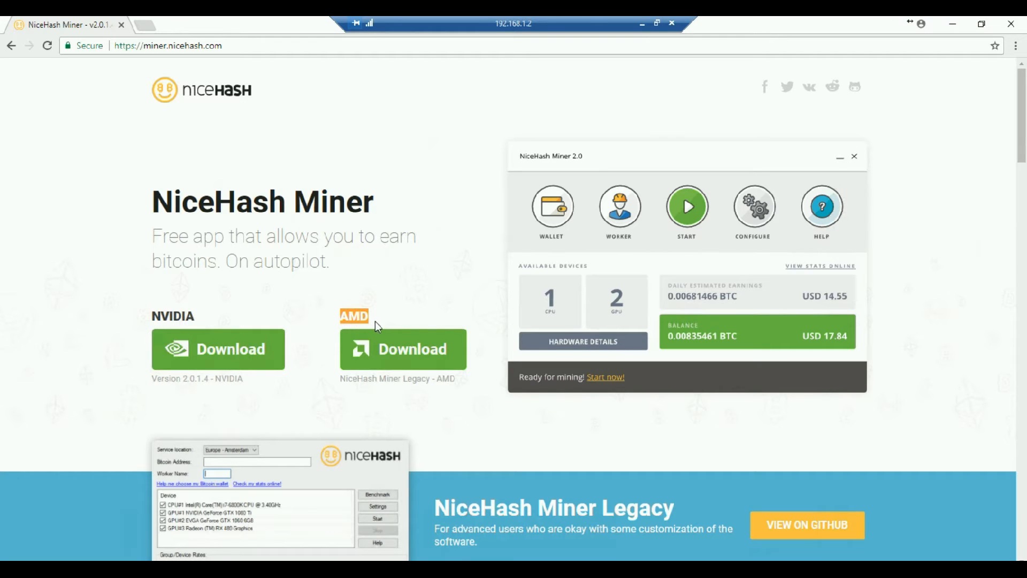
pyautogui.moveTo(321, 401)
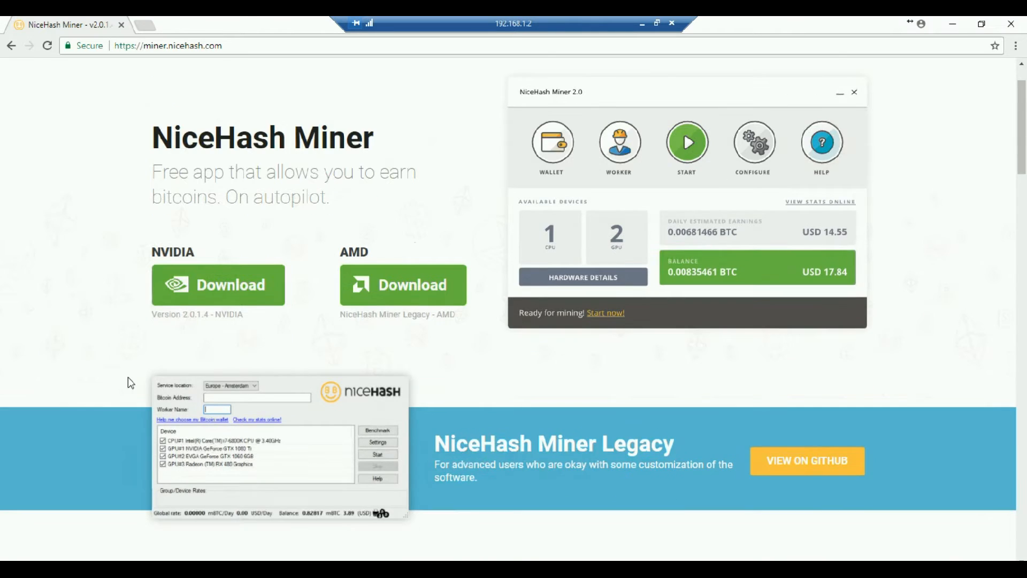
pyautogui.scroll(-3)
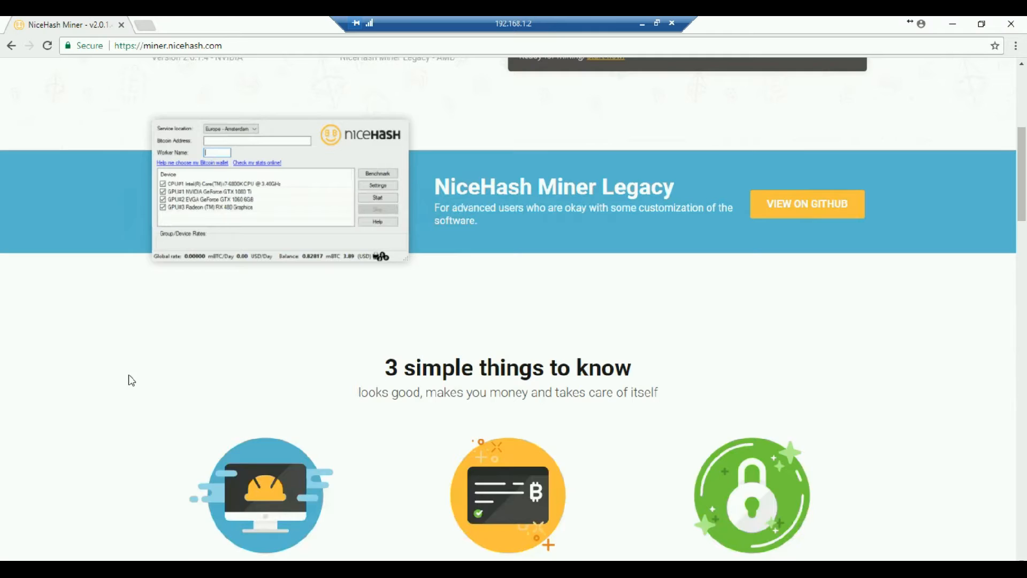
pyautogui.scroll(-3)
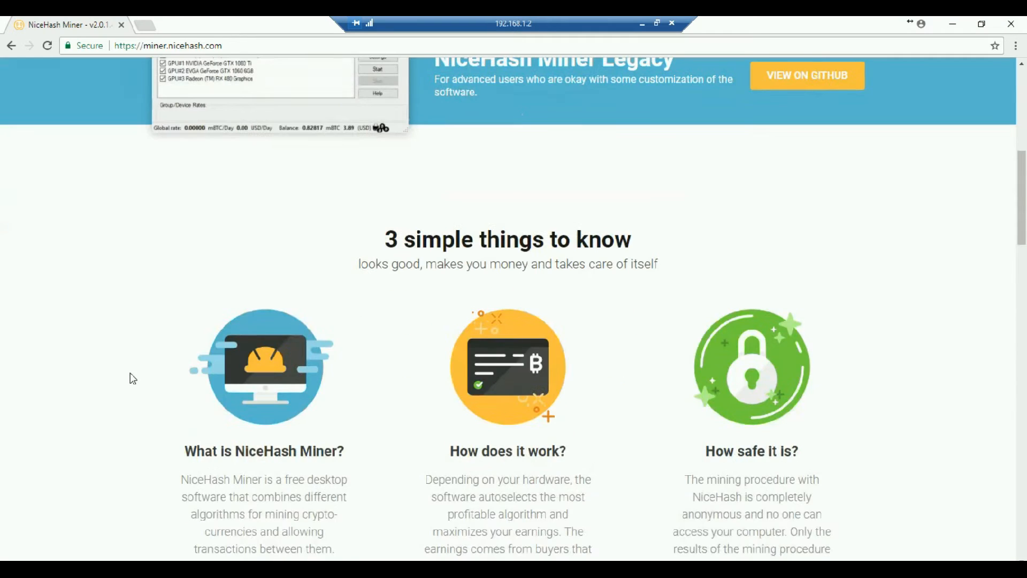
pyautogui.scroll(-3)
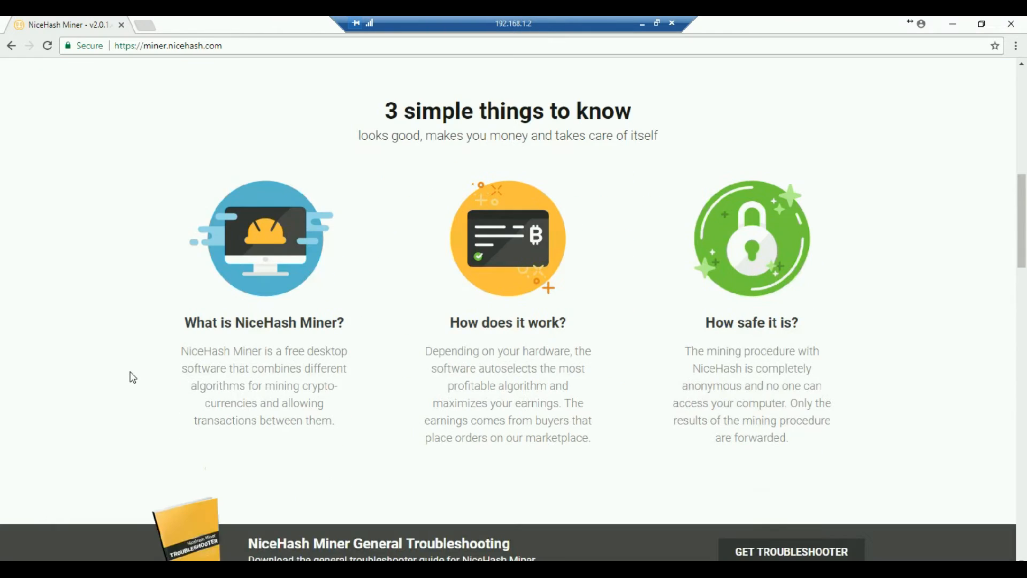
pyautogui.moveTo(354, 425)
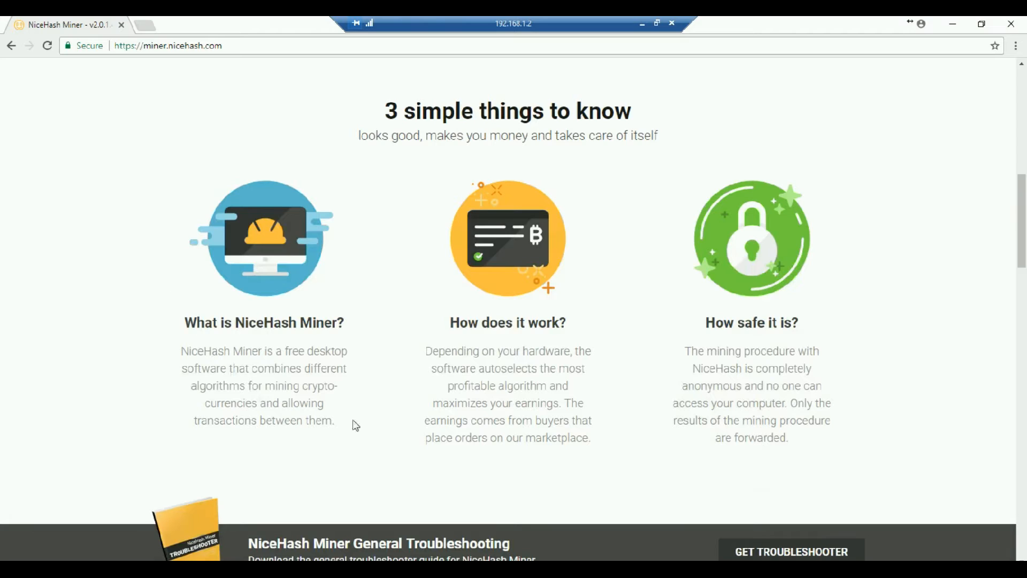
pyautogui.moveTo(262, 465)
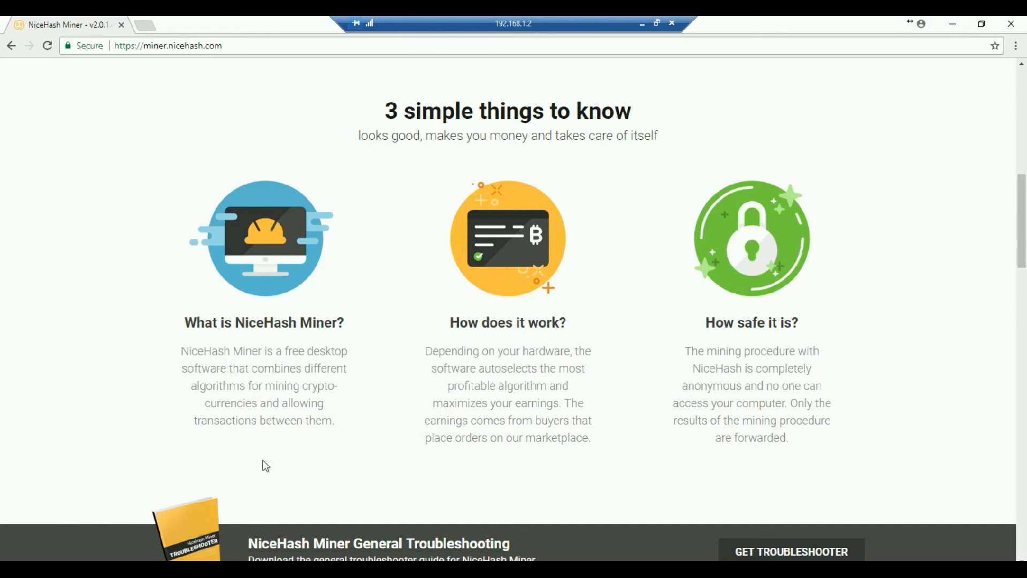
pyautogui.moveTo(905, 296)
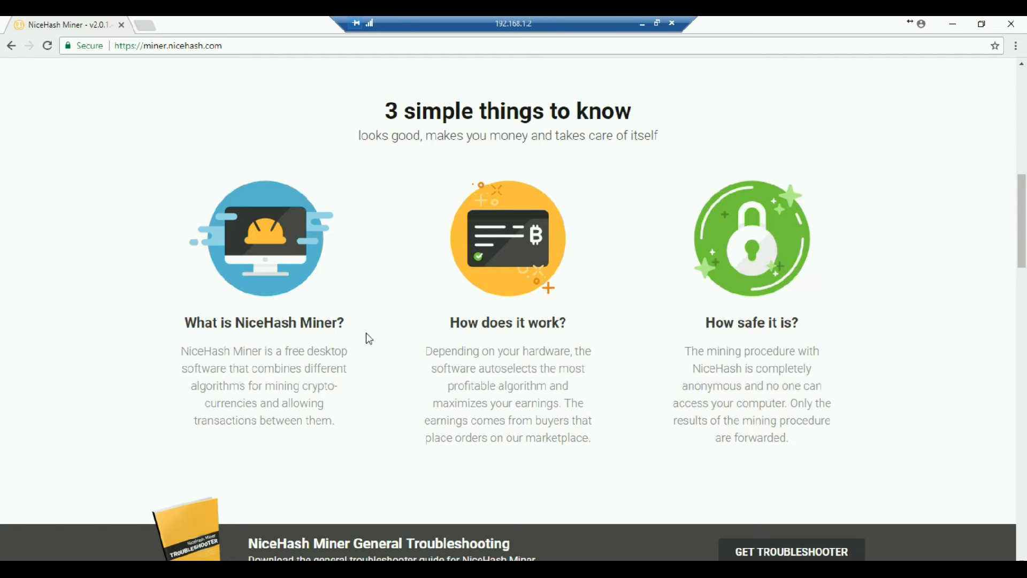
pyautogui.moveTo(376, 305)
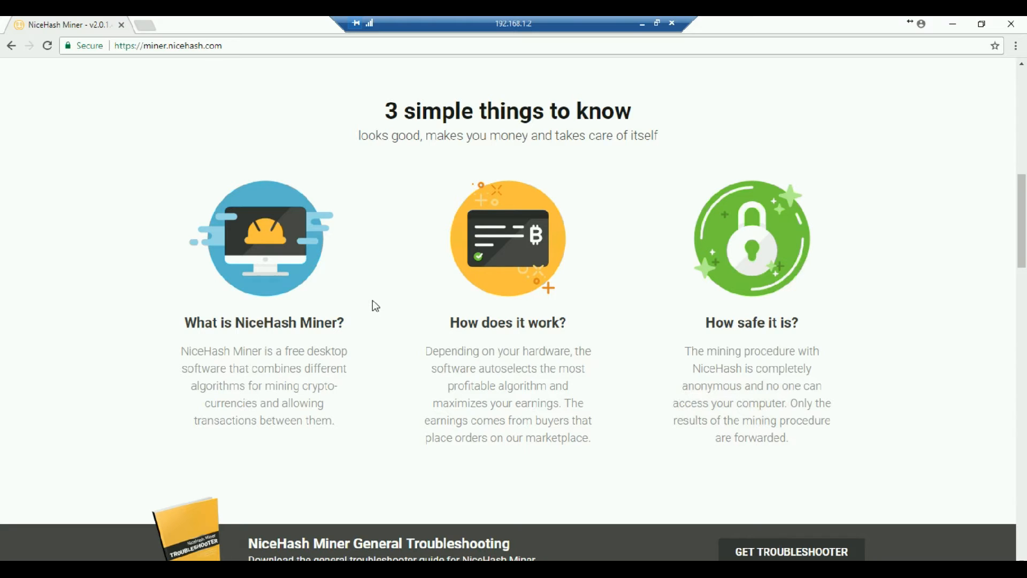
pyautogui.moveTo(286, 336)
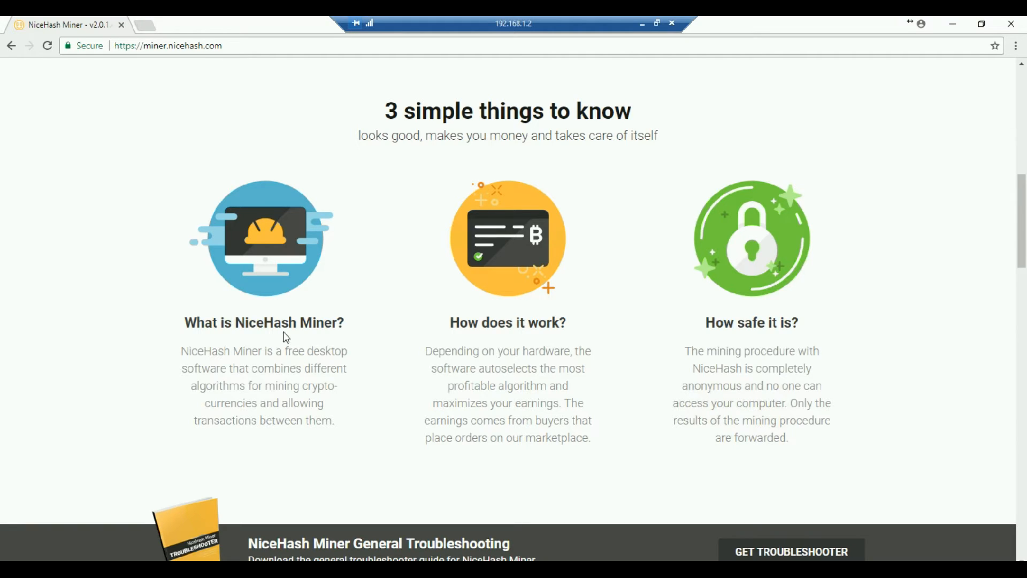
pyautogui.moveTo(582, 363)
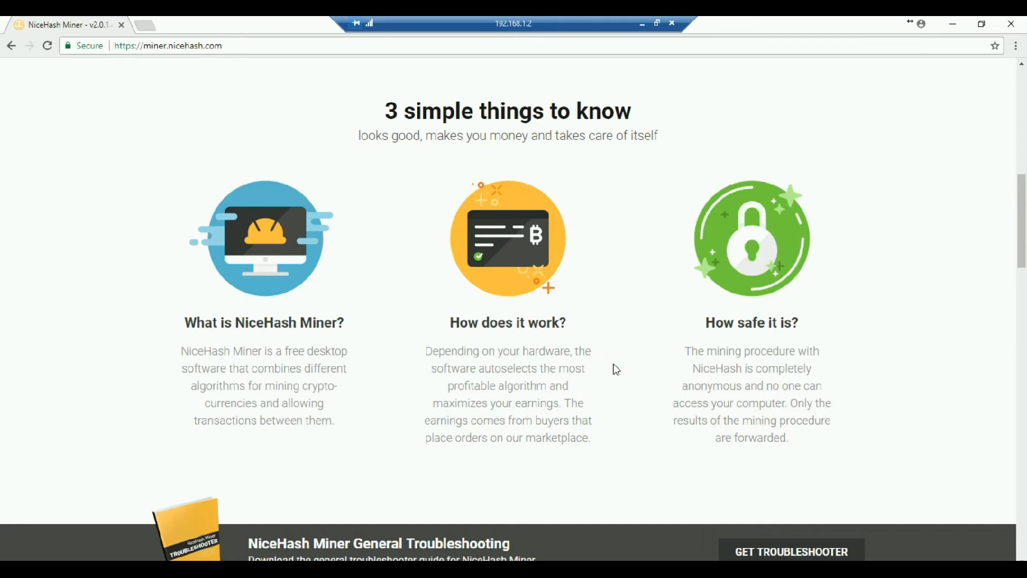
pyautogui.moveTo(621, 367)
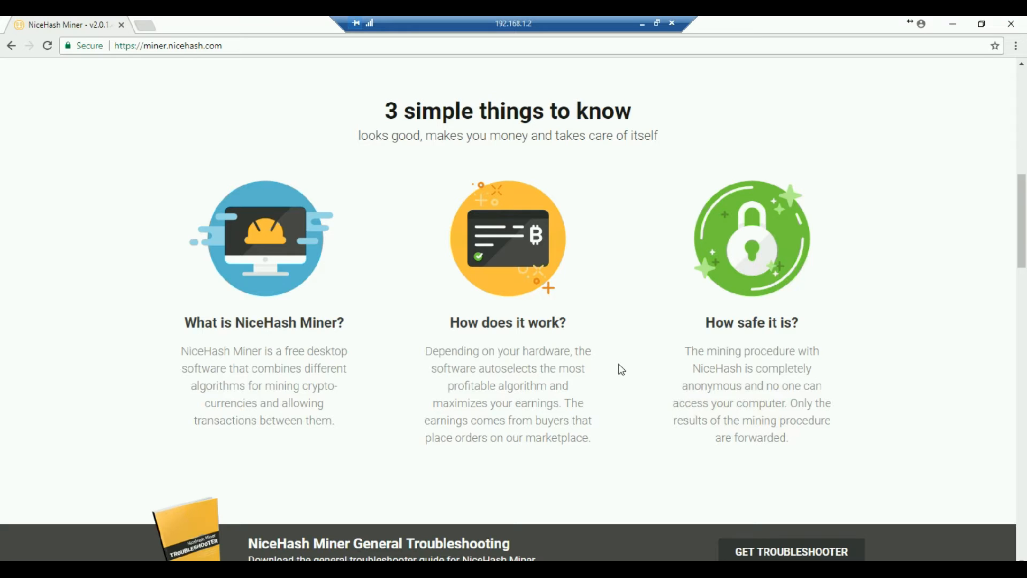
pyautogui.moveTo(596, 398)
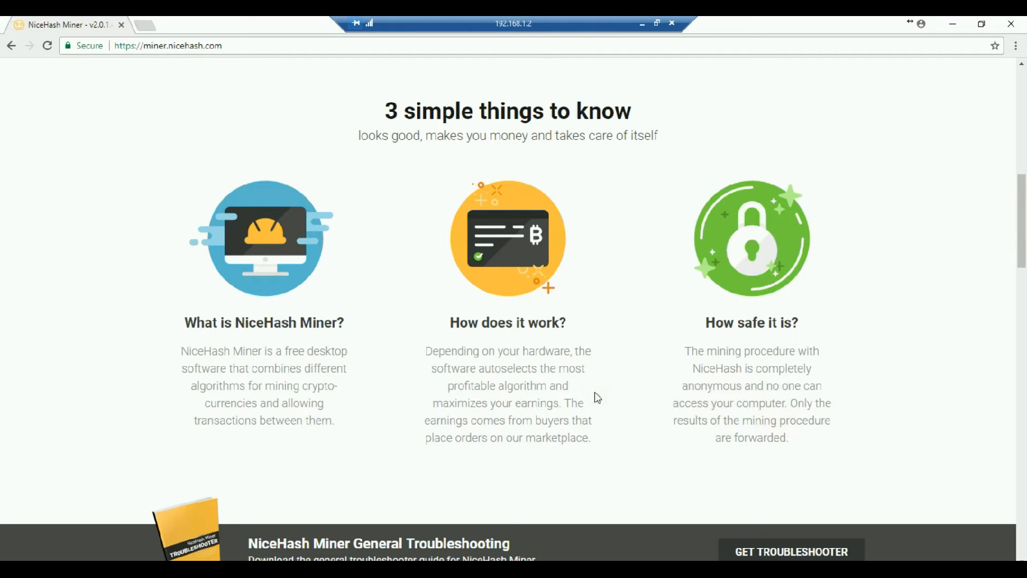
pyautogui.moveTo(607, 395)
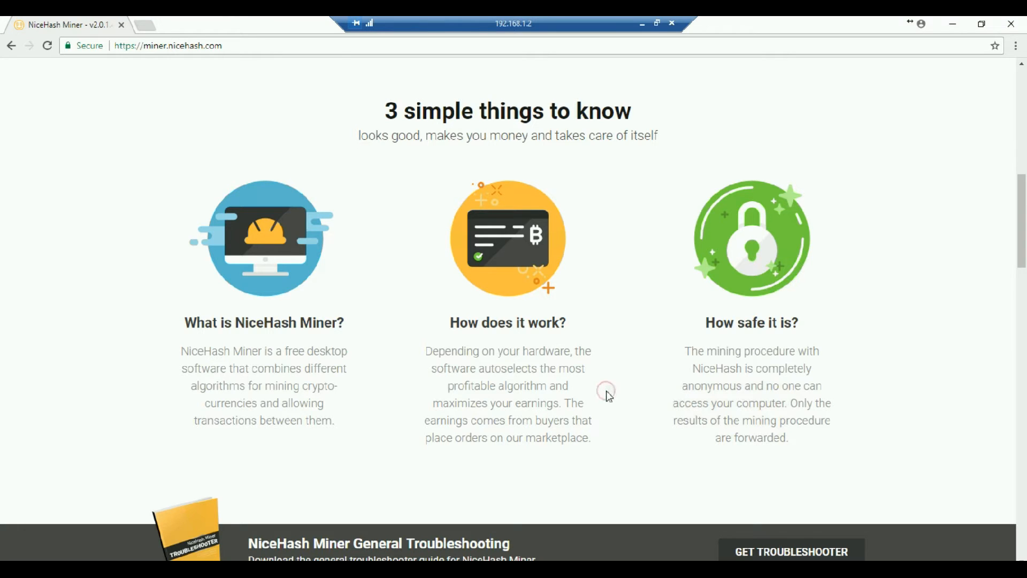
pyautogui.scroll(-3)
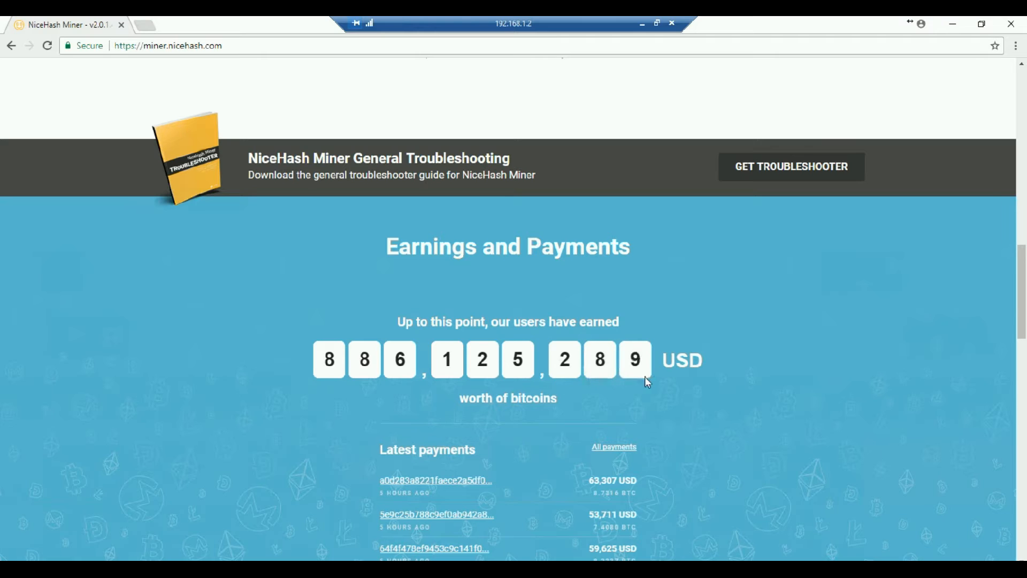
pyautogui.moveTo(721, 420)
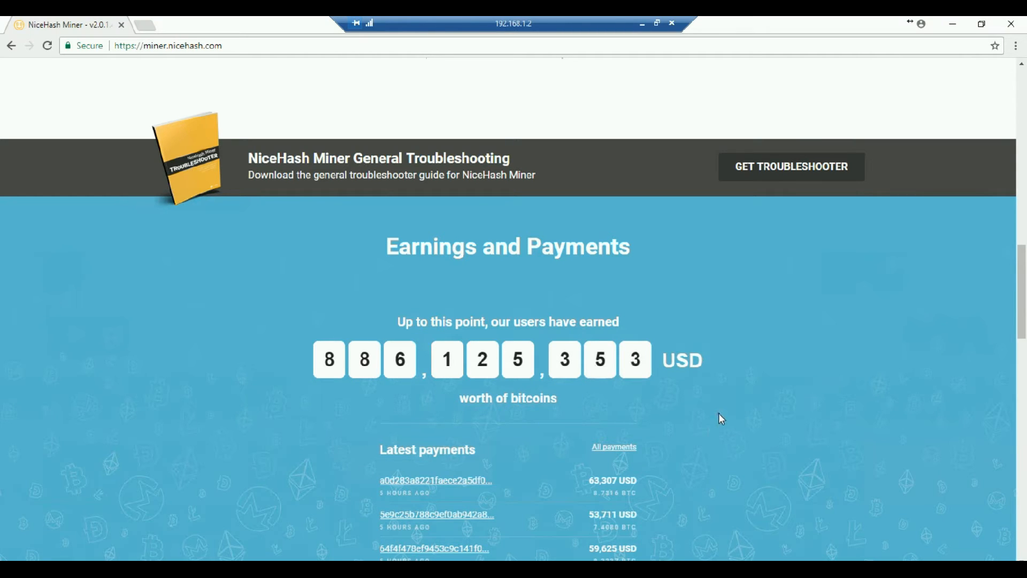
pyautogui.scroll(-3)
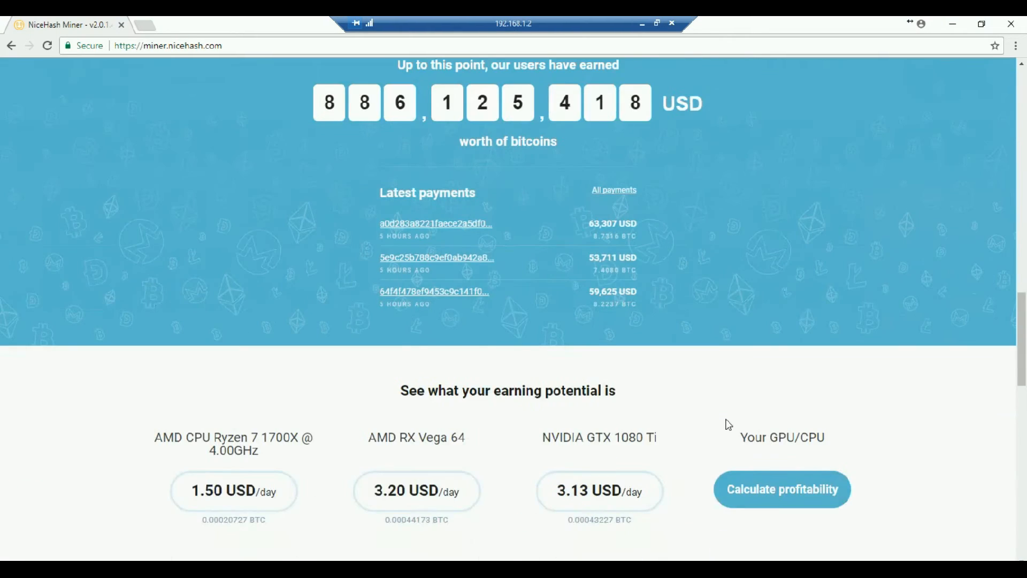
pyautogui.scroll(-3)
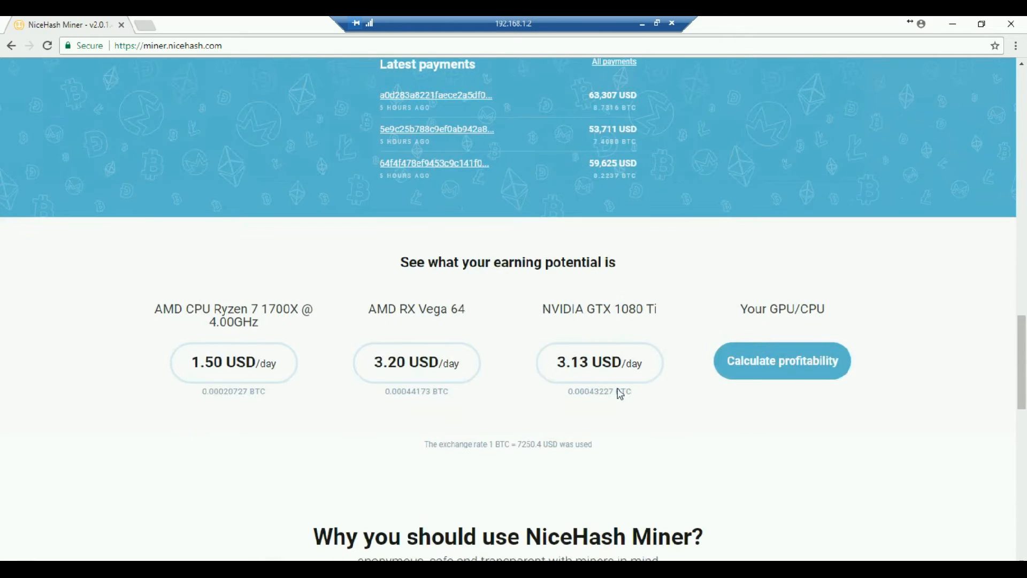
pyautogui.moveTo(676, 419)
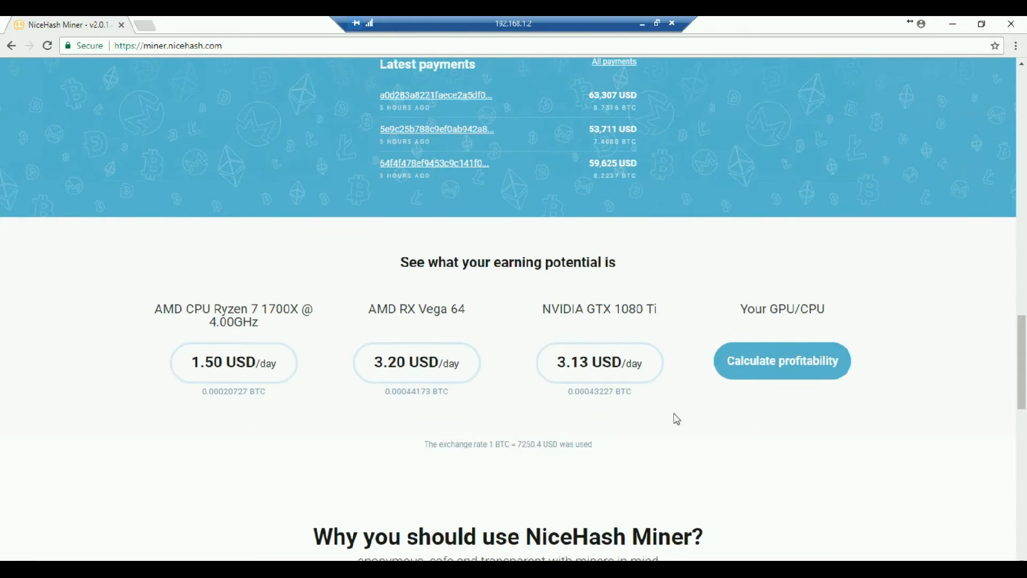
pyautogui.moveTo(633, 468)
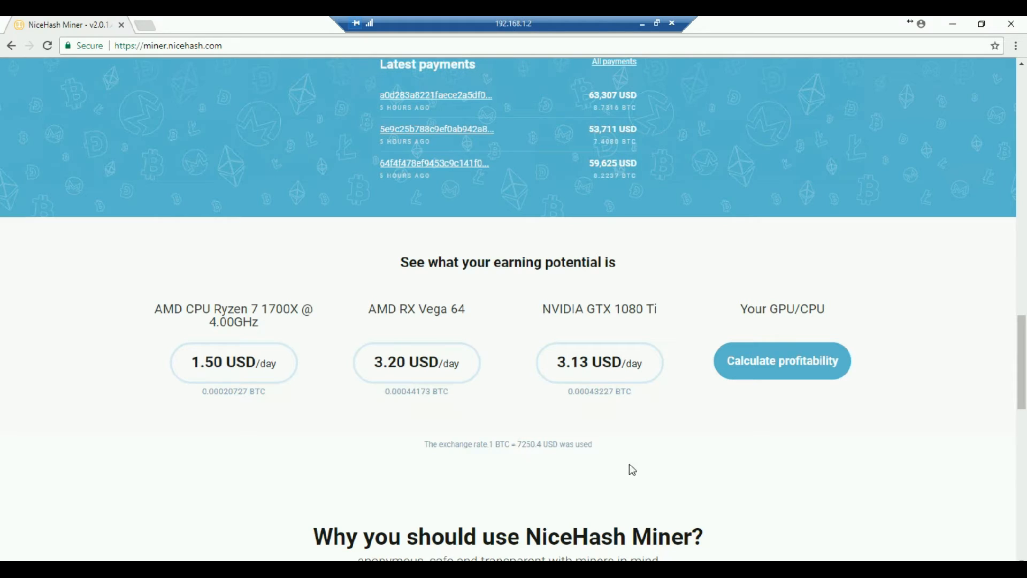
pyautogui.moveTo(676, 384)
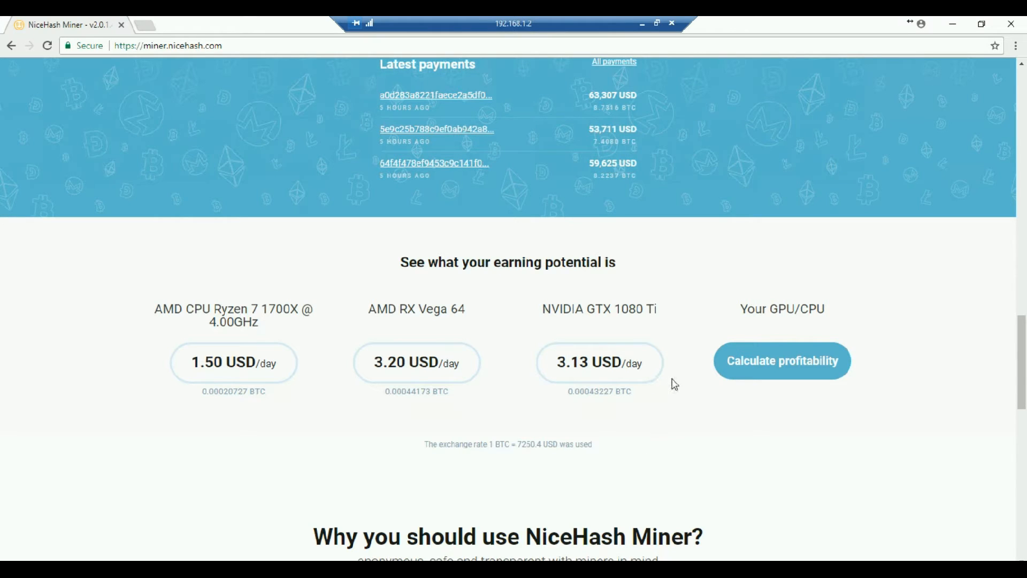
pyautogui.moveTo(781, 361)
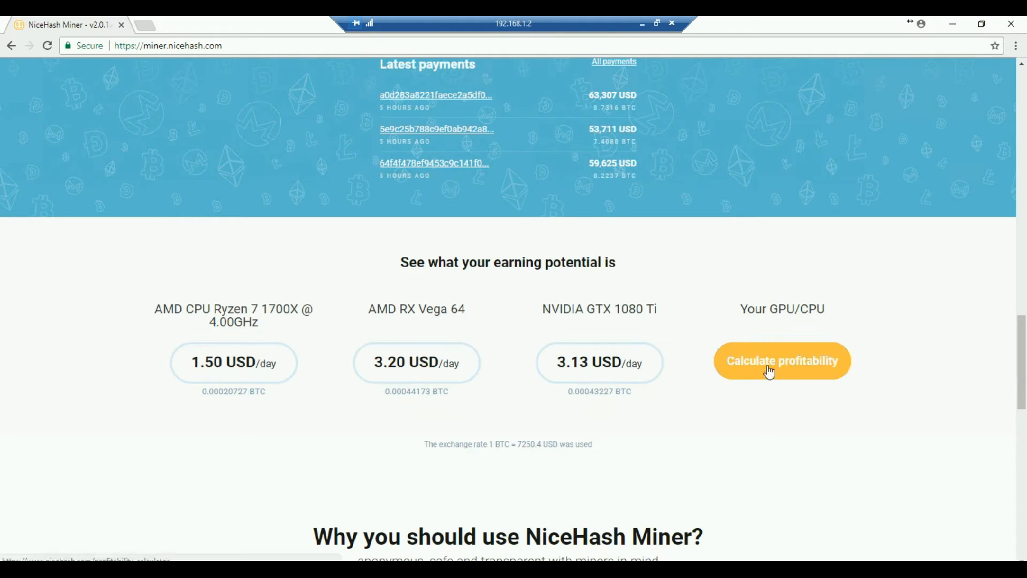
# Step: In the profitability calculator, enter 7 INR/kWh electricity cost for the GTX 1070 and calculate
pyautogui.click(781, 361)
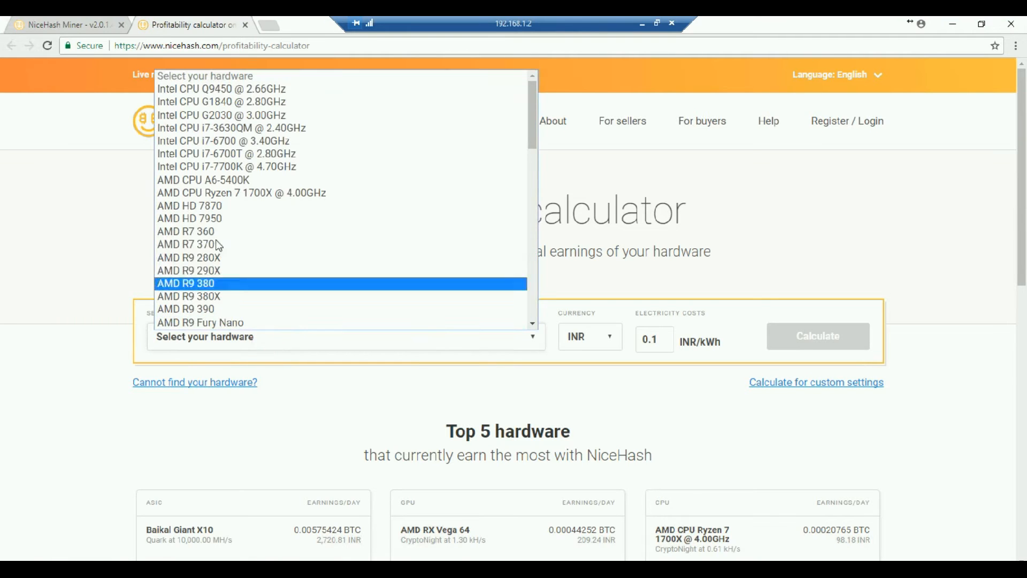
pyautogui.scroll(-3)
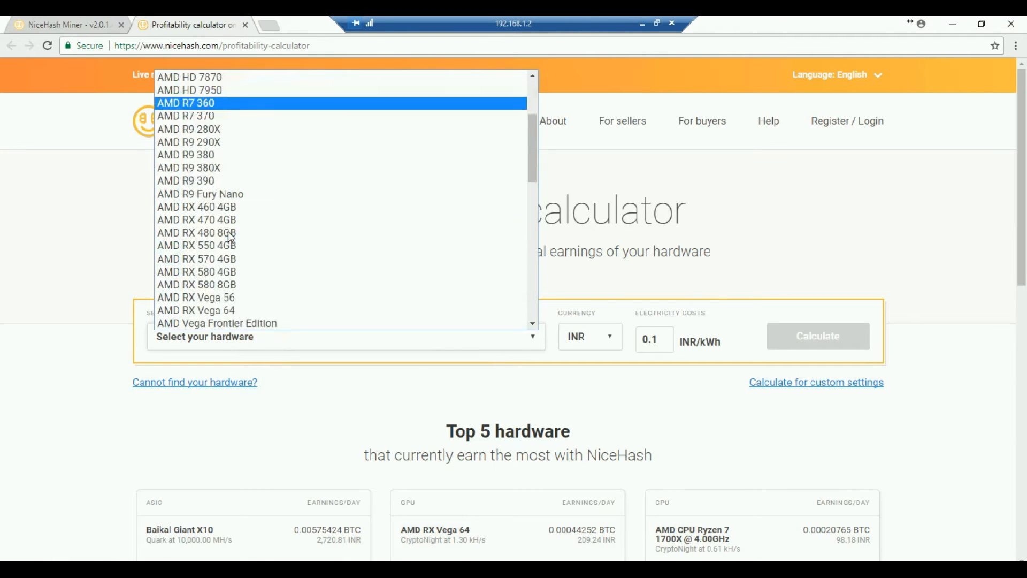
pyautogui.scroll(-3)
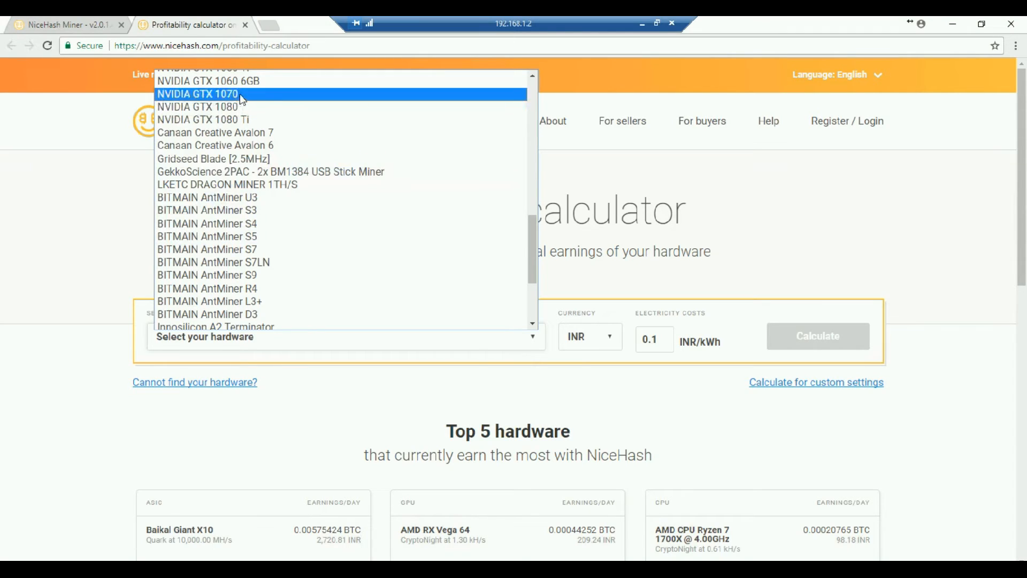
pyautogui.click(197, 95)
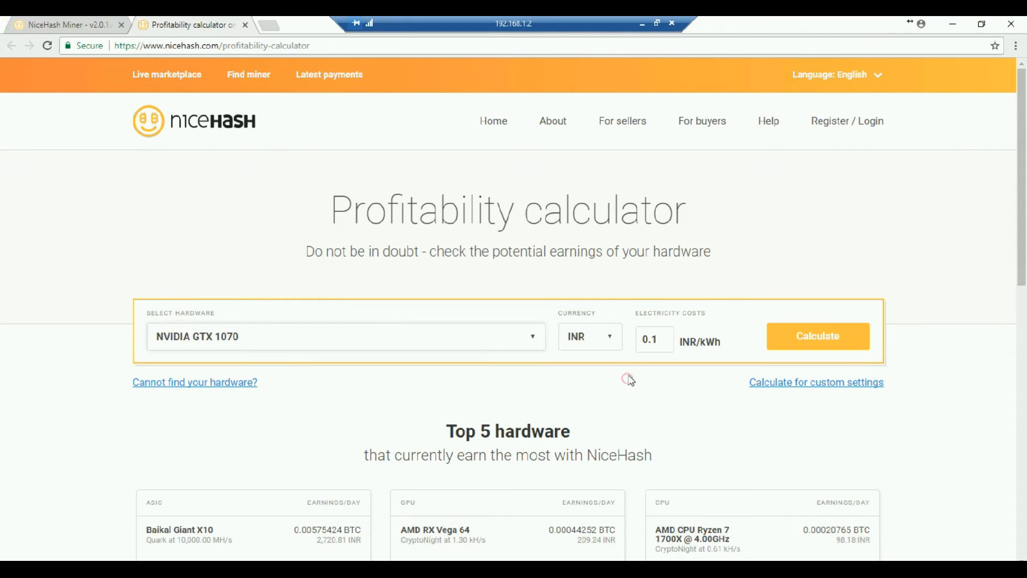
pyautogui.click(653, 340)
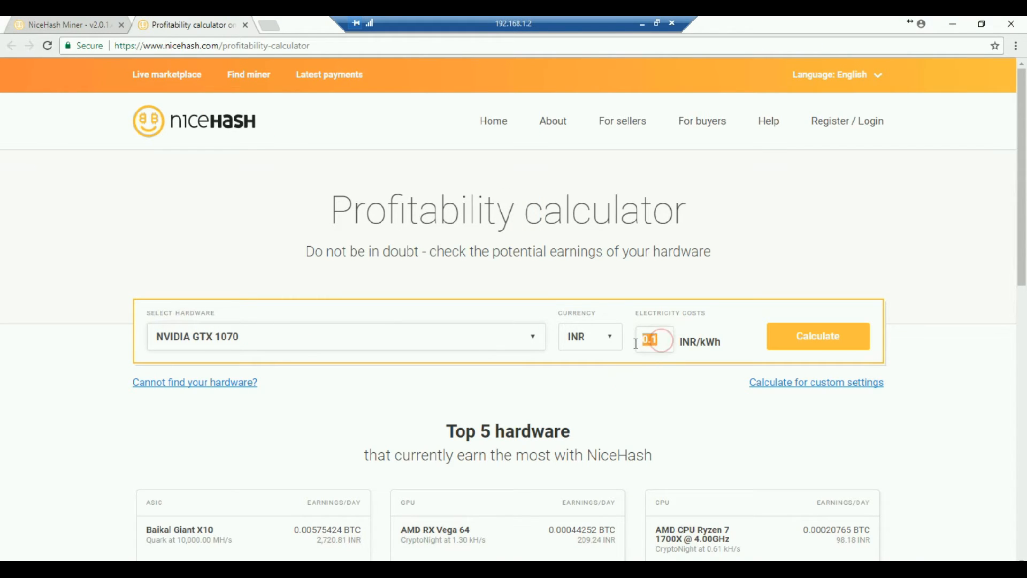
pyautogui.write('7')
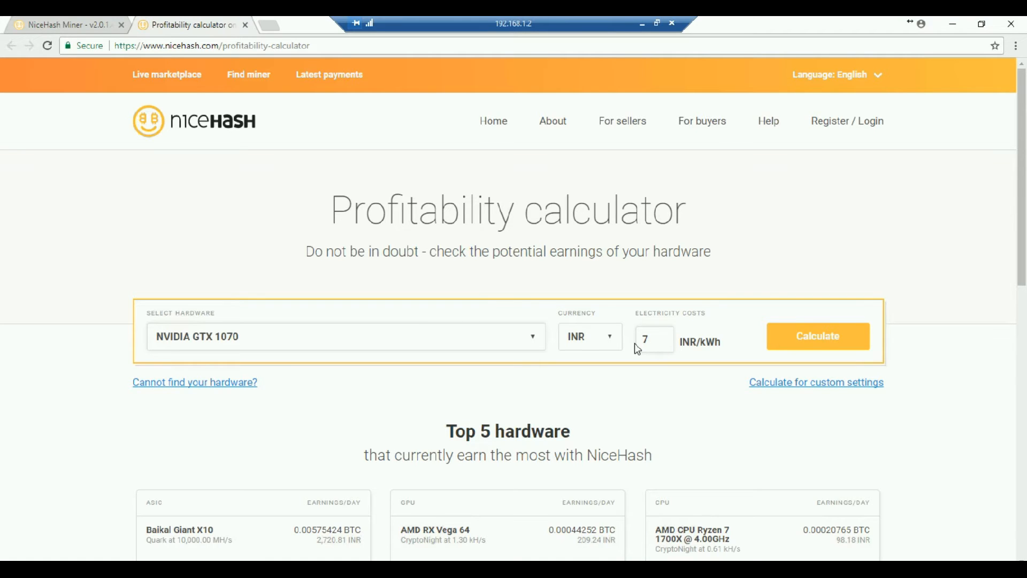
pyautogui.click(817, 336)
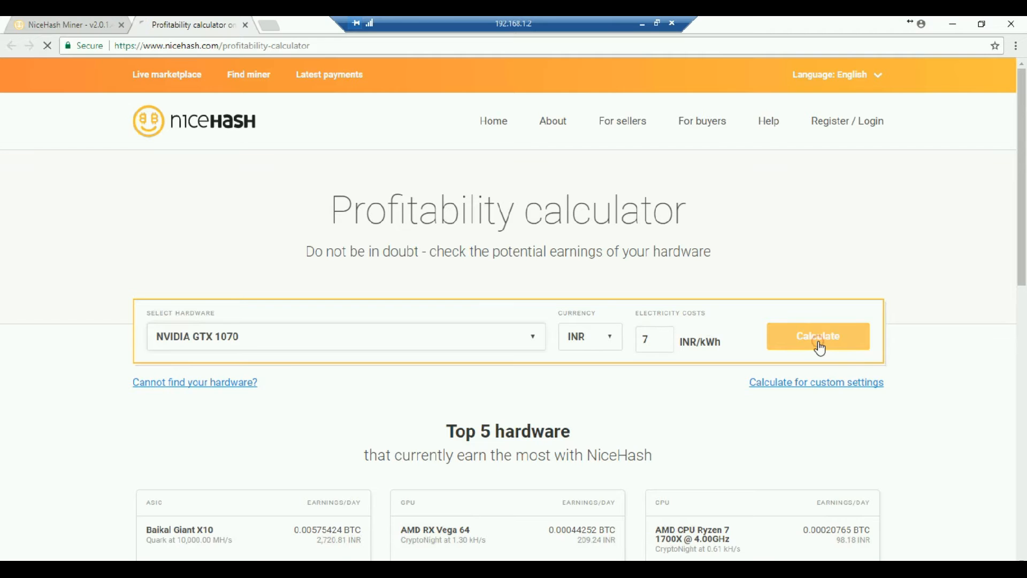
# Step: Review the GTX 1070 result of about 3,626.19 INR/month, past earnings and the currently-paying chart
pyautogui.click(818, 336)
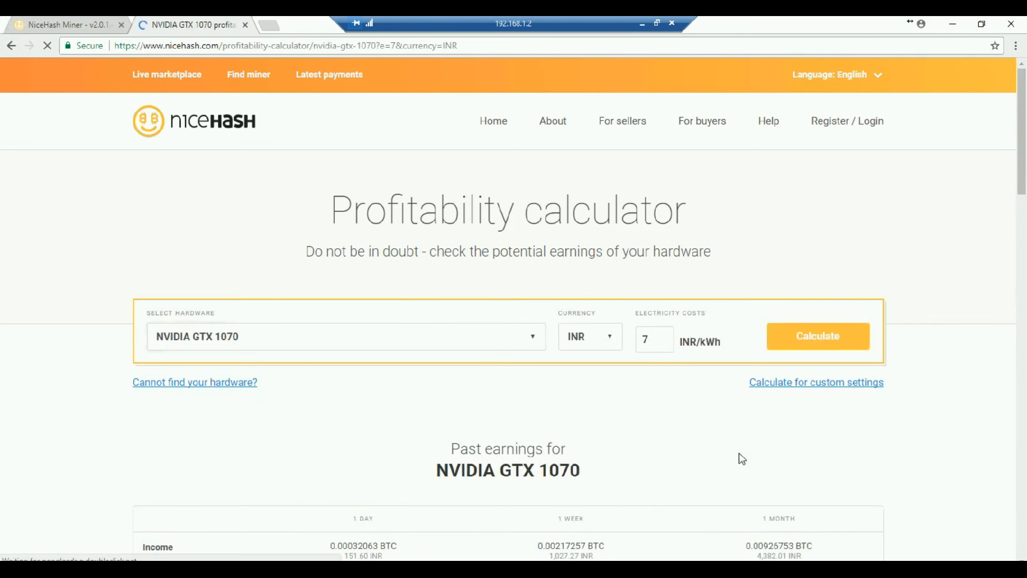
pyautogui.scroll(-3)
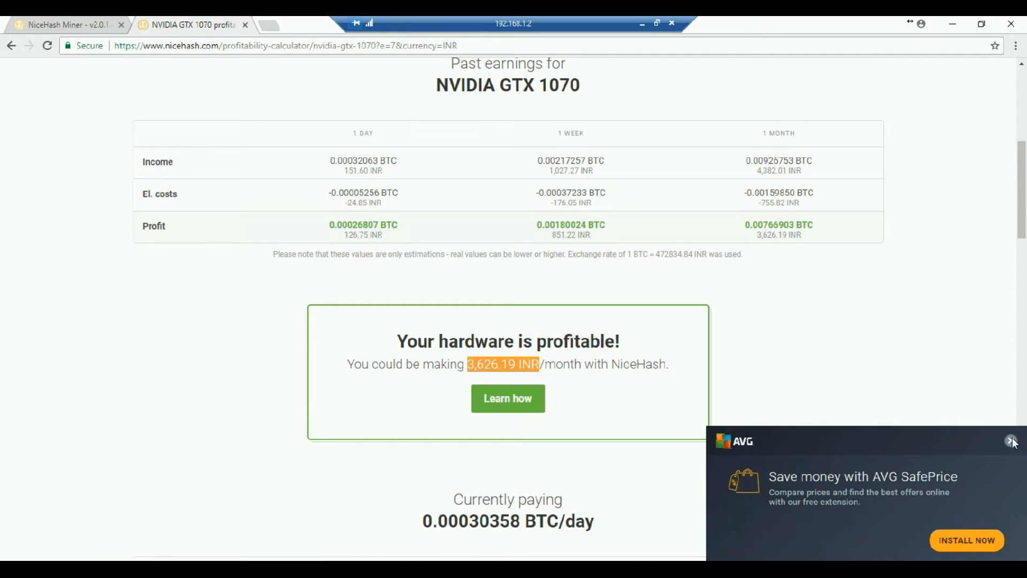
pyautogui.click(1009, 441)
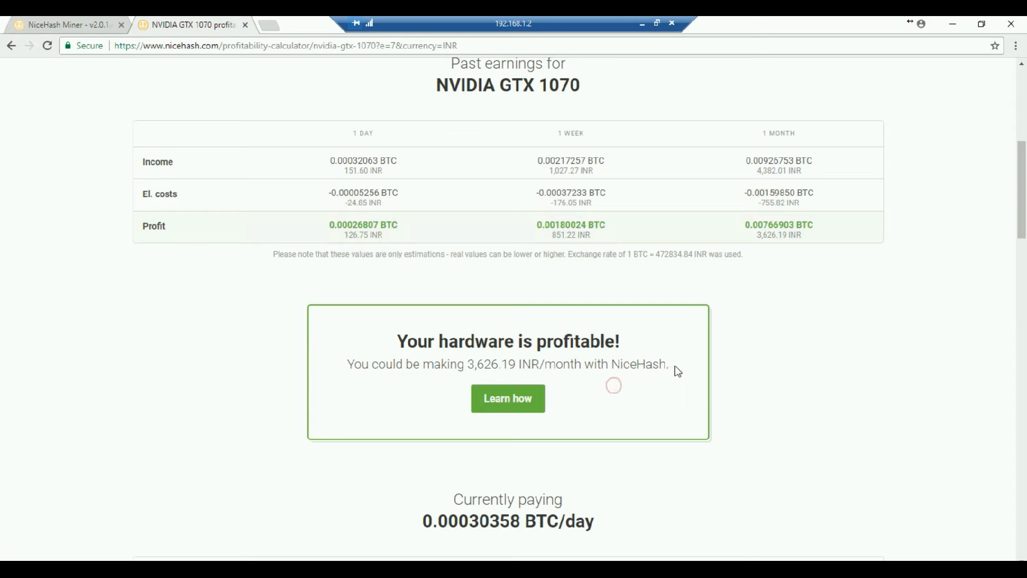
pyautogui.moveTo(785, 400)
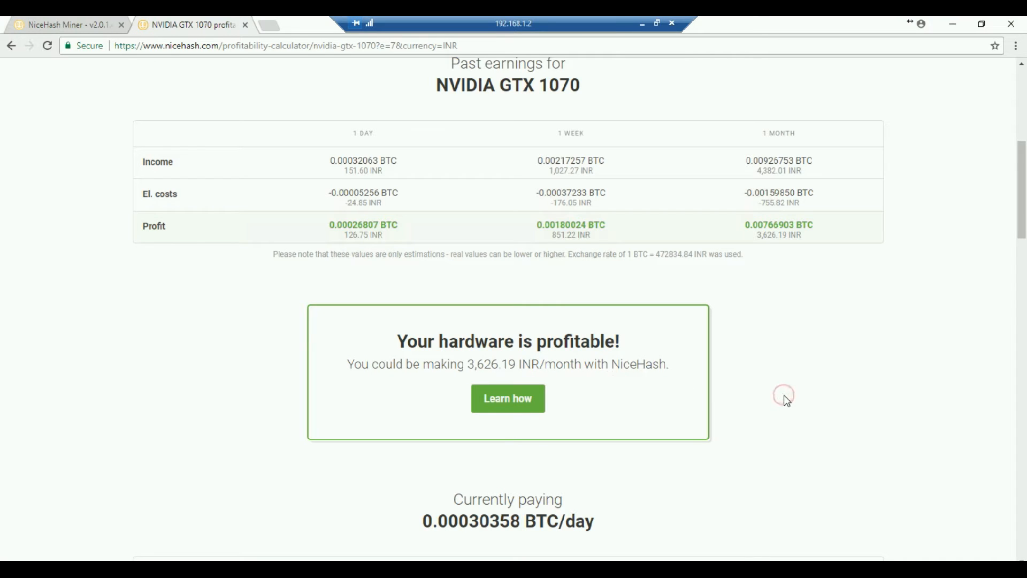
pyautogui.scroll(-3)
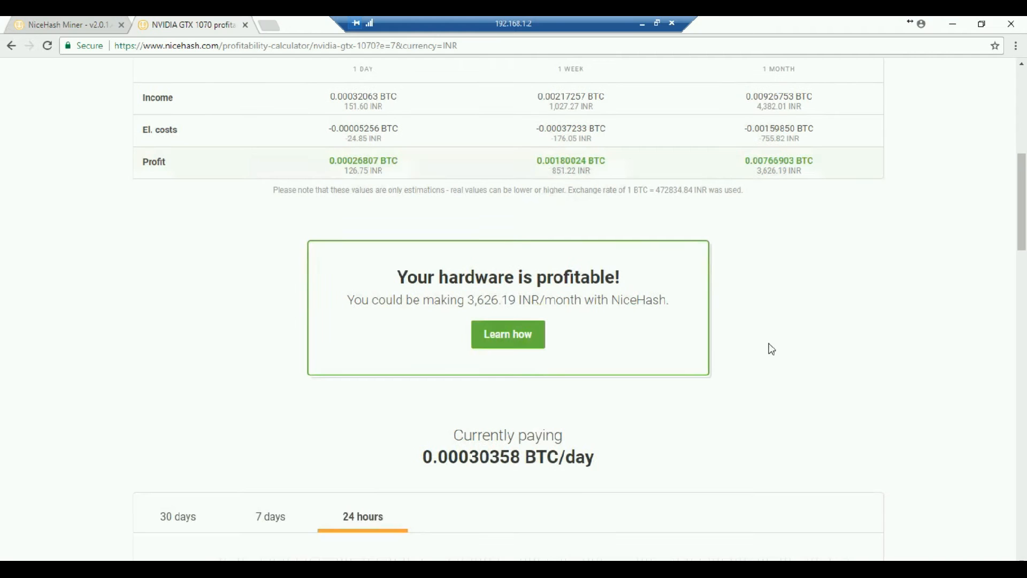
pyautogui.scroll(-3)
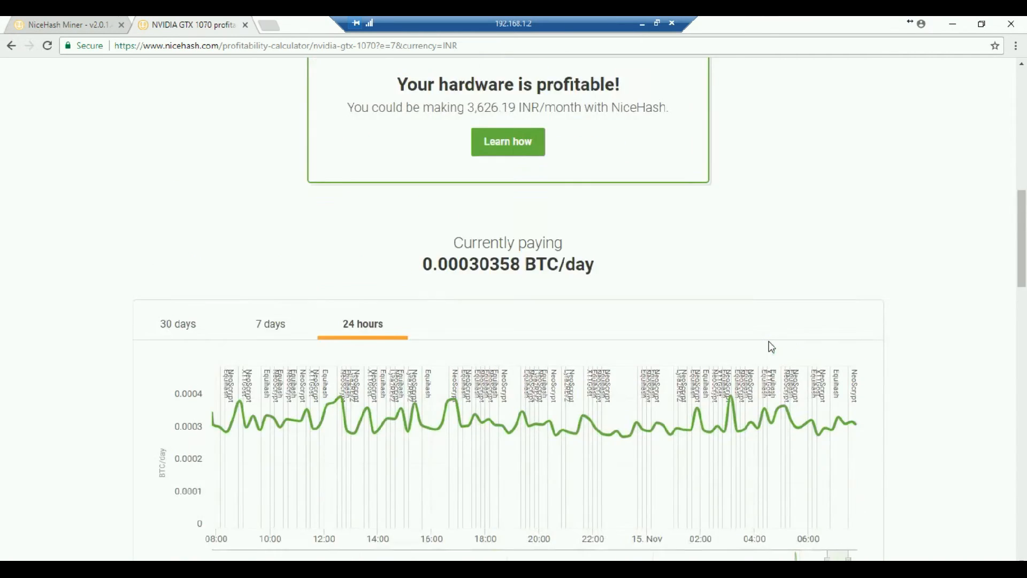
pyautogui.scroll(3)
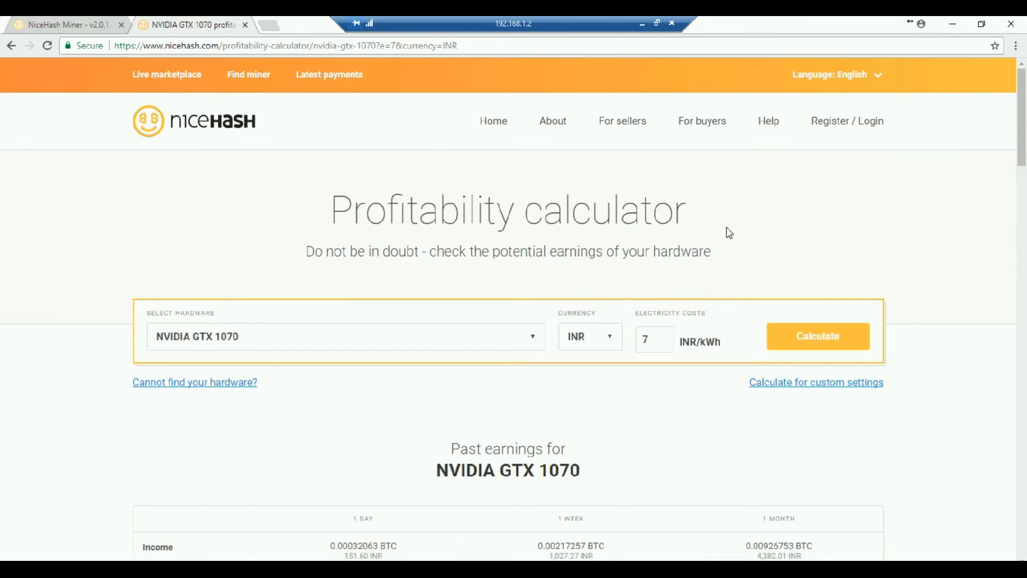
pyautogui.moveTo(46, 28)
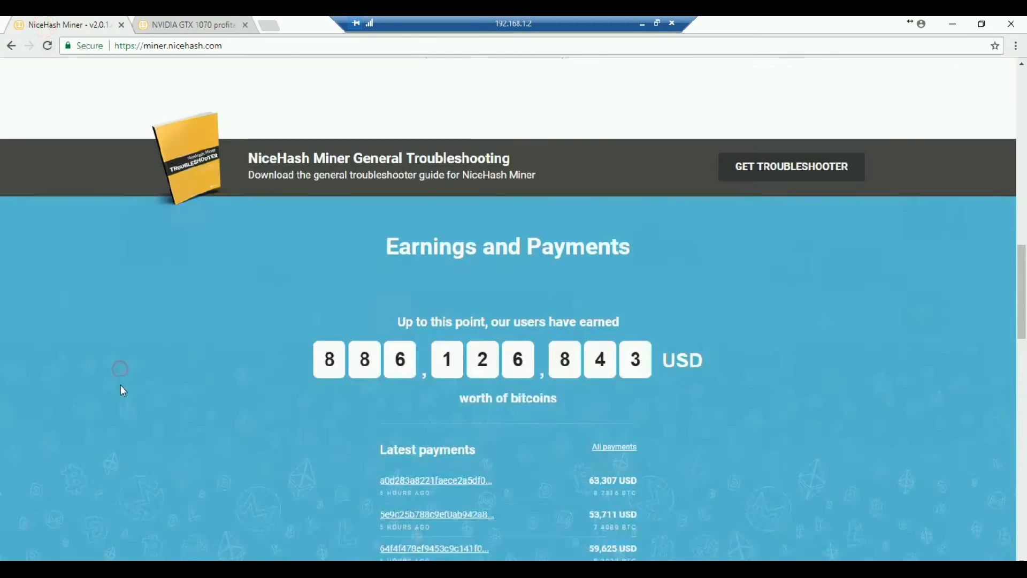
# Step: Download the NVIDIA nhm_setup_2.0.1.4 installer and launch it from Chrome's download bar
pyautogui.scroll(3)
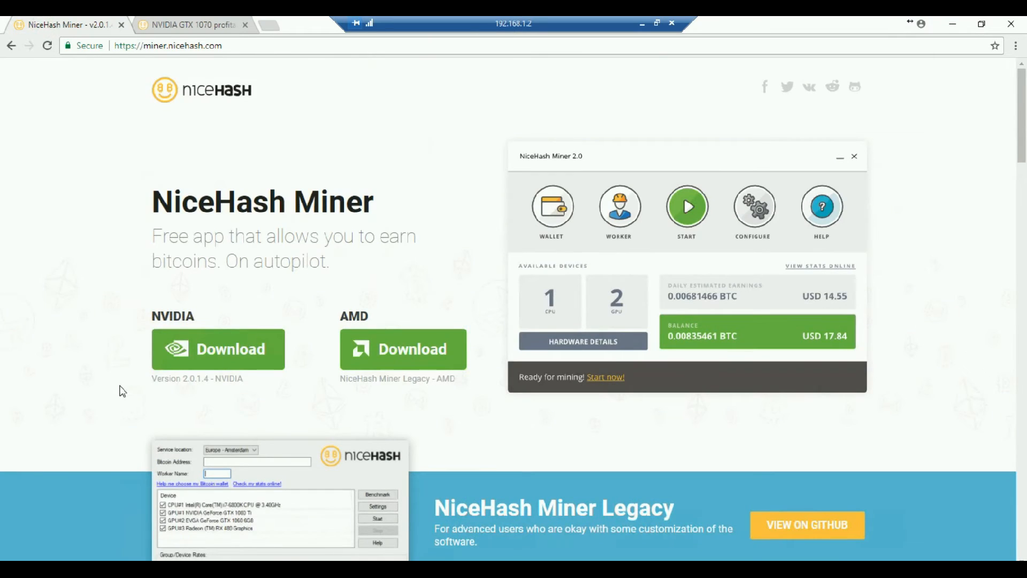
pyautogui.moveTo(218, 349)
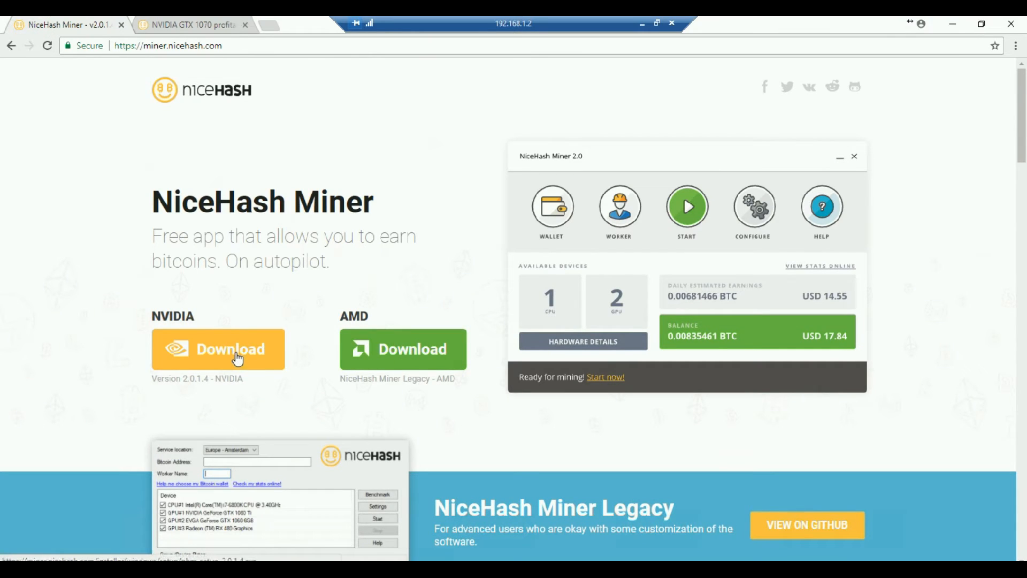
pyautogui.click(218, 349)
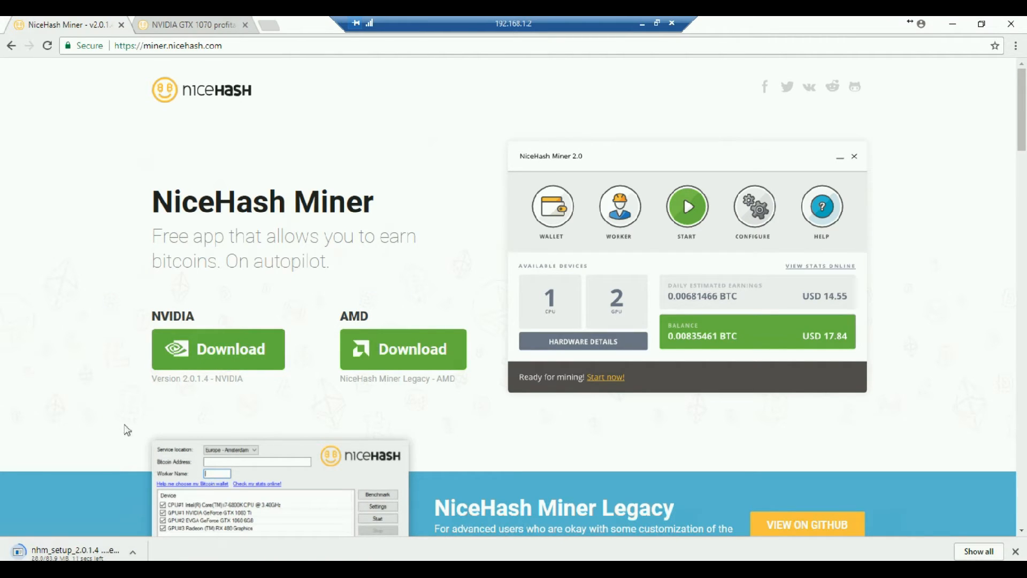
pyautogui.click(133, 550)
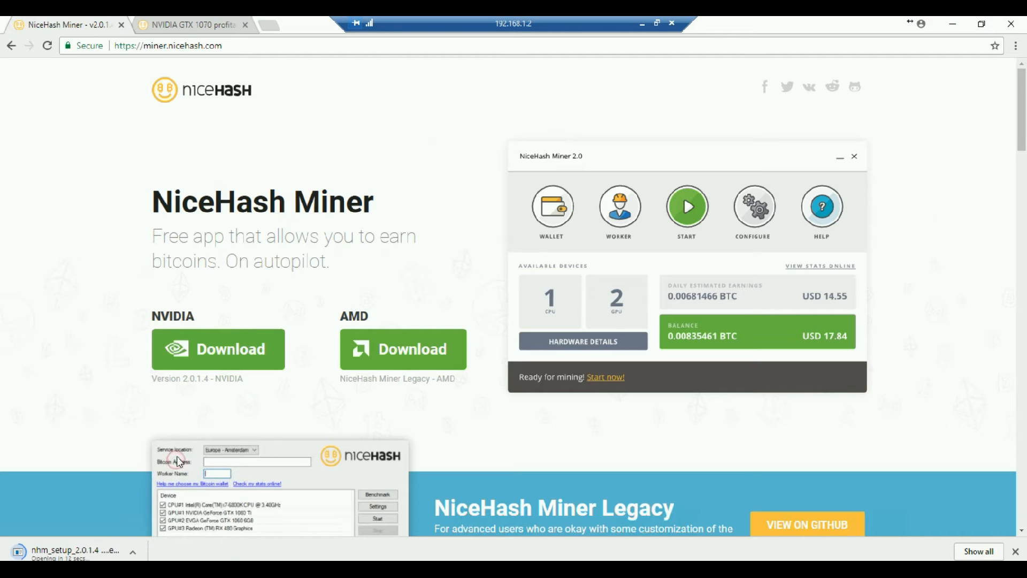
pyautogui.moveTo(93, 442)
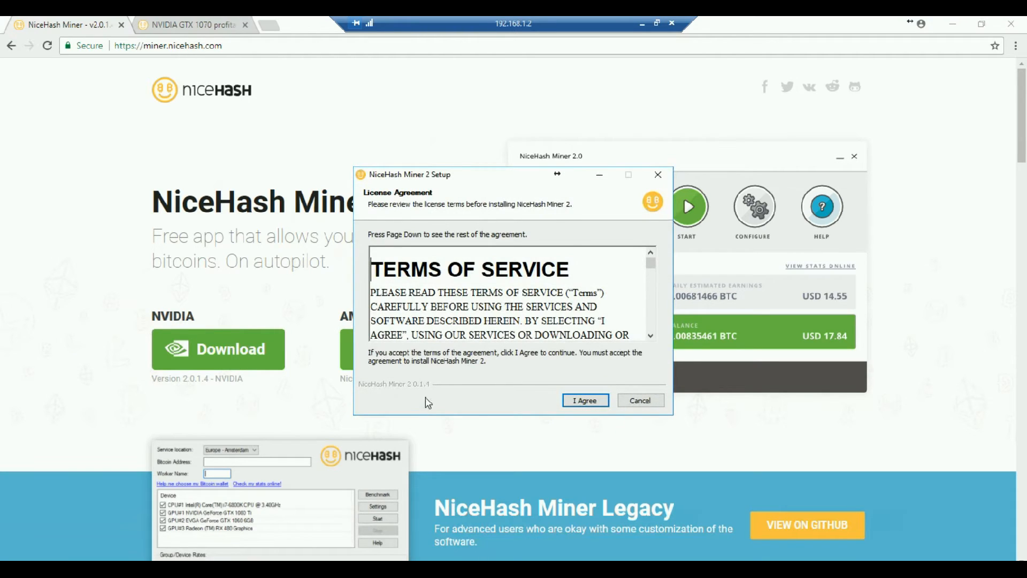
pyautogui.moveTo(445, 433)
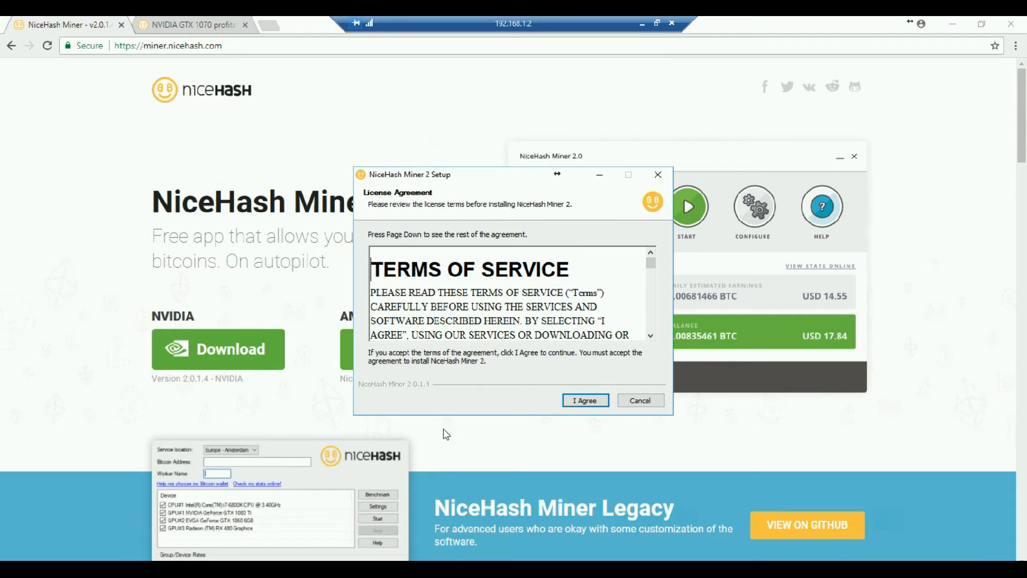
pyautogui.moveTo(666, 366)
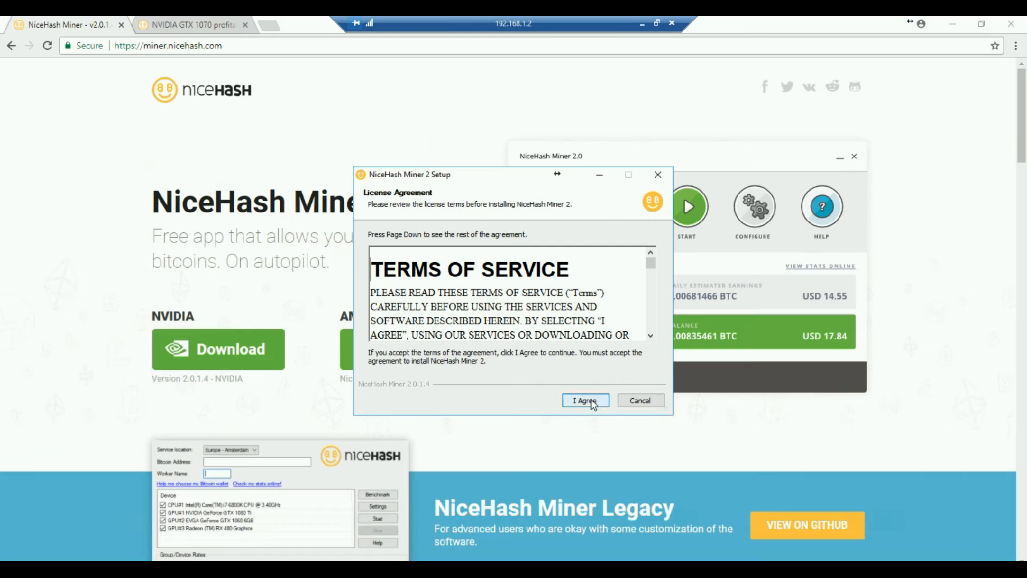
# Step: Accept the license, install NiceHash Miner for all users and close the setup window
pyautogui.click(584, 400)
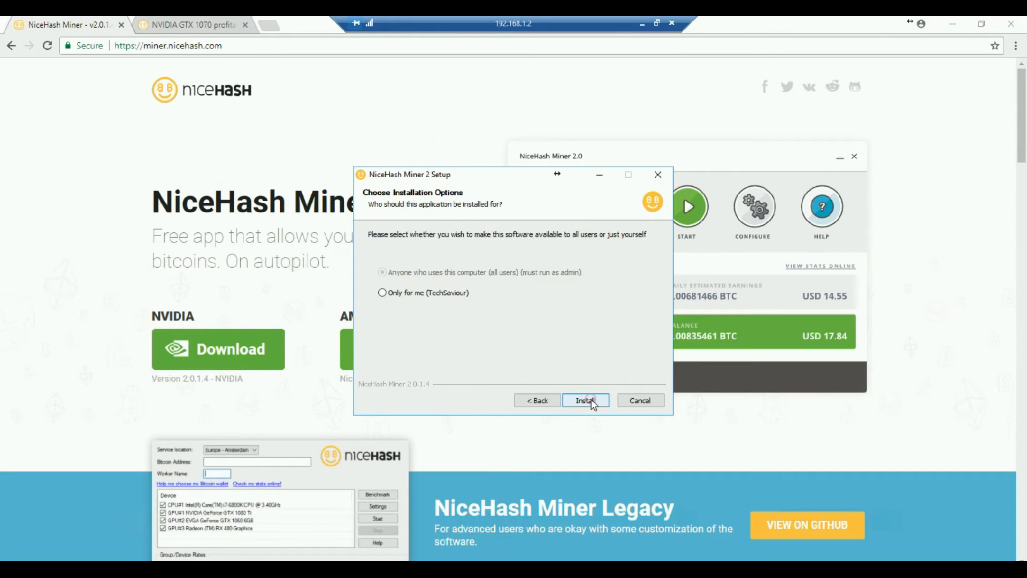
pyautogui.moveTo(585, 320)
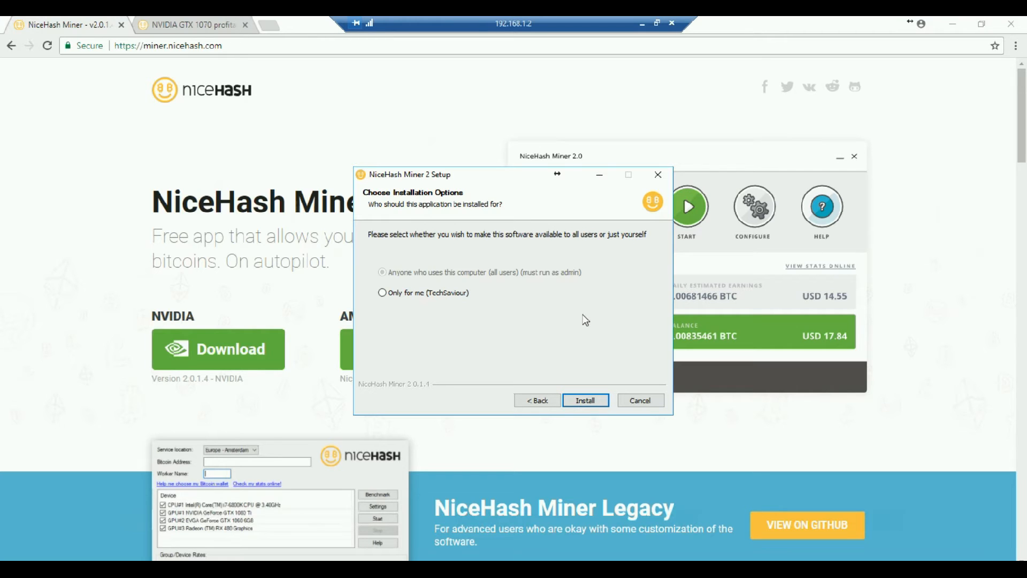
pyautogui.moveTo(583, 329)
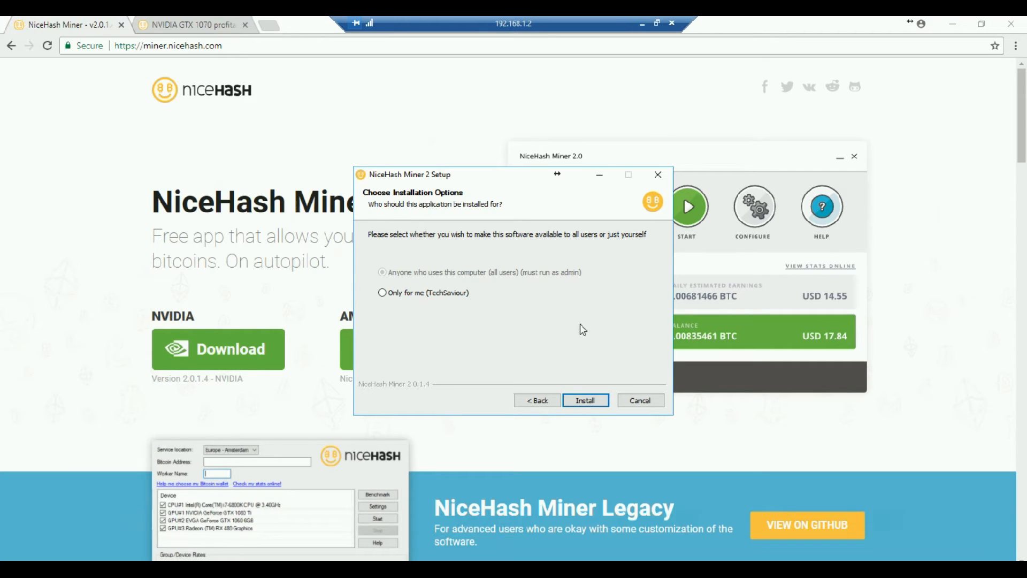
pyautogui.moveTo(587, 424)
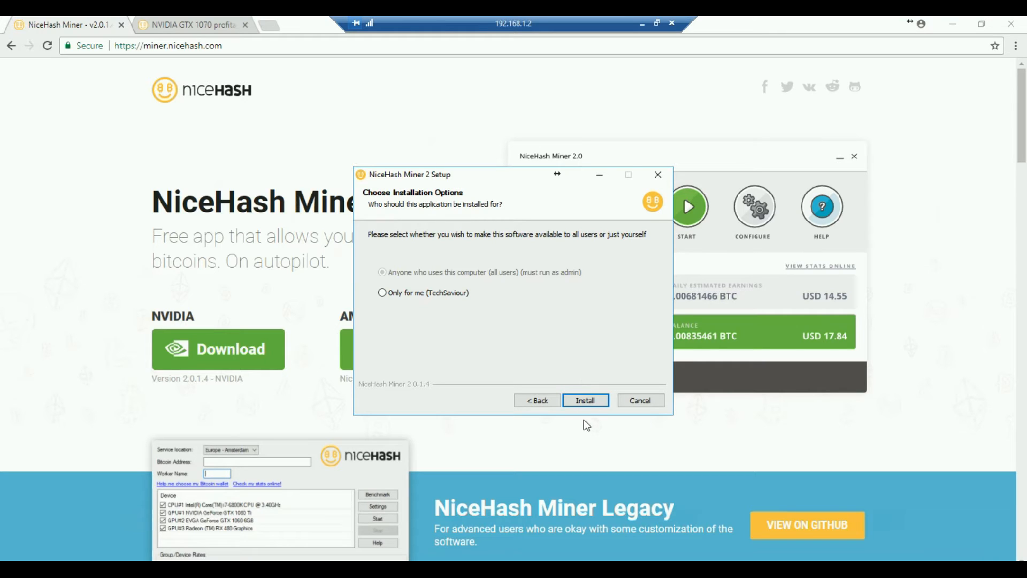
pyautogui.moveTo(586, 400)
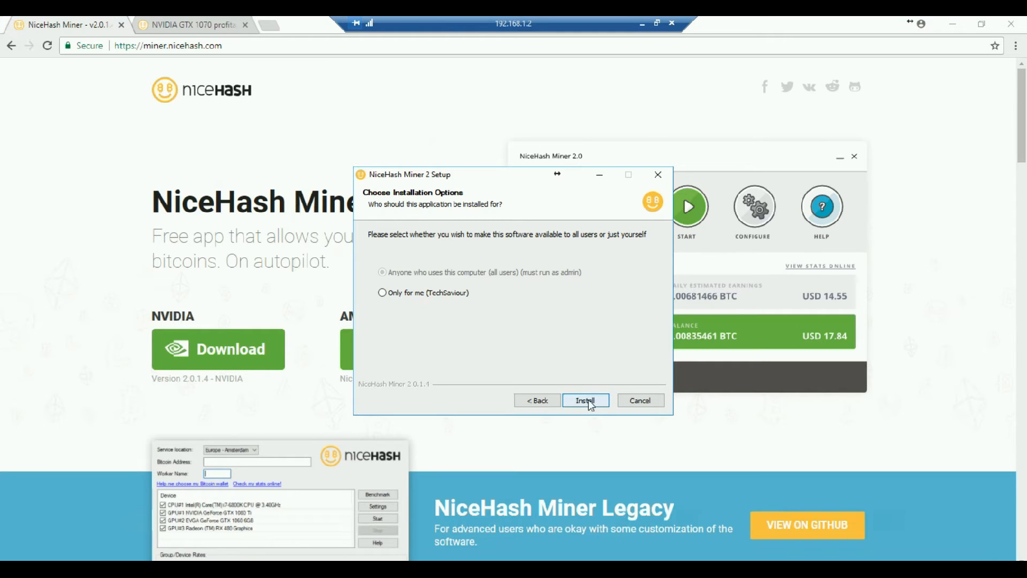
pyautogui.moveTo(658, 174)
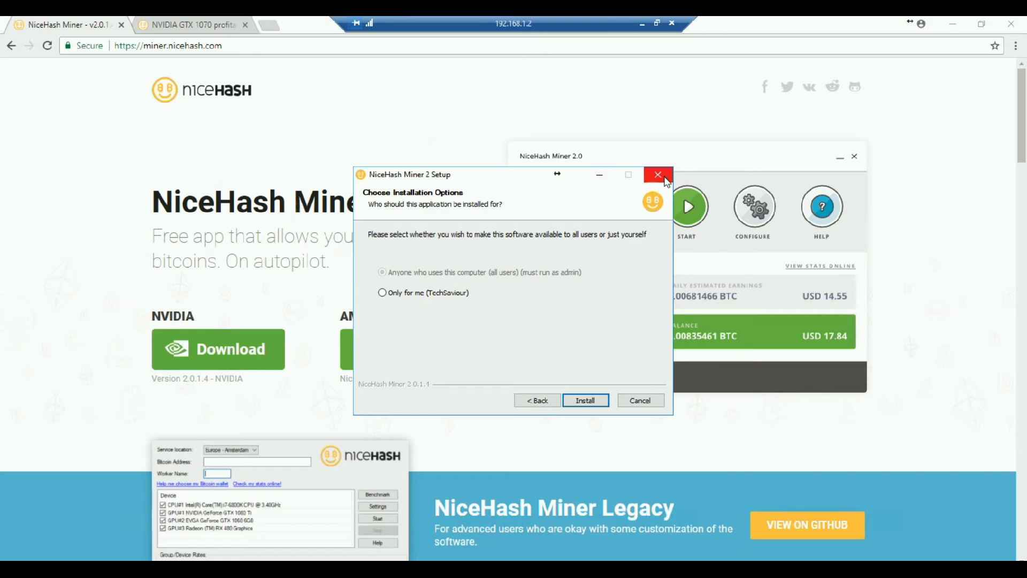
pyautogui.moveTo(658, 175)
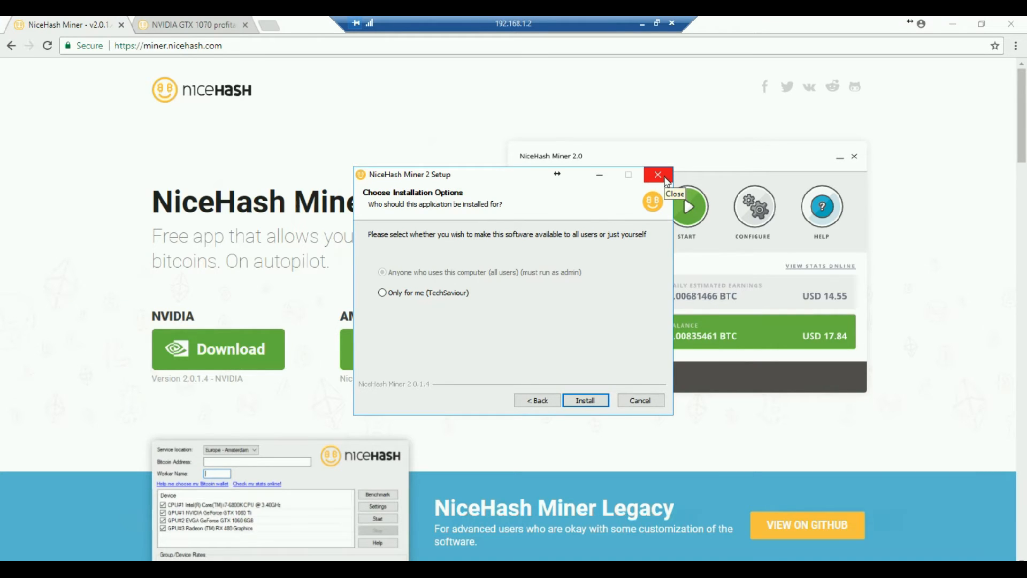
pyautogui.click(658, 174)
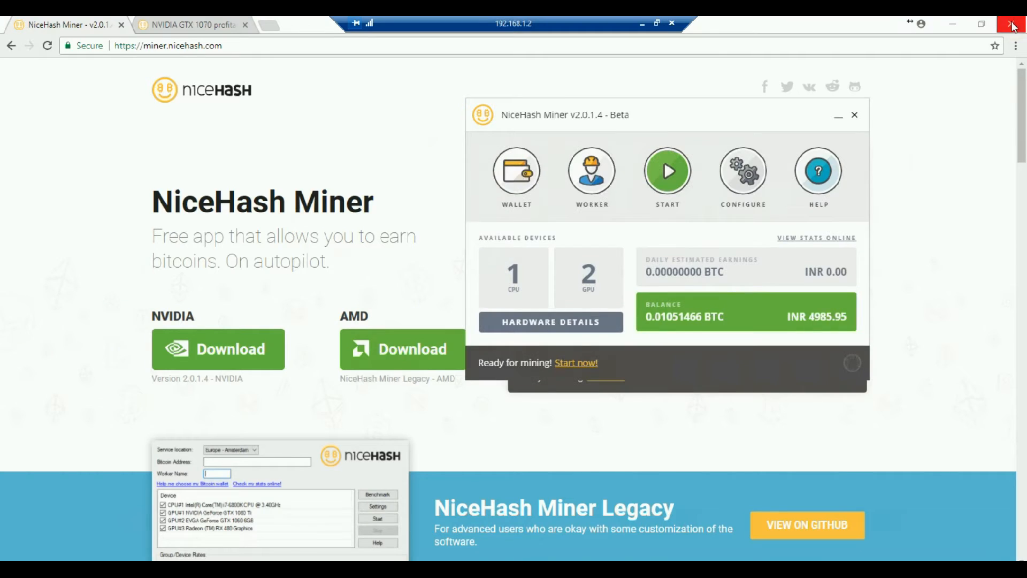
# Step: Close the browser, leaving NiceHash Miner with 1 CPU and 2 GPUs ready
pyautogui.click(1013, 24)
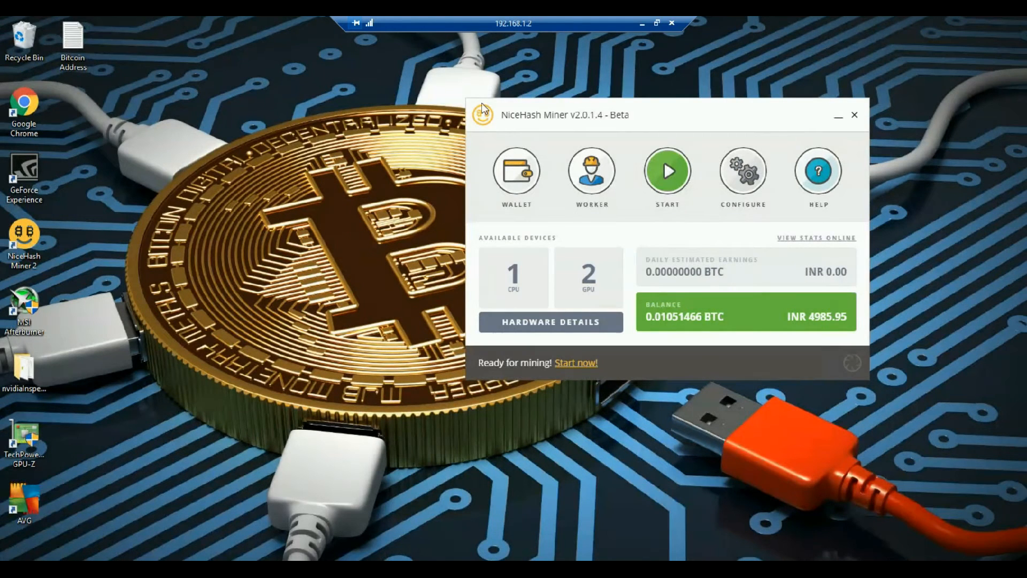
pyautogui.moveTo(506, 197)
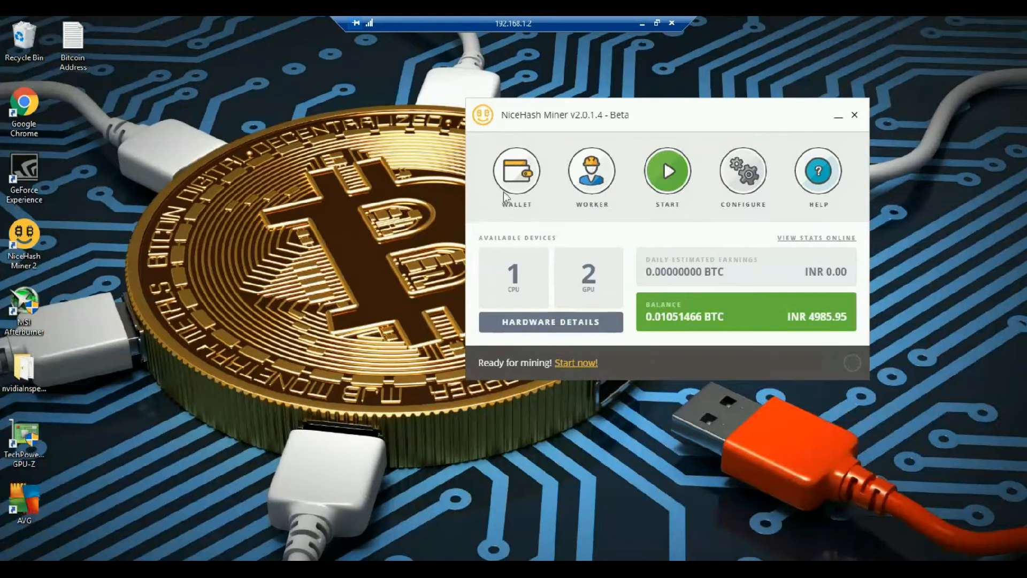
pyautogui.moveTo(556, 294)
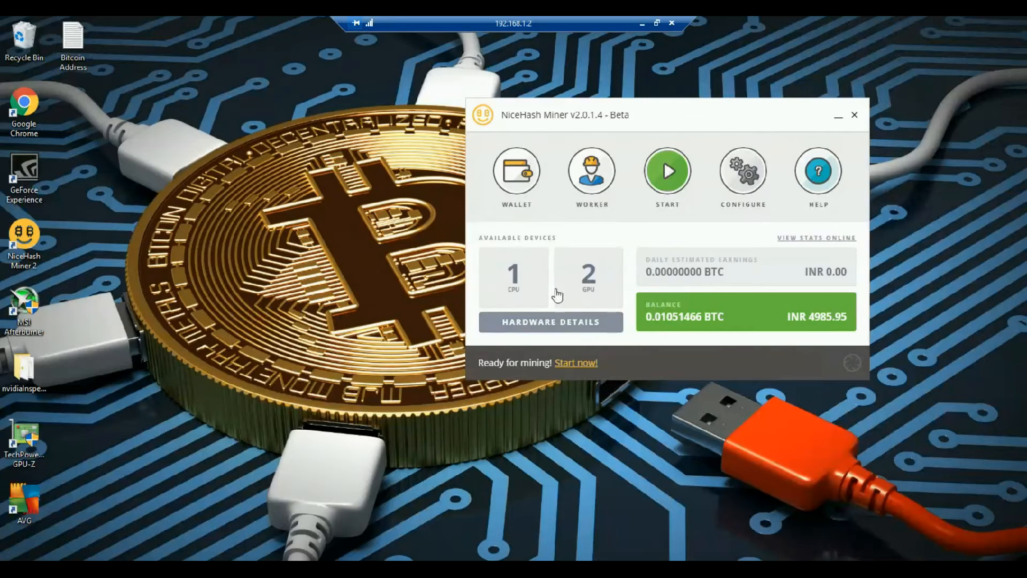
pyautogui.moveTo(497, 204)
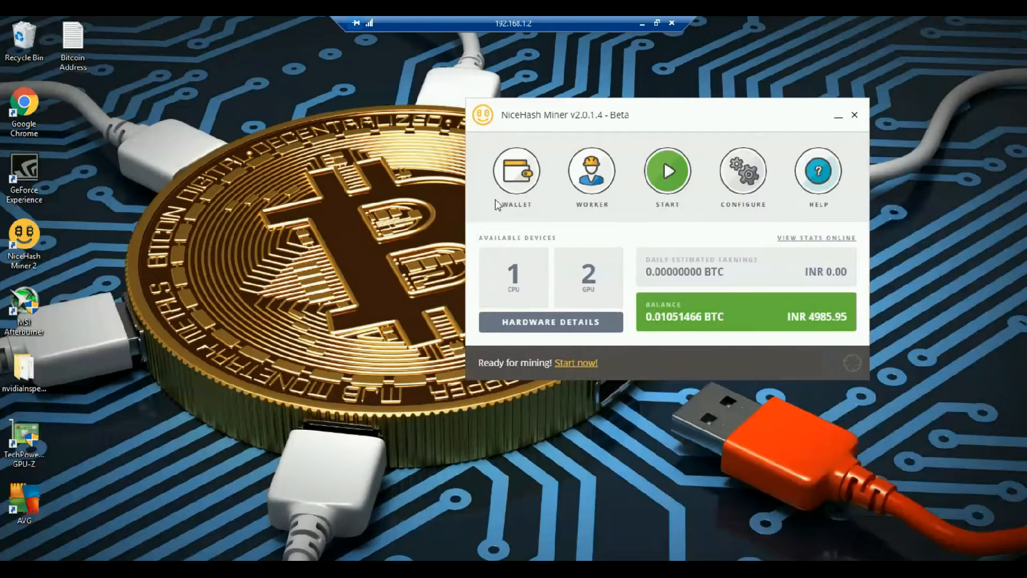
pyautogui.moveTo(524, 227)
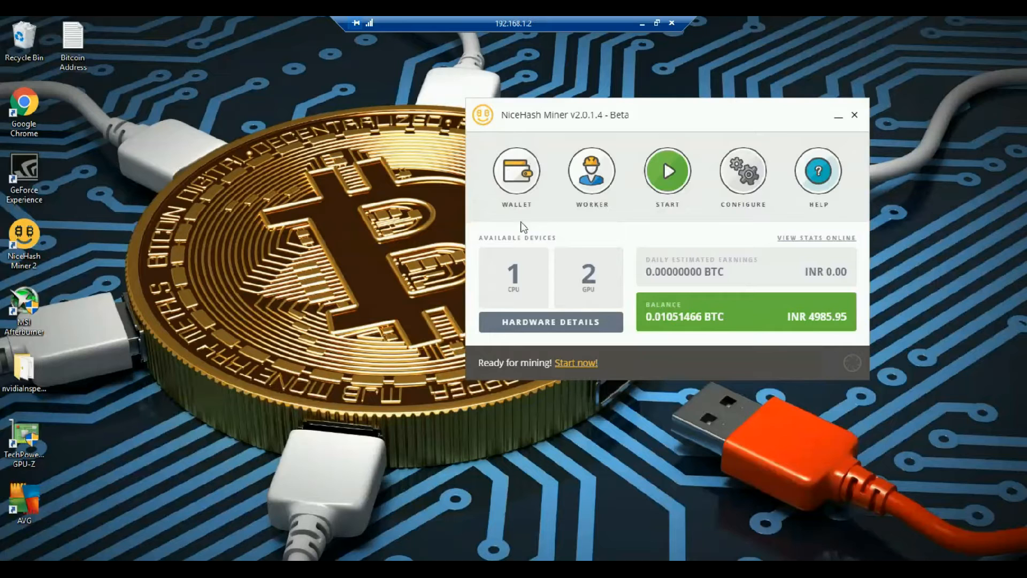
pyautogui.moveTo(516, 177)
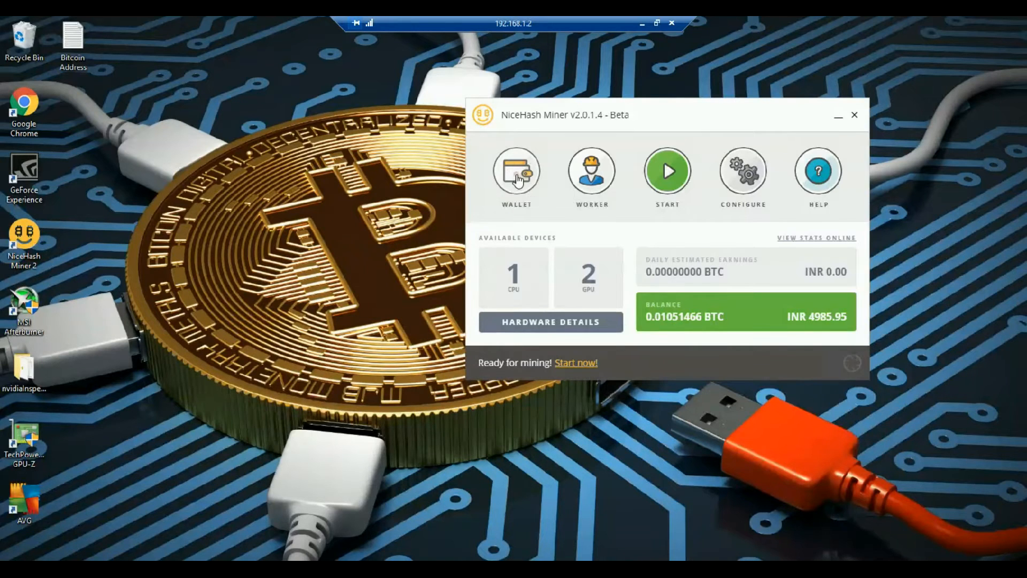
# Step: From the miner's Wallet dialog, follow the link on creating a new Bitcoin wallet
pyautogui.click(516, 171)
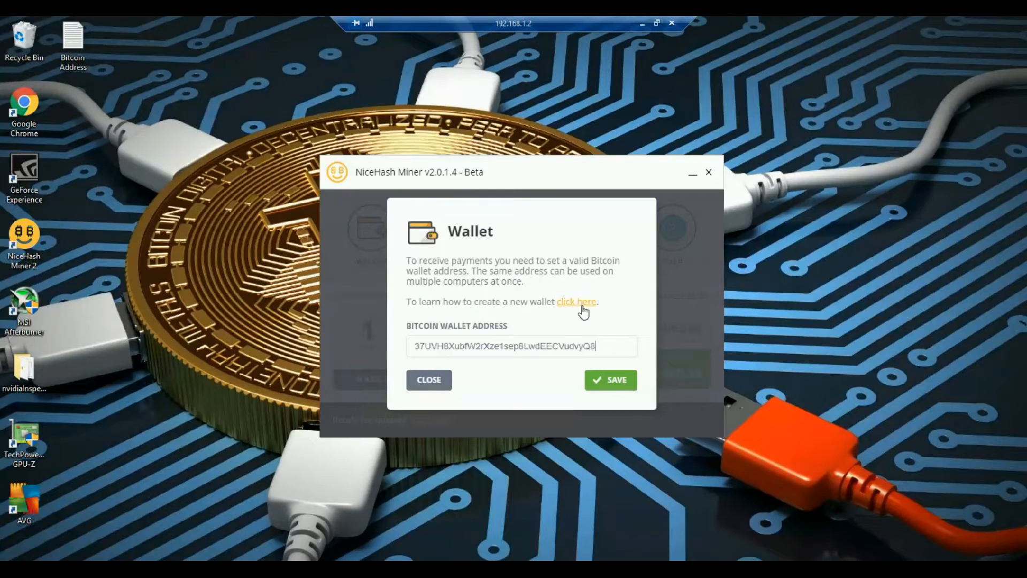
pyautogui.click(577, 302)
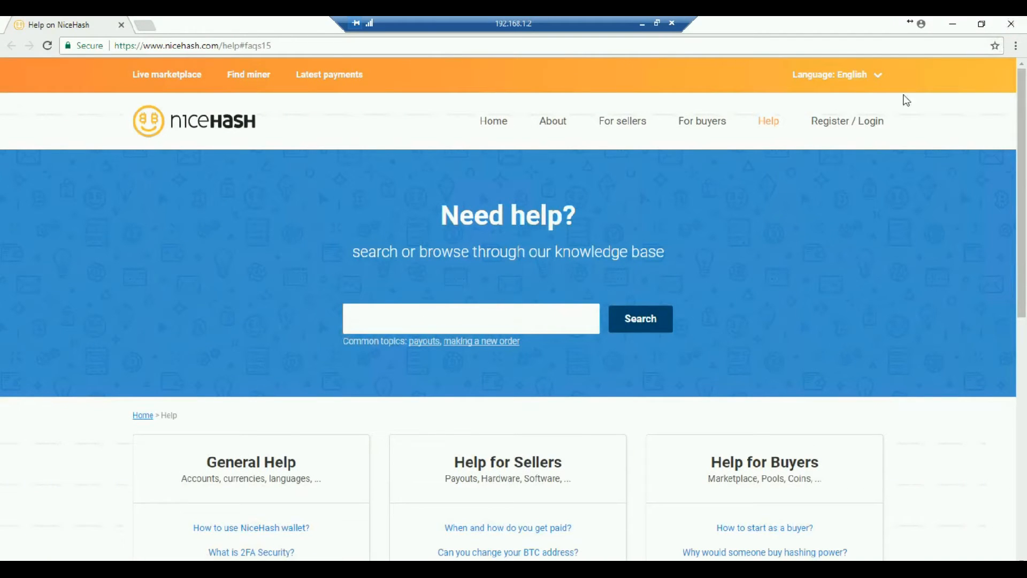
# Step: Go to Register / Login and reach NiceHash's Create new account page
pyautogui.click(830, 121)
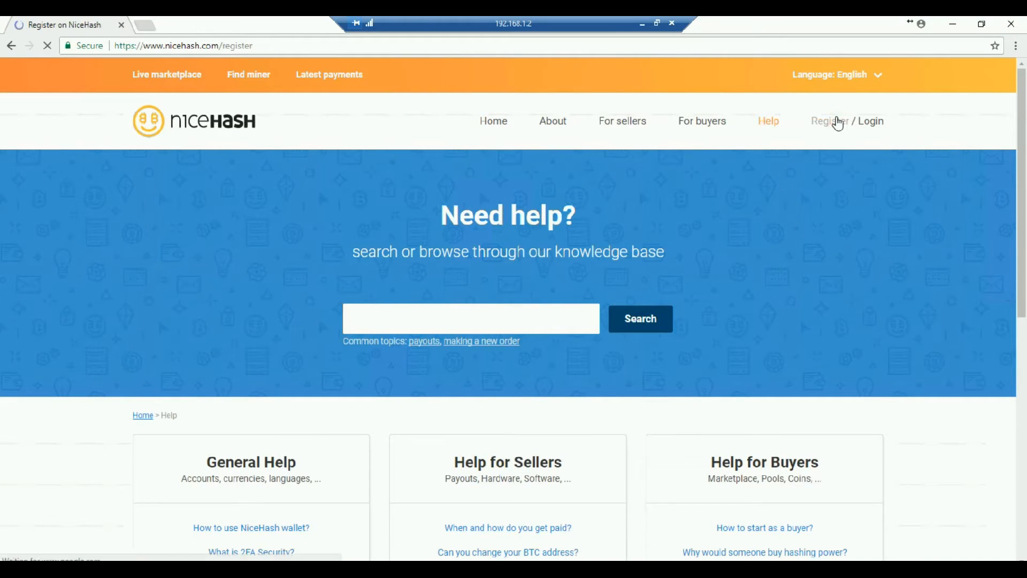
pyautogui.click(829, 121)
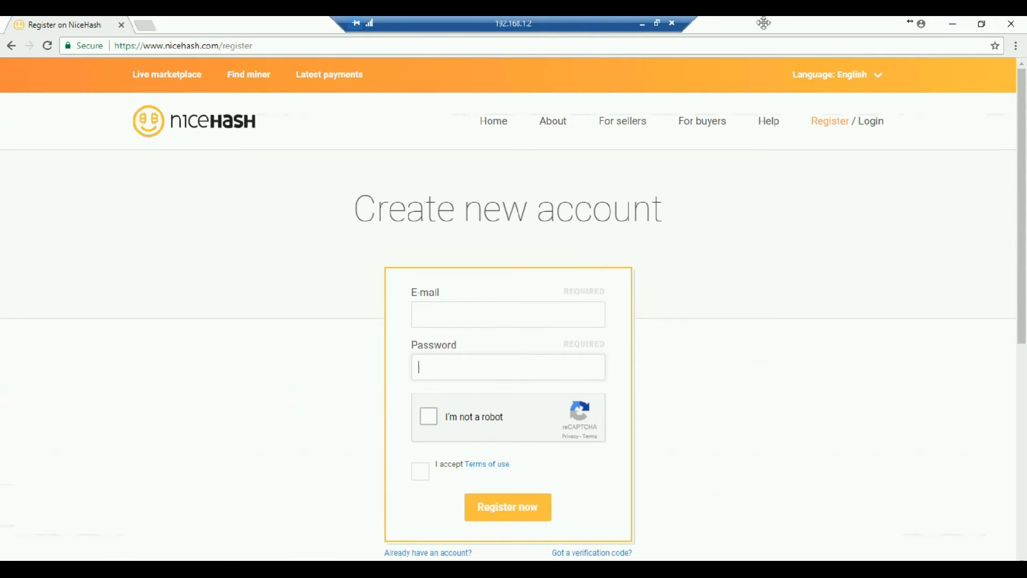
pyautogui.moveTo(641, 31)
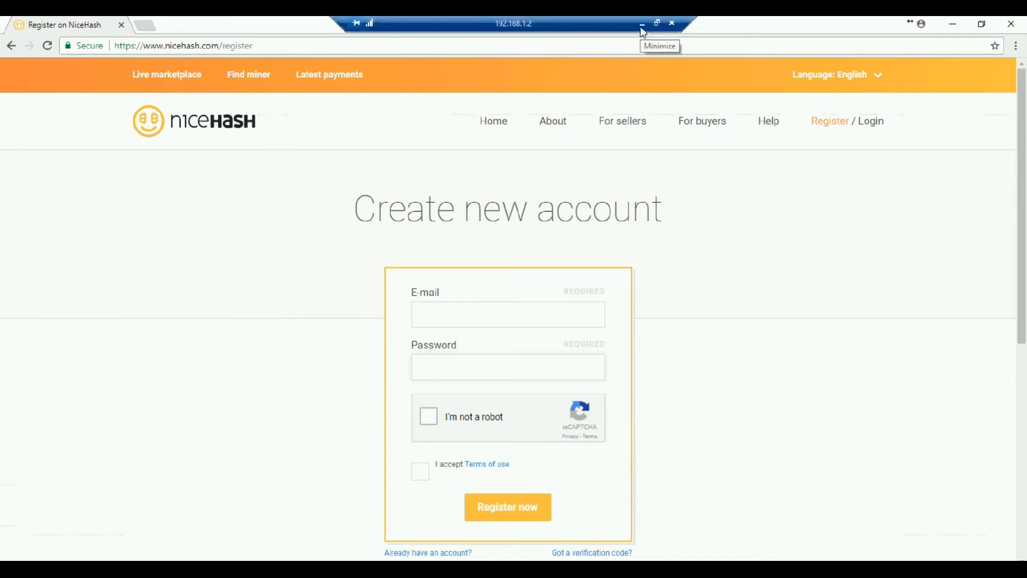
# Step: Reach the NiceHash account dashboard showing zero BTC balance and the BTC deposit address
pyautogui.click(641, 25)
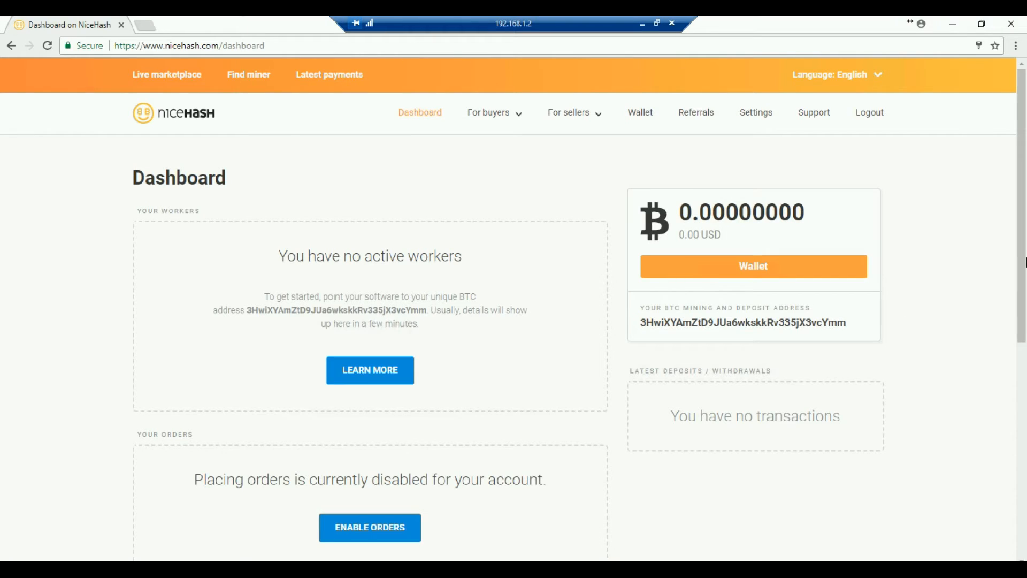
pyautogui.moveTo(962, 496)
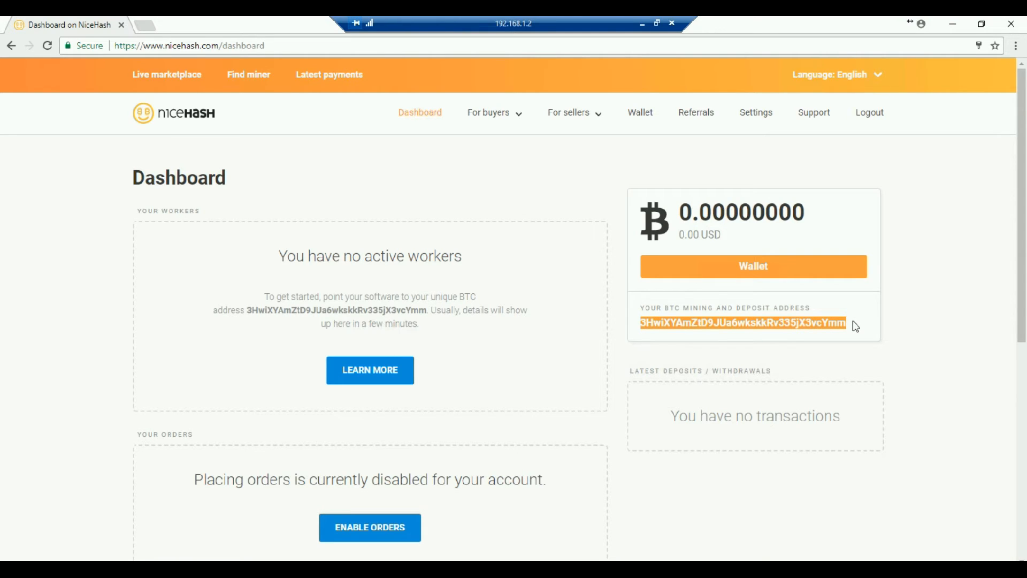
pyautogui.moveTo(720, 334)
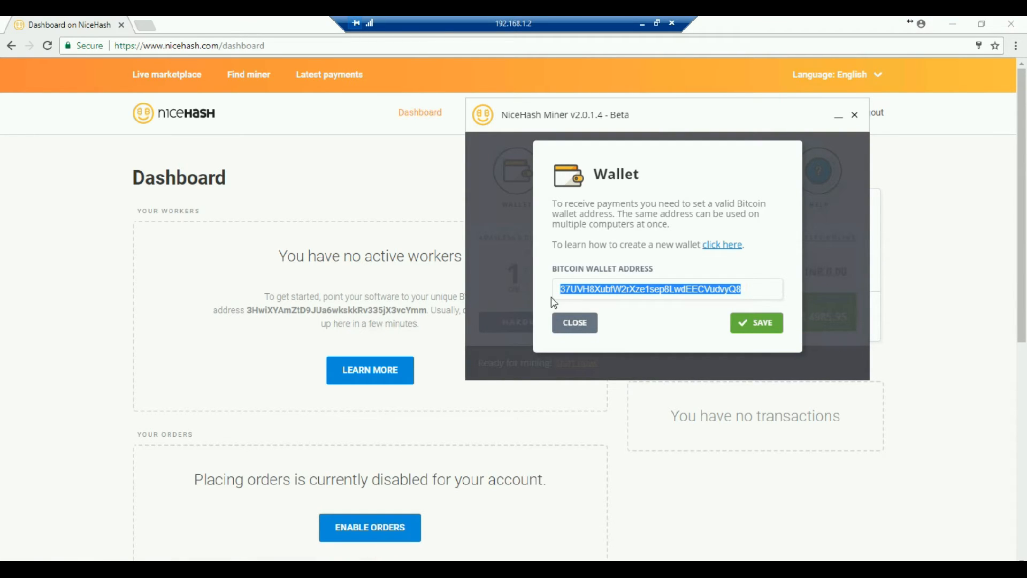
pyautogui.moveTo(662, 330)
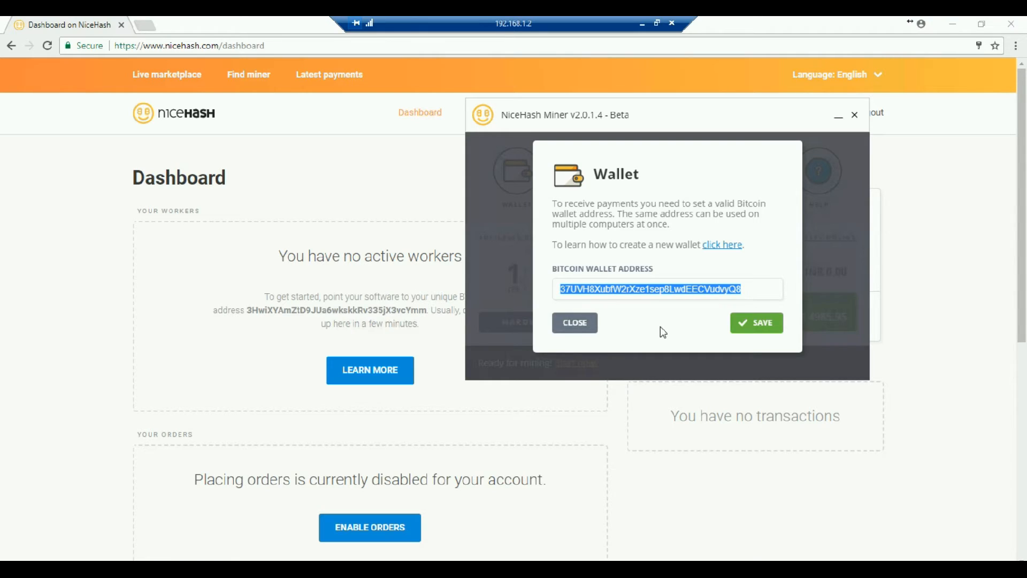
# Step: Leave the saved Bitcoin wallet address unchanged and close the Wallet dialog
pyautogui.click(660, 327)
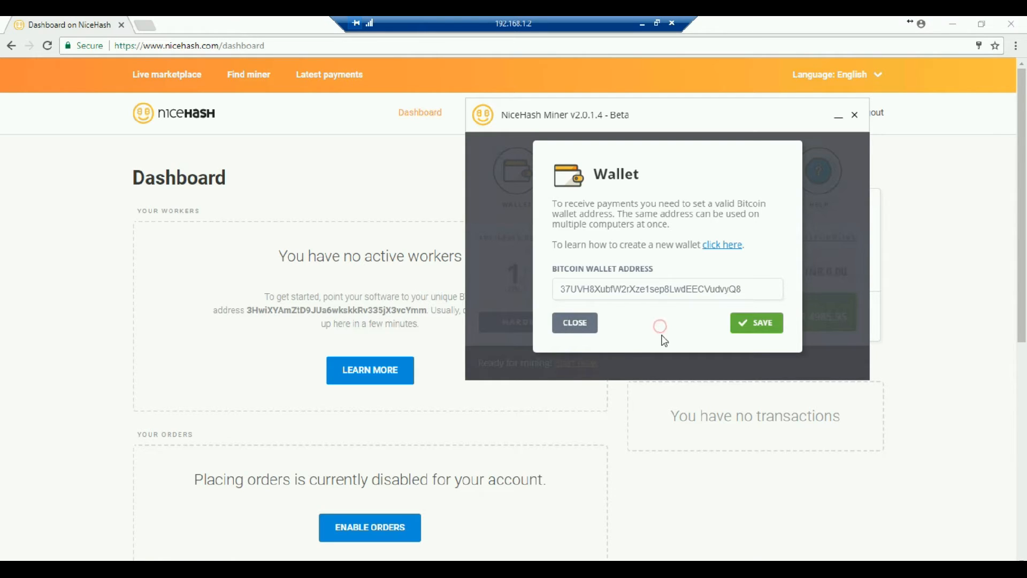
pyautogui.moveTo(574, 325)
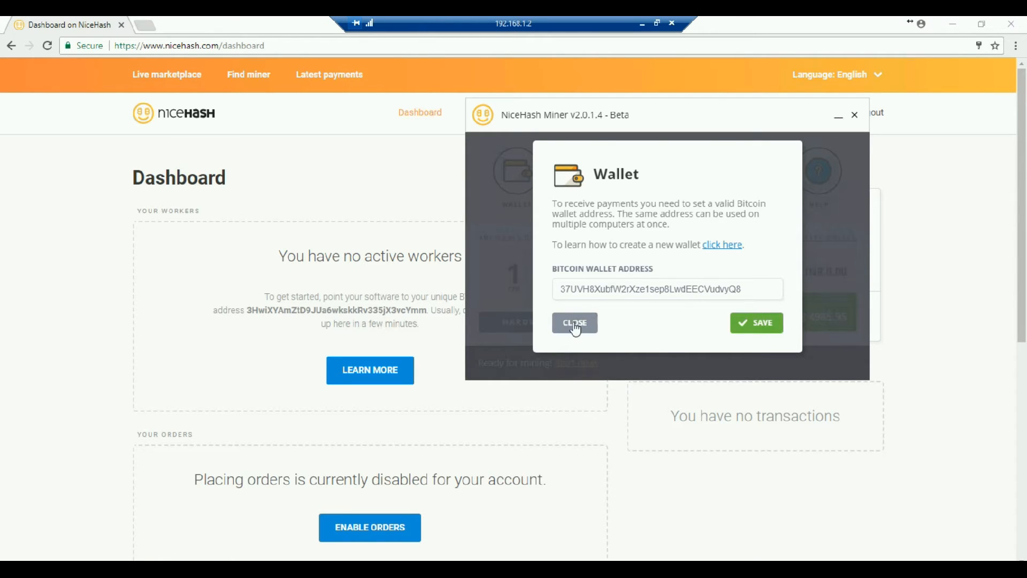
pyautogui.click(574, 322)
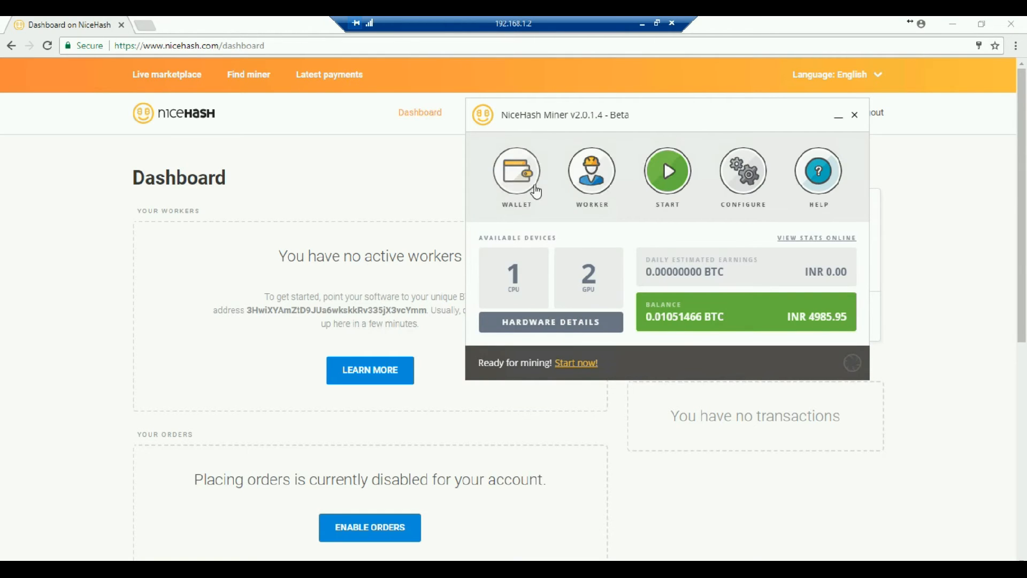
pyautogui.moveTo(591, 180)
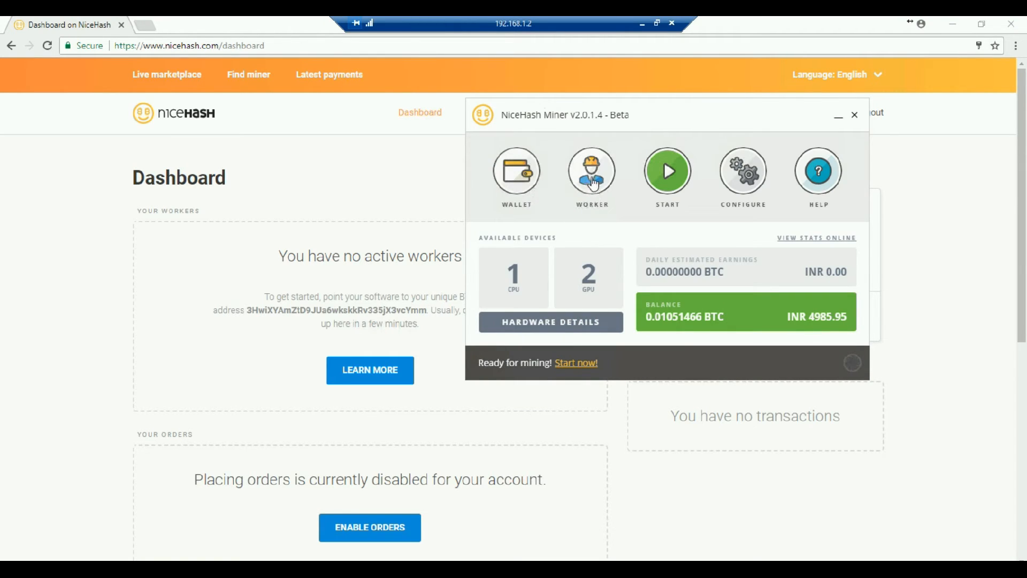
# Step: Open the worker settings to confirm the worker ID reads TechnoSaviour
pyautogui.click(591, 171)
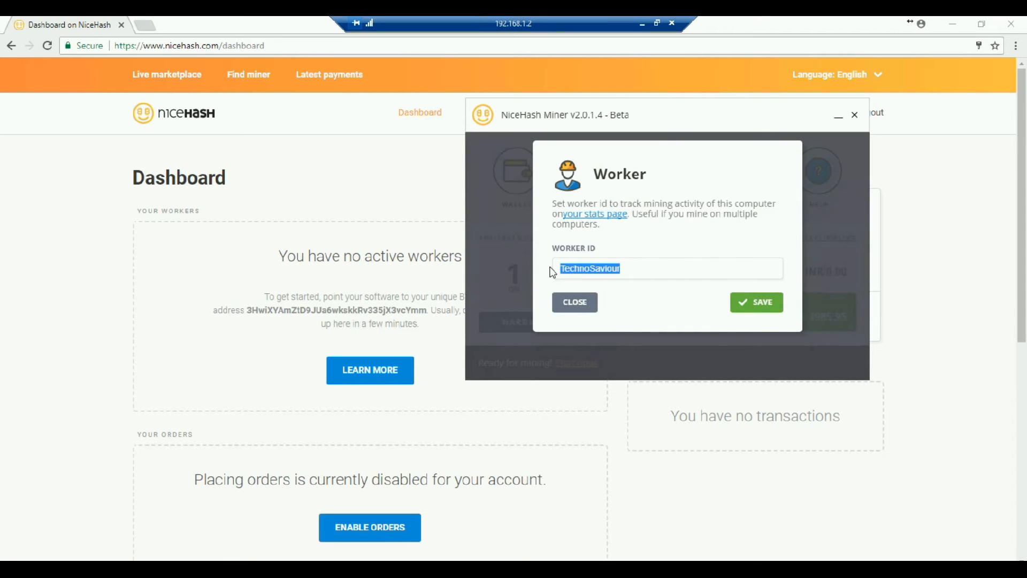
pyautogui.moveTo(641, 285)
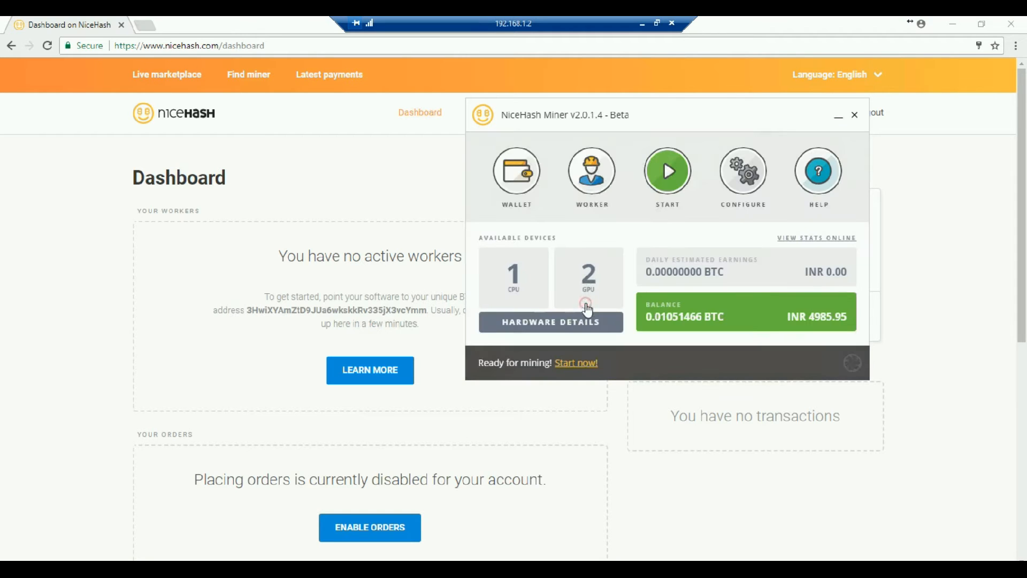
pyautogui.moveTo(914, 104)
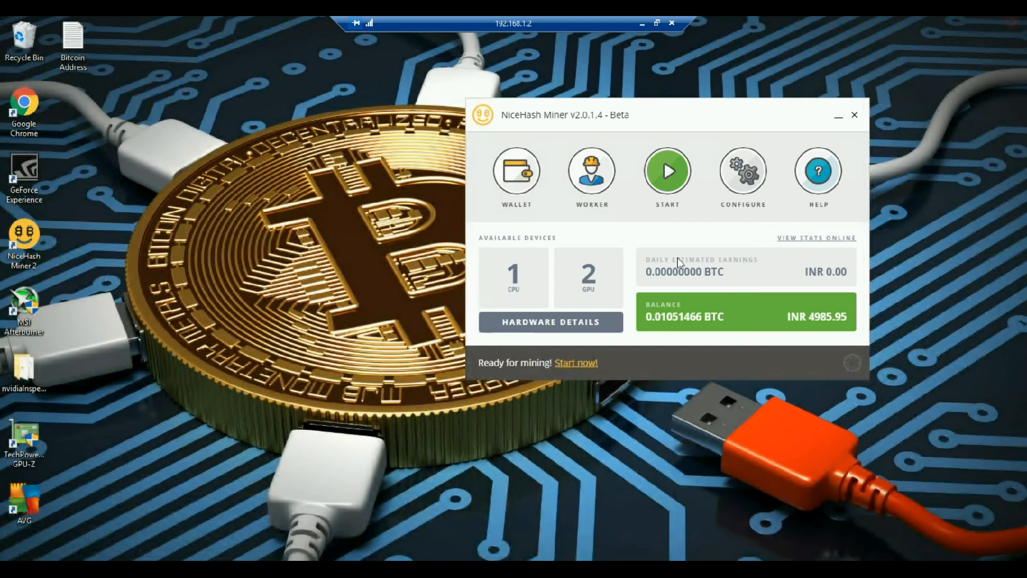
pyautogui.moveTo(646, 217)
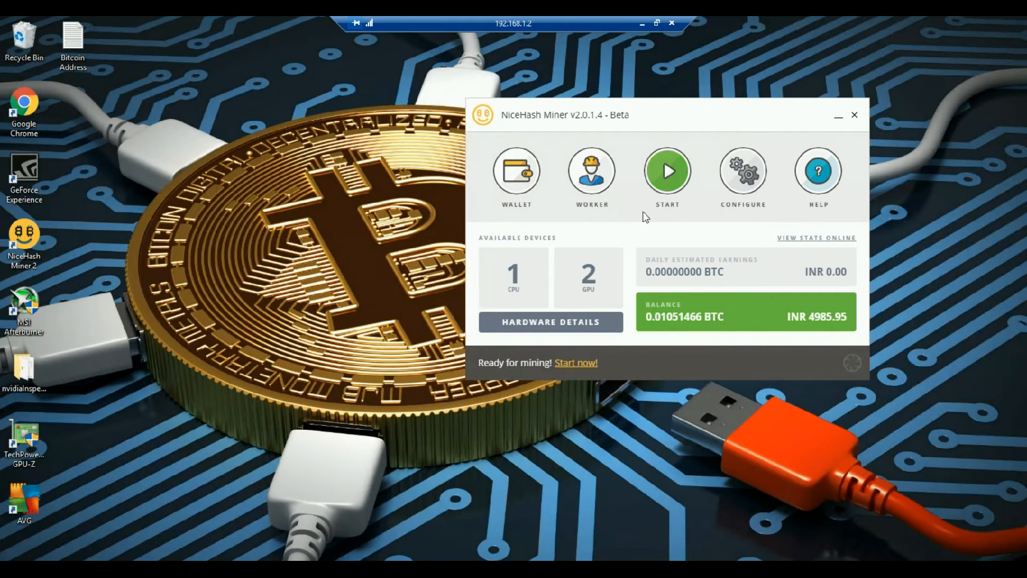
pyautogui.moveTo(666, 185)
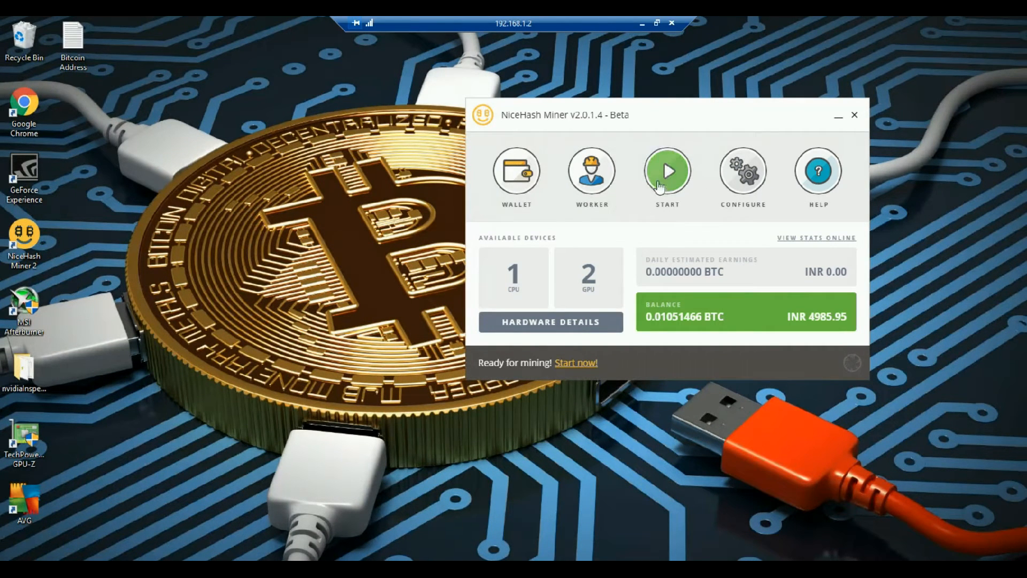
pyautogui.moveTo(709, 222)
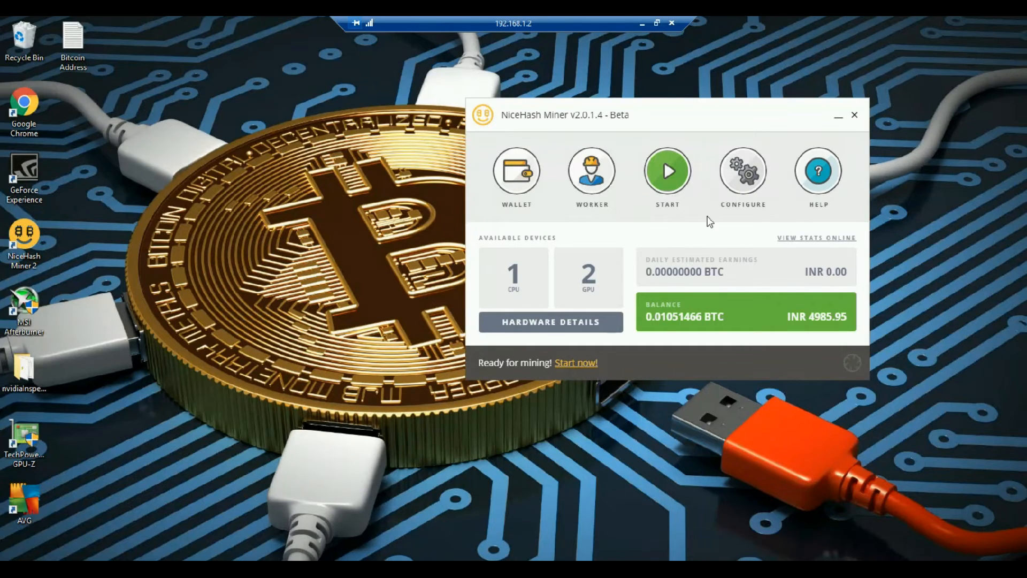
pyautogui.moveTo(743, 172)
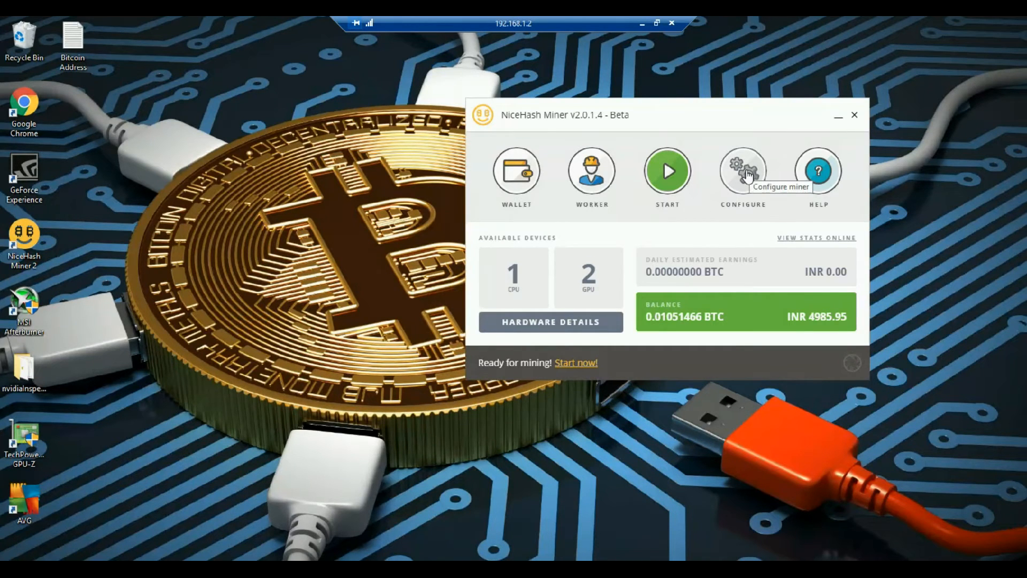
# Step: In General settings keep English language and INR currency, and show the service locations including India - Chennai
pyautogui.click(743, 171)
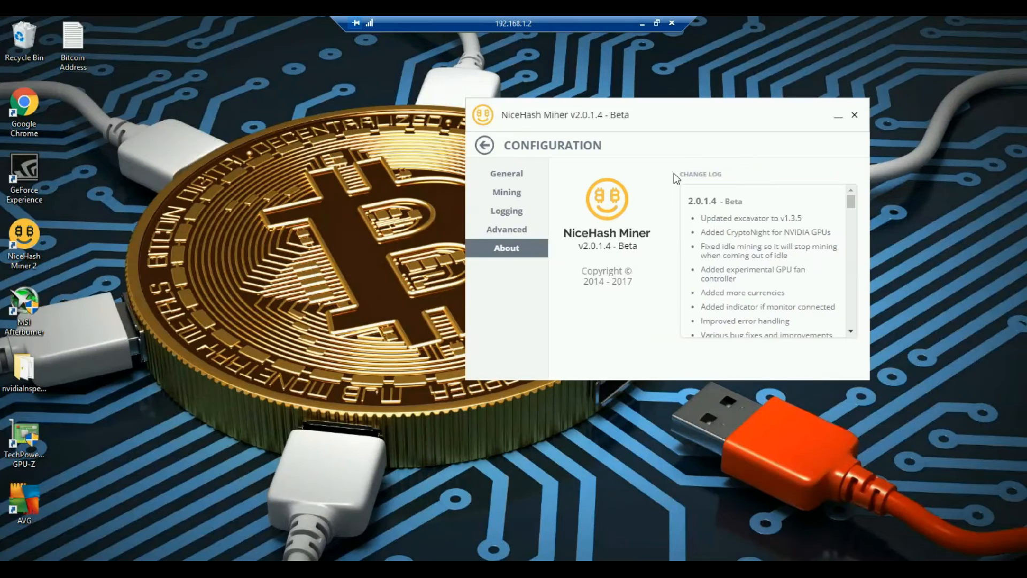
pyautogui.moveTo(506, 174)
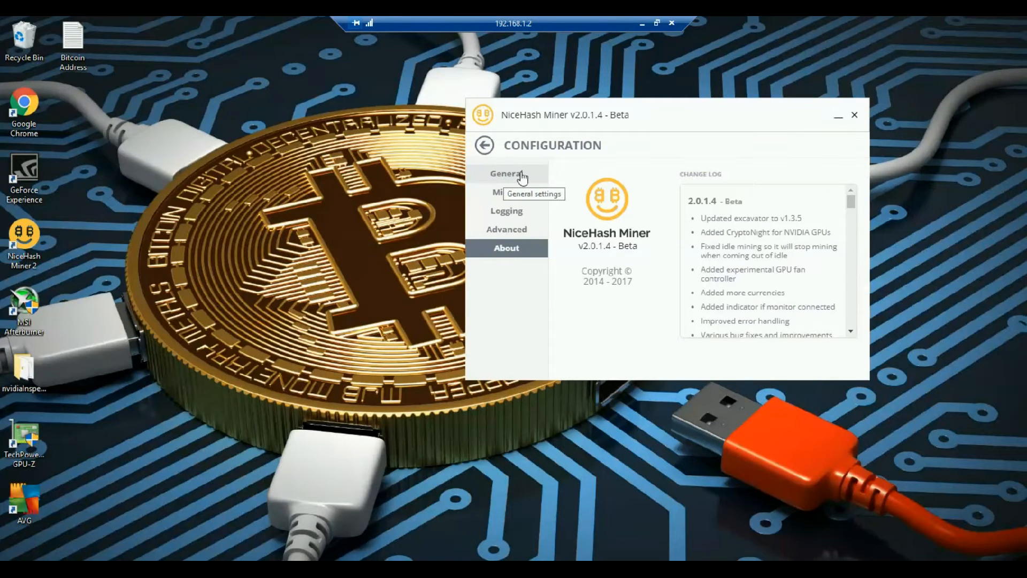
pyautogui.click(506, 174)
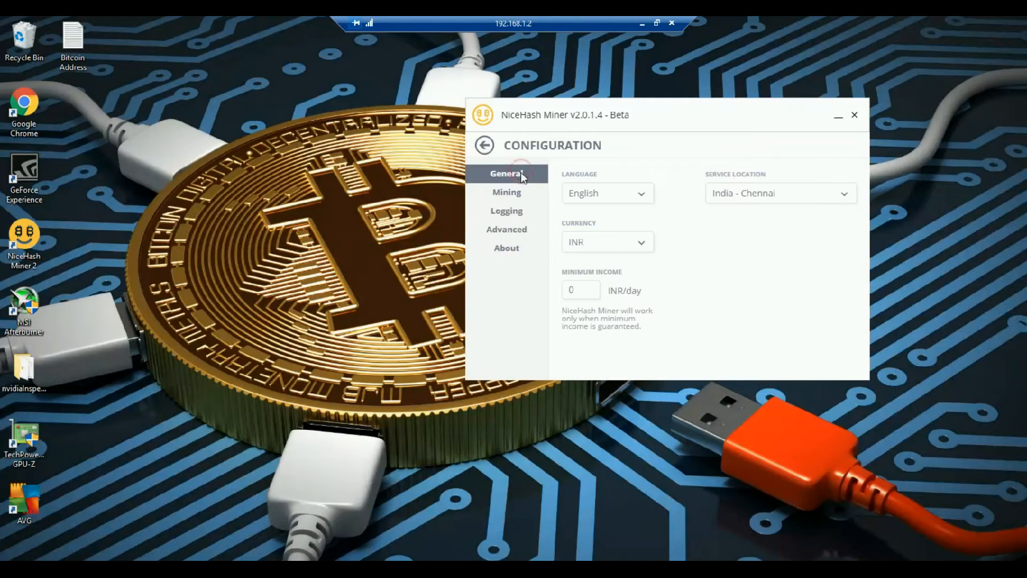
pyautogui.moveTo(645, 199)
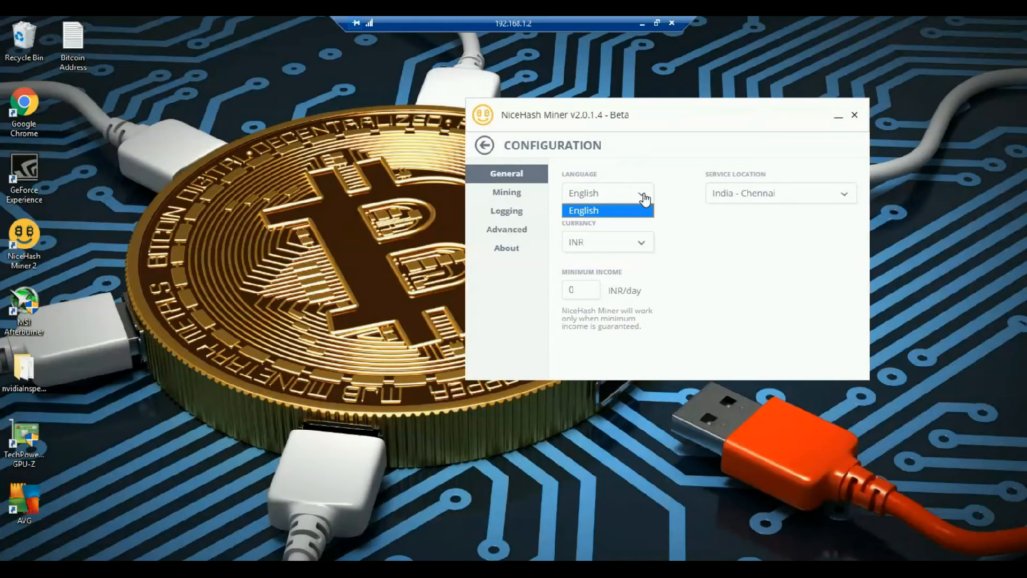
pyautogui.click(583, 210)
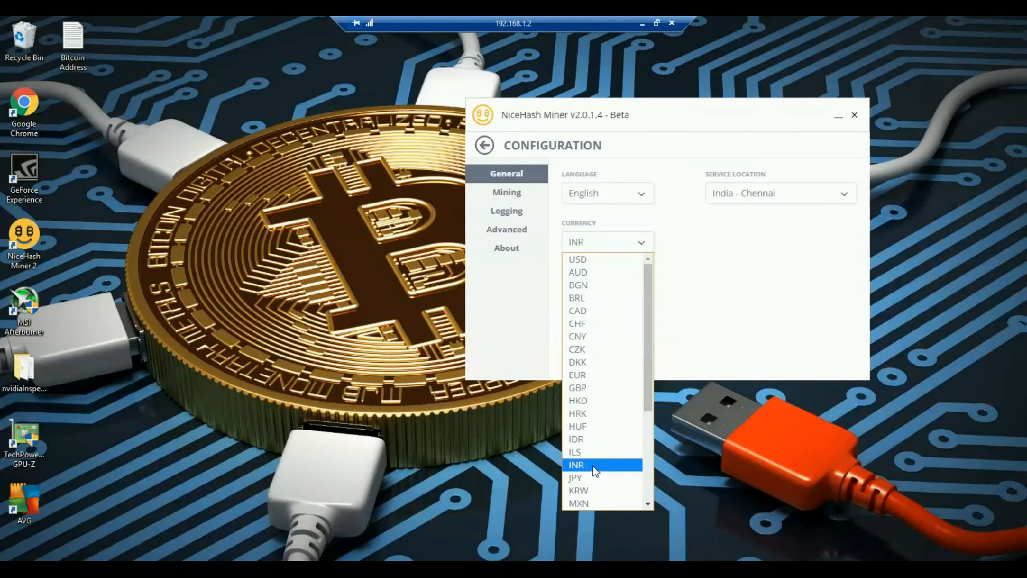
pyautogui.click(576, 465)
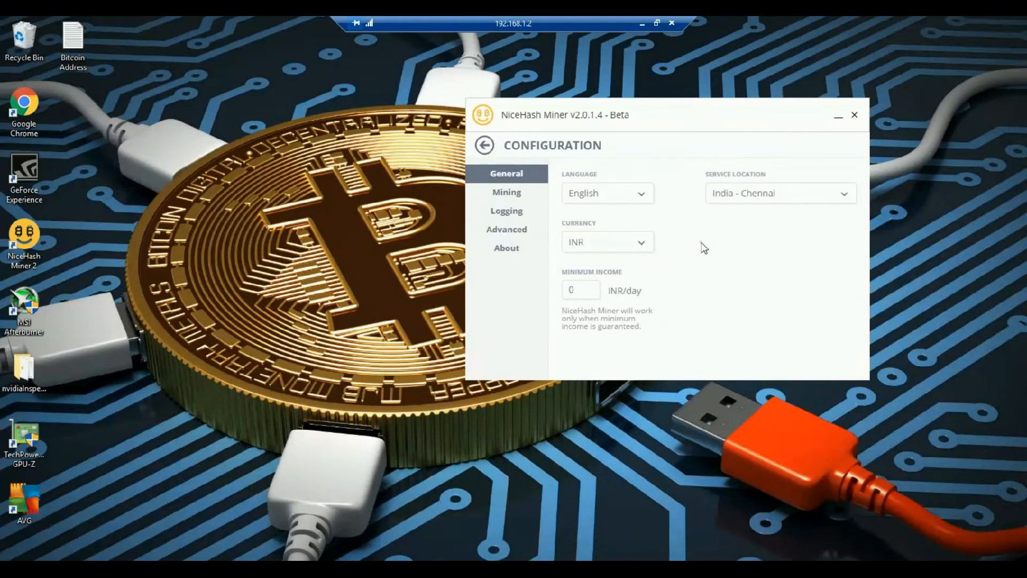
pyautogui.moveTo(756, 197)
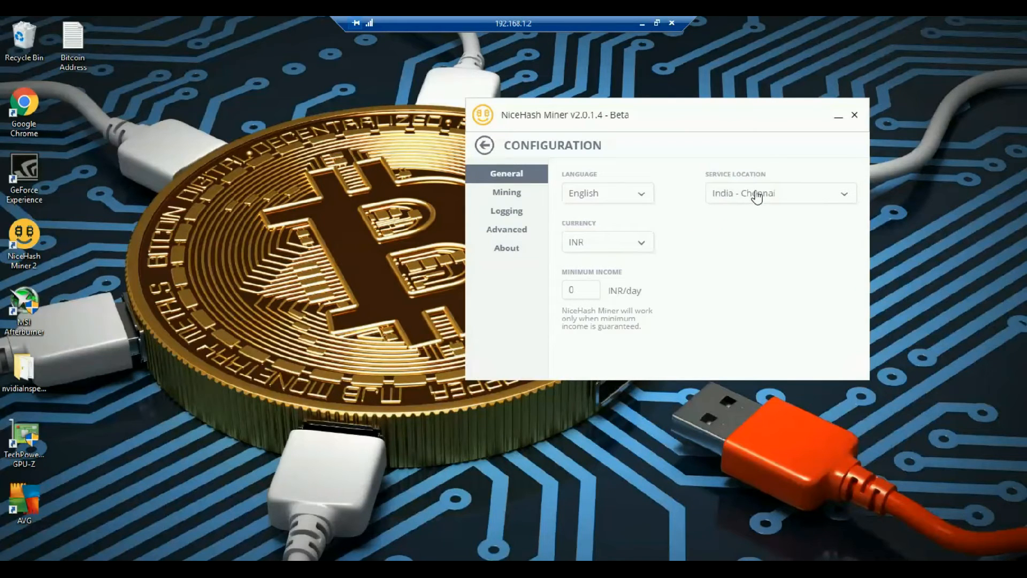
pyautogui.click(781, 192)
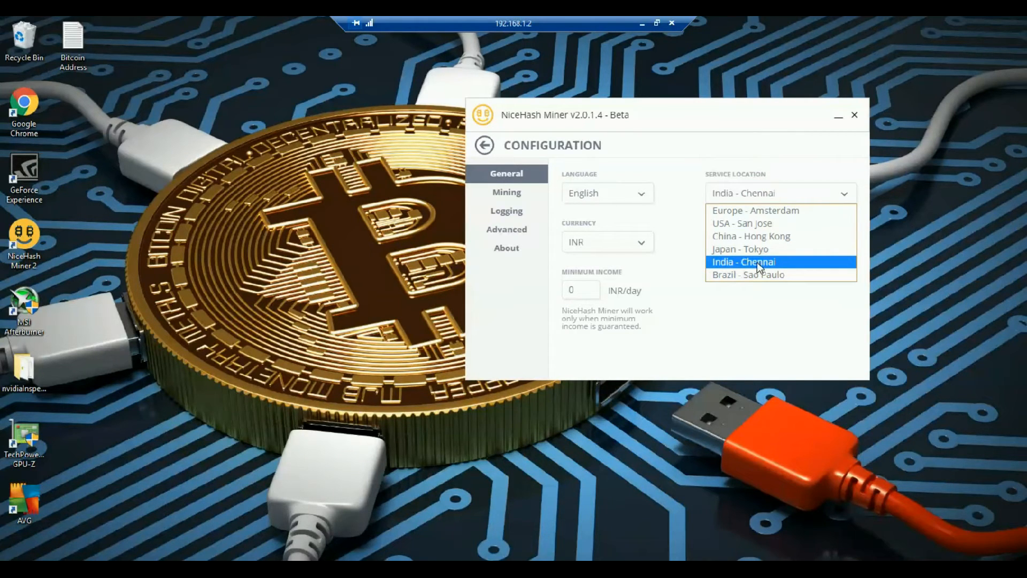
pyautogui.click(507, 191)
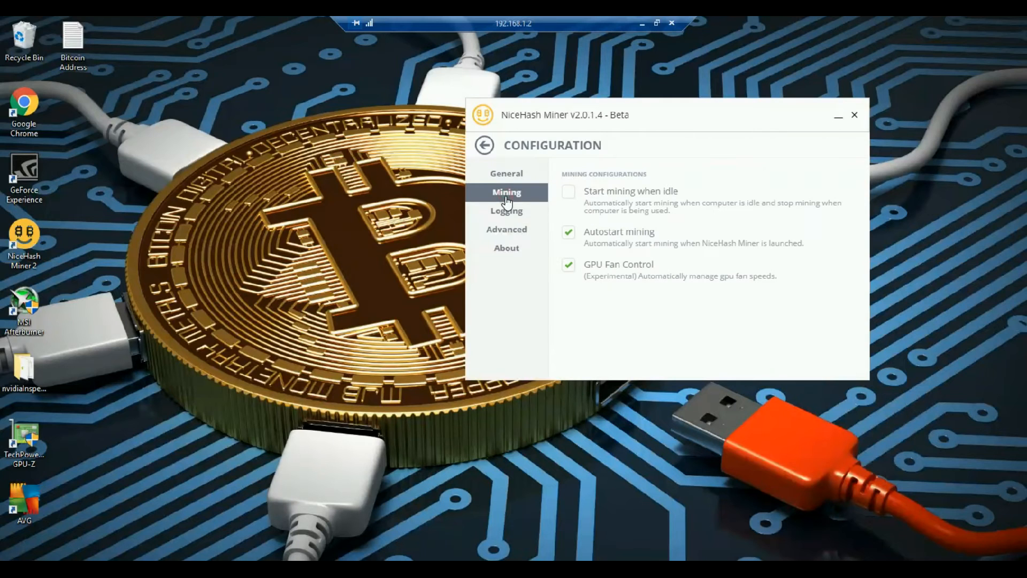
pyautogui.moveTo(549, 211)
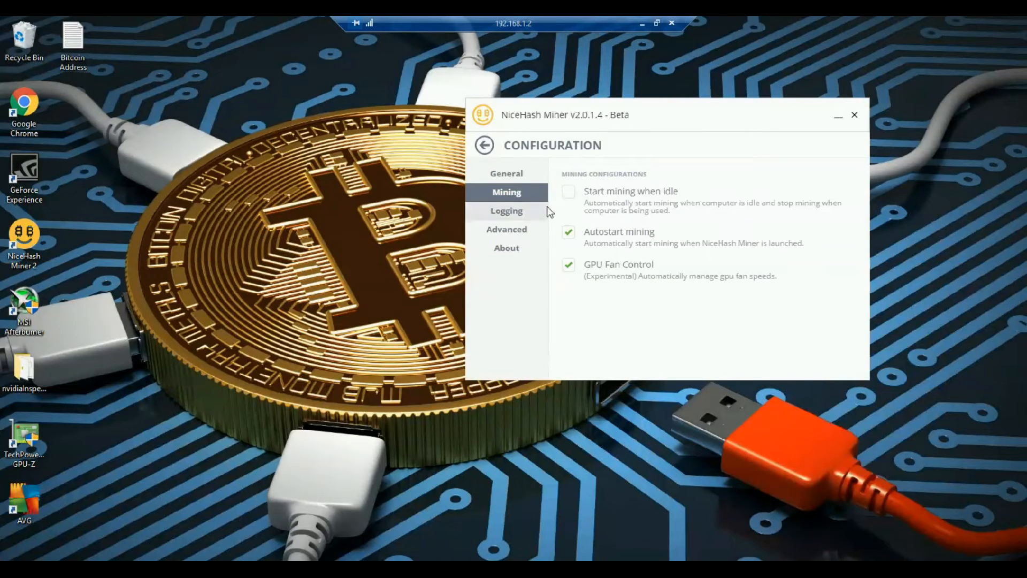
pyautogui.moveTo(584, 198)
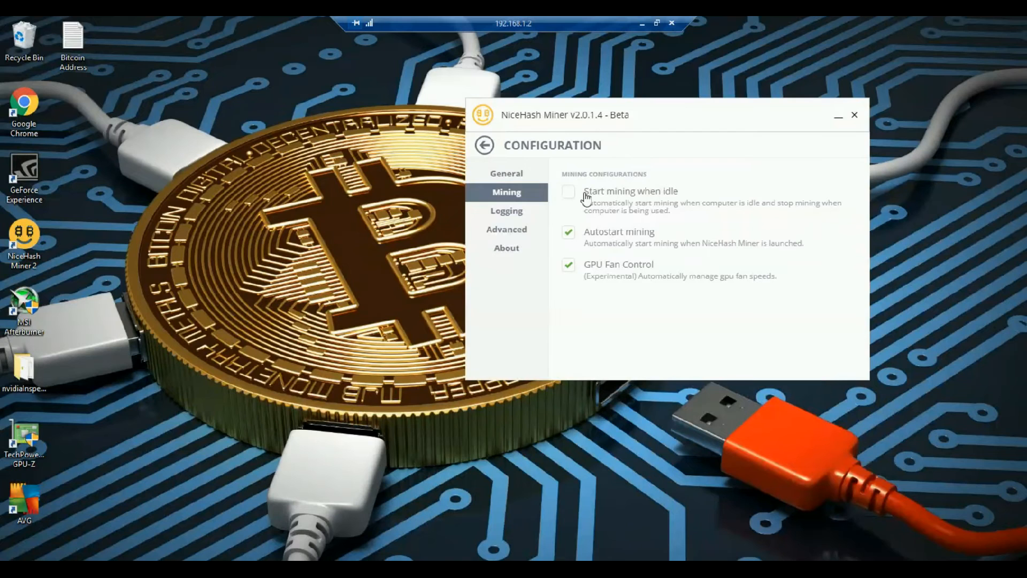
pyautogui.moveTo(632, 206)
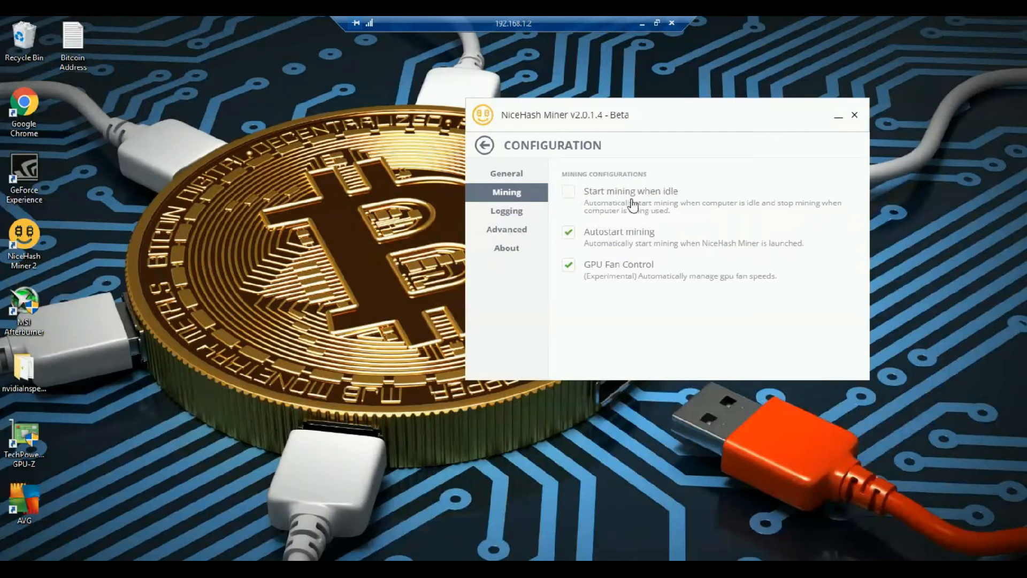
pyautogui.moveTo(702, 198)
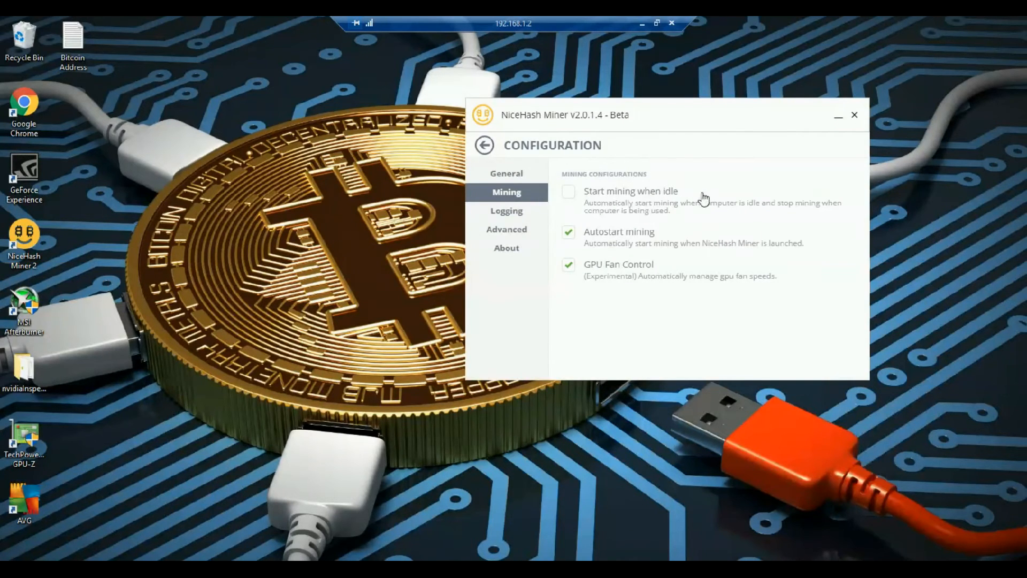
pyautogui.moveTo(724, 182)
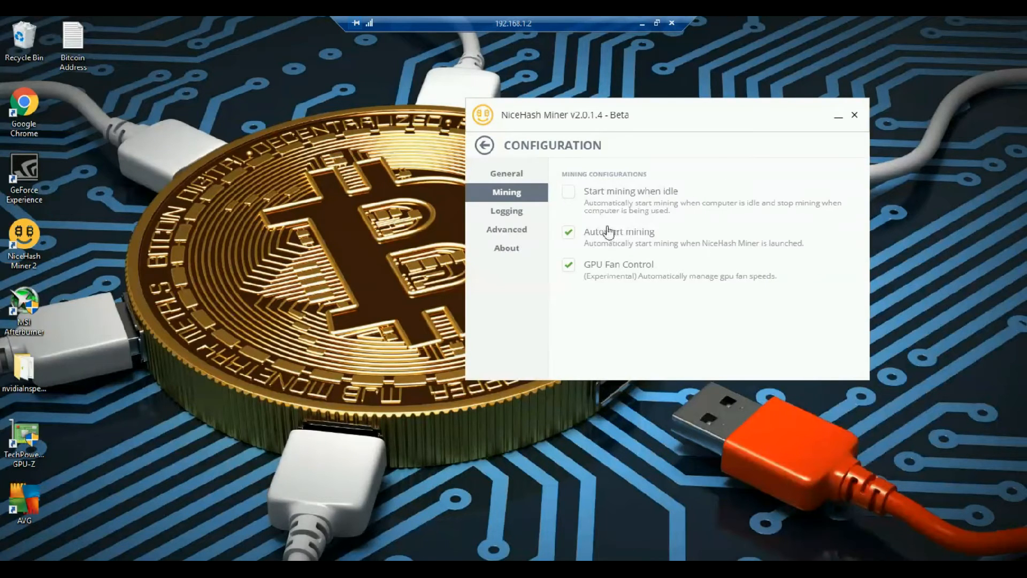
pyautogui.moveTo(589, 248)
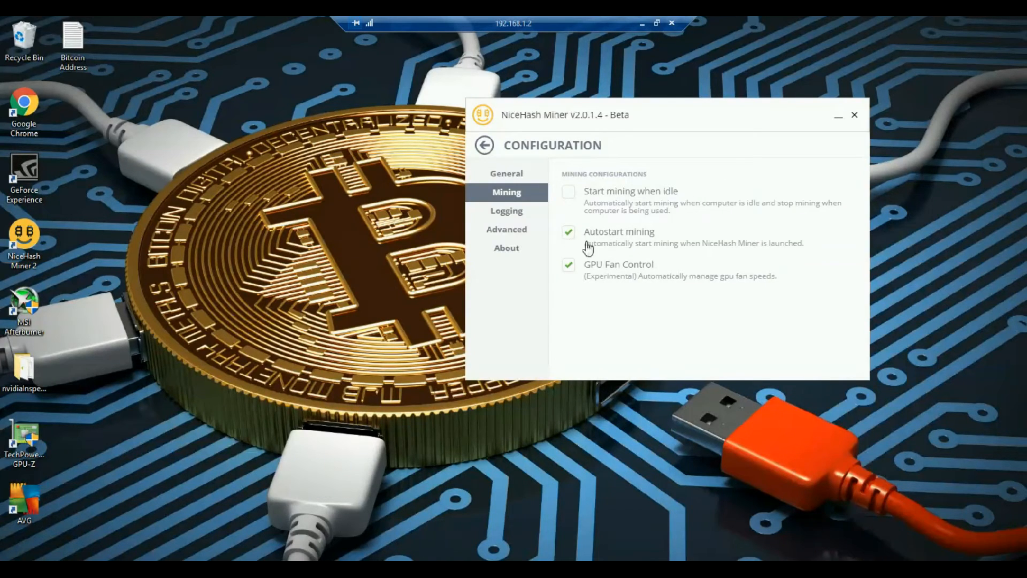
pyautogui.moveTo(662, 244)
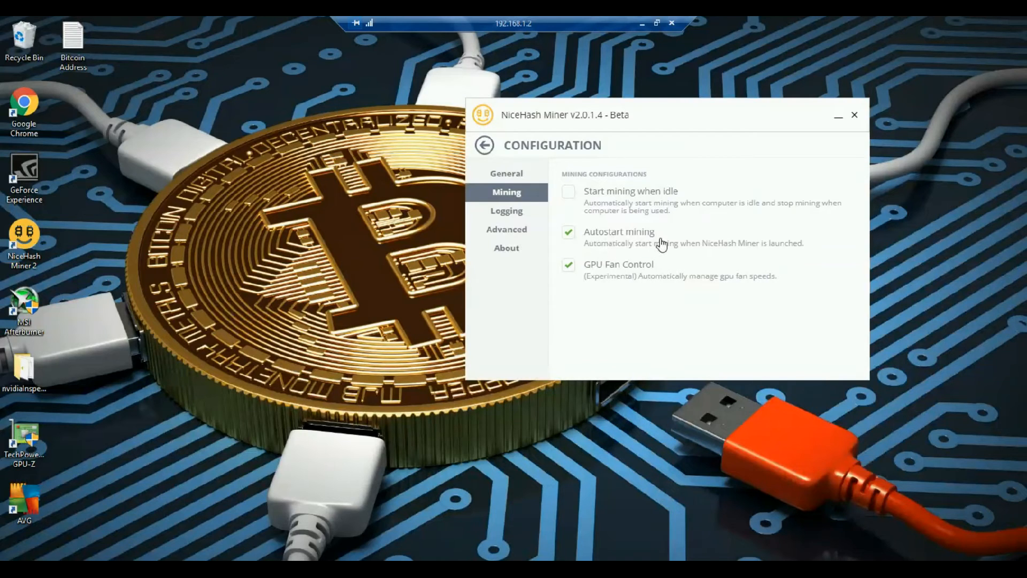
pyautogui.moveTo(506, 173)
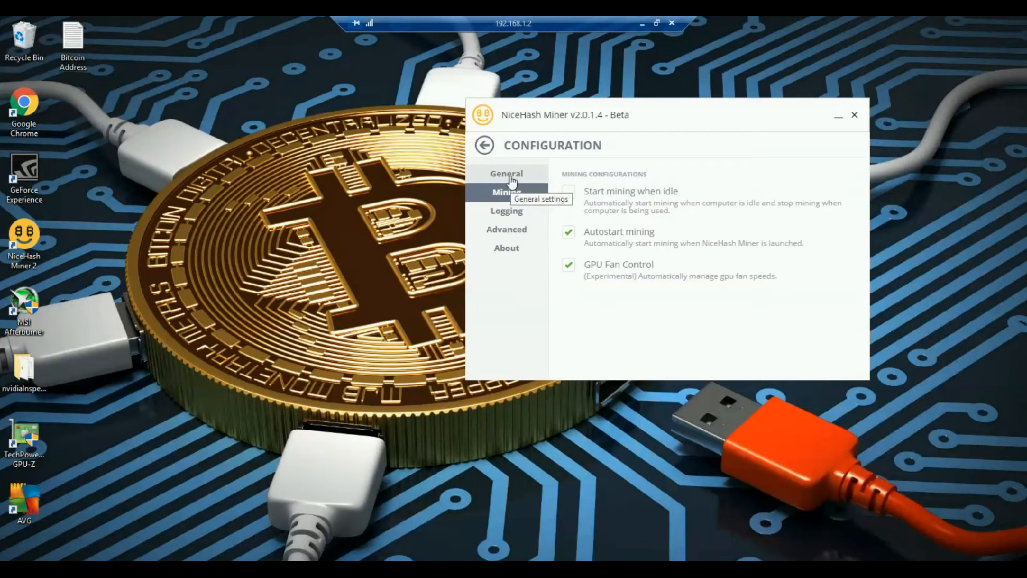
pyautogui.click(484, 145)
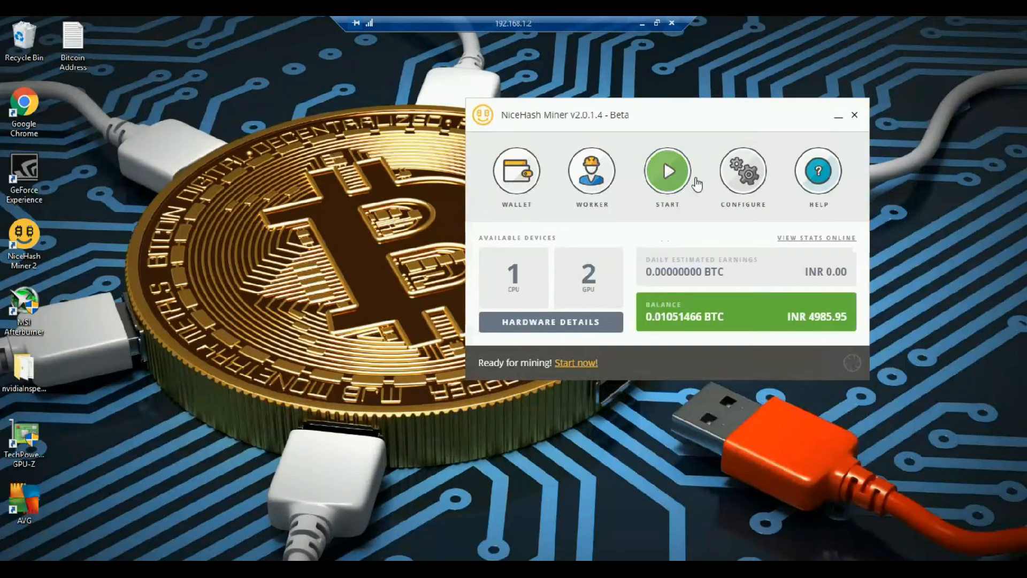
pyautogui.moveTo(667, 171)
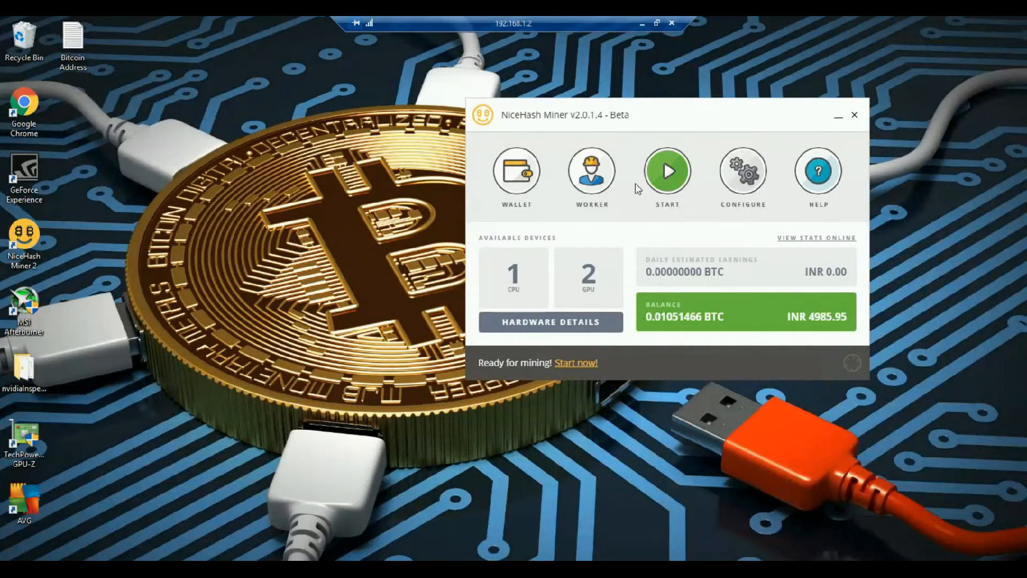
pyautogui.moveTo(667, 177)
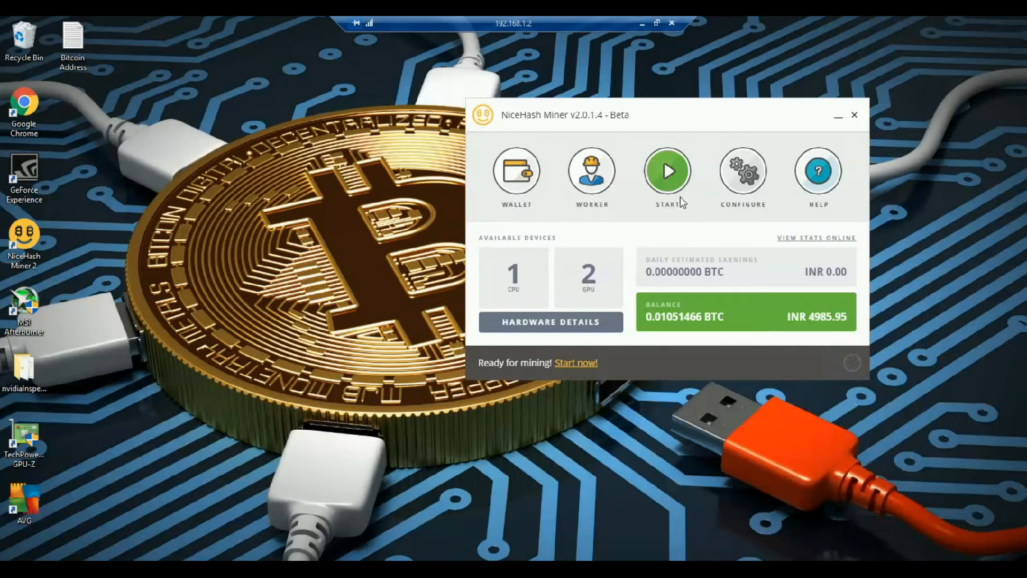
pyautogui.moveTo(743, 171)
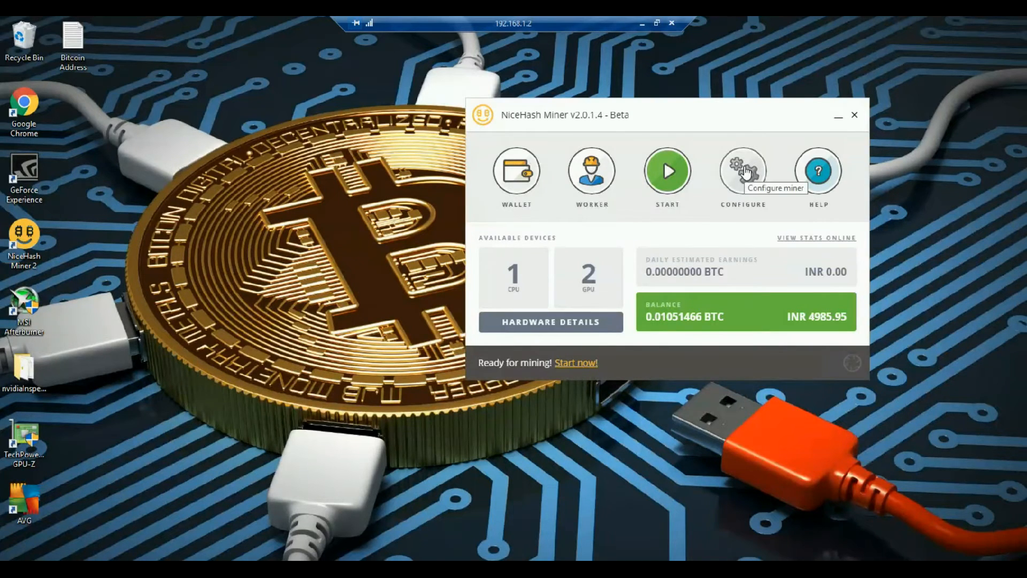
pyautogui.click(743, 172)
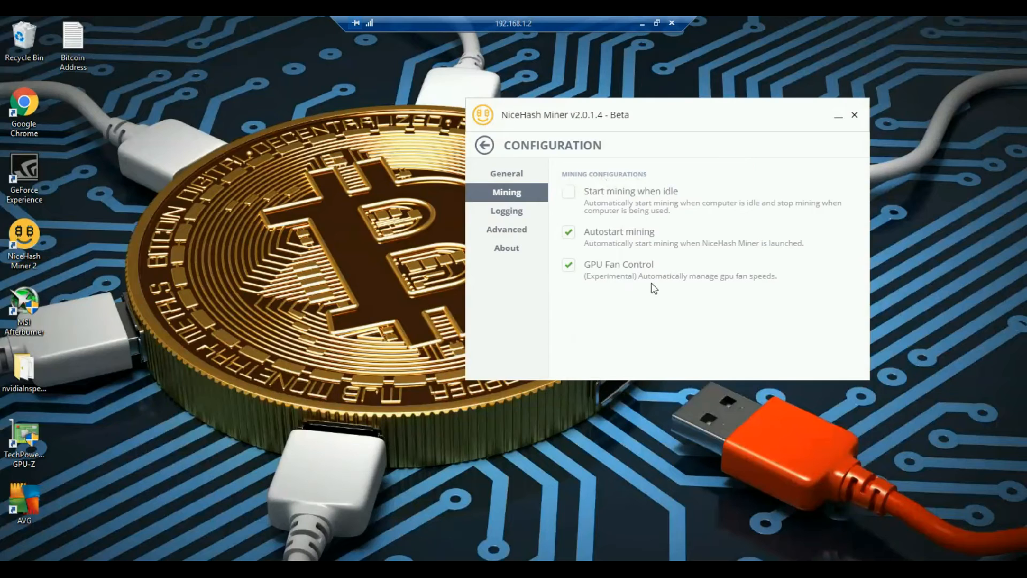
pyautogui.moveTo(602, 275)
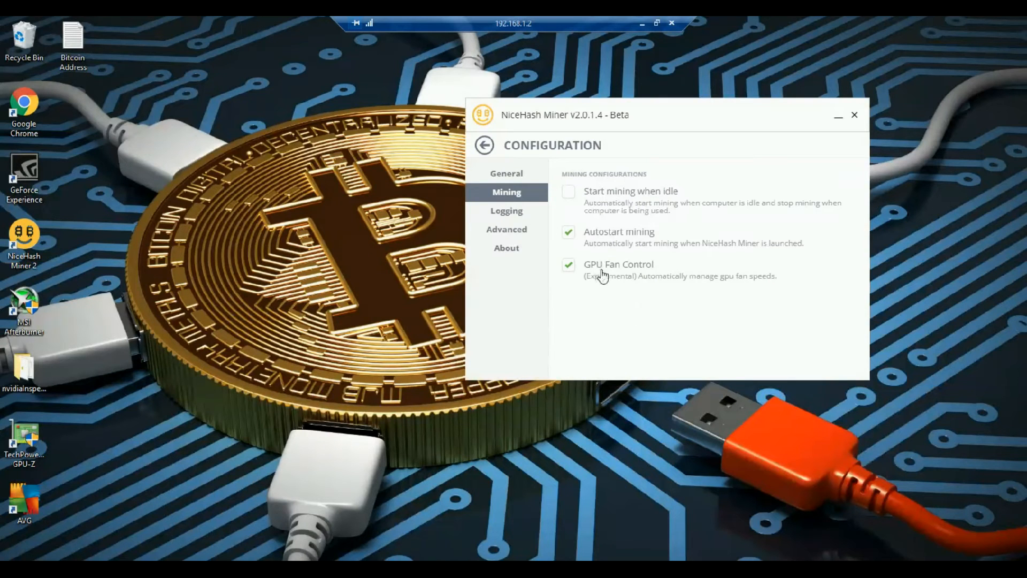
pyautogui.moveTo(579, 277)
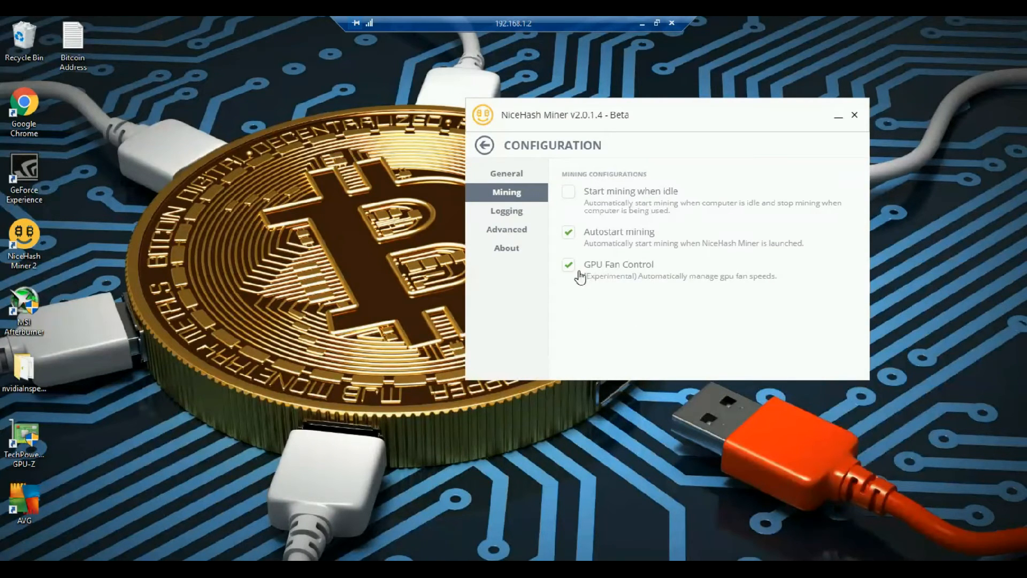
pyautogui.moveTo(698, 292)
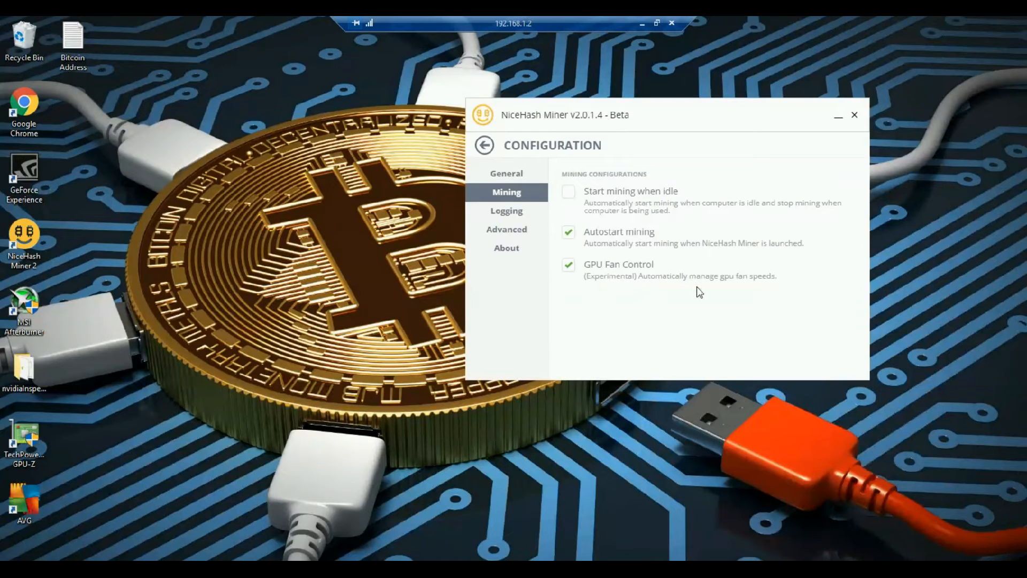
pyautogui.moveTo(720, 289)
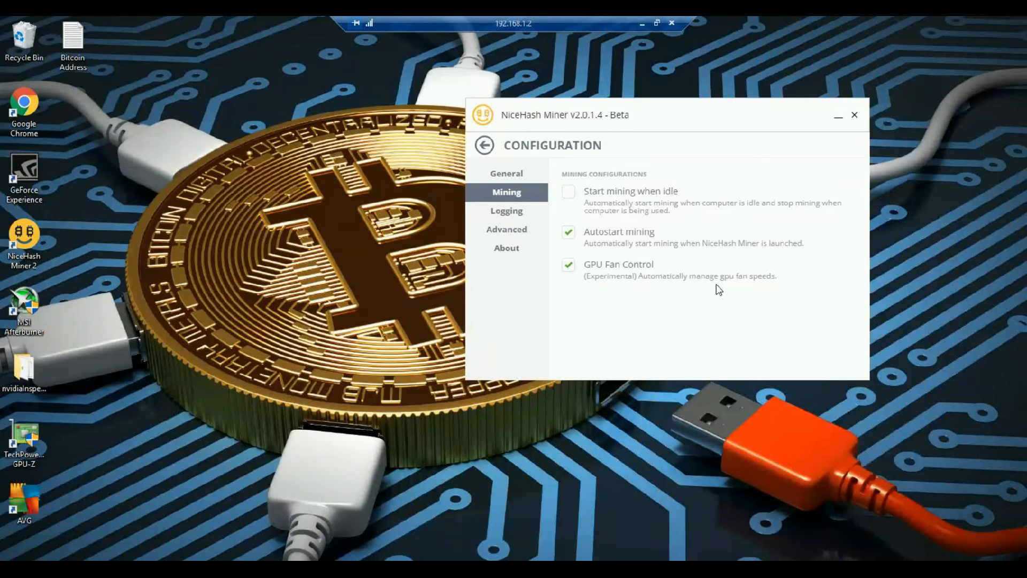
pyautogui.moveTo(732, 291)
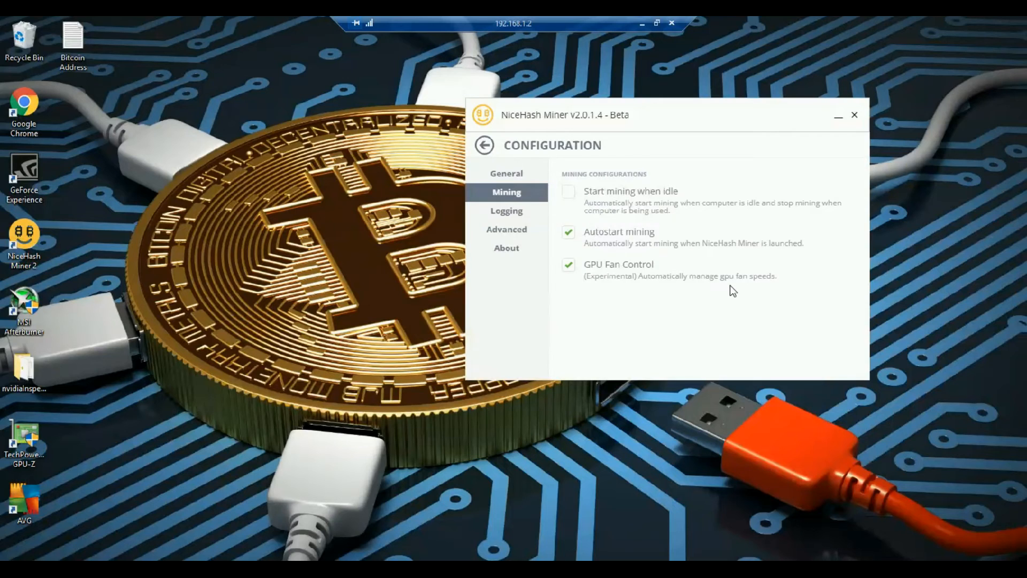
pyautogui.moveTo(488, 167)
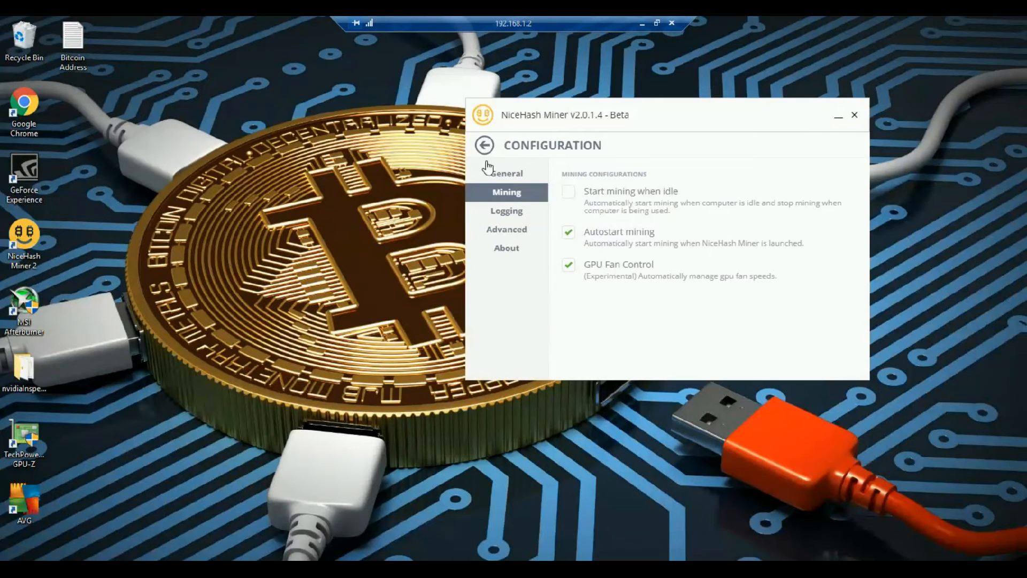
pyautogui.click(484, 145)
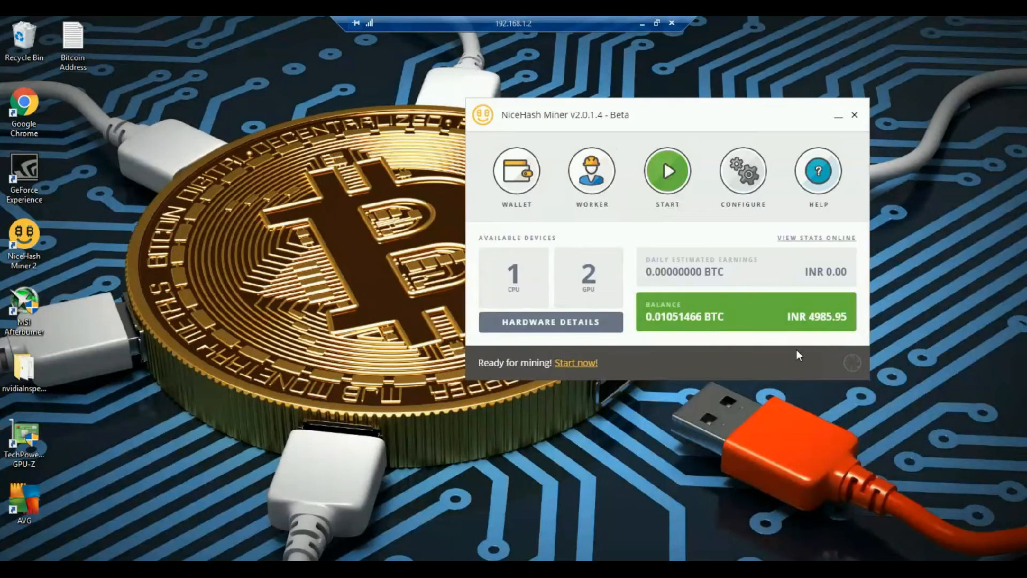
pyautogui.moveTo(853, 363)
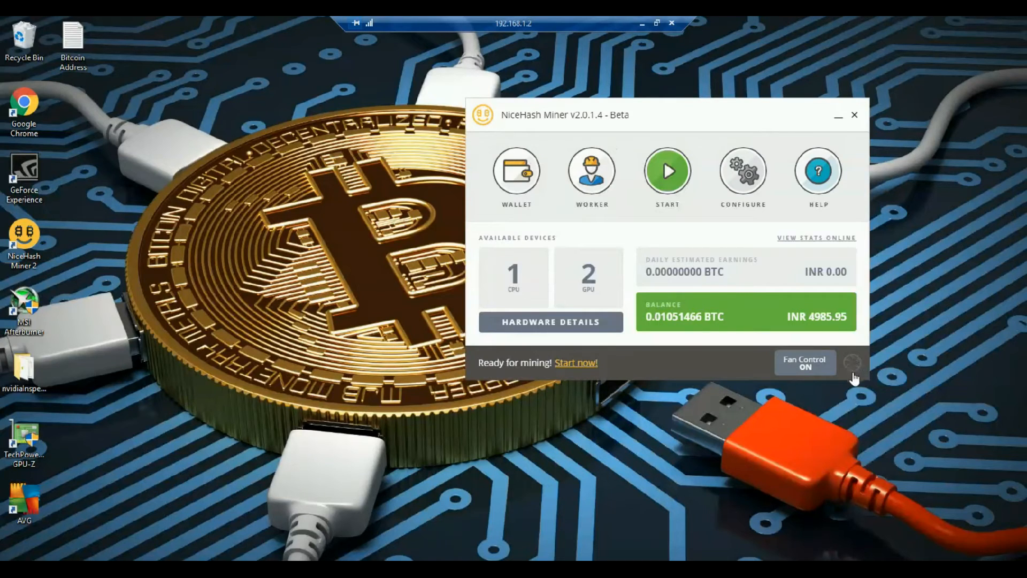
pyautogui.moveTo(860, 367)
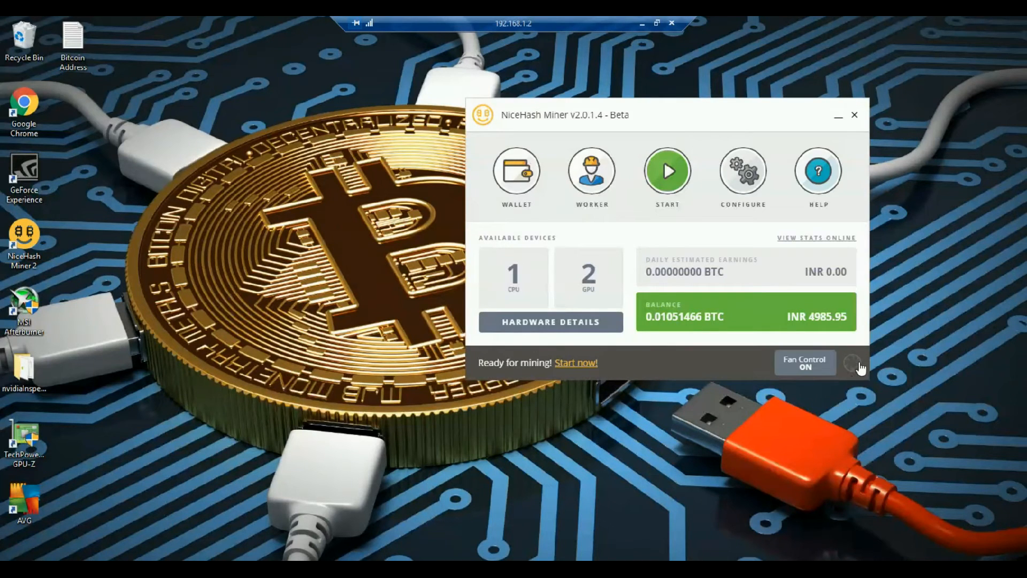
pyautogui.click(743, 171)
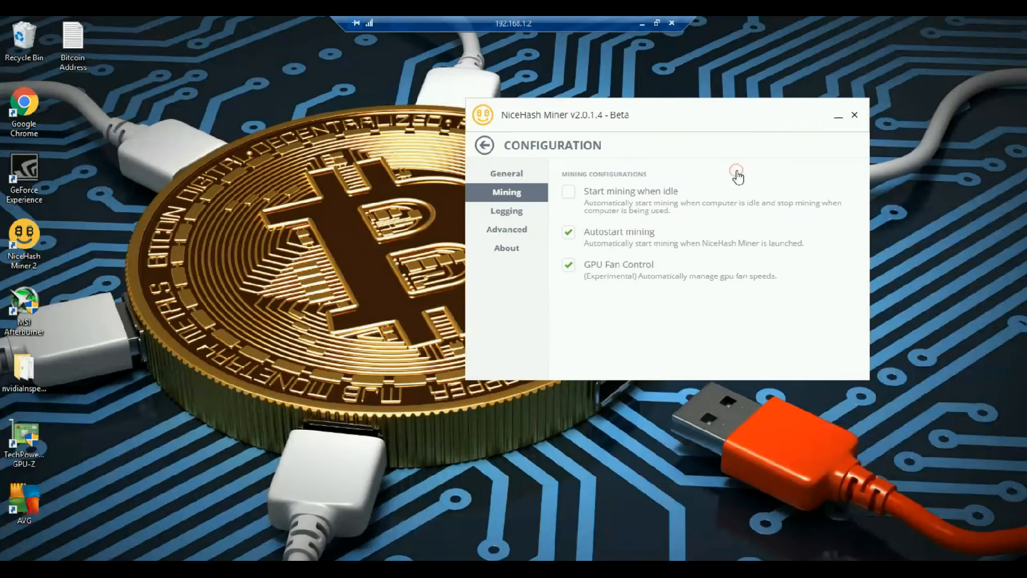
# Step: View the Logging page, then the Advanced page with its advanced-users-only warning
pyautogui.click(506, 211)
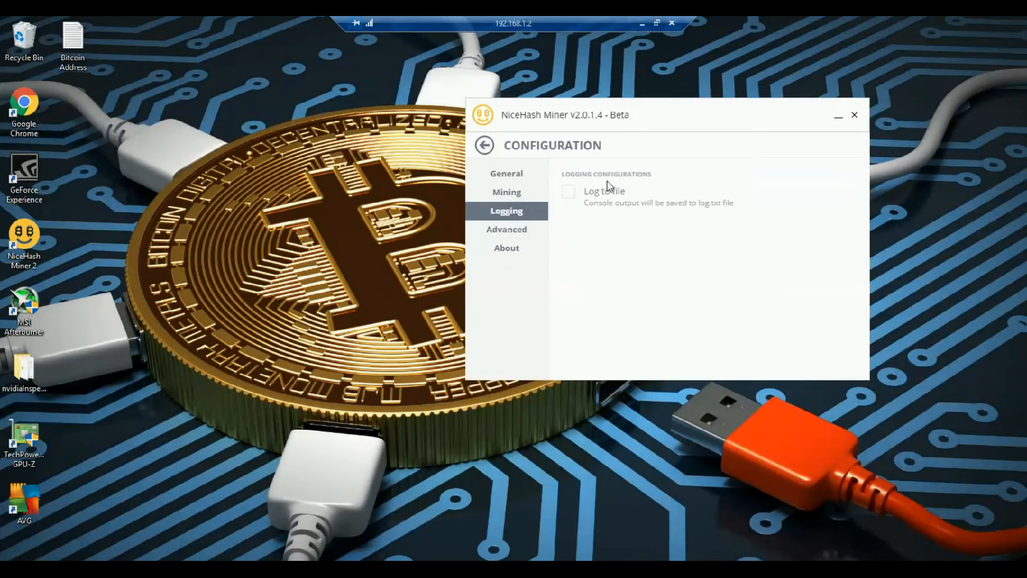
pyautogui.moveTo(751, 244)
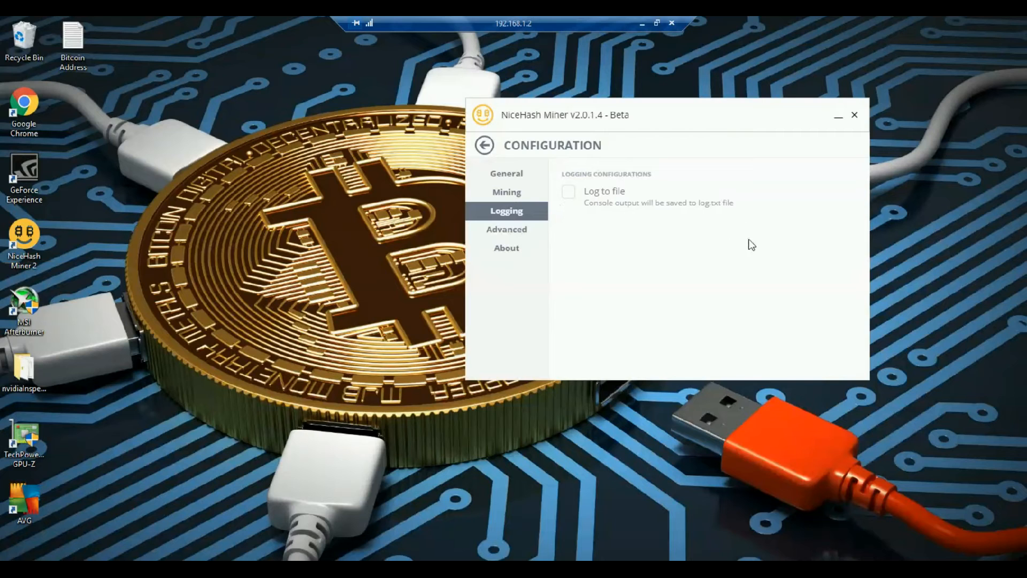
pyautogui.moveTo(559, 213)
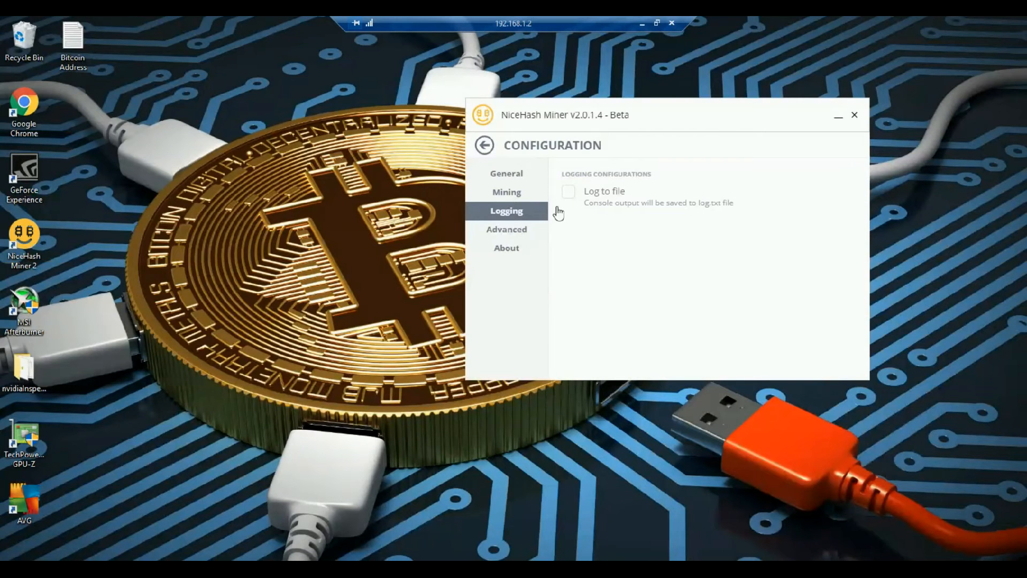
pyautogui.click(506, 229)
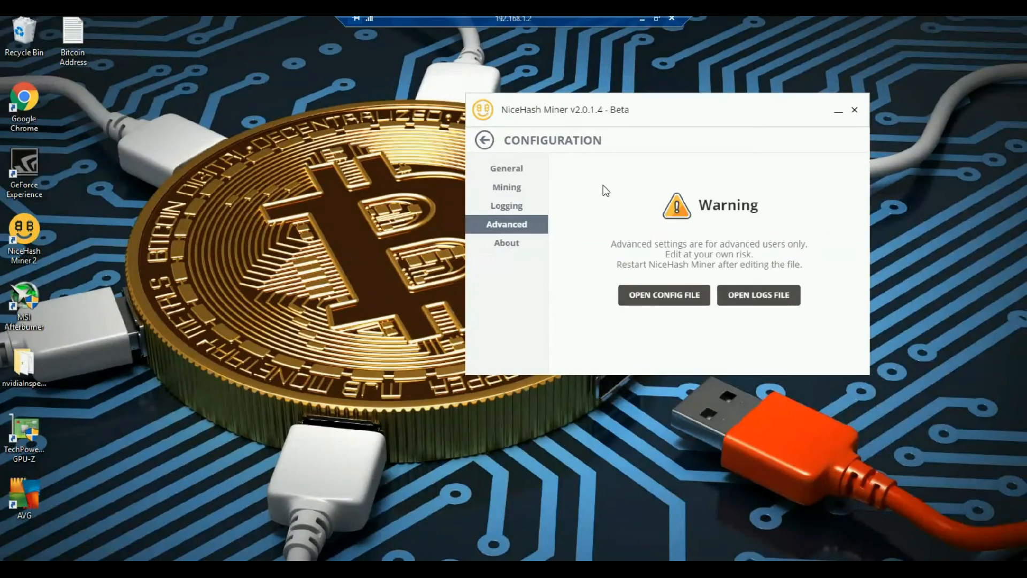
pyautogui.moveTo(508, 228)
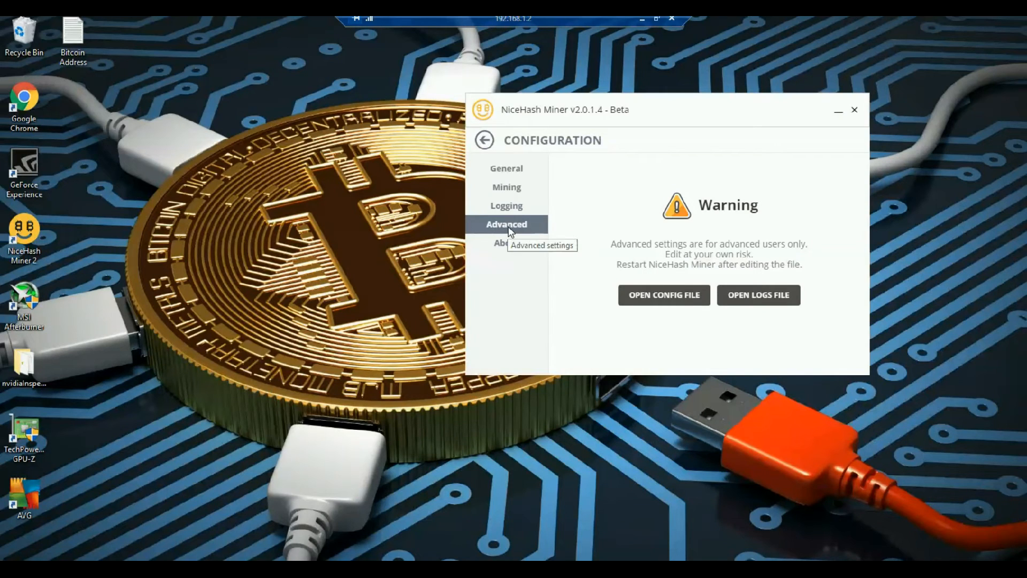
pyautogui.moveTo(751, 303)
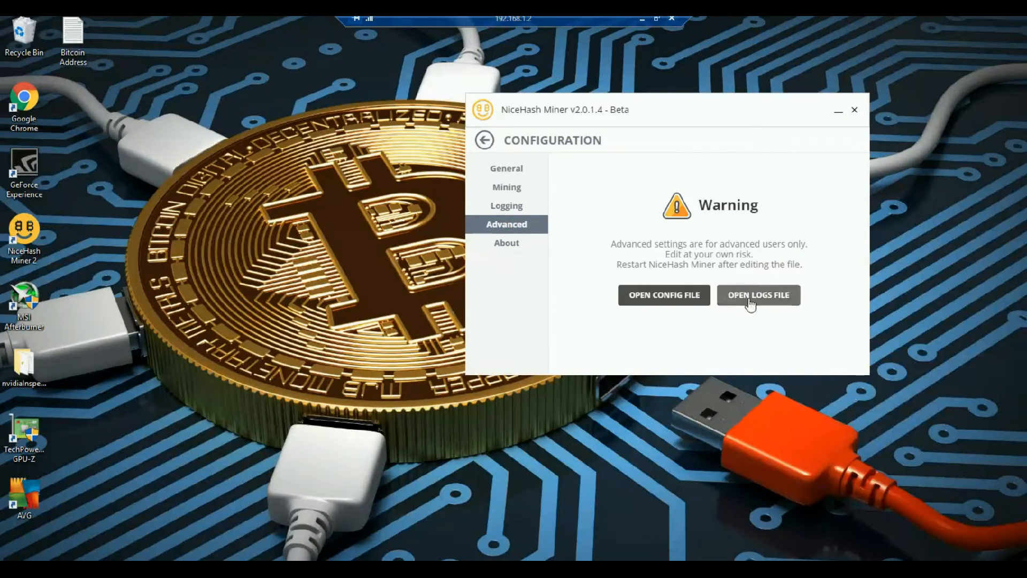
# Step: View the miner's logs folder and read the most recent log file in Notepad
pyautogui.click(758, 295)
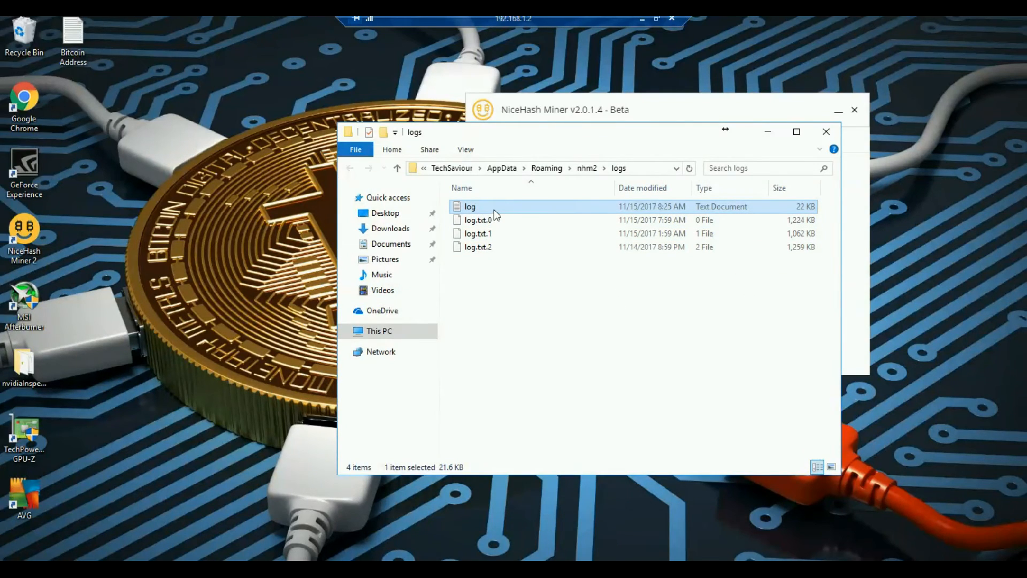
pyautogui.doubleClick(470, 206)
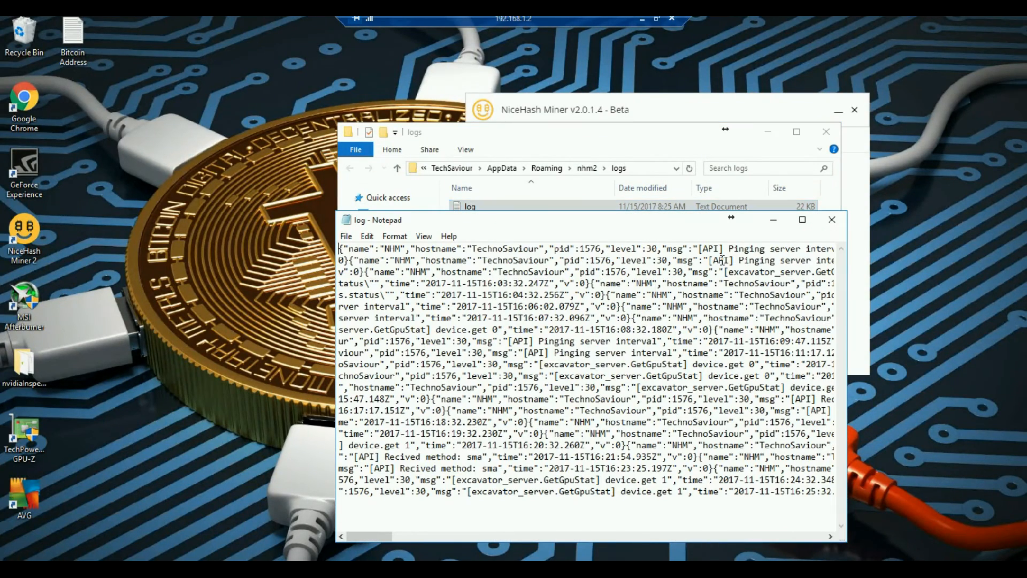
pyautogui.click(802, 218)
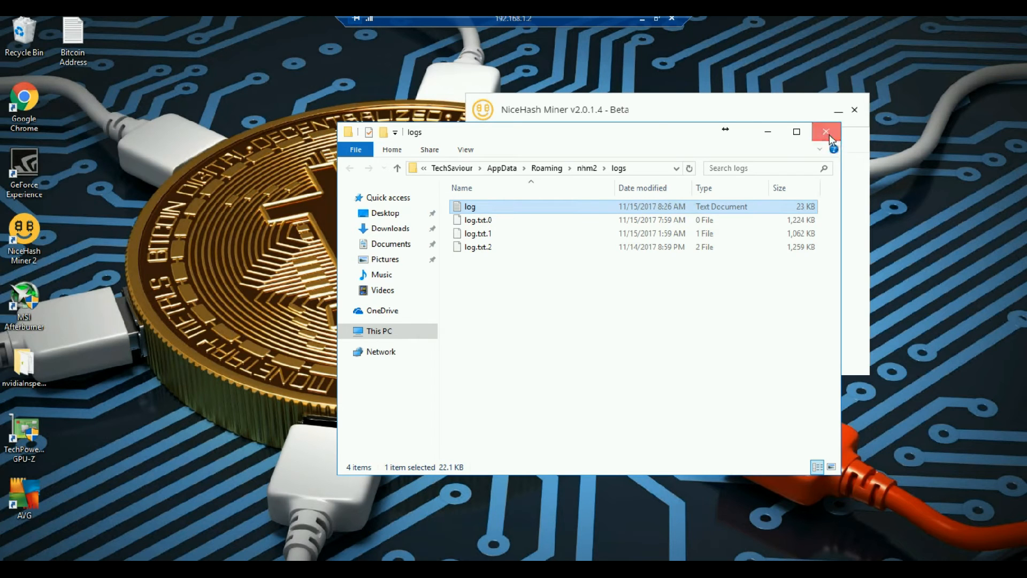
# Step: Close the logs folder and show the nhm2 configs folder containing General.json
pyautogui.click(827, 131)
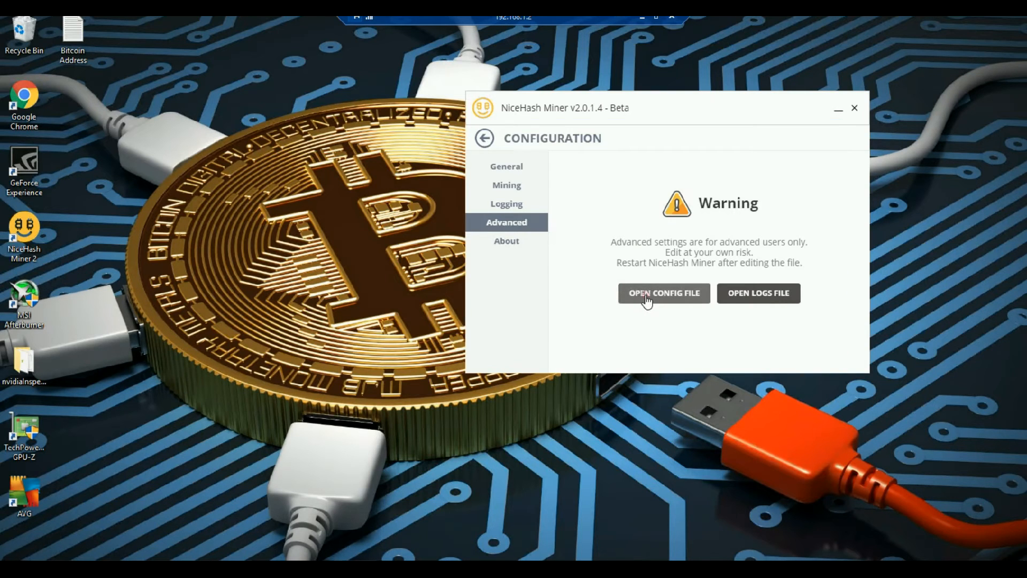
pyautogui.click(663, 293)
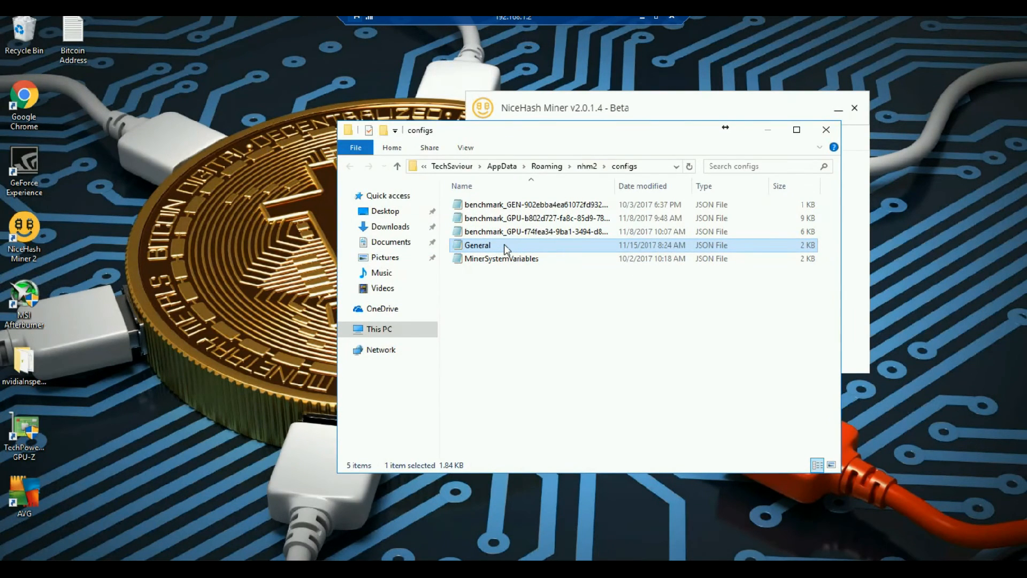
# Step: Read through General.json's settings line in a maximized Notepad window, then close it
pyautogui.doubleClick(478, 245)
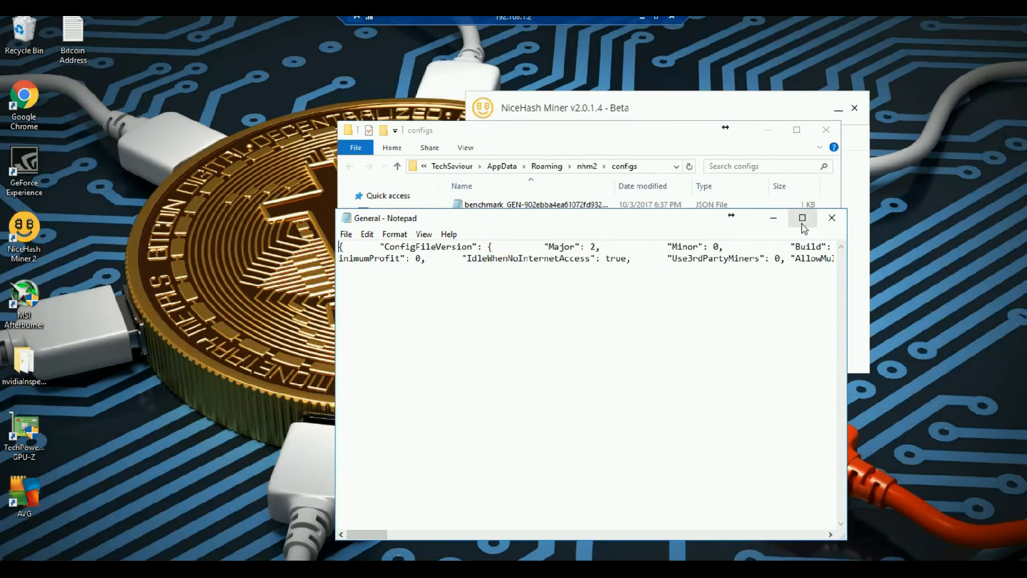
pyautogui.click(802, 218)
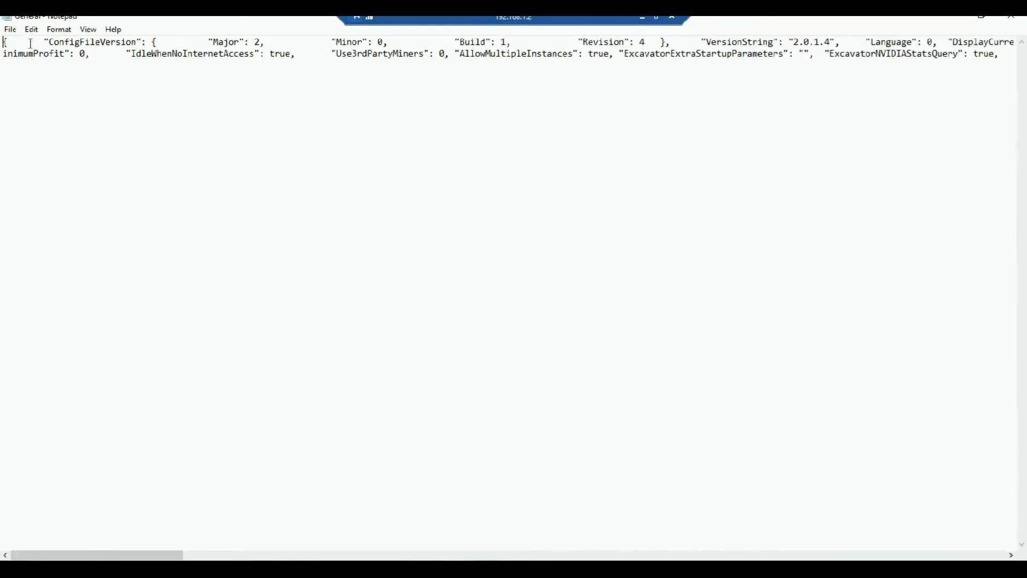
pyautogui.moveTo(3, 41); pyautogui.dragTo(329, 53)
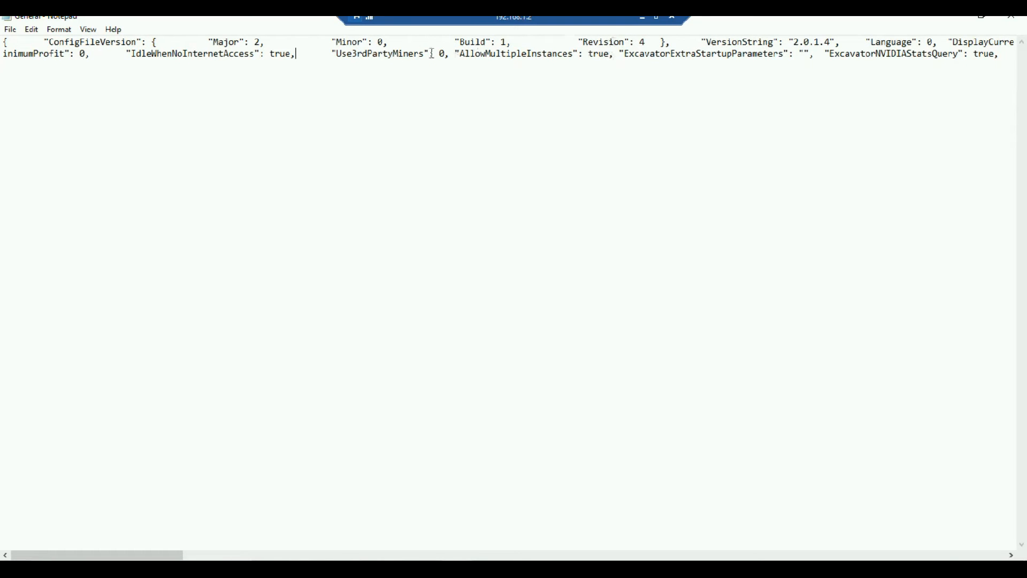
pyautogui.click(636, 42)
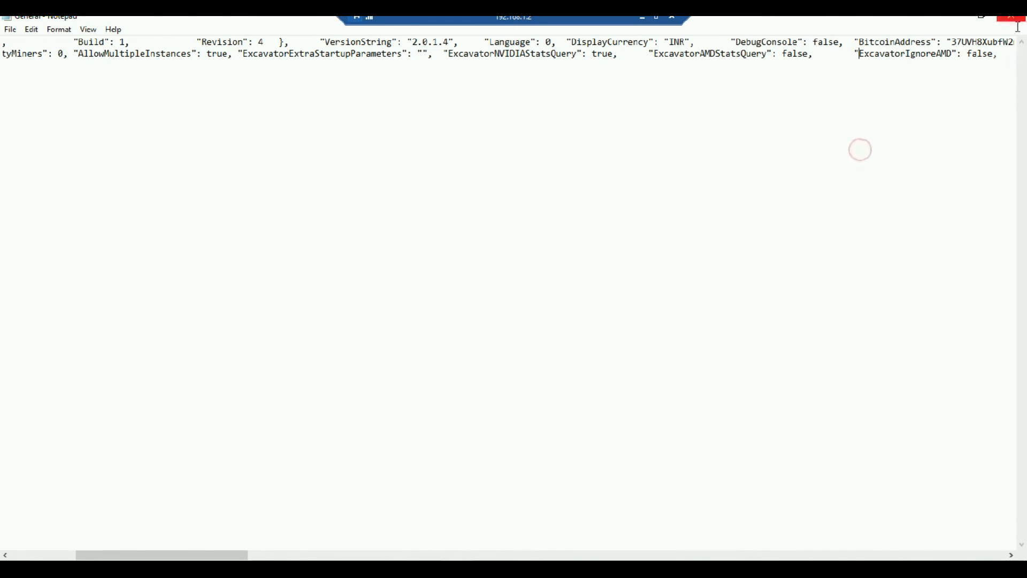
pyautogui.moveTo(1015, 19)
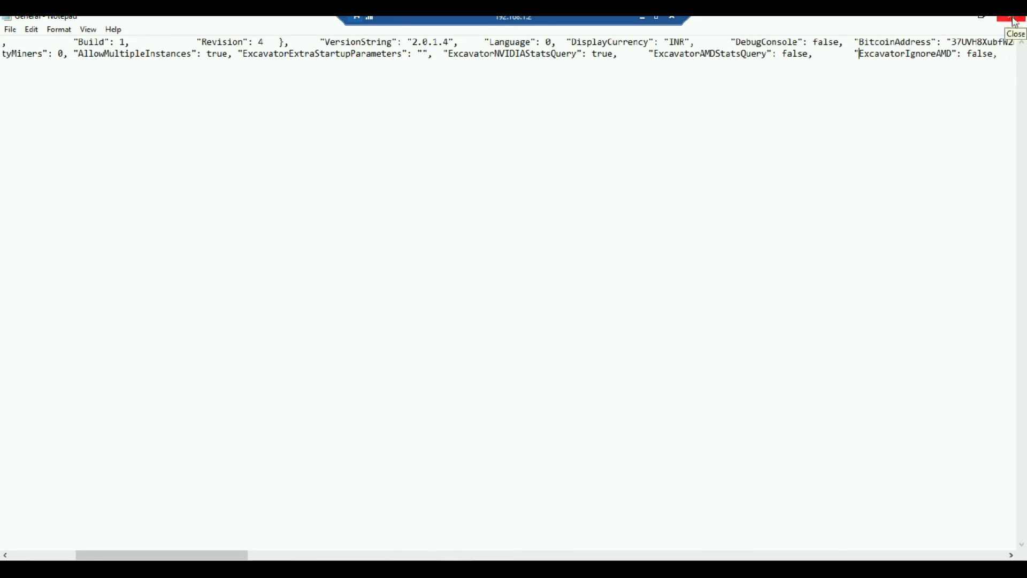
pyautogui.click(1015, 21)
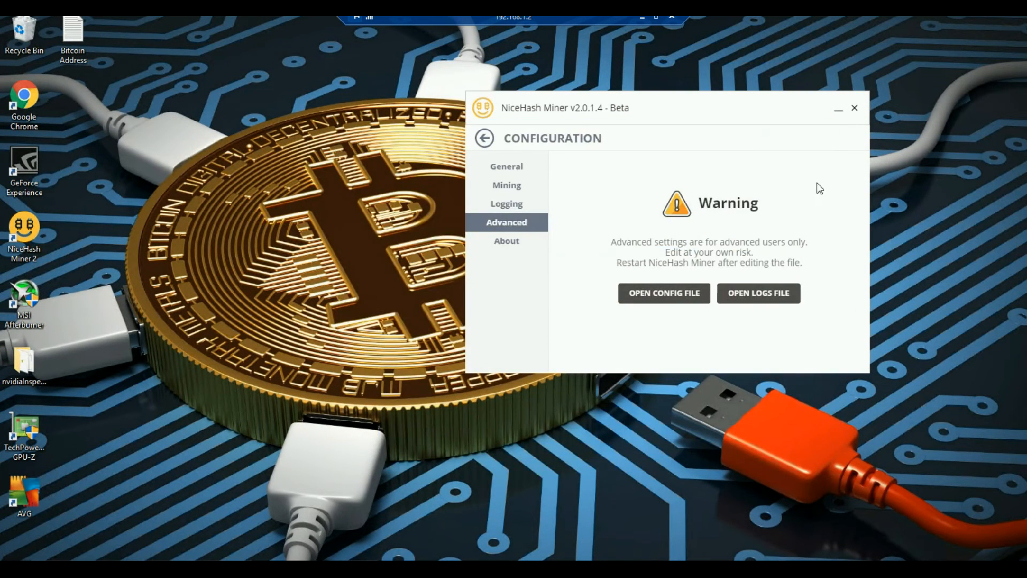
# Step: View the About page showing version 2.0.1.4 Beta and its change log, then go back to the dashboard
pyautogui.click(506, 241)
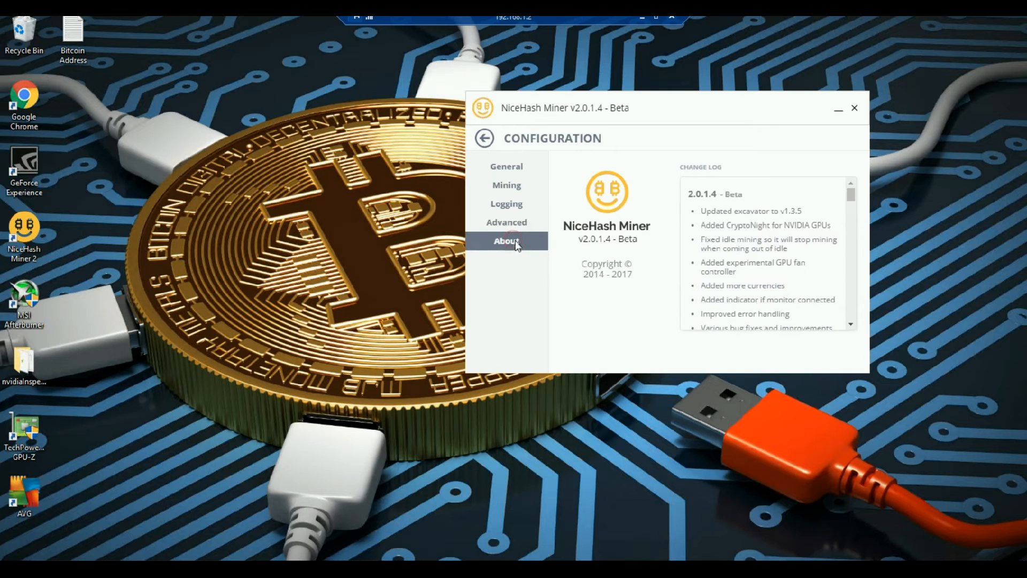
pyautogui.moveTo(695, 328)
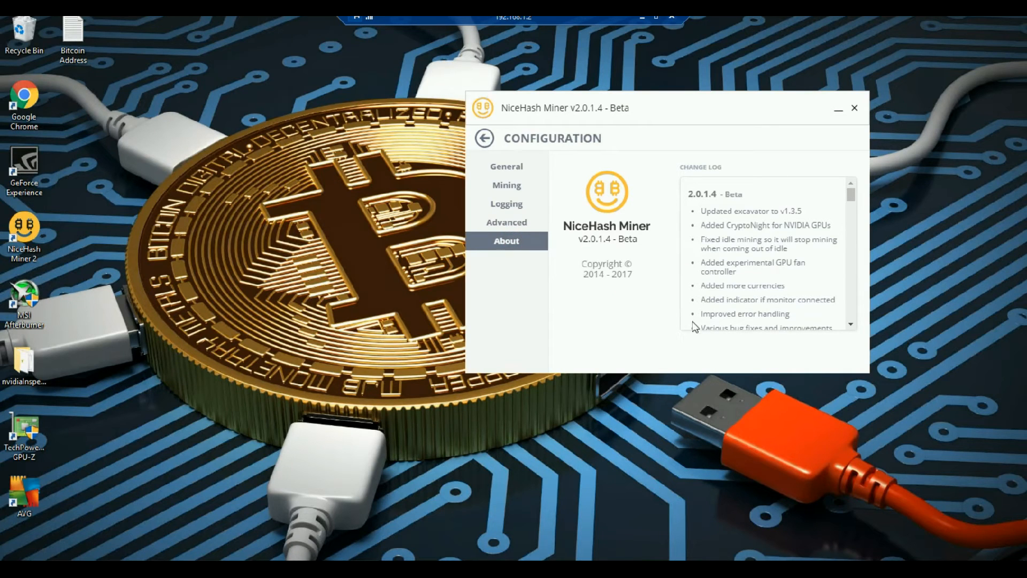
pyautogui.moveTo(642, 305)
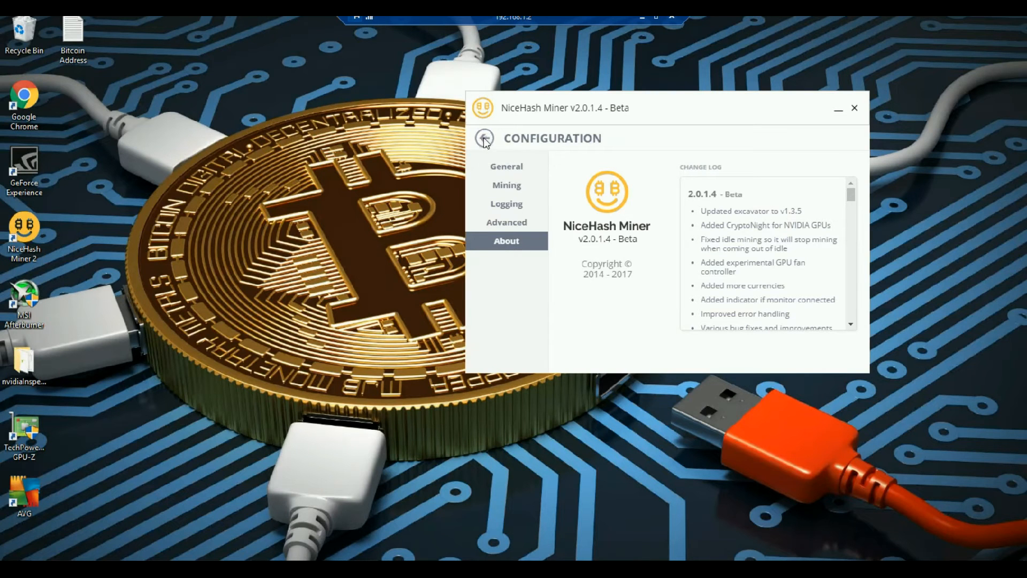
pyautogui.click(483, 138)
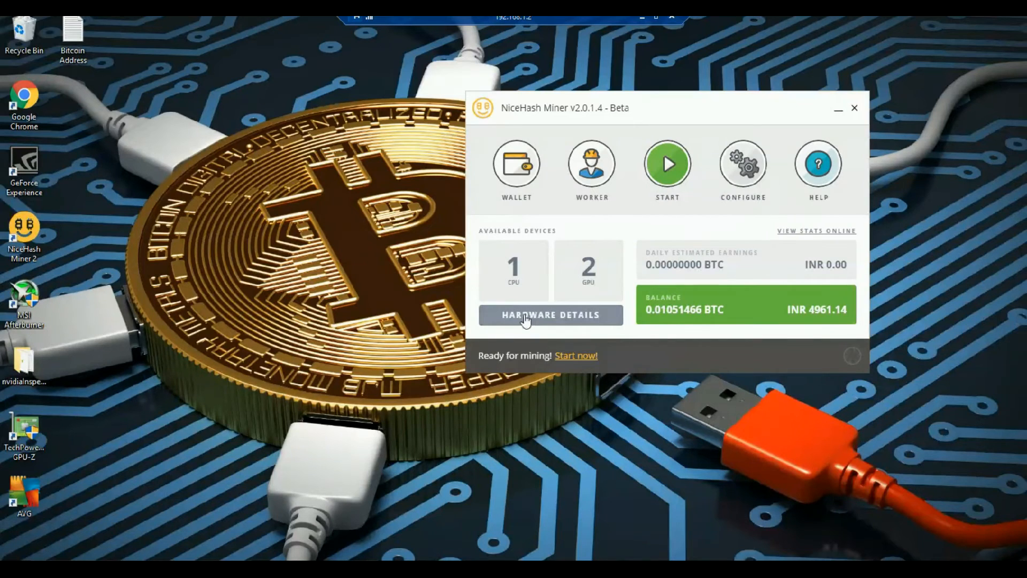
# Step: In Hardware Details toggle the CPU on and back off so it stays disabled for mining
pyautogui.click(550, 315)
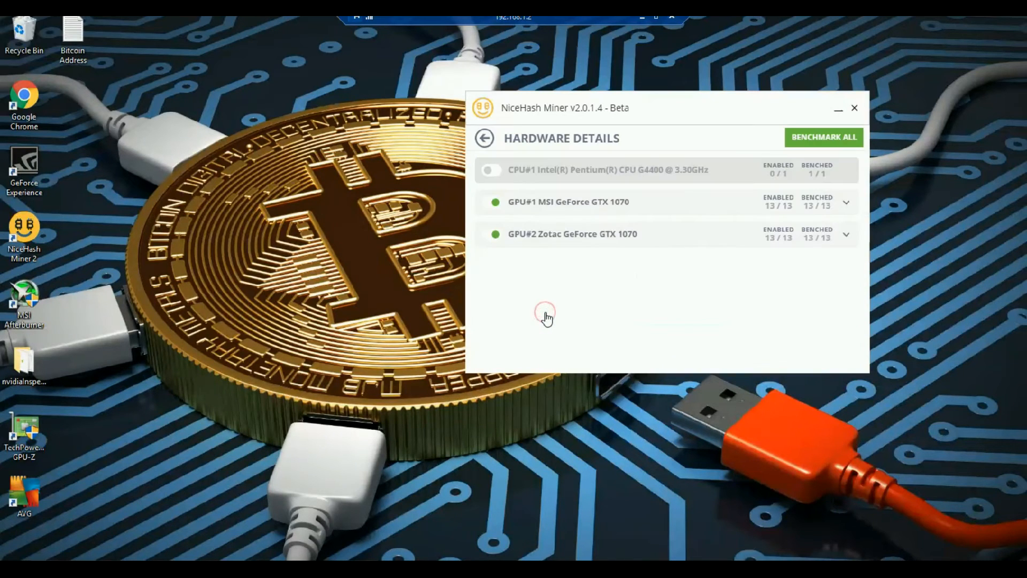
pyautogui.moveTo(552, 174)
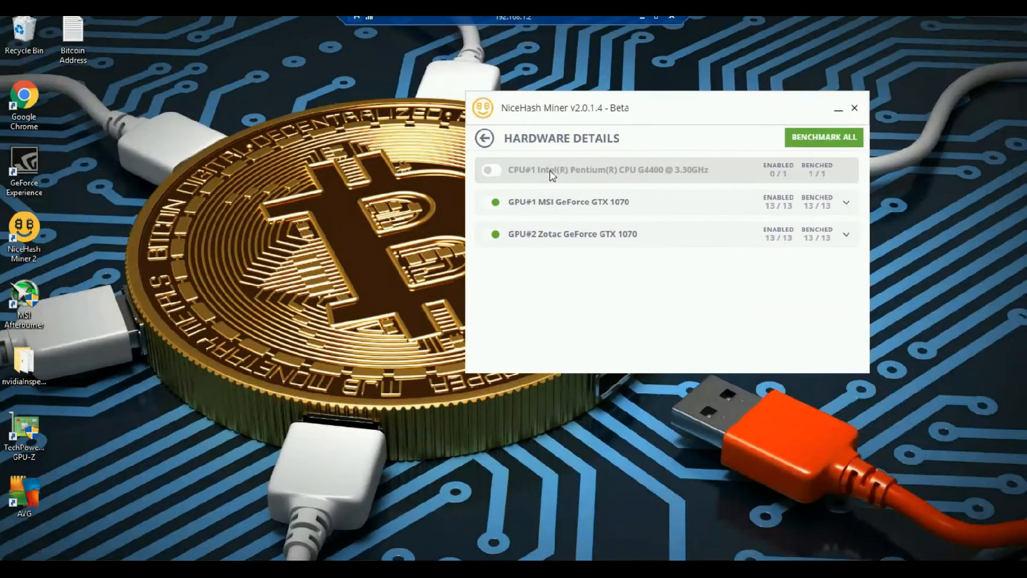
pyautogui.moveTo(574, 220)
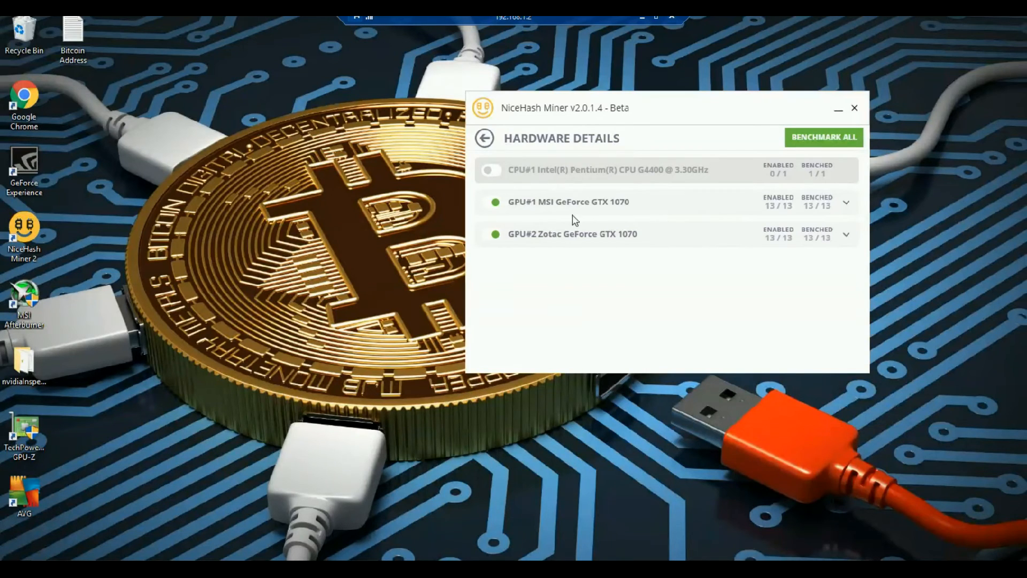
pyautogui.moveTo(498, 175)
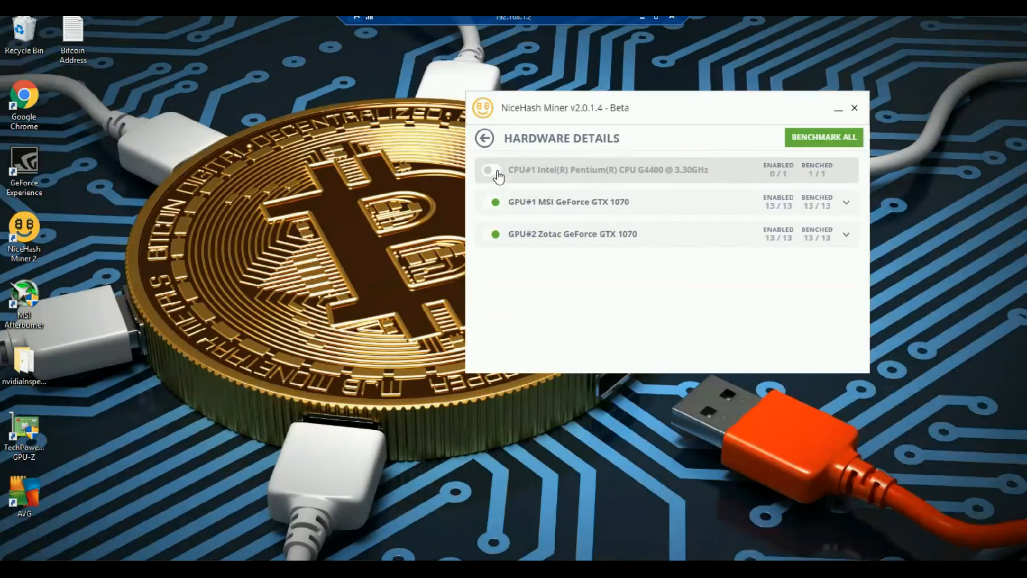
pyautogui.click(491, 171)
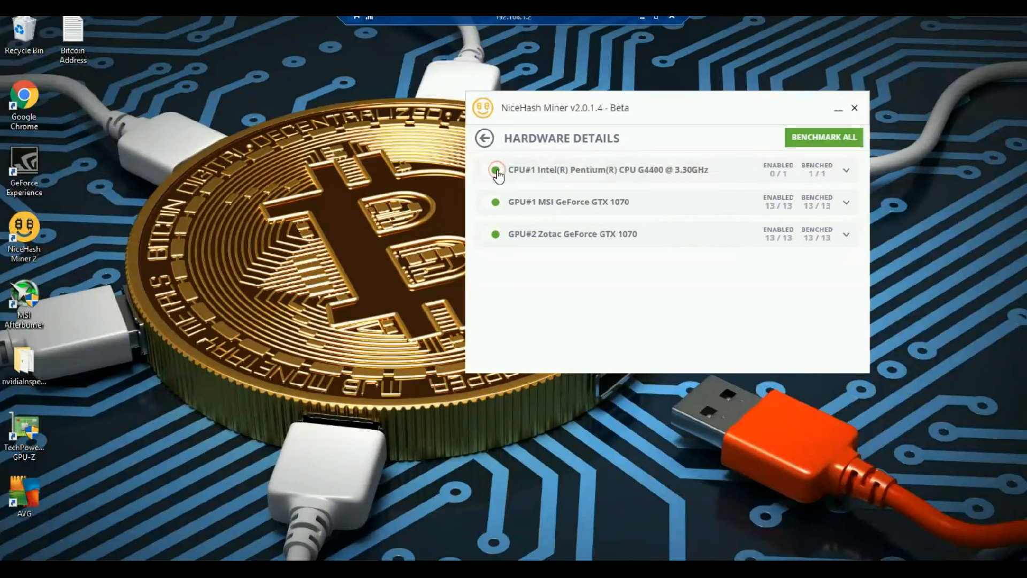
pyautogui.click(495, 170)
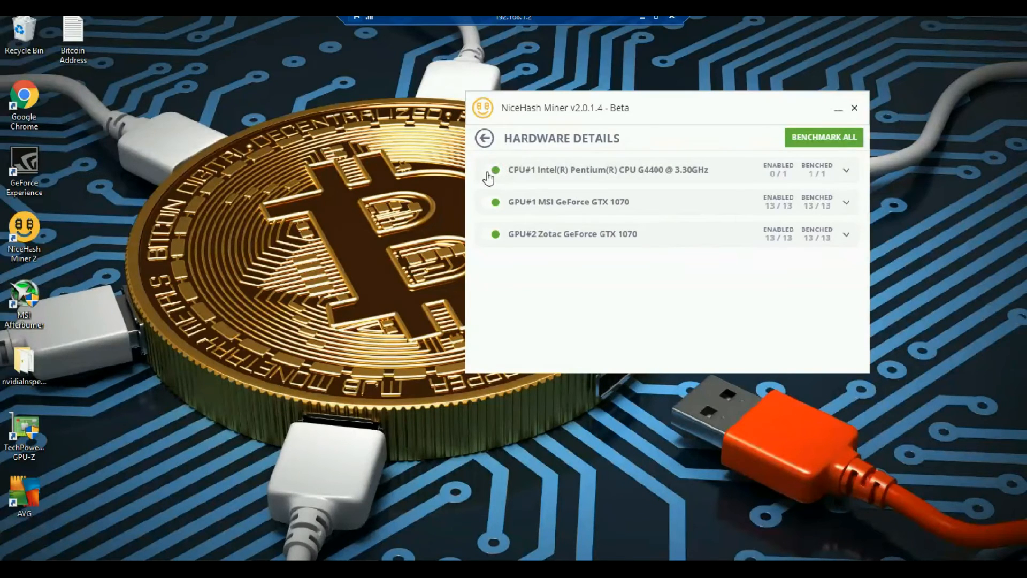
pyautogui.click(494, 170)
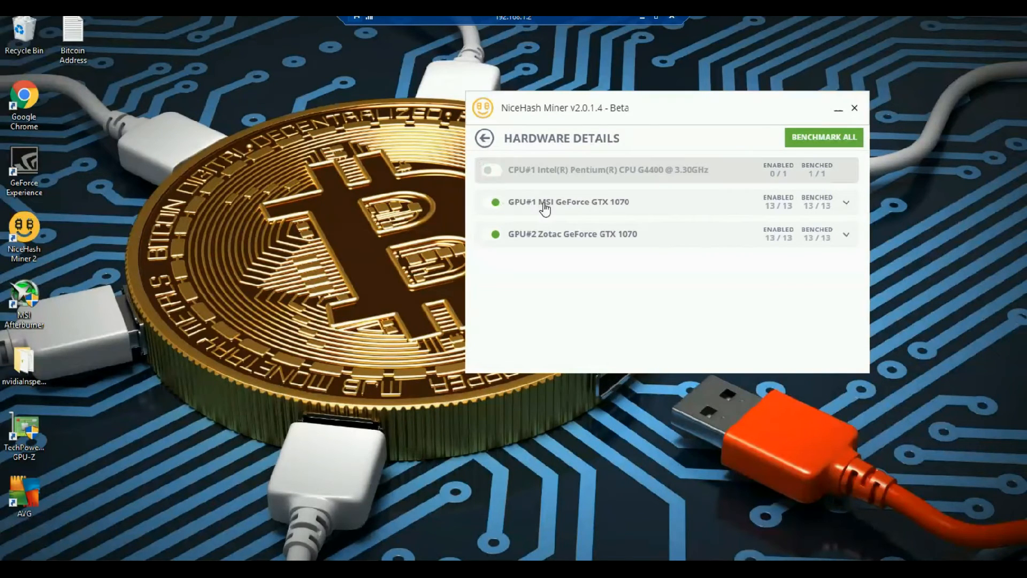
pyautogui.moveTo(604, 256)
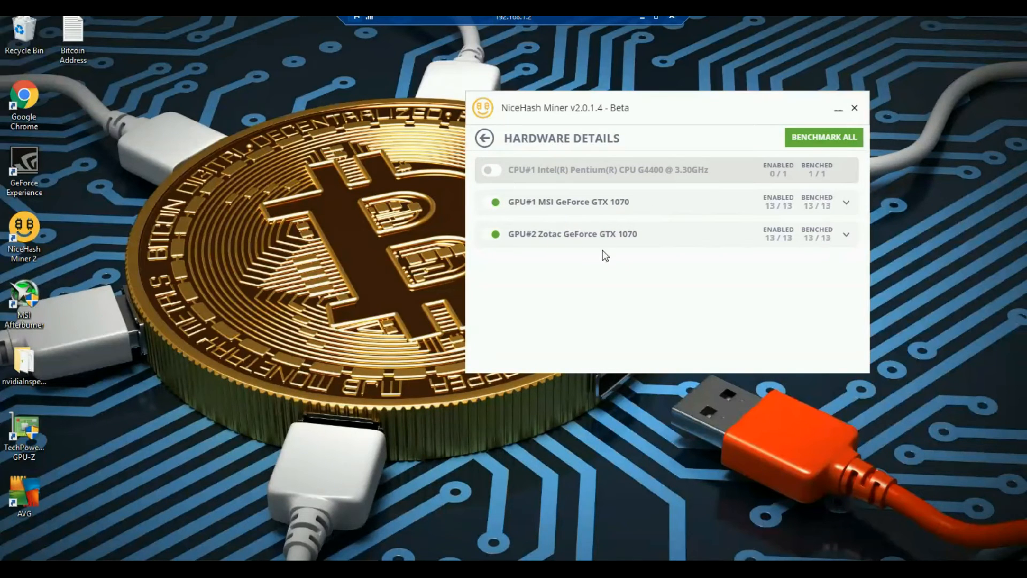
pyautogui.moveTo(713, 287)
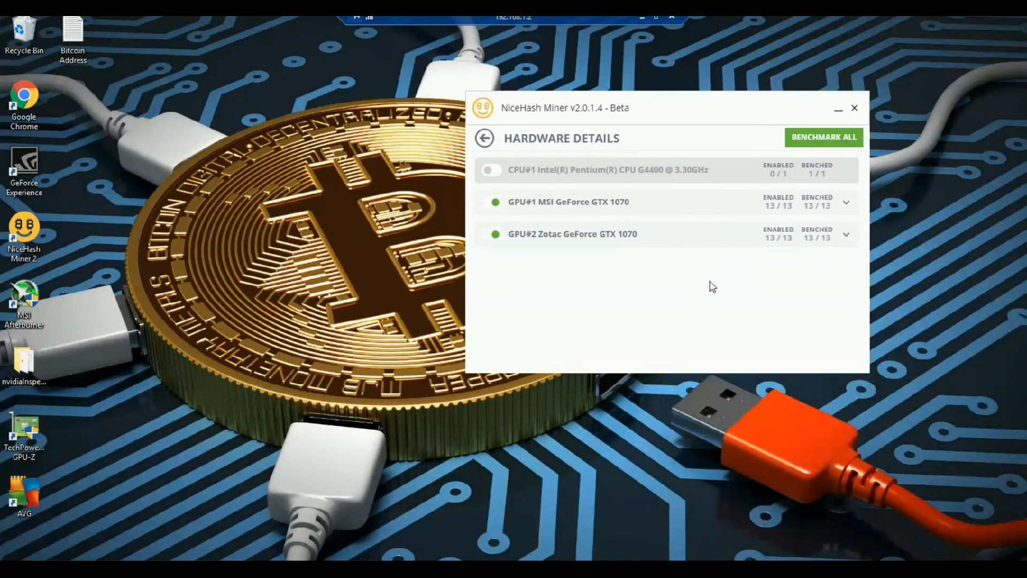
# Step: Expand and collapse the GTX 1070 GPUs' lists of 13 benchmarked algorithms
pyautogui.click(847, 203)
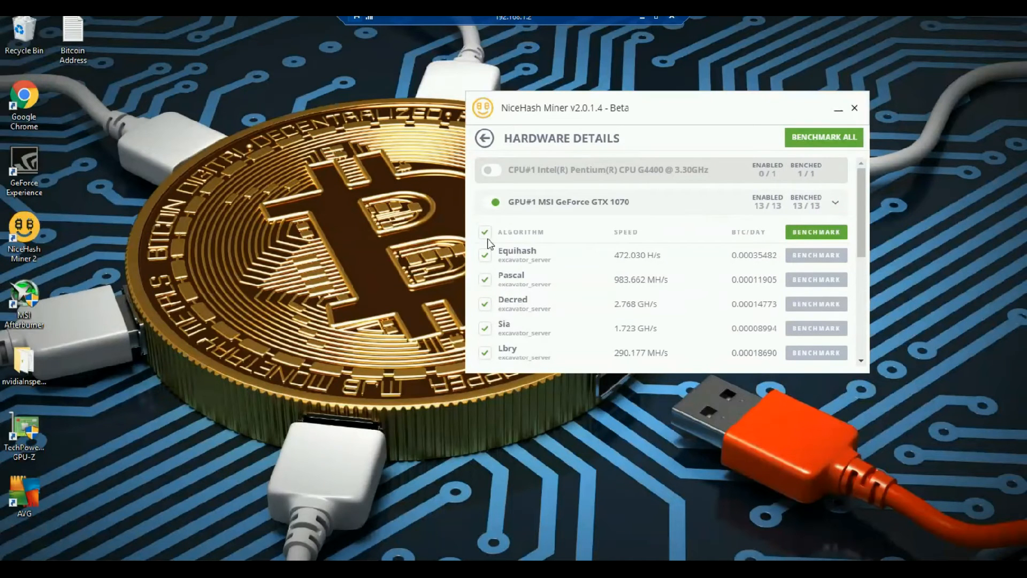
pyautogui.moveTo(848, 209)
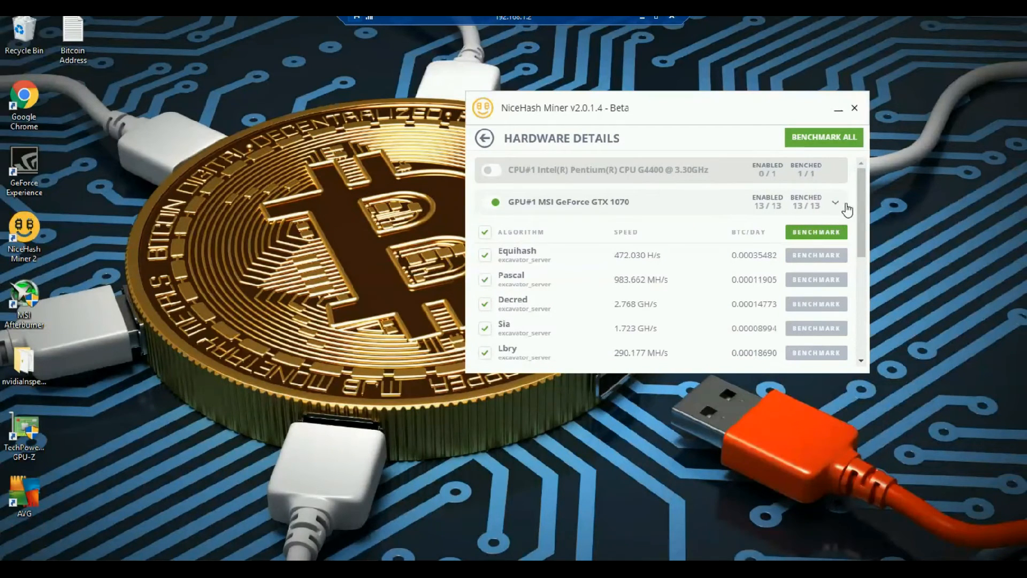
pyautogui.click(835, 202)
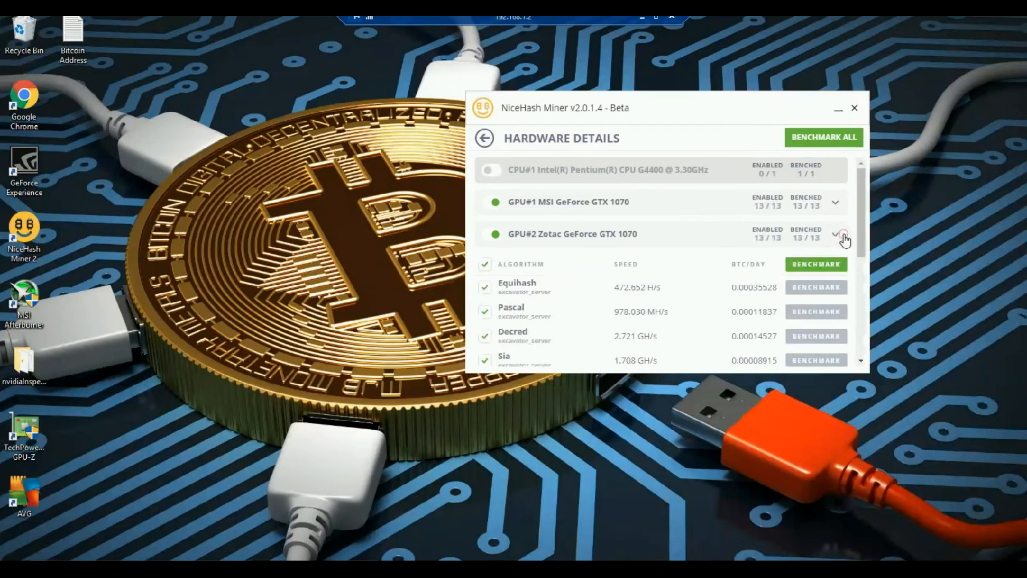
pyautogui.click(845, 234)
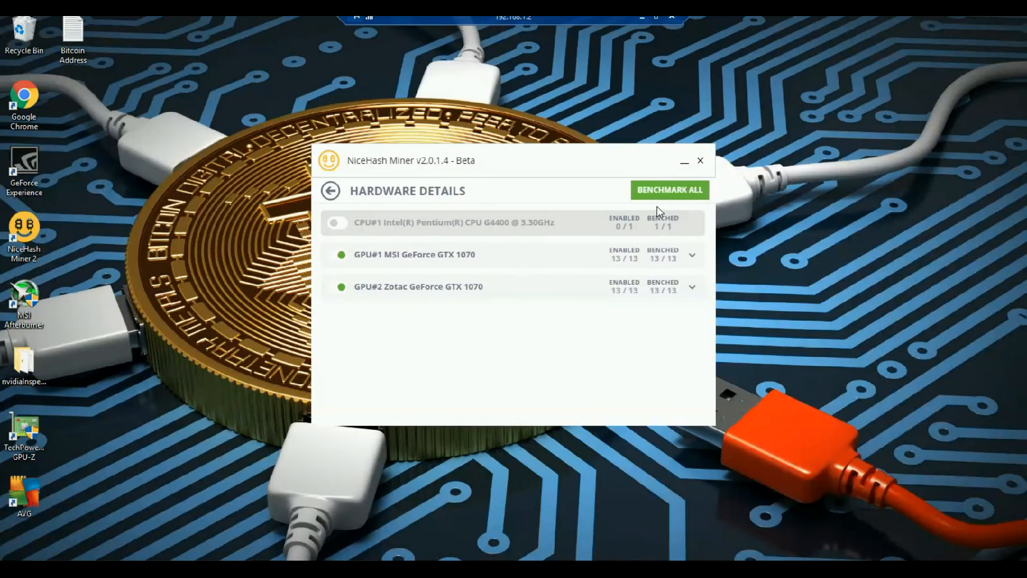
pyautogui.moveTo(661, 198)
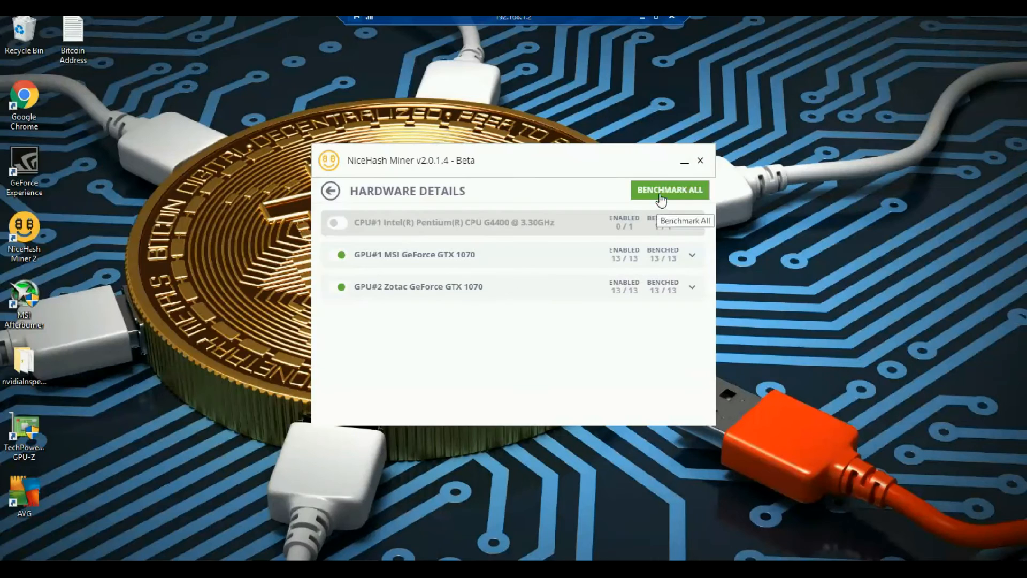
# Step: Use BENCHMARK ALL to bring up the quick, standard and precise benchmark choices
pyautogui.click(669, 191)
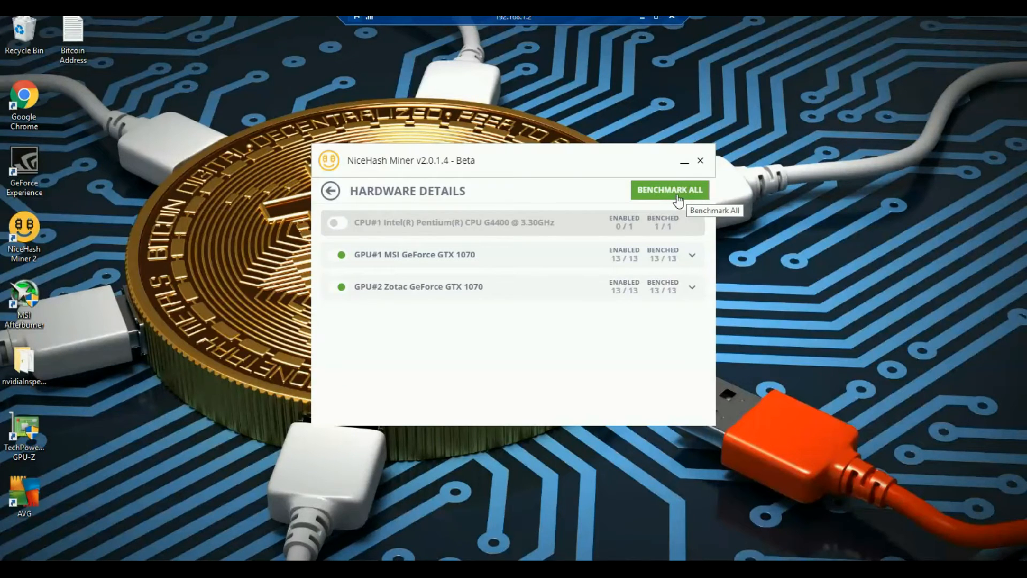
pyautogui.moveTo(340, 227)
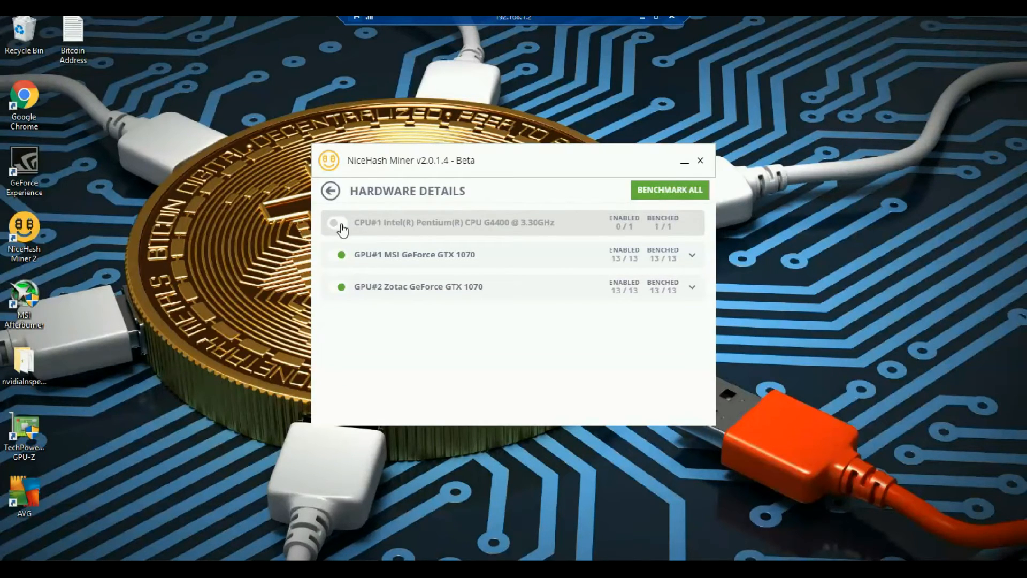
pyautogui.moveTo(669, 199)
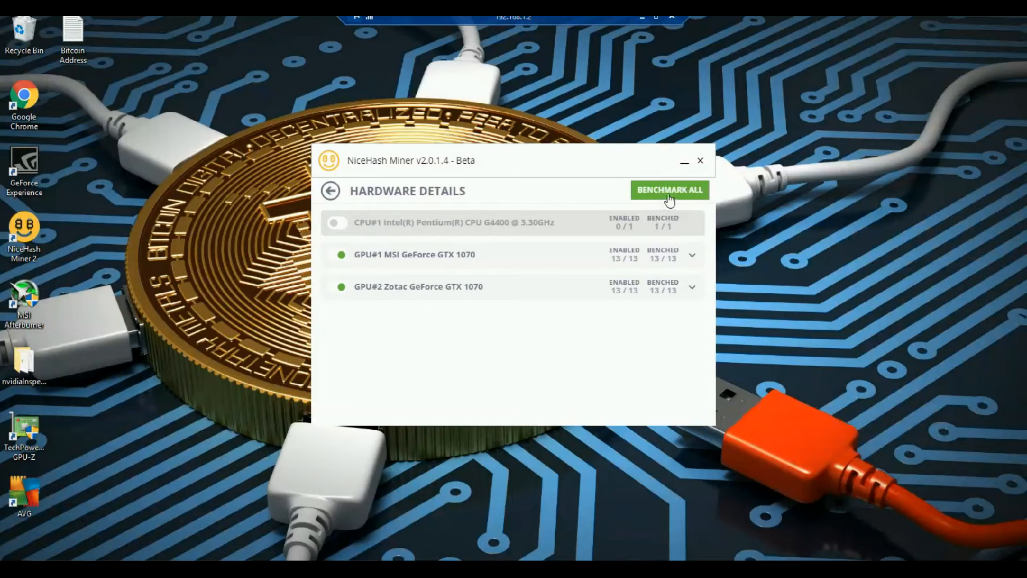
pyautogui.moveTo(429, 250)
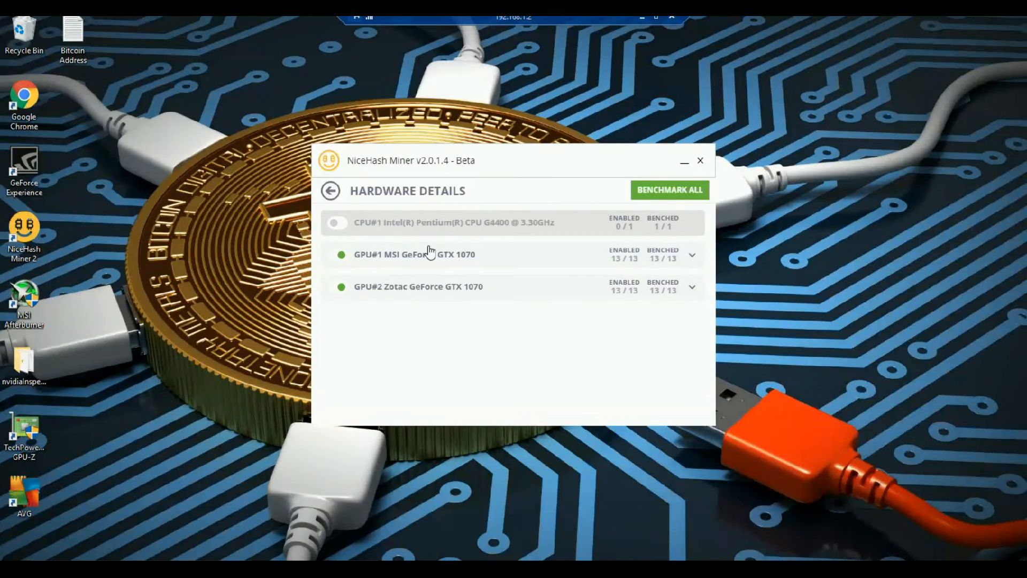
pyautogui.moveTo(359, 314)
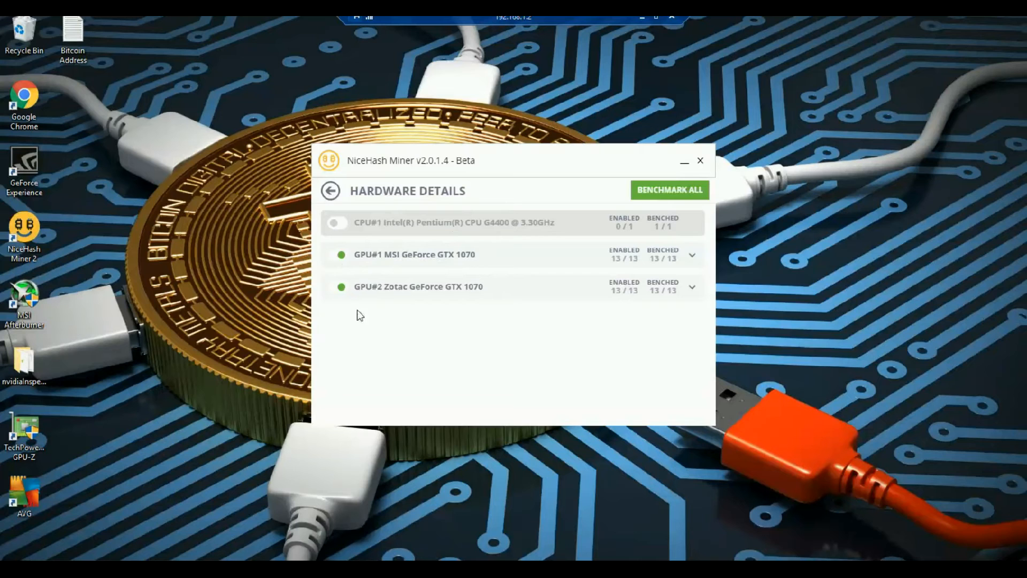
pyautogui.moveTo(491, 260)
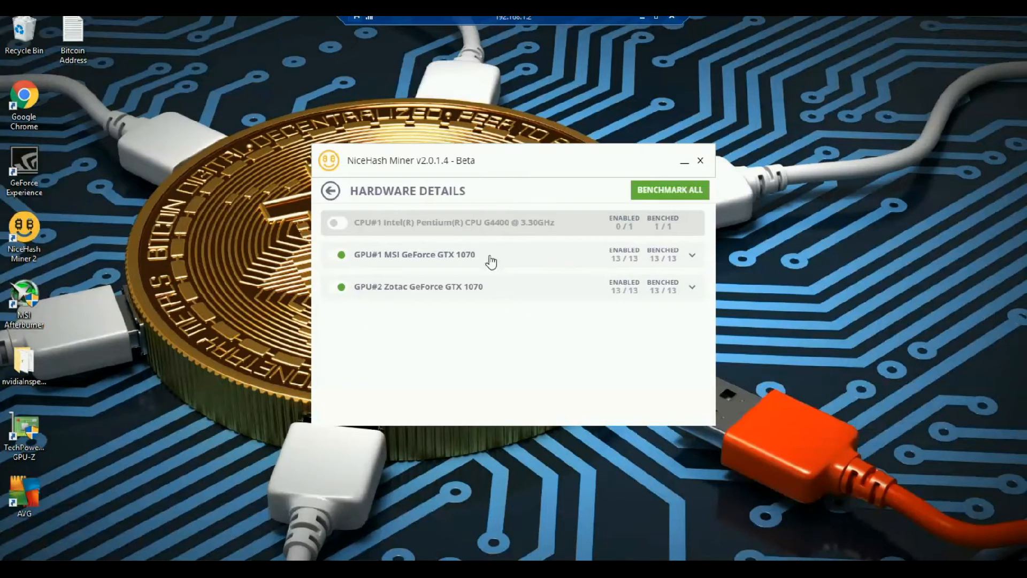
pyautogui.click(669, 189)
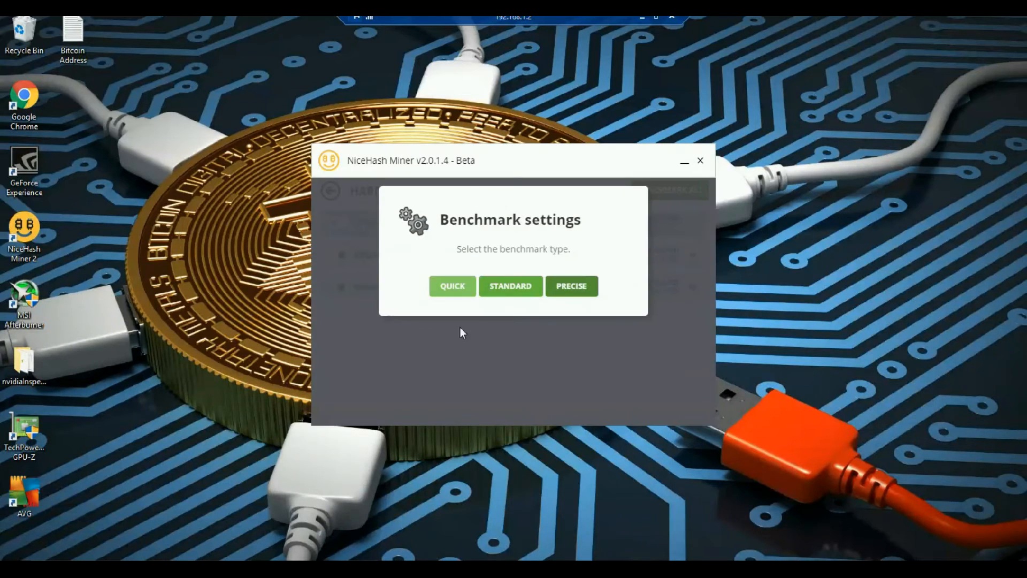
pyautogui.moveTo(380, 257)
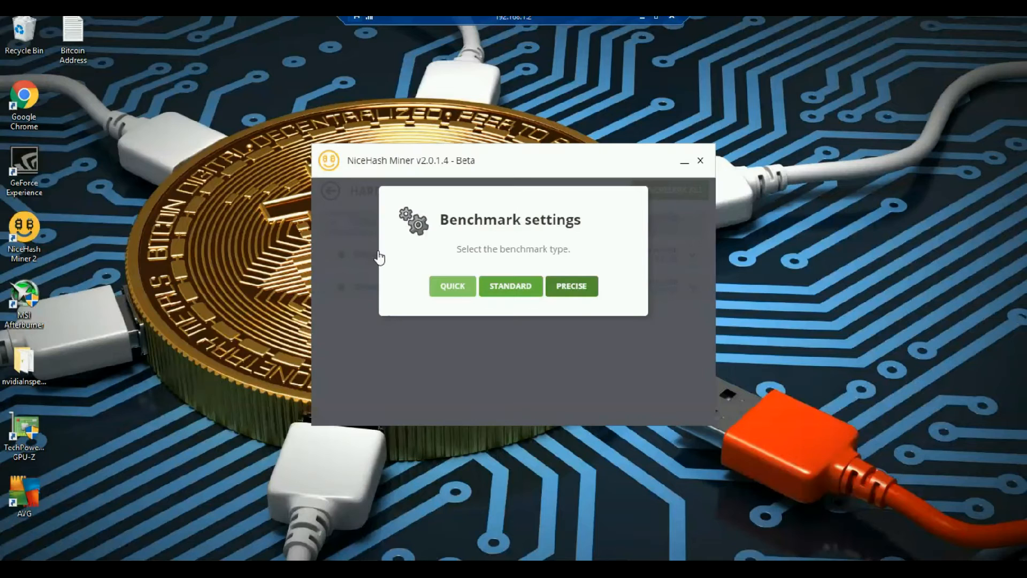
pyautogui.moveTo(452, 197)
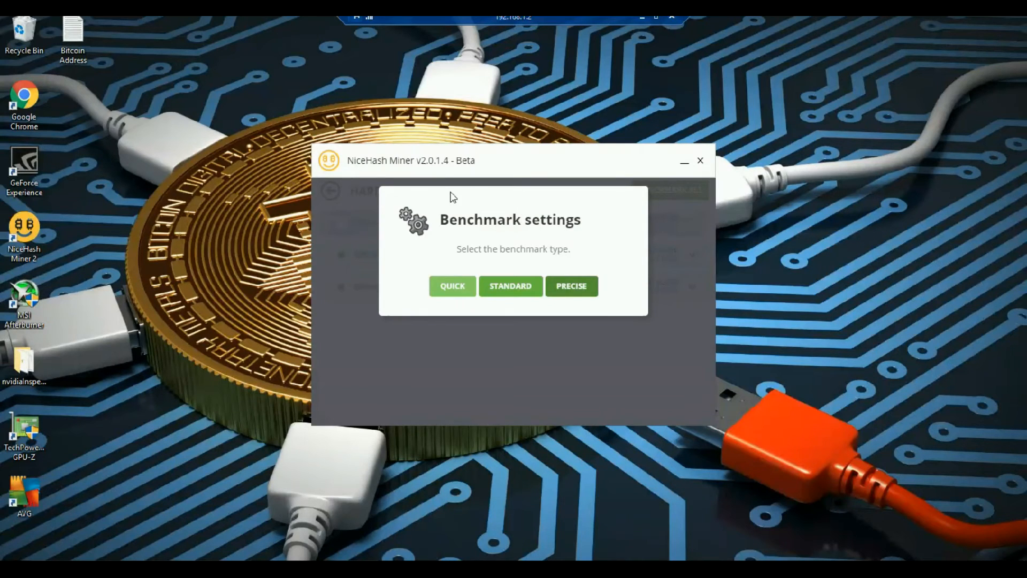
pyautogui.moveTo(445, 236)
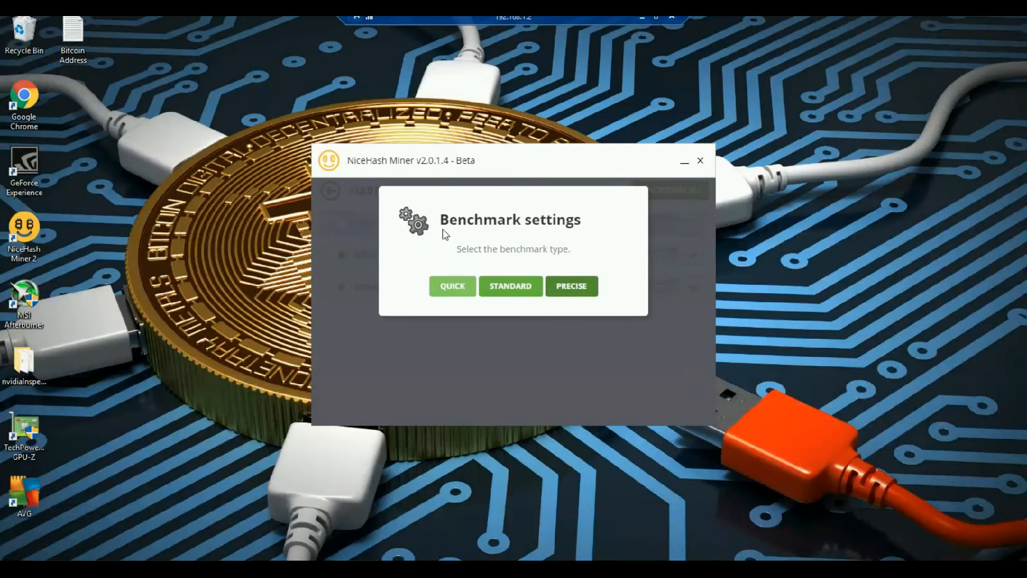
pyautogui.moveTo(521, 241)
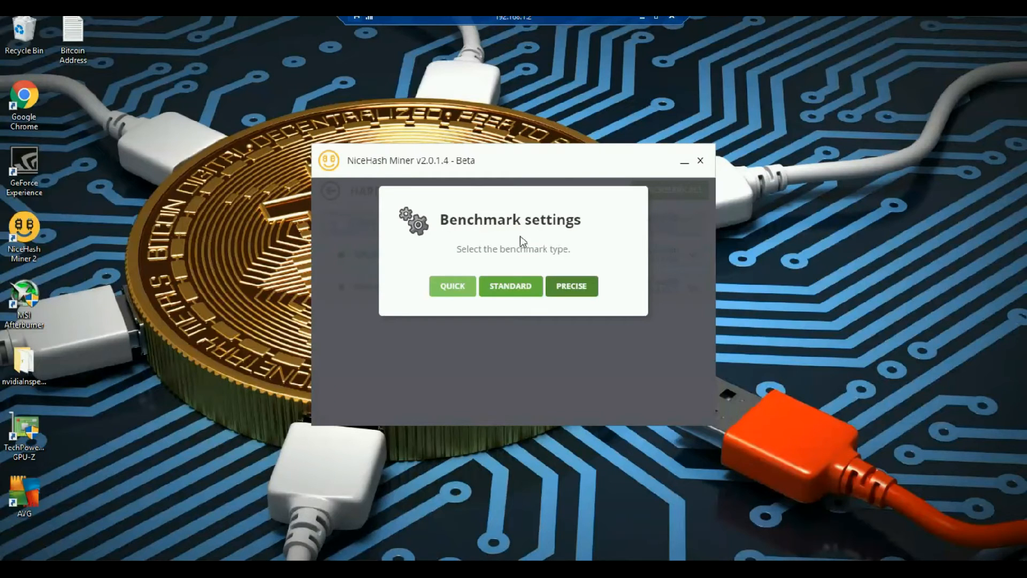
pyautogui.moveTo(562, 239)
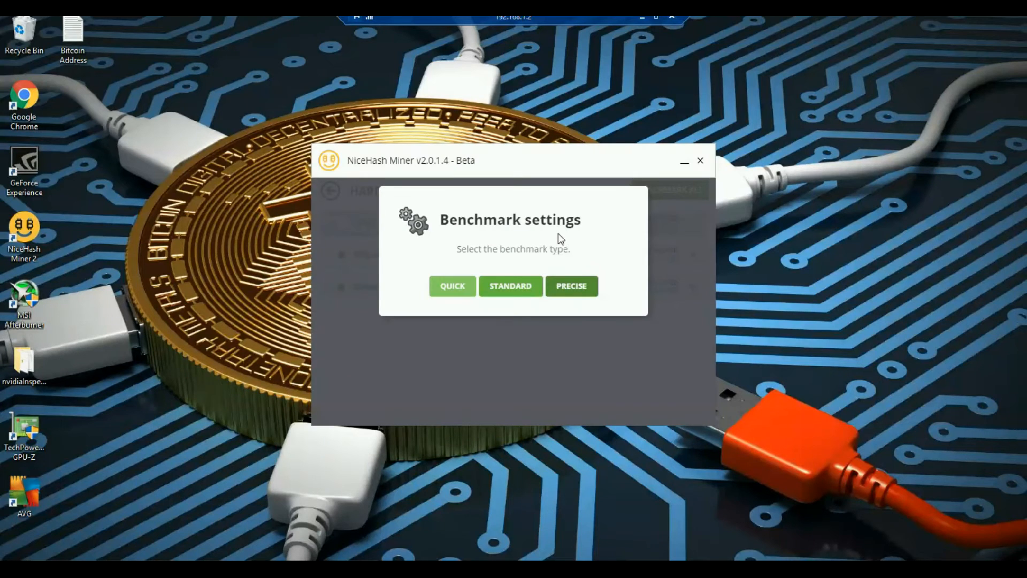
pyautogui.moveTo(595, 317)
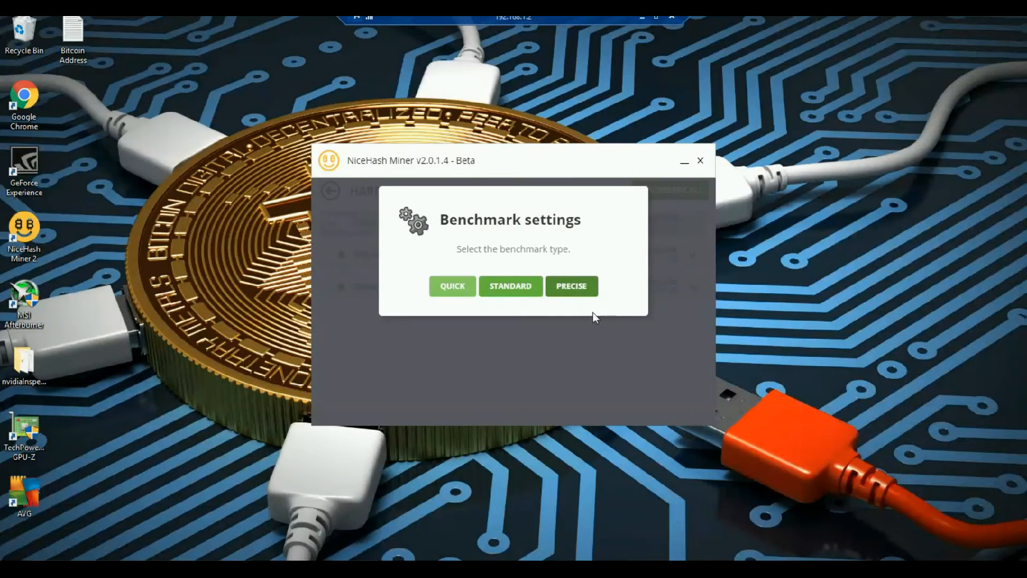
pyautogui.moveTo(579, 303)
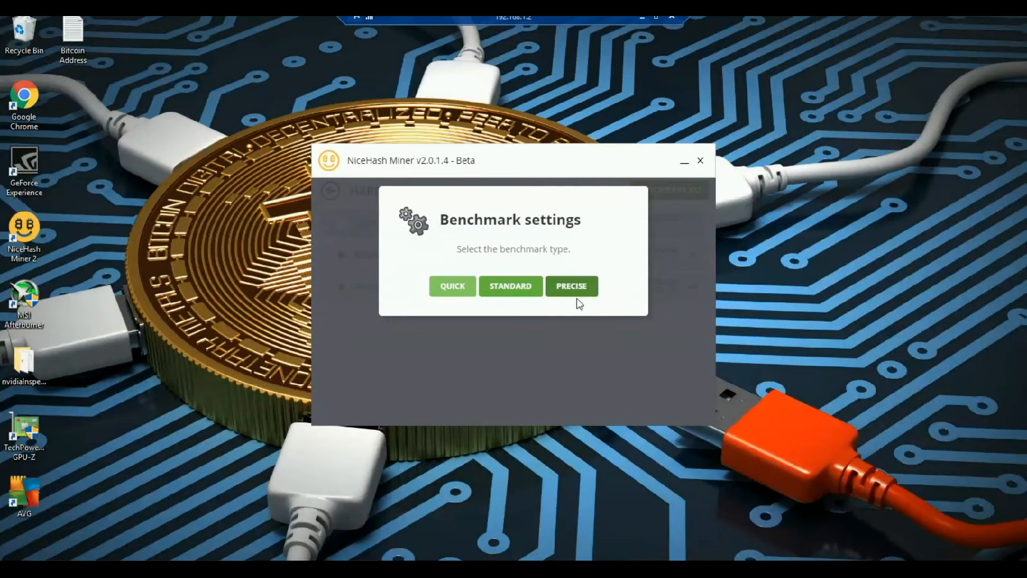
pyautogui.moveTo(579, 313)
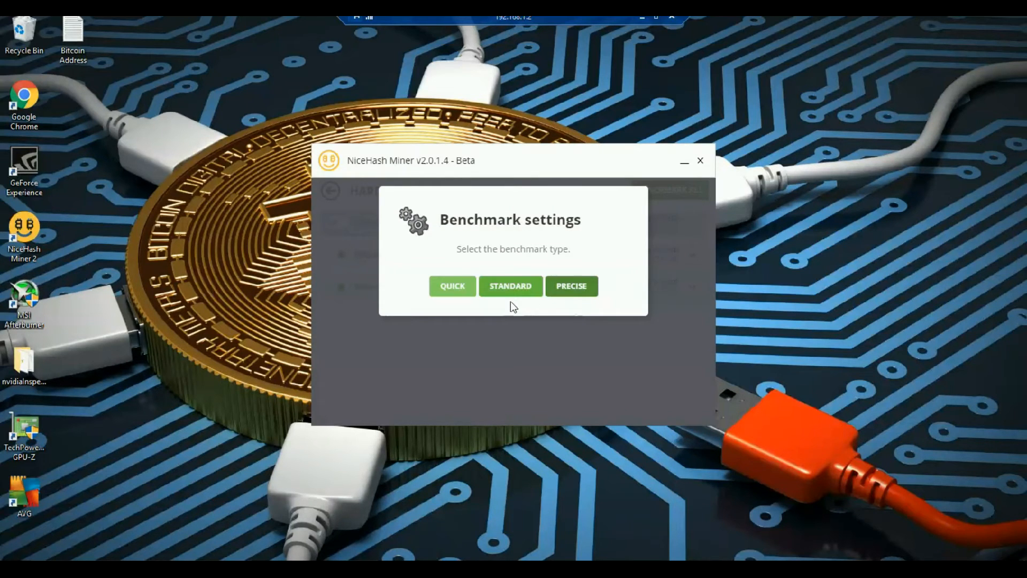
pyautogui.moveTo(515, 311)
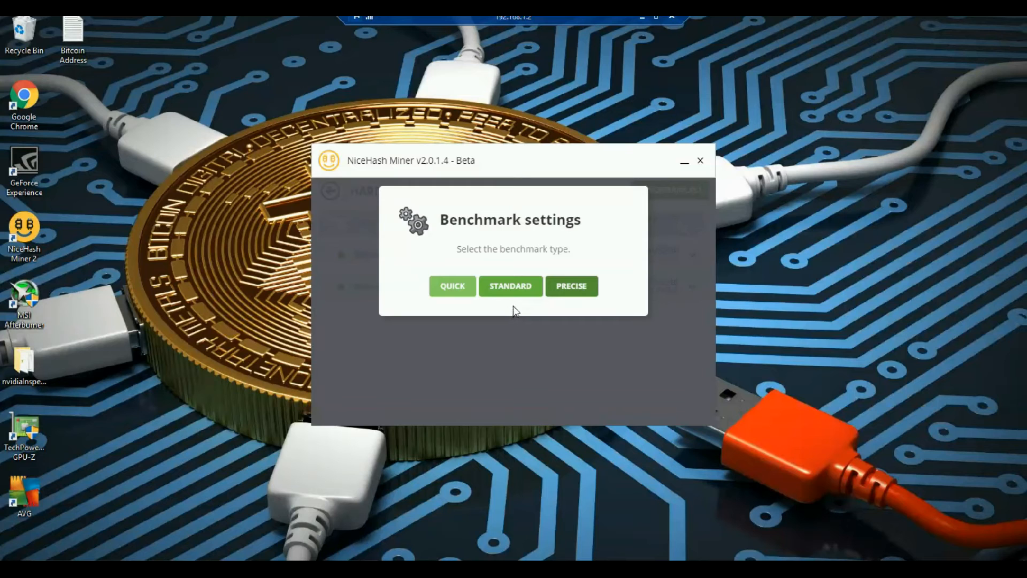
pyautogui.moveTo(511, 299)
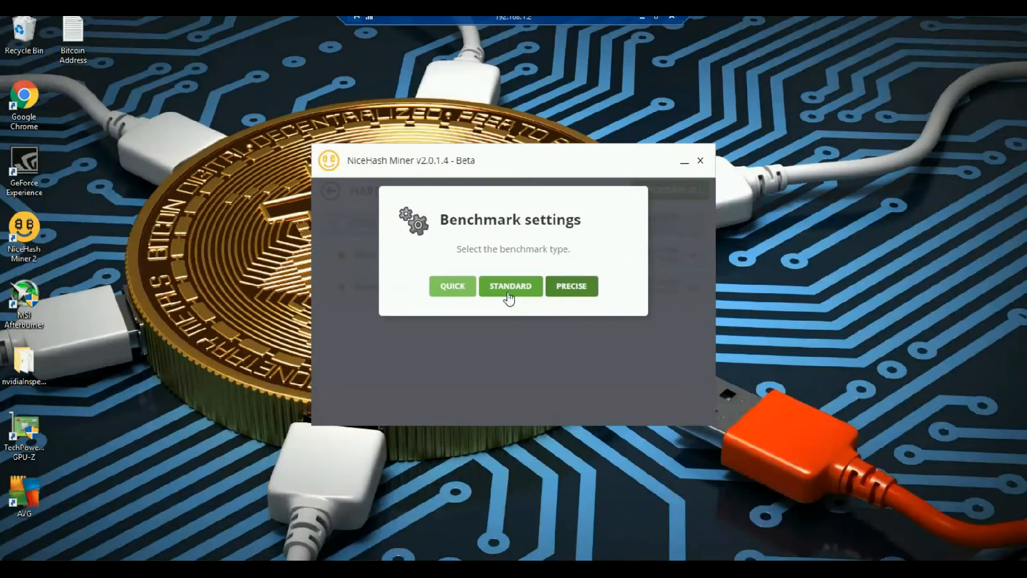
pyautogui.moveTo(438, 305)
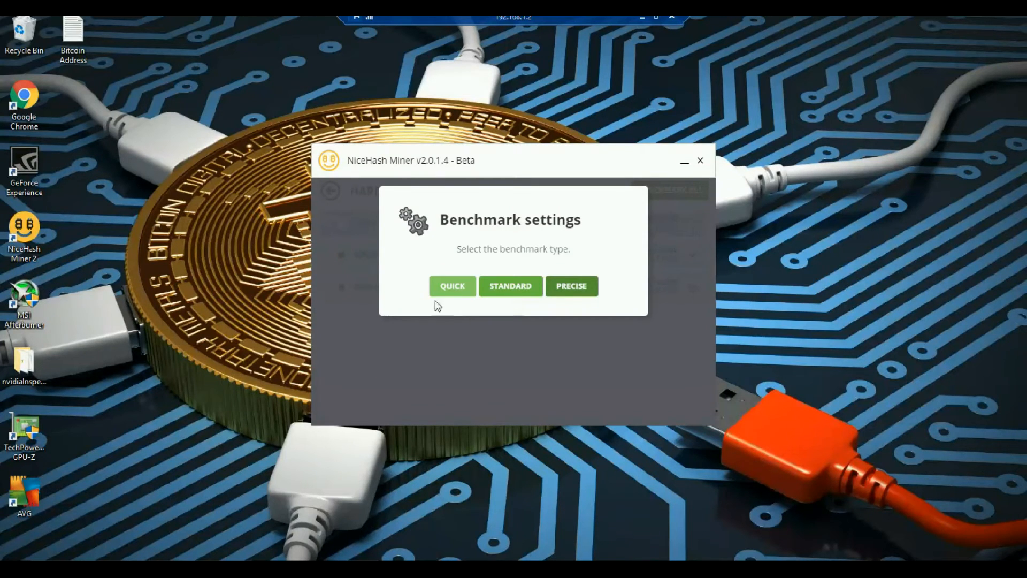
pyautogui.moveTo(456, 297)
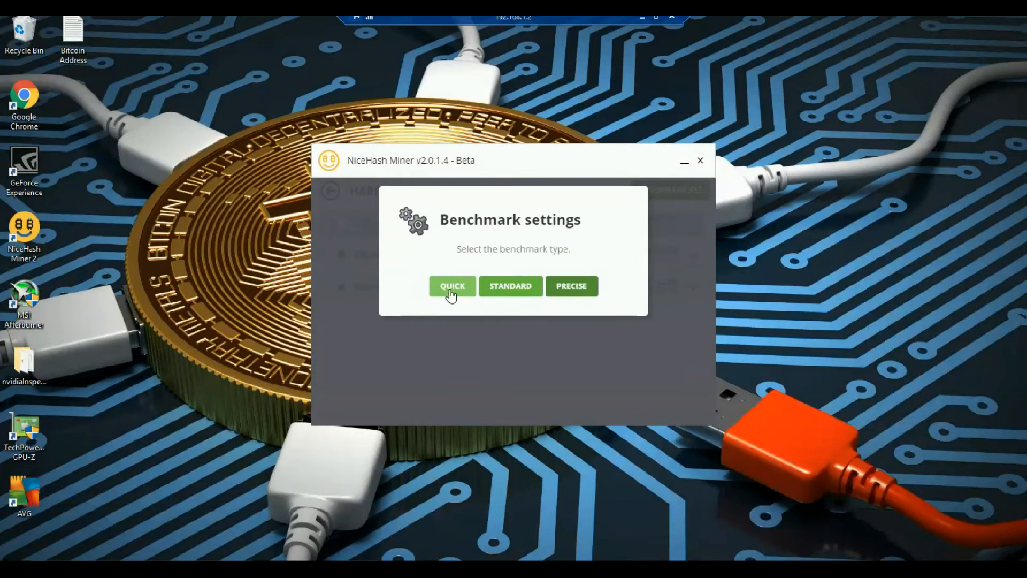
pyautogui.moveTo(456, 299)
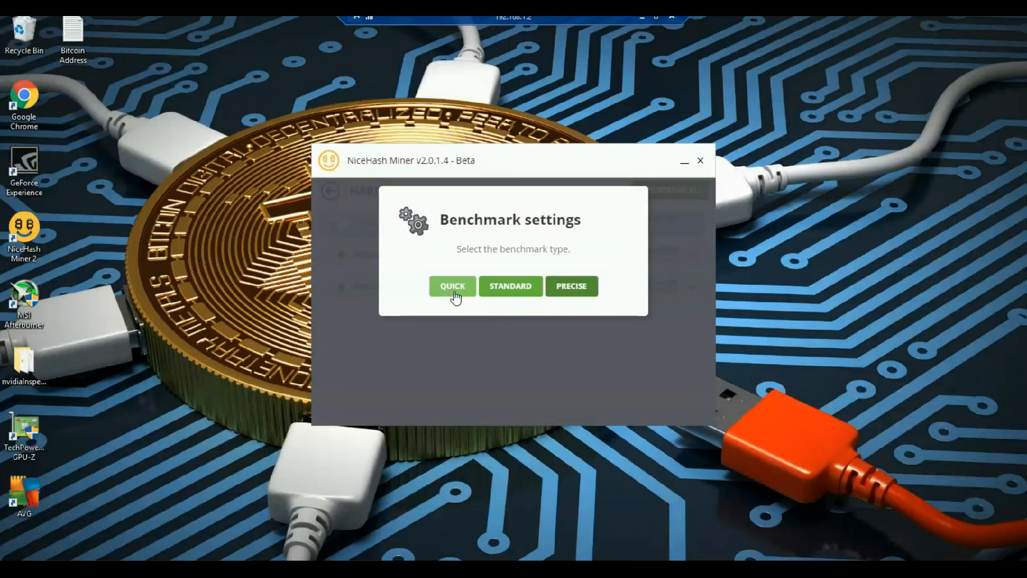
# Step: Start a quick benchmark, which begins optimizing GPU#1 MSI GeForce GTX 1070 for Keccak
pyautogui.click(451, 287)
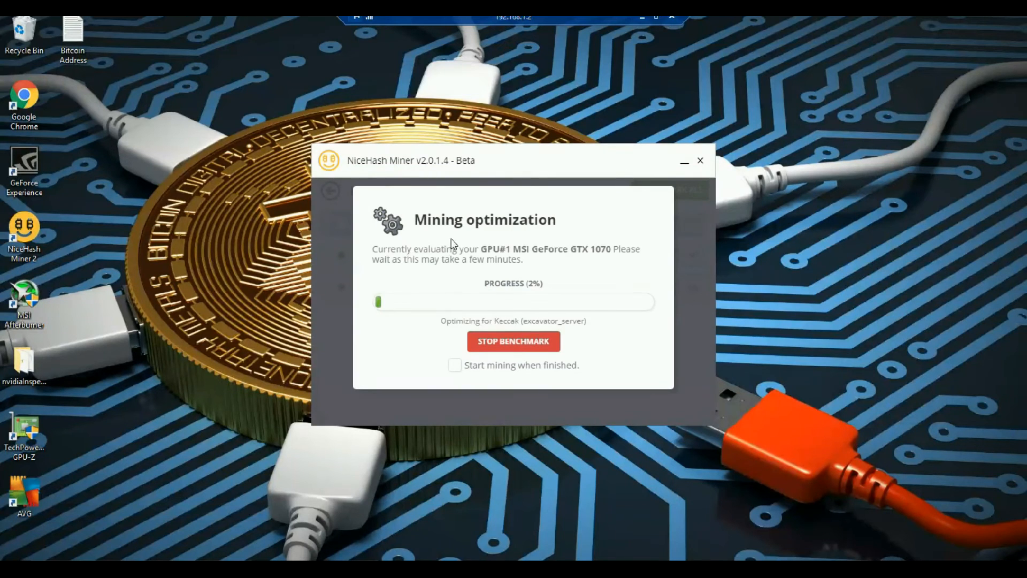
pyautogui.moveTo(591, 351)
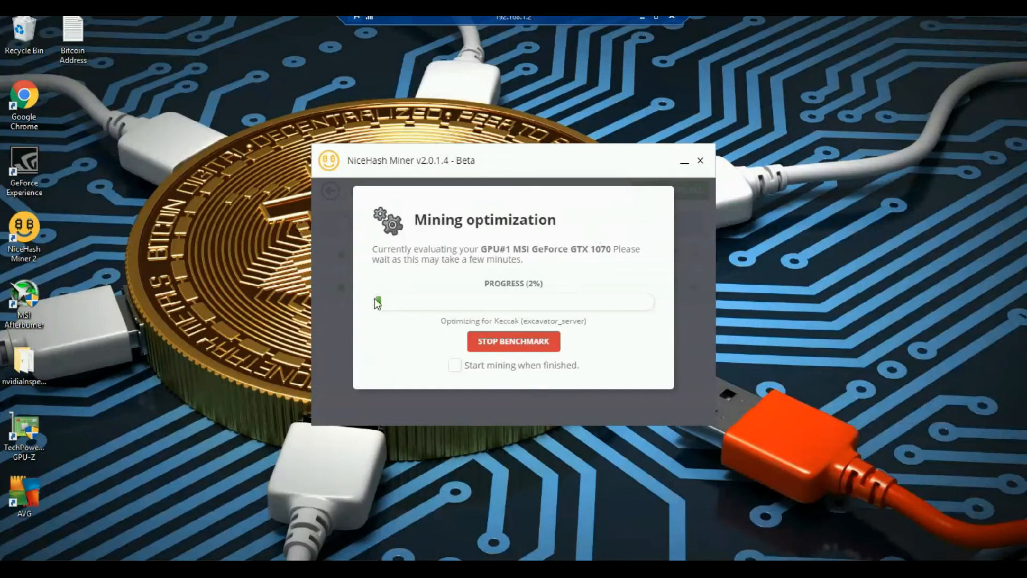
pyautogui.moveTo(479, 351)
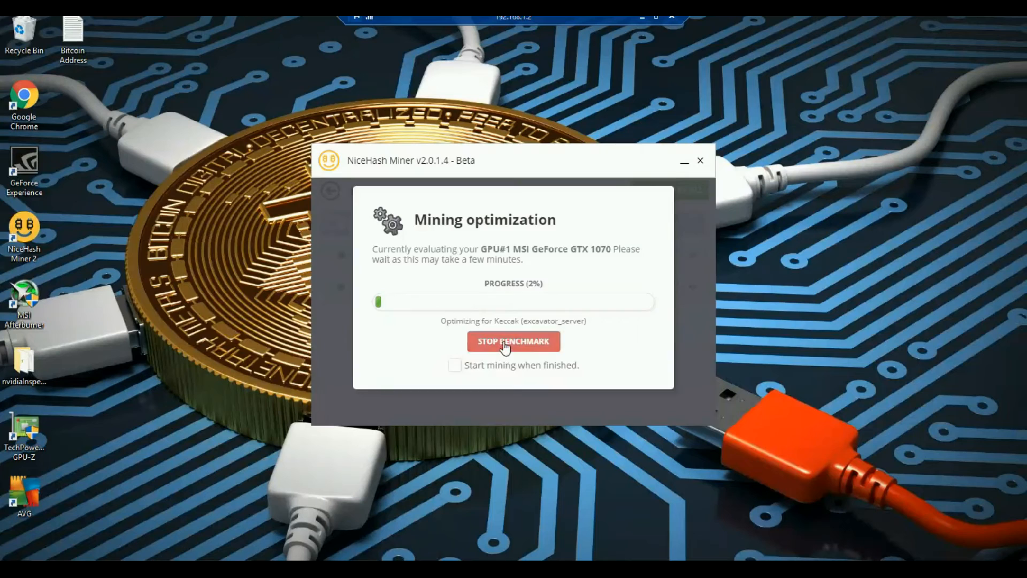
# Step: Stop the benchmark at 2% and the mining it started, then show Hardware Details with both GPUs benchmarked
pyautogui.click(512, 341)
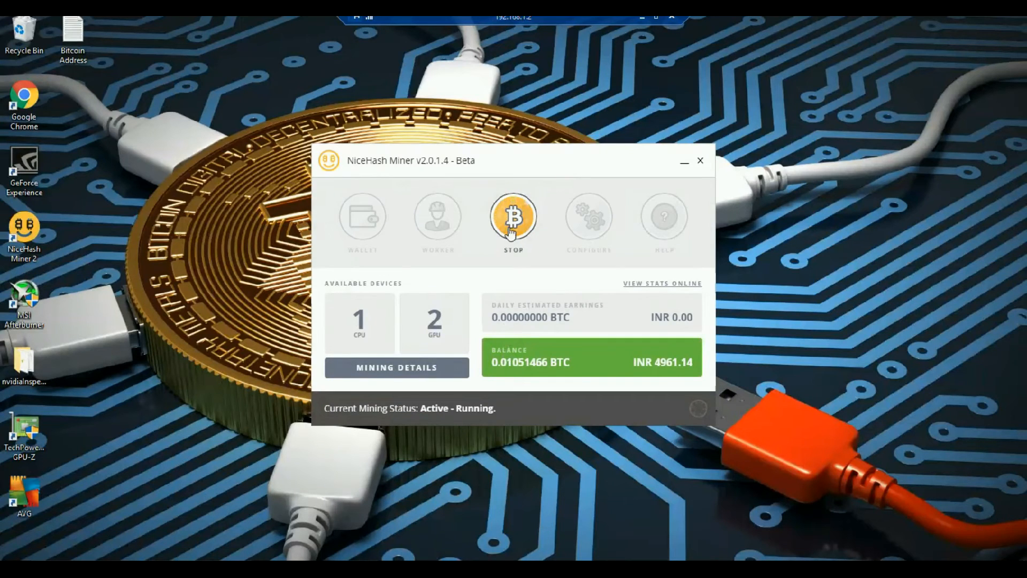
pyautogui.click(512, 216)
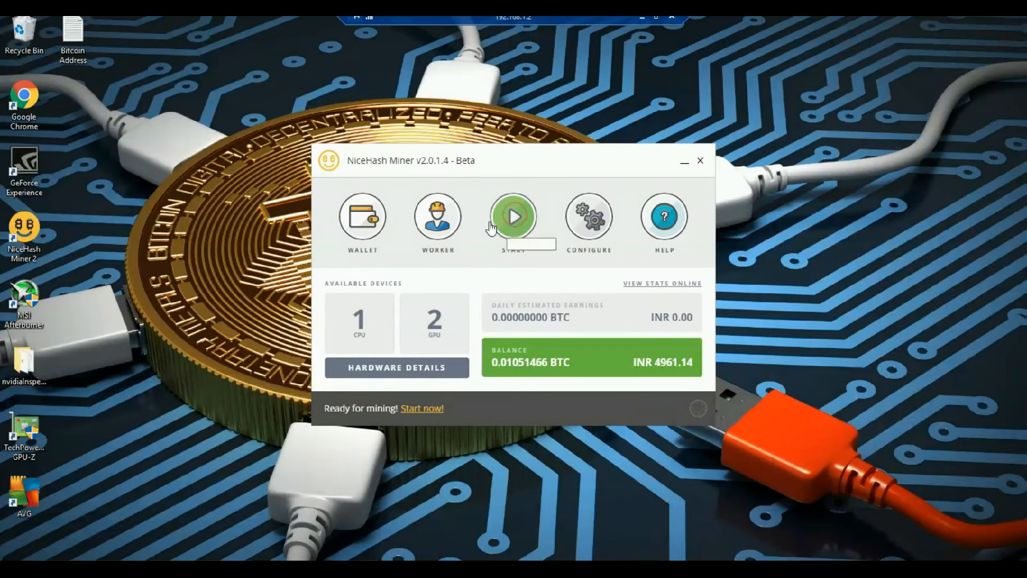
pyautogui.click(396, 367)
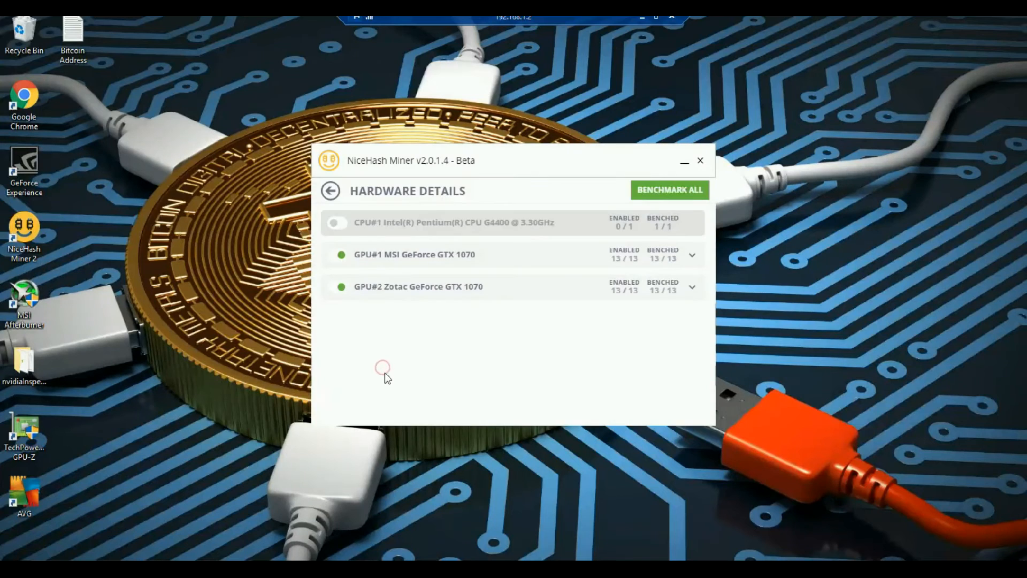
pyautogui.moveTo(657, 213)
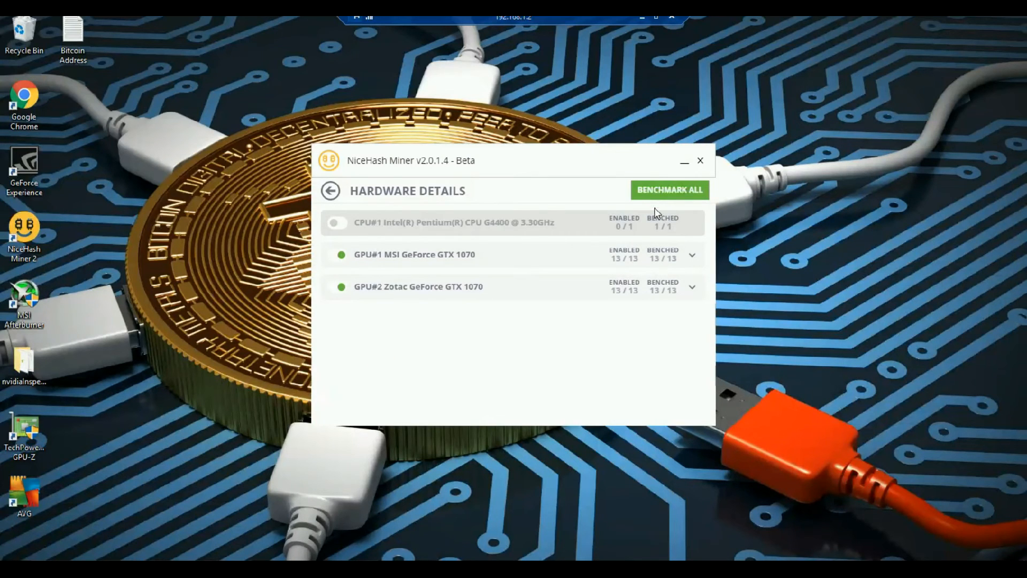
pyautogui.moveTo(653, 206)
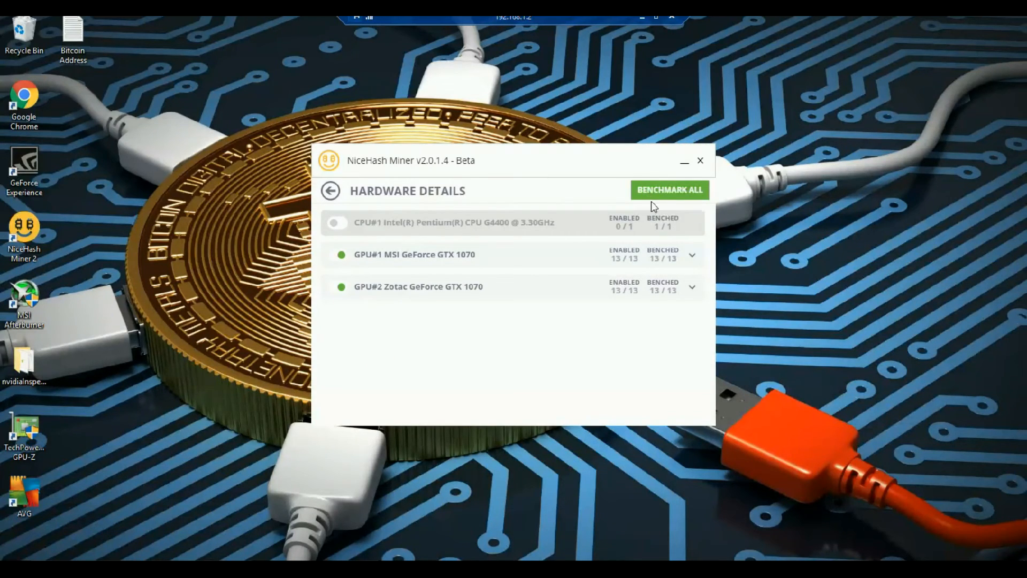
pyautogui.moveTo(529, 229)
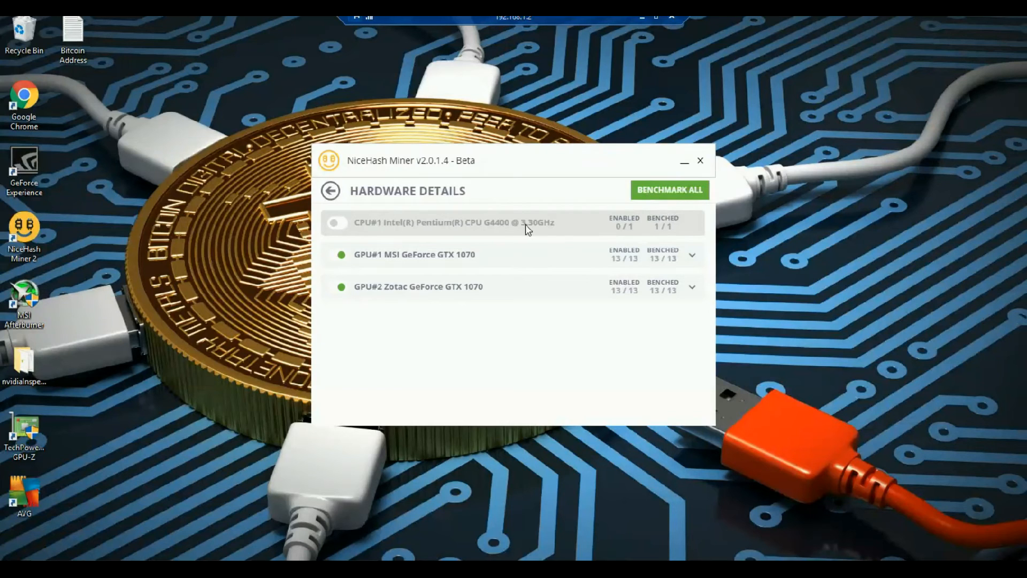
pyautogui.moveTo(483, 249)
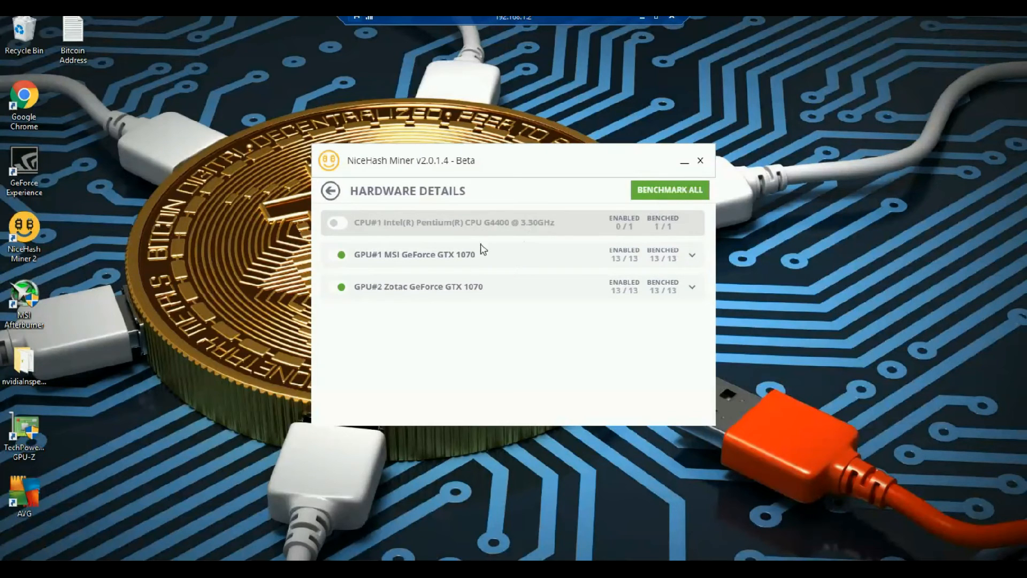
pyautogui.moveTo(489, 369)
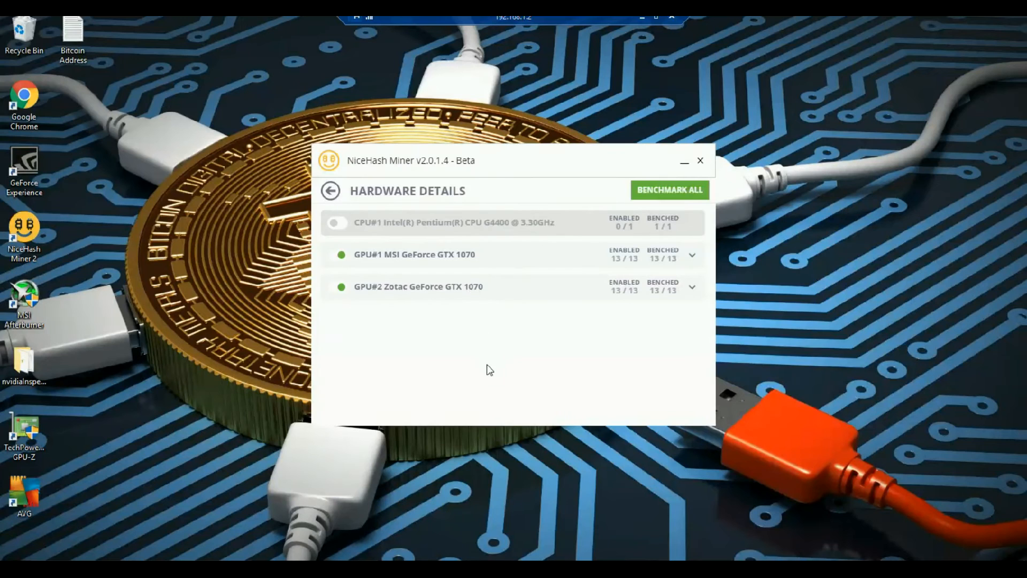
pyautogui.moveTo(470, 346)
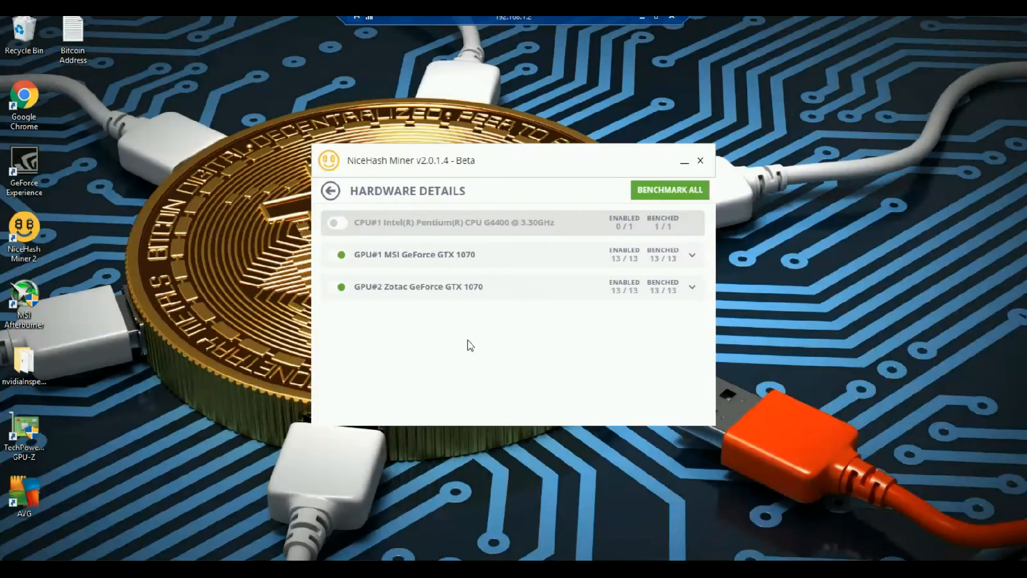
pyautogui.moveTo(692, 259)
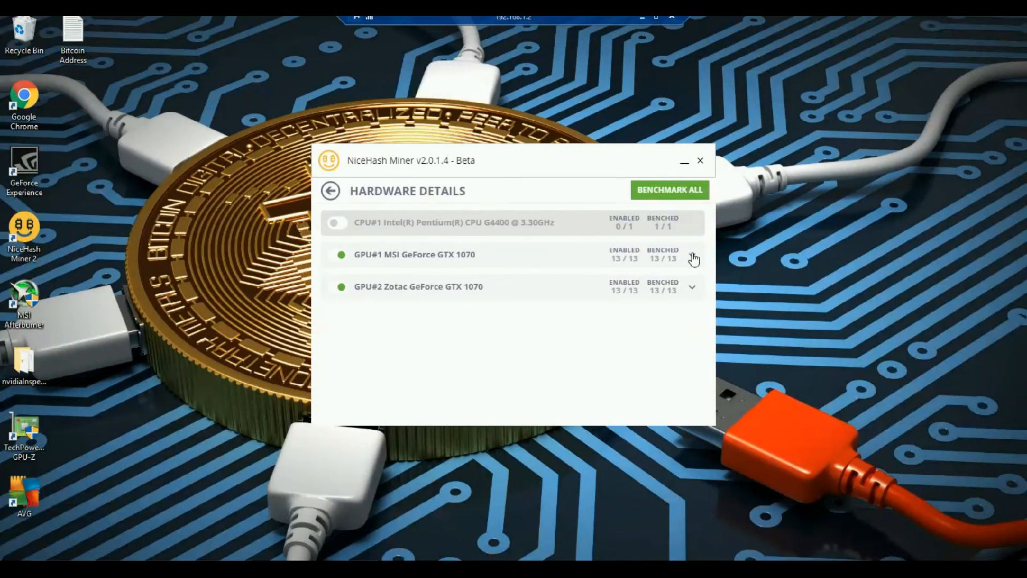
# Step: Expand GPU#1 MSI GeForce GTX 1070 to show its per-algorithm speeds and BTC/day estimates
pyautogui.click(693, 255)
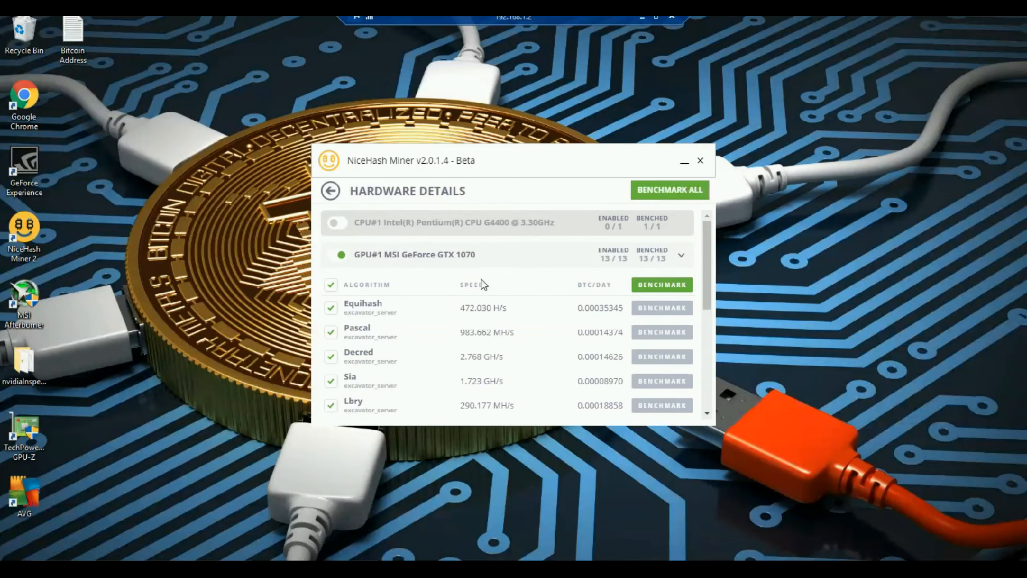
pyautogui.moveTo(662, 284)
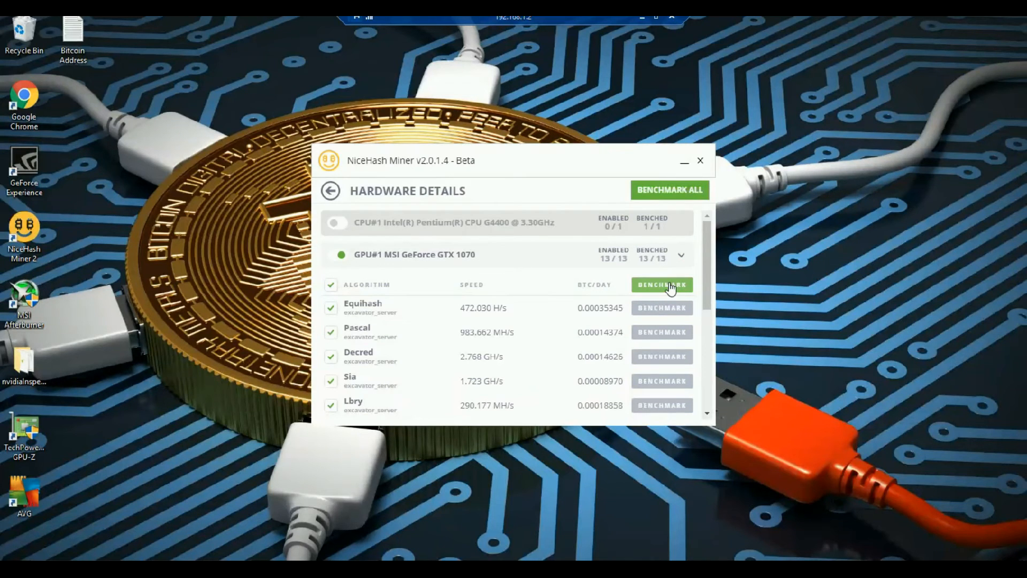
pyautogui.moveTo(434, 261)
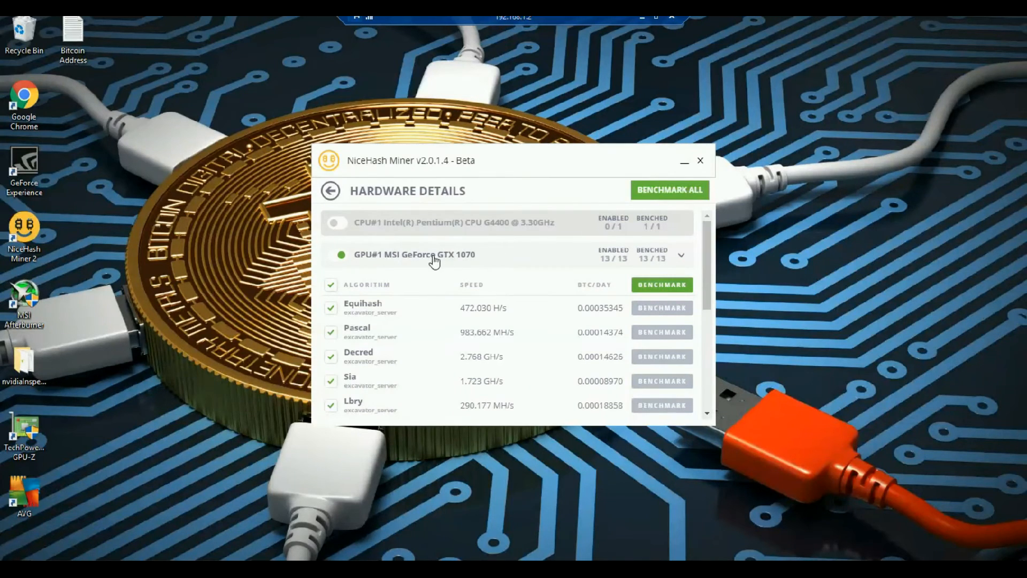
pyautogui.moveTo(444, 266)
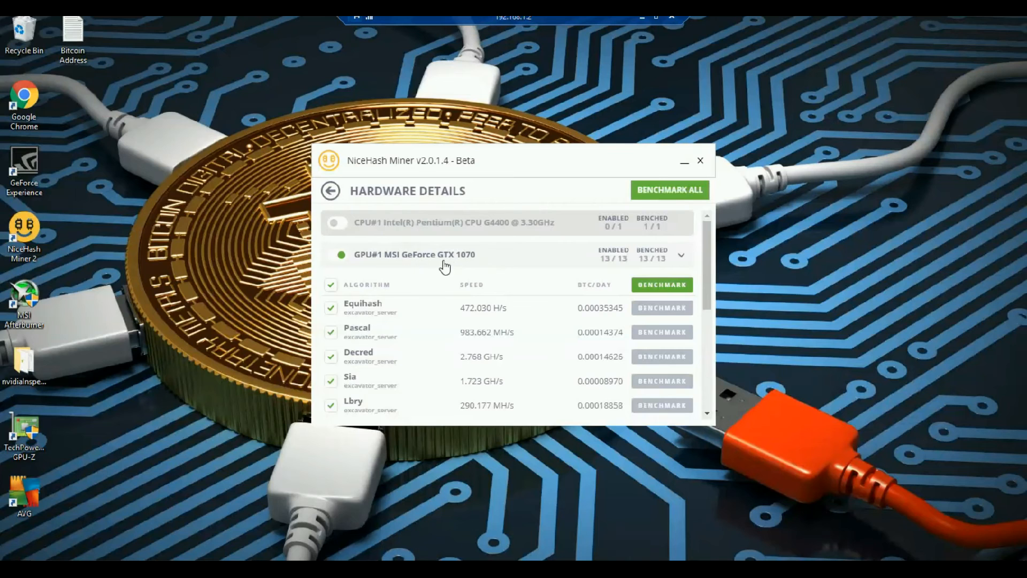
pyautogui.moveTo(677, 271)
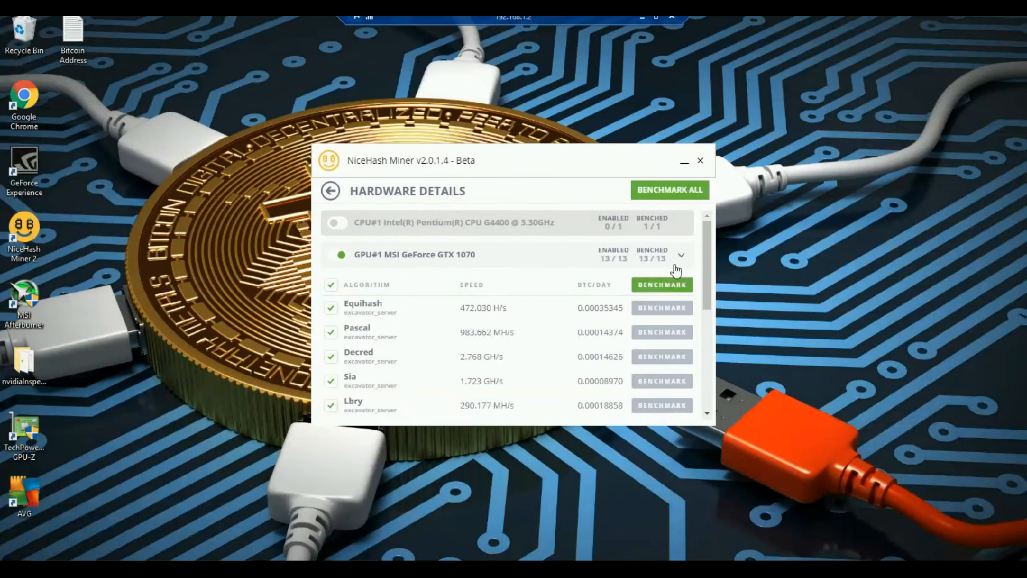
# Step: Check GPU#1's benchmark status, then return to the miner's main dashboard
pyautogui.click(669, 191)
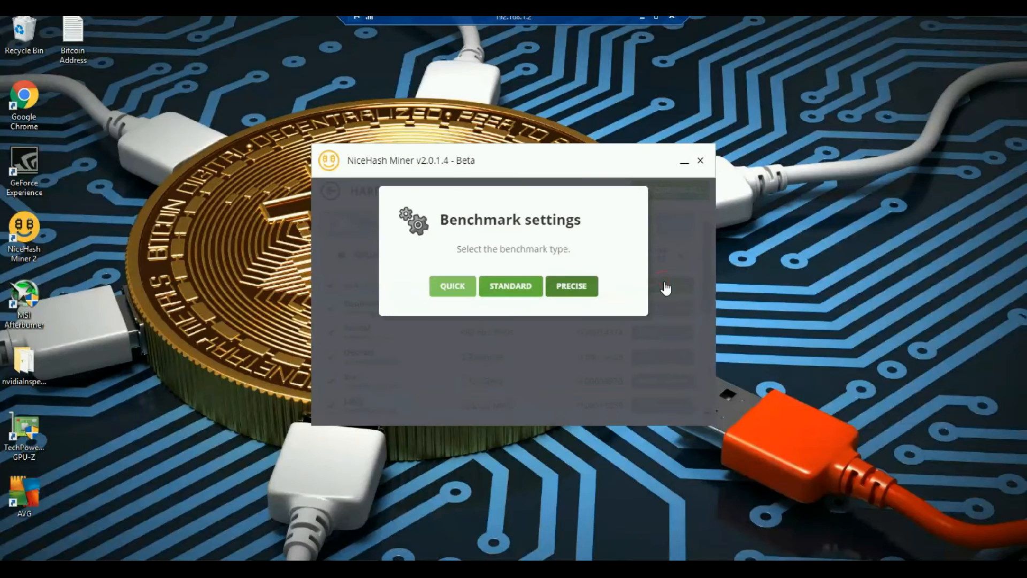
pyautogui.moveTo(578, 217)
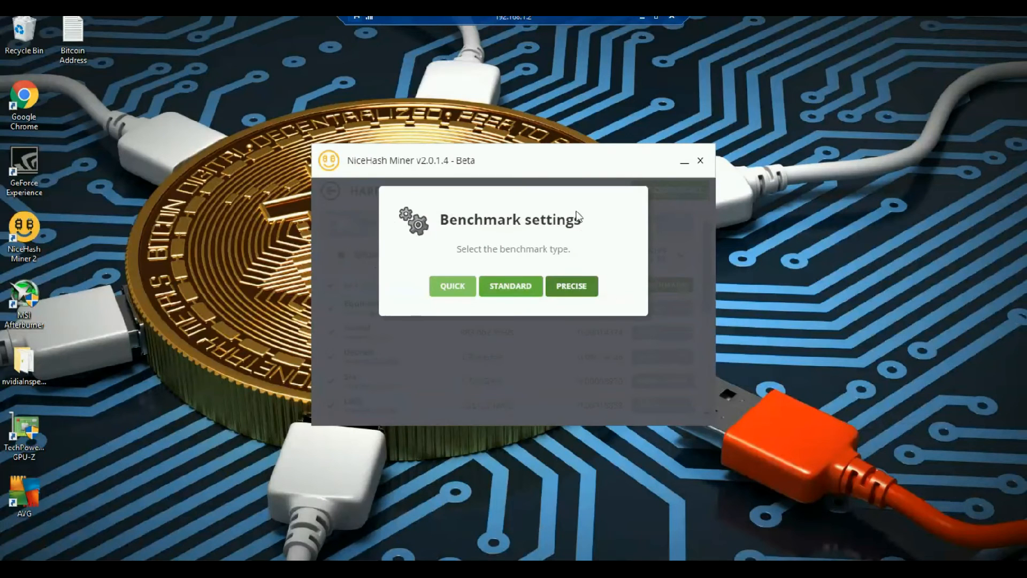
pyautogui.moveTo(536, 367)
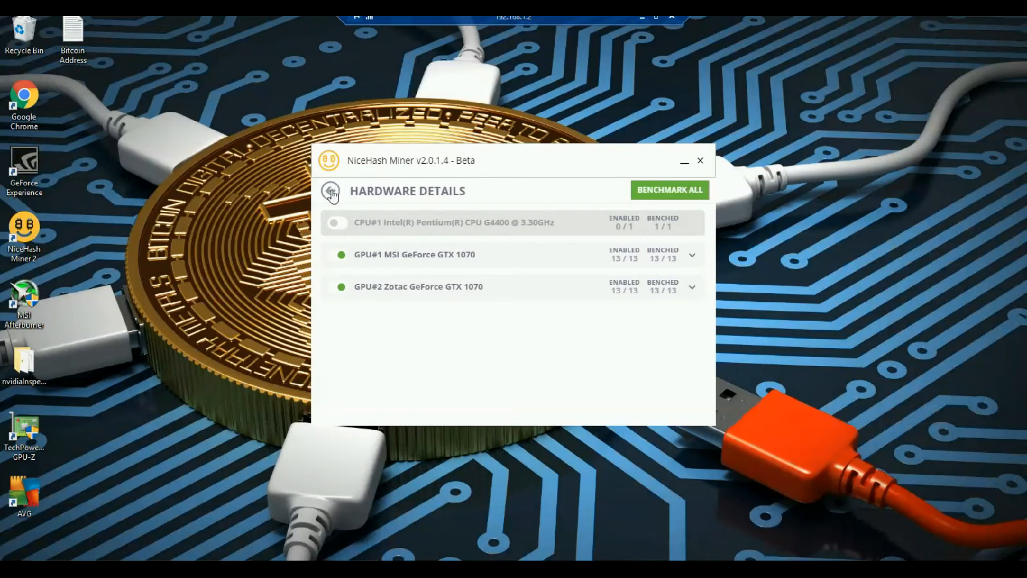
pyautogui.moveTo(332, 191)
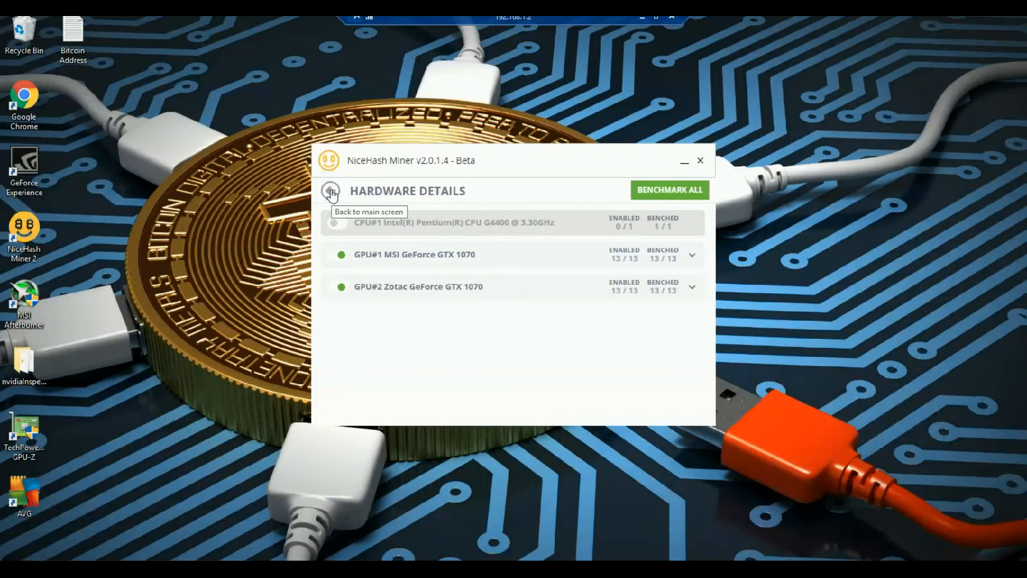
pyautogui.click(330, 192)
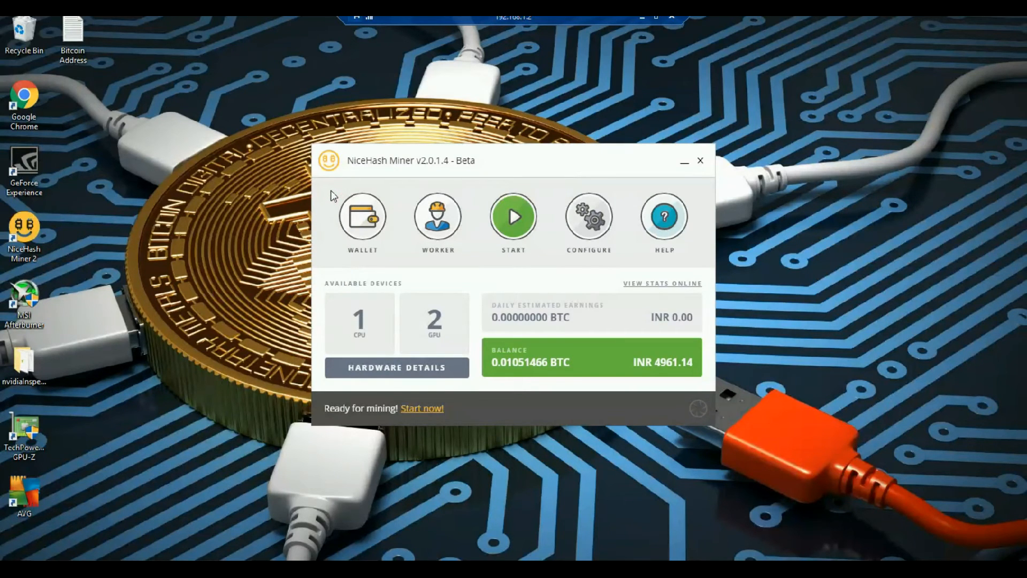
pyautogui.moveTo(513, 216)
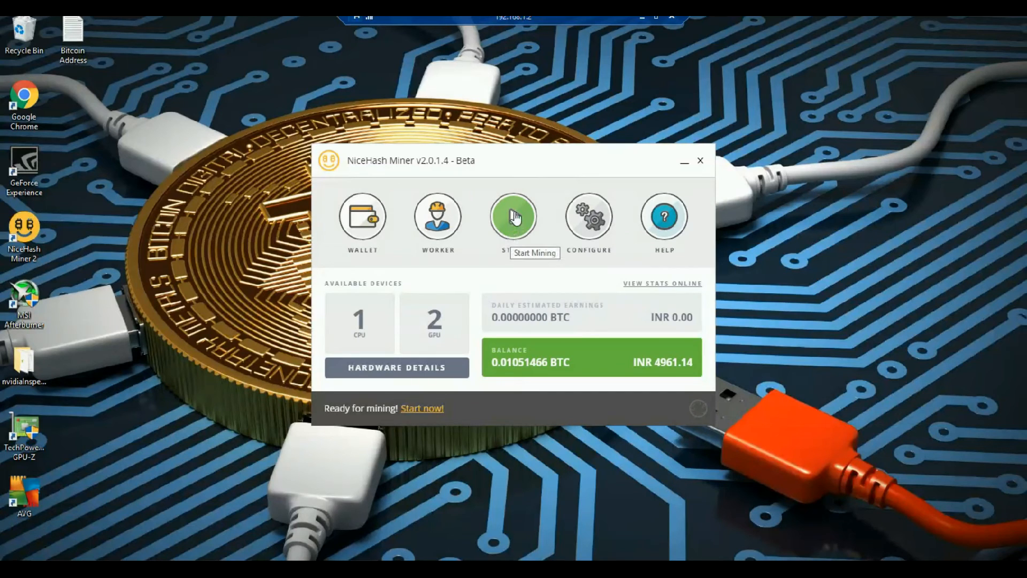
# Step: Start mining on both GPUs and bring the excavator console forward showing Equihash hashrate
pyautogui.click(512, 217)
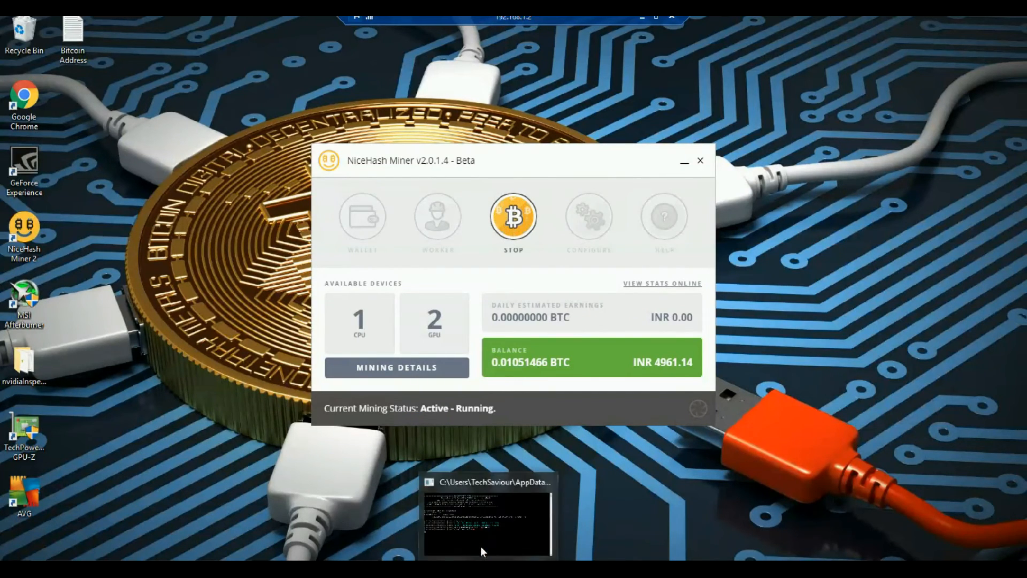
pyautogui.click(488, 518)
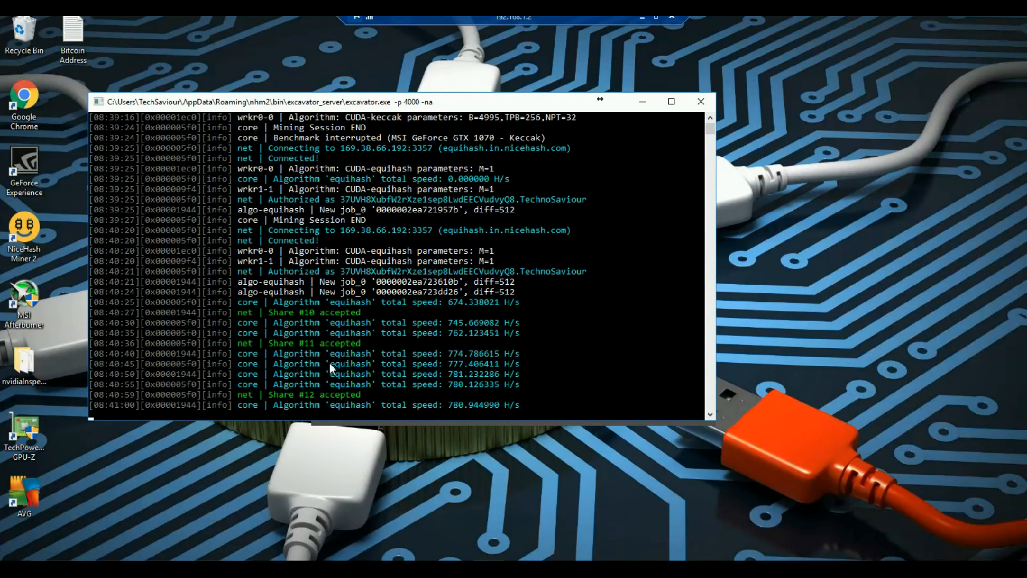
pyautogui.moveTo(327, 325)
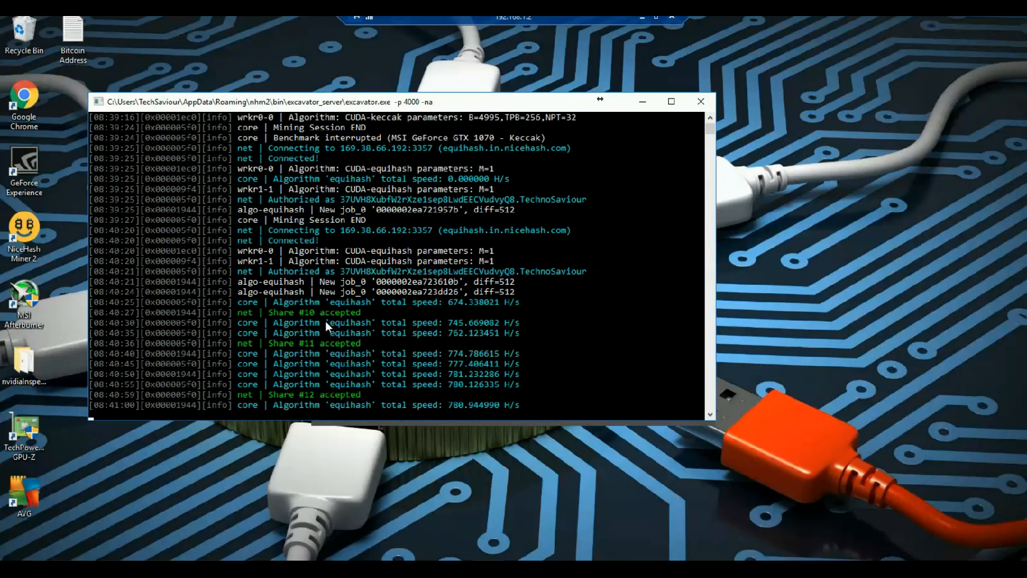
pyautogui.moveTo(367, 334)
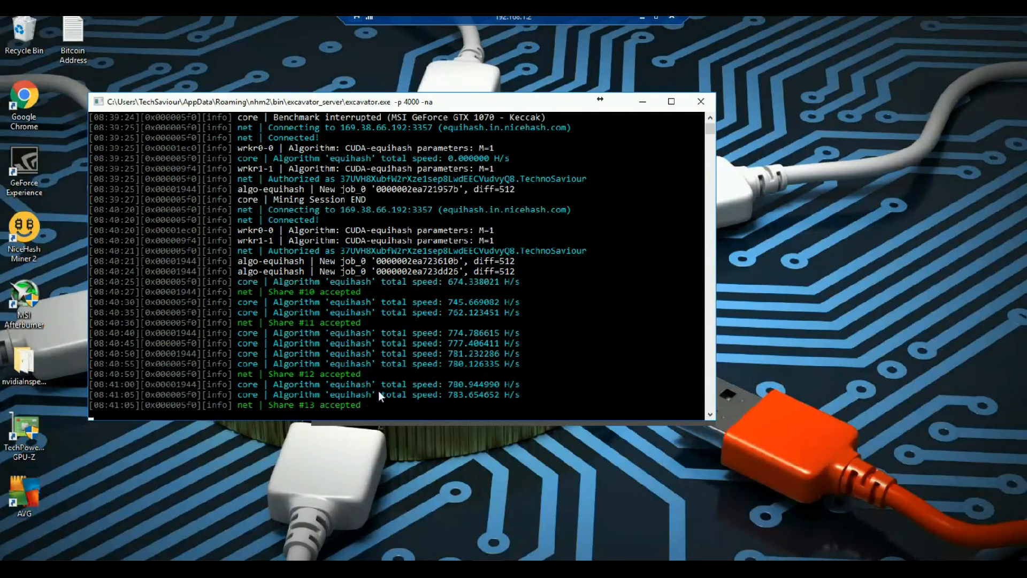
pyautogui.moveTo(465, 385)
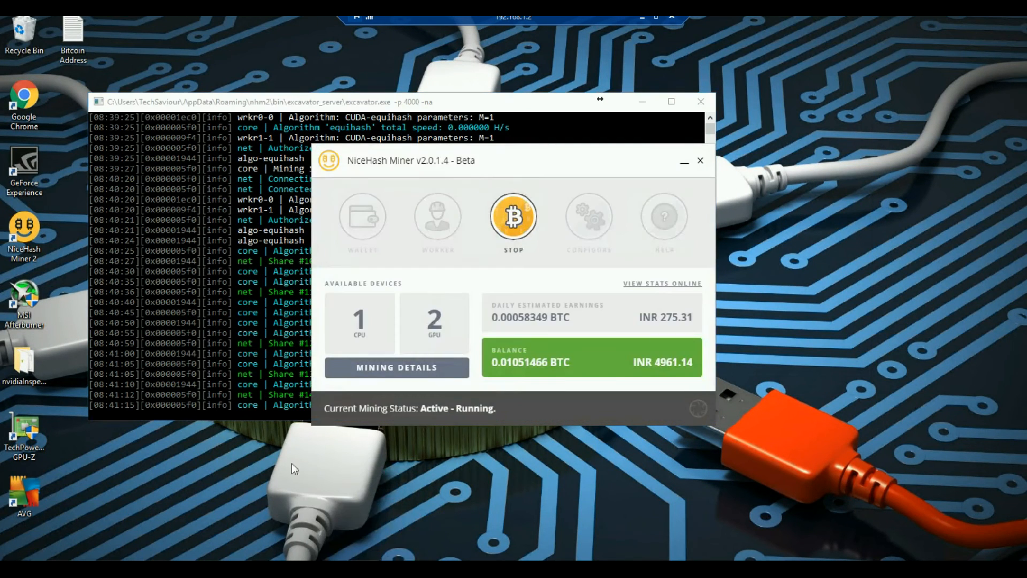
pyautogui.moveTo(694, 330)
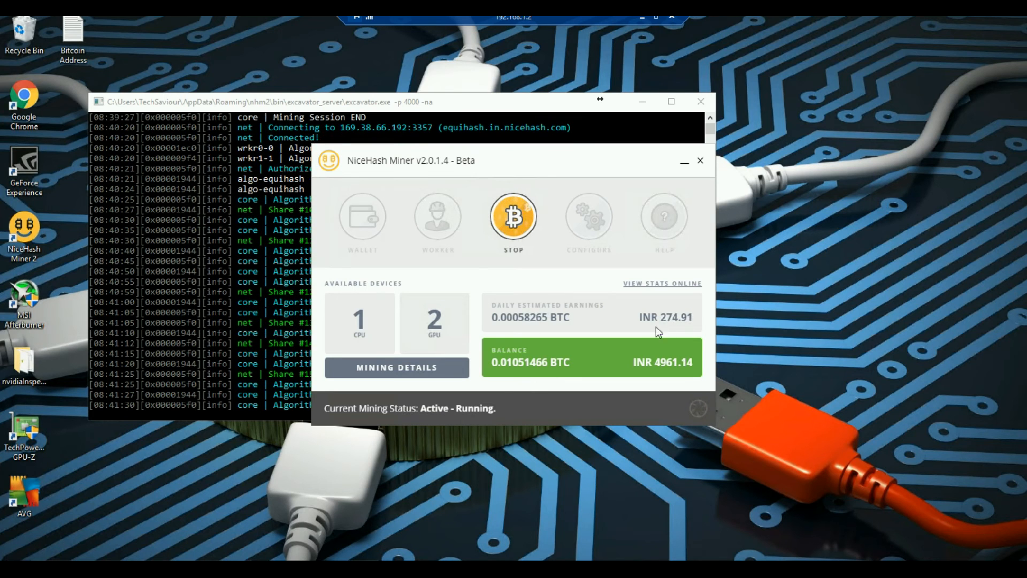
# Step: Stop the mining session and open the wallet's mining stats on the NiceHash website
pyautogui.click(513, 216)
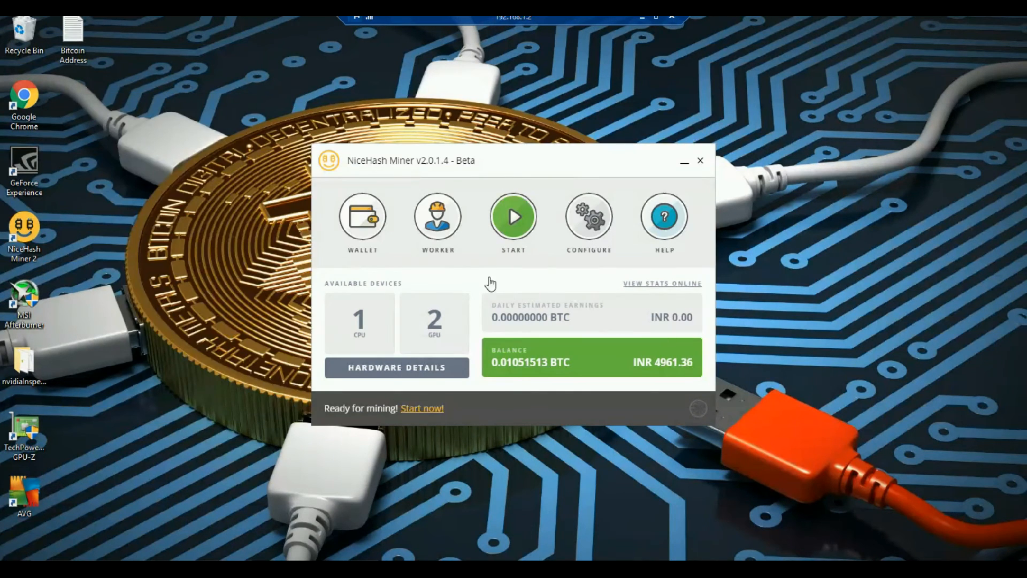
pyautogui.moveTo(639, 289)
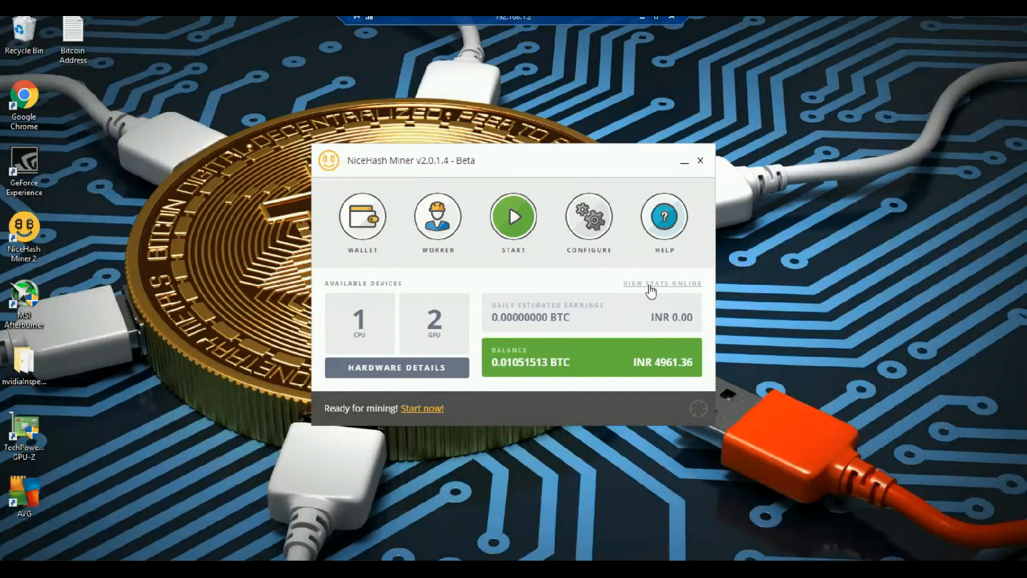
pyautogui.click(661, 282)
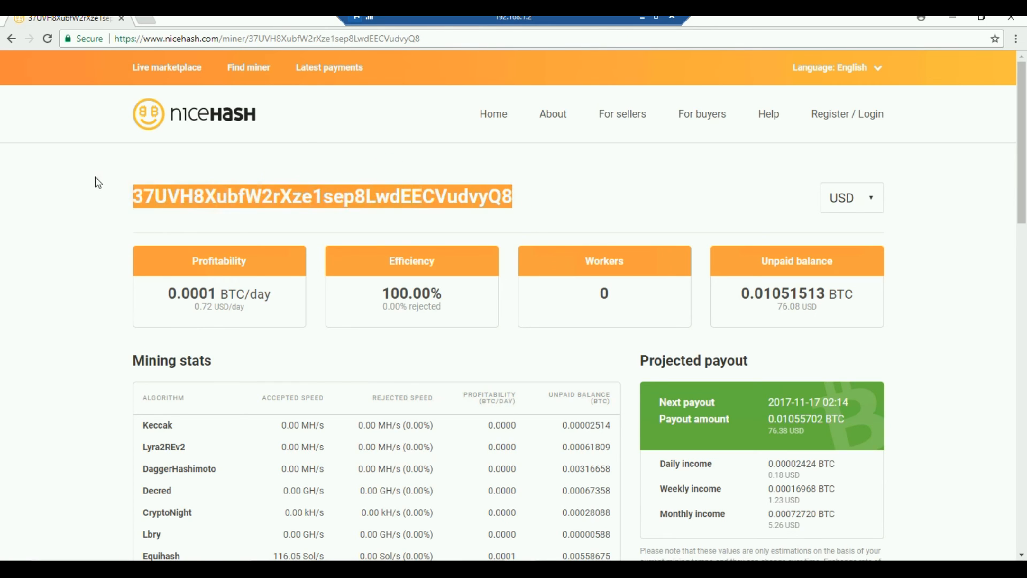
# Step: Scroll the miner stats page to the per-algorithm stats and projected payout panel
pyautogui.click(562, 194)
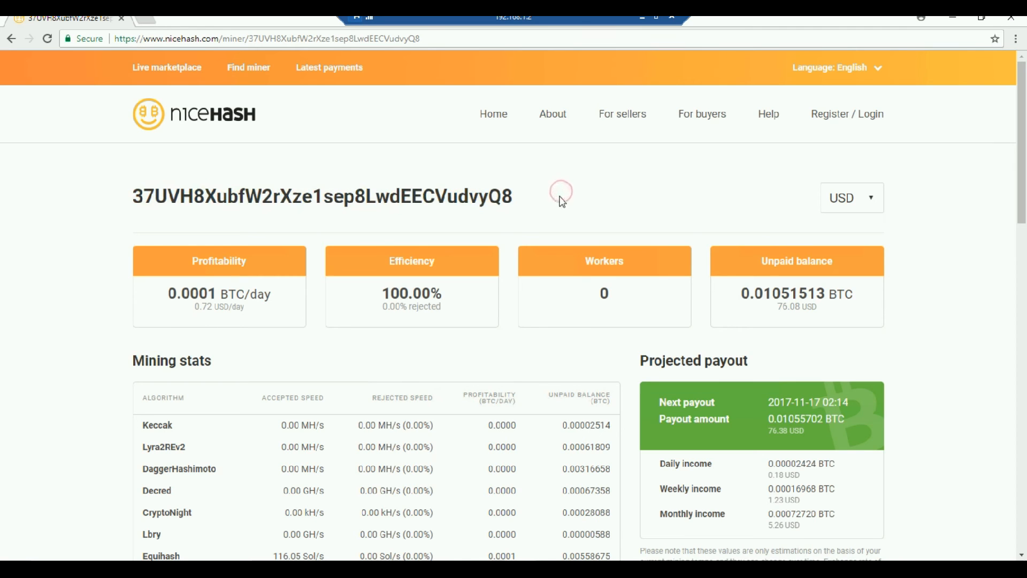
pyautogui.scroll(-3)
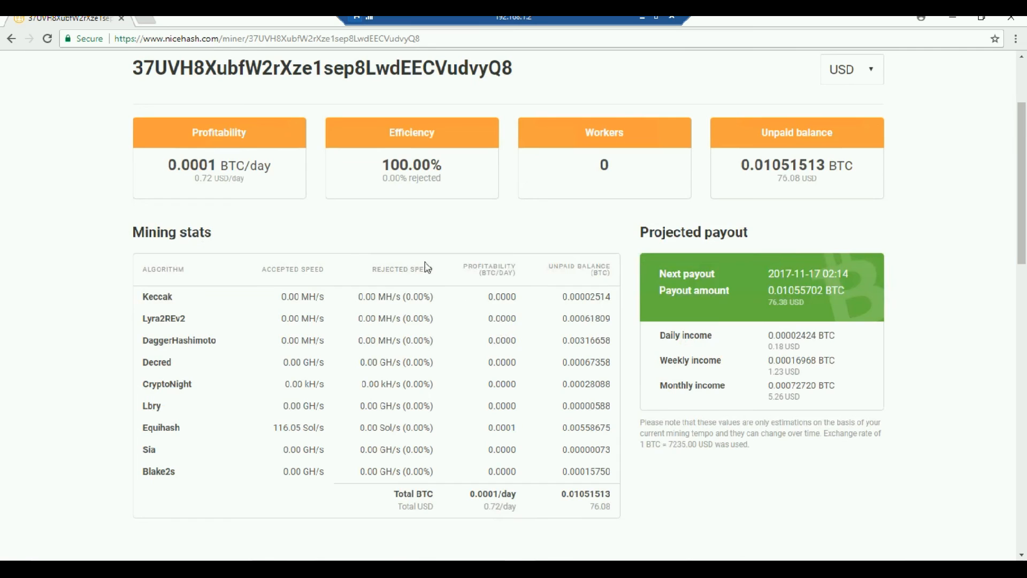
pyautogui.moveTo(796, 174)
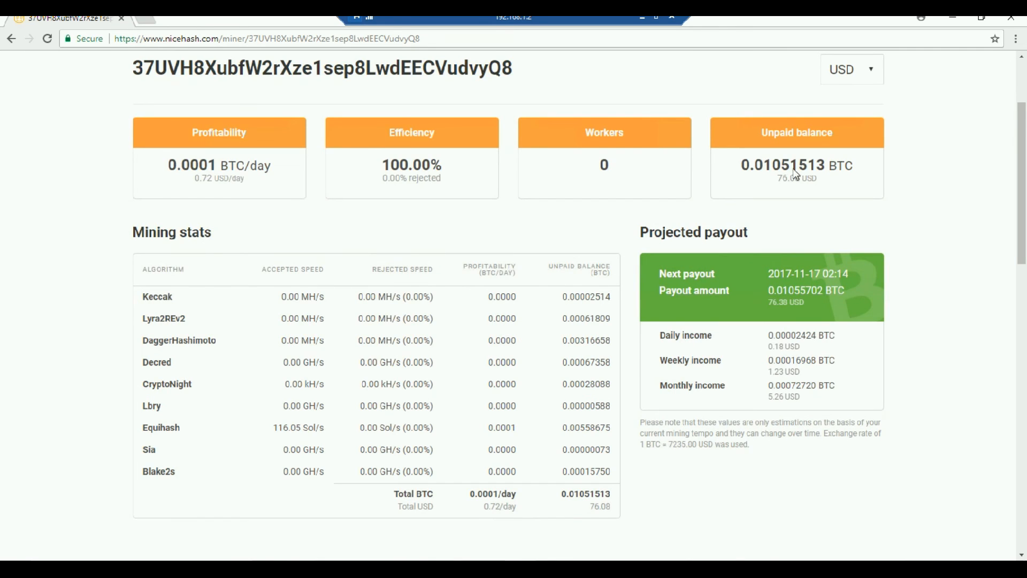
pyautogui.doubleClick(783, 165)
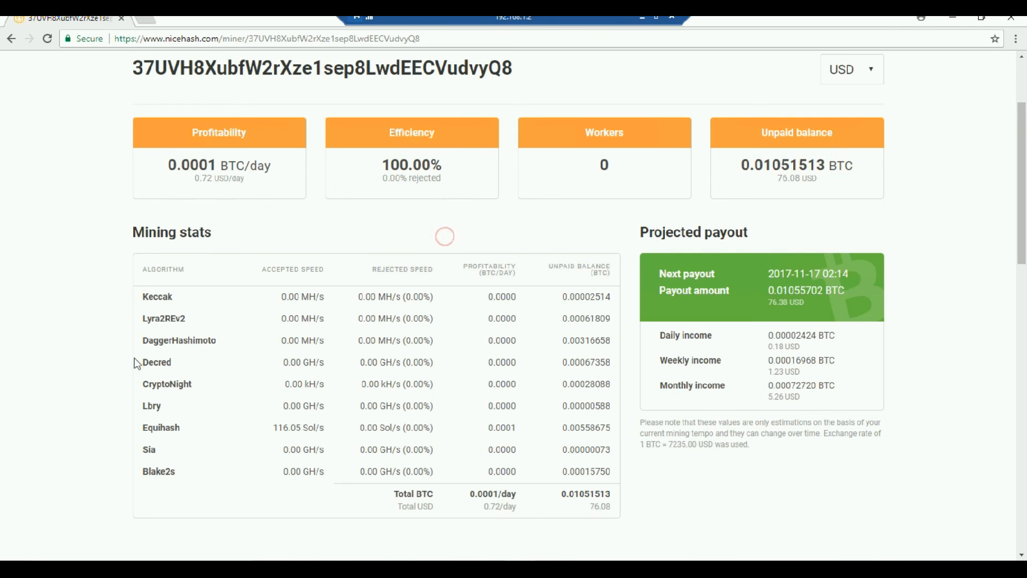
pyautogui.moveTo(195, 300)
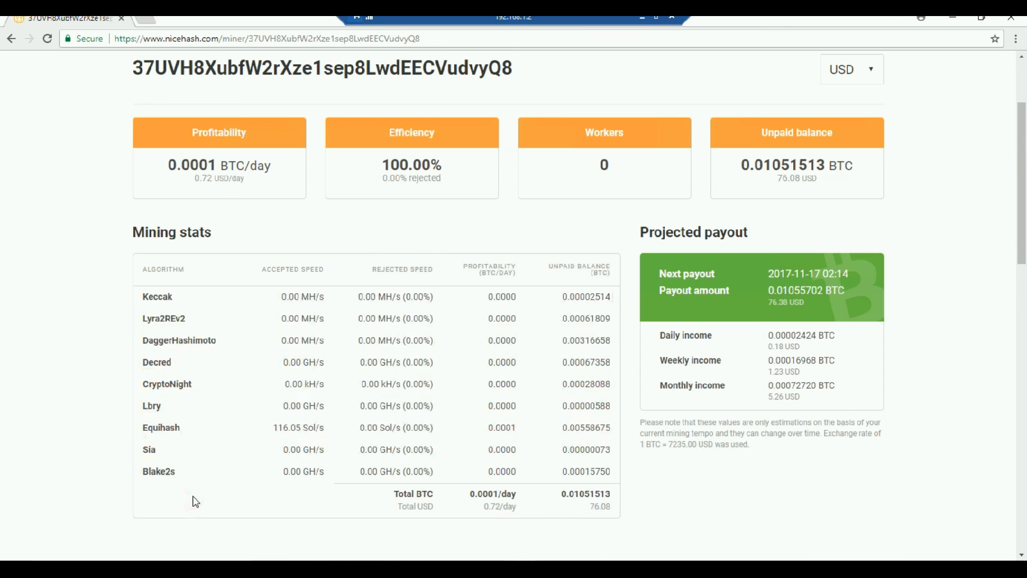
pyautogui.moveTo(697, 282)
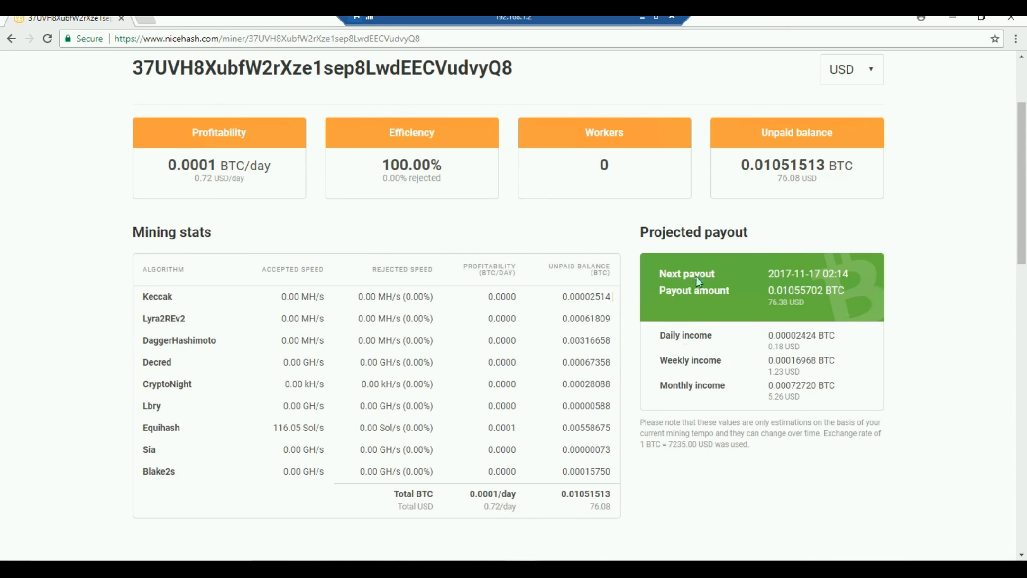
pyautogui.moveTo(700, 285)
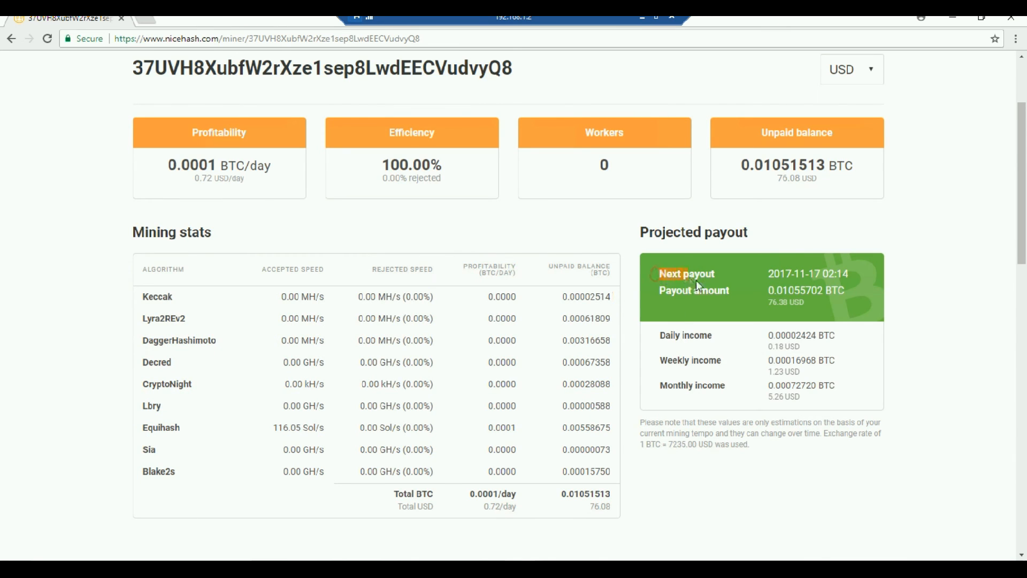
pyautogui.moveTo(824, 279)
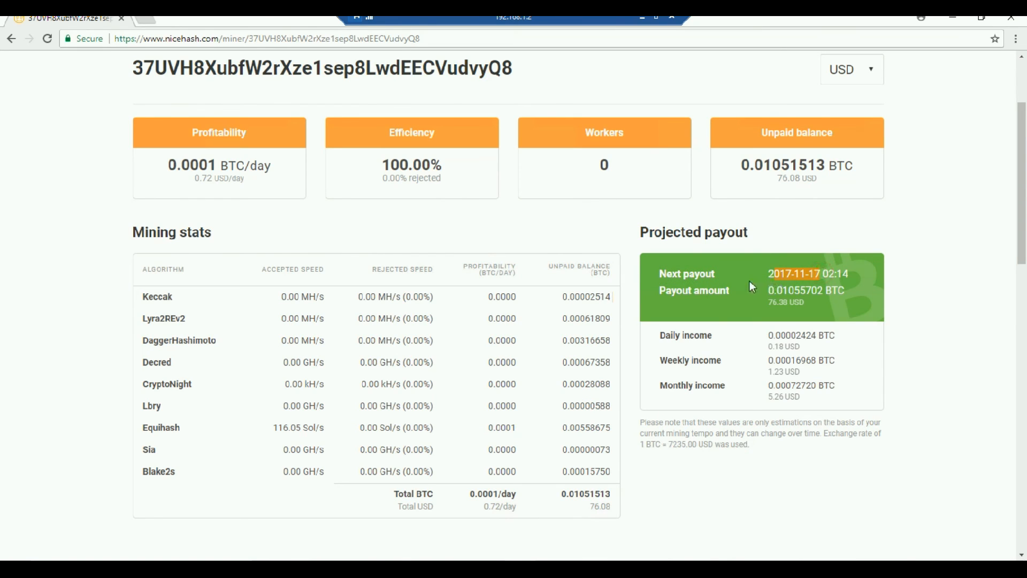
pyautogui.moveTo(825, 281)
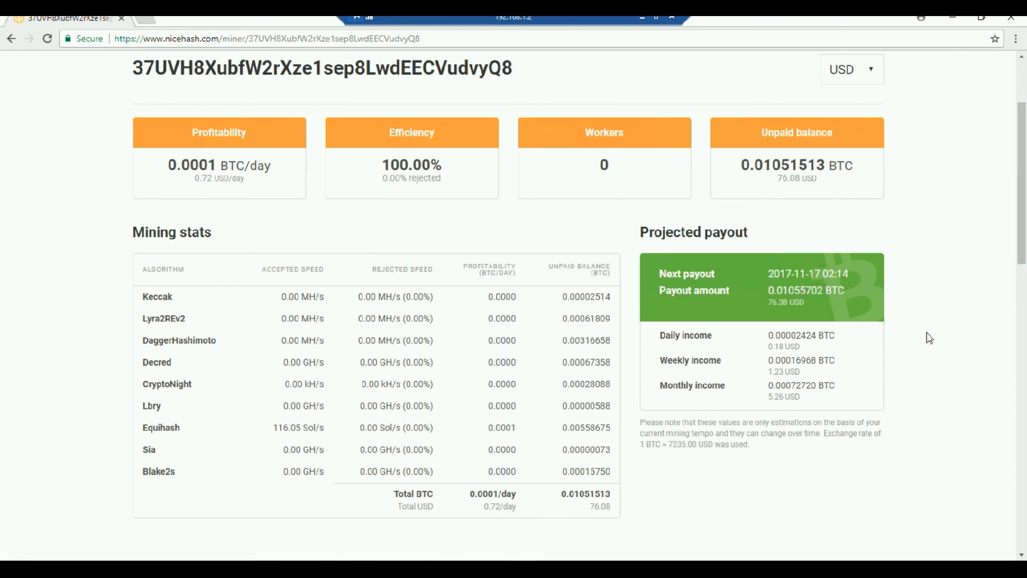
pyautogui.moveTo(833, 296)
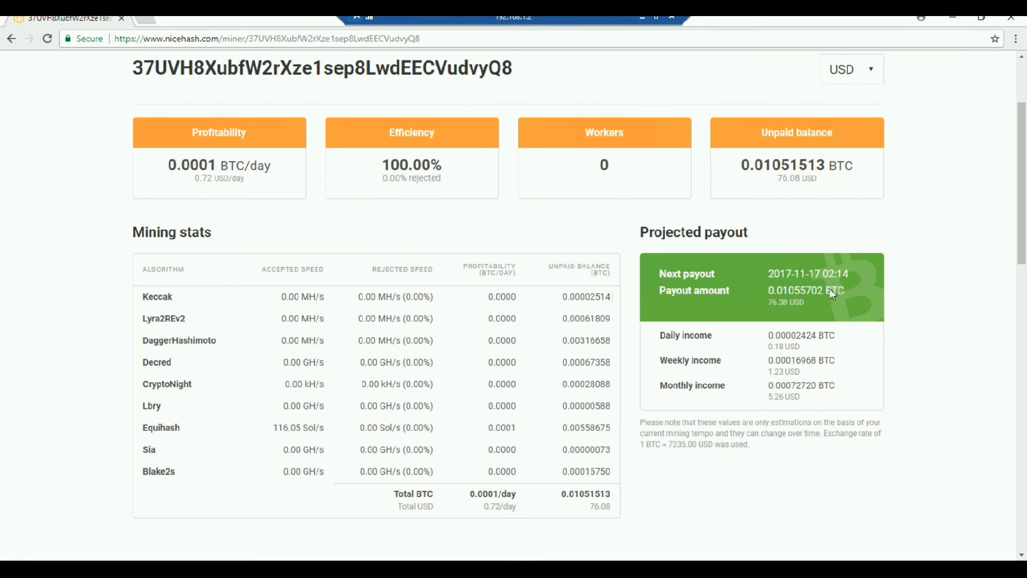
pyautogui.moveTo(771, 299)
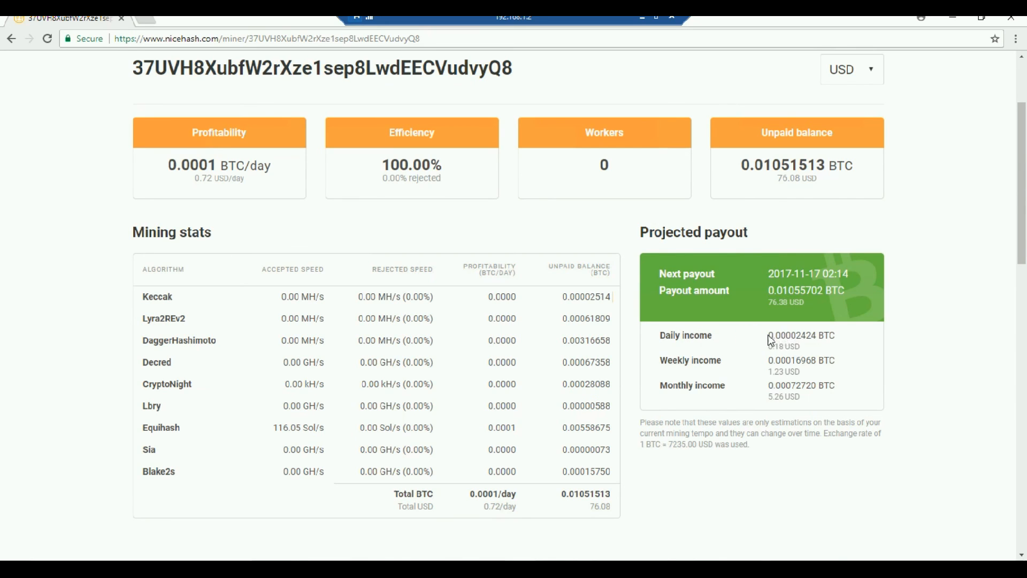
pyautogui.moveTo(828, 343)
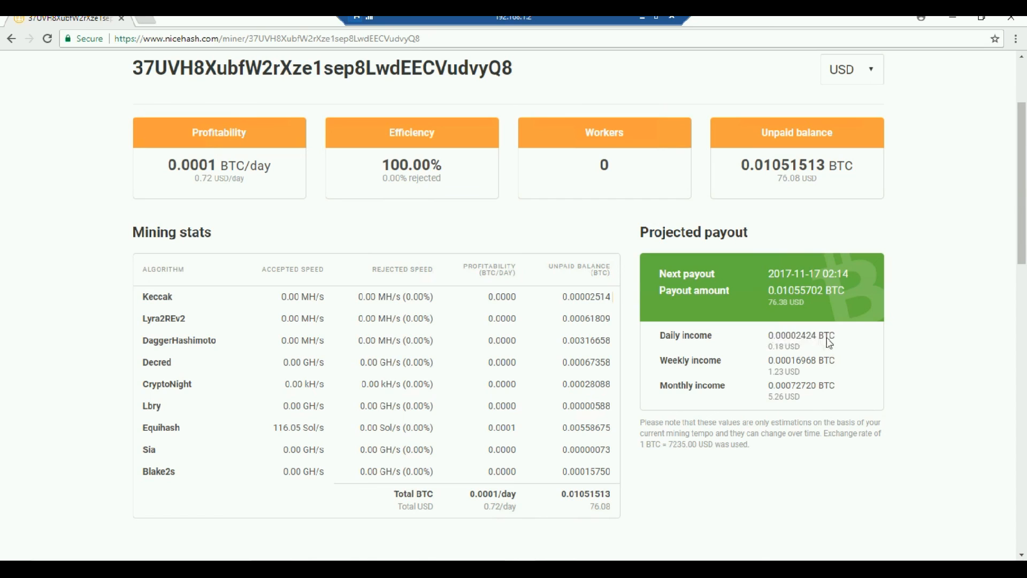
pyautogui.moveTo(773, 399)
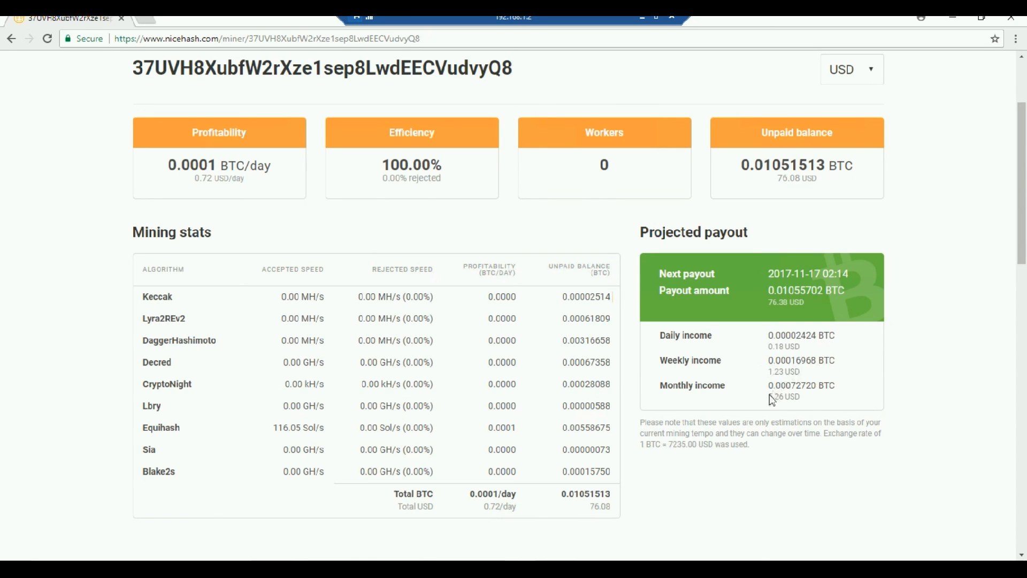
pyautogui.moveTo(803, 403)
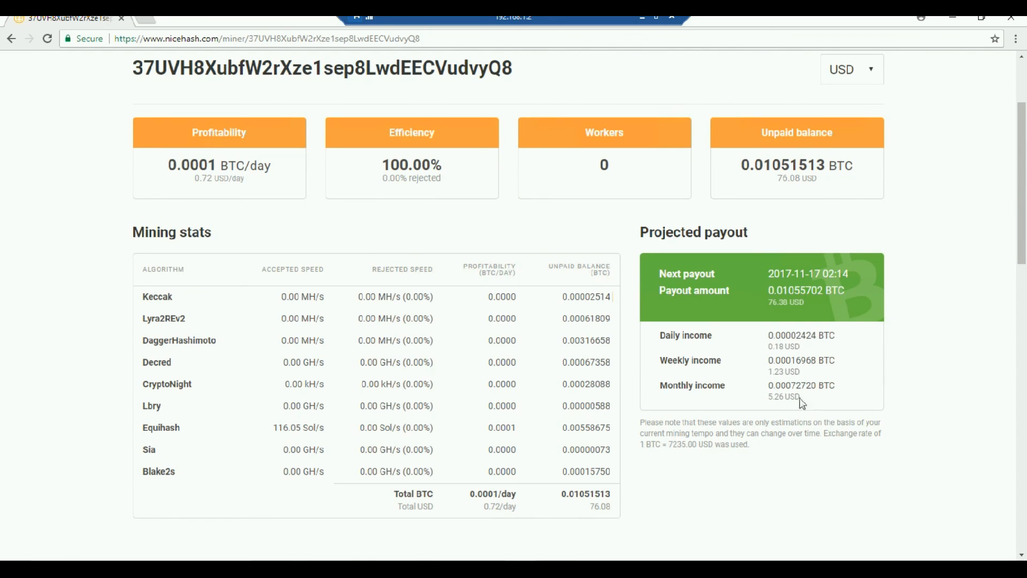
# Step: Highlight the projected monthly USD income and scroll to the mining history chart
pyautogui.doubleClick(802, 385)
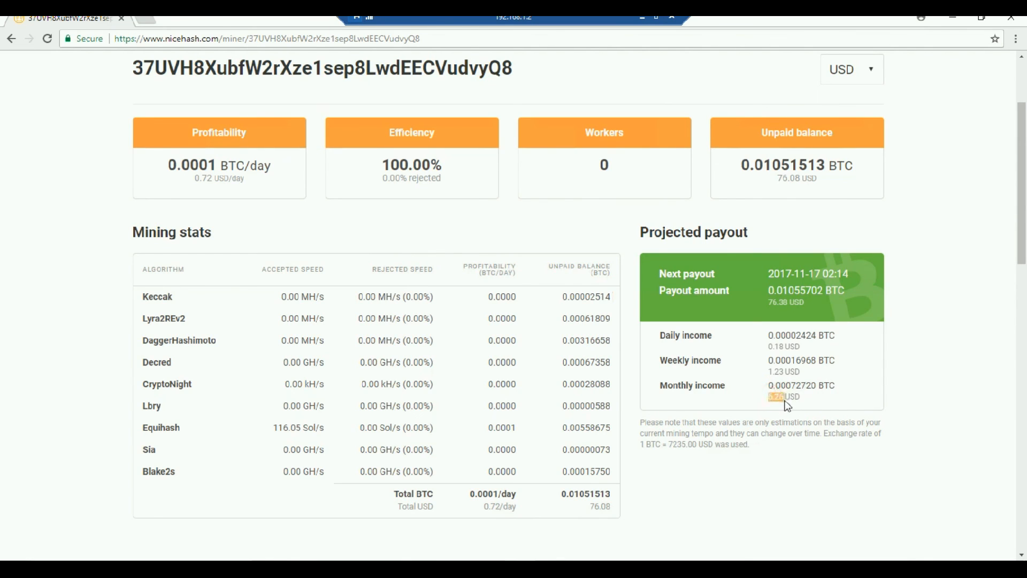
pyautogui.moveTo(812, 404)
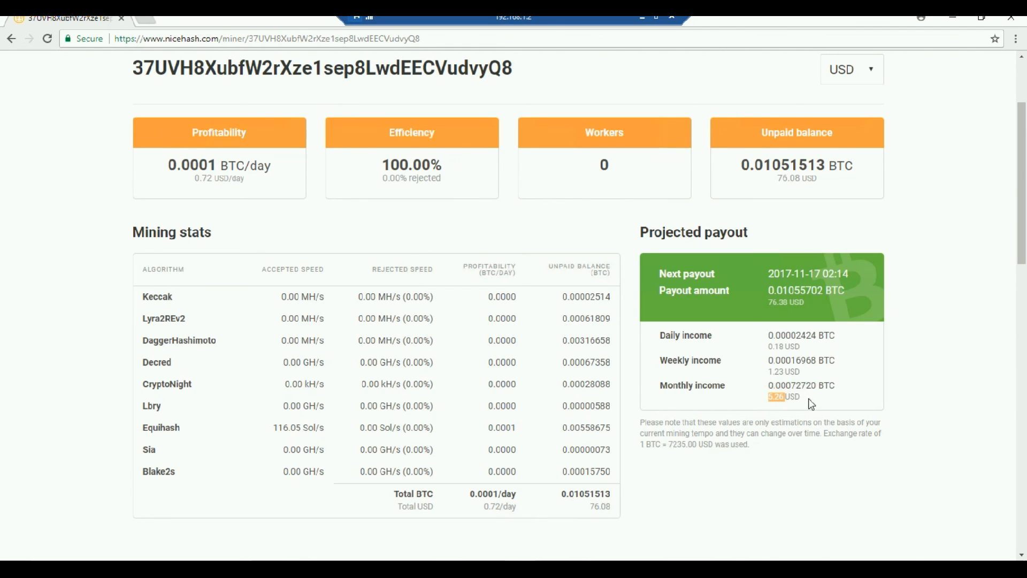
pyautogui.scroll(-3)
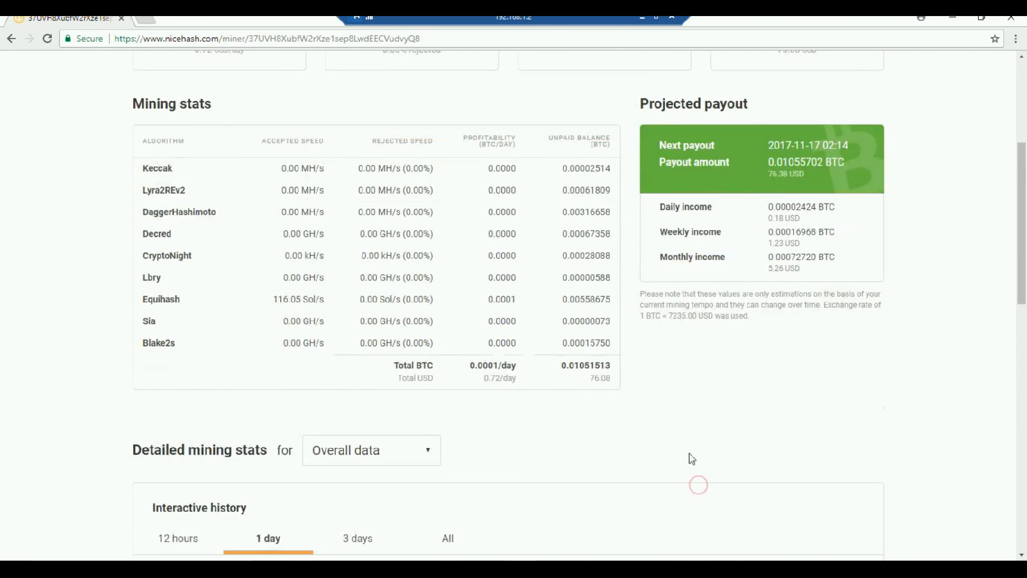
pyautogui.scroll(-3)
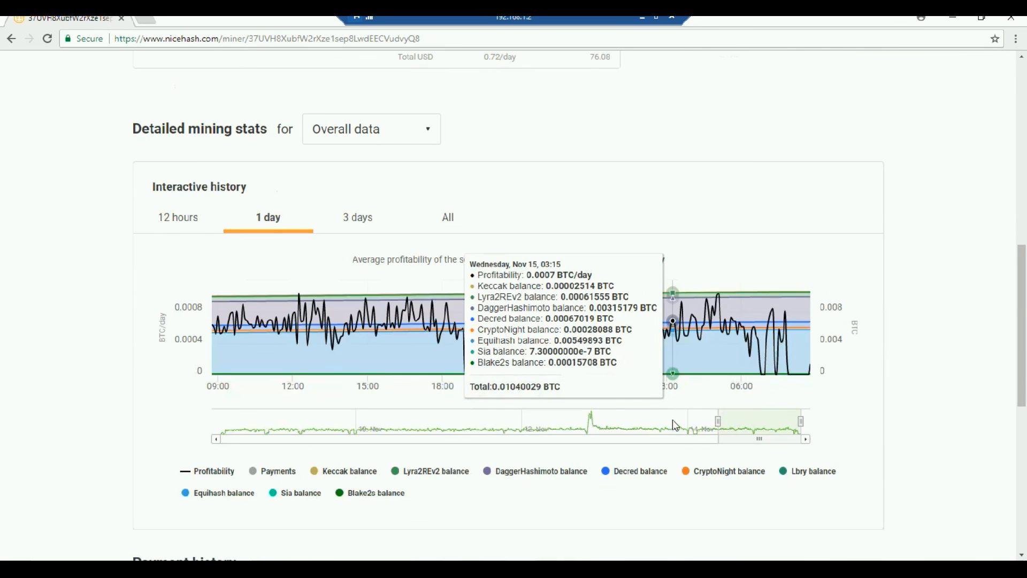
pyautogui.moveTo(182, 286)
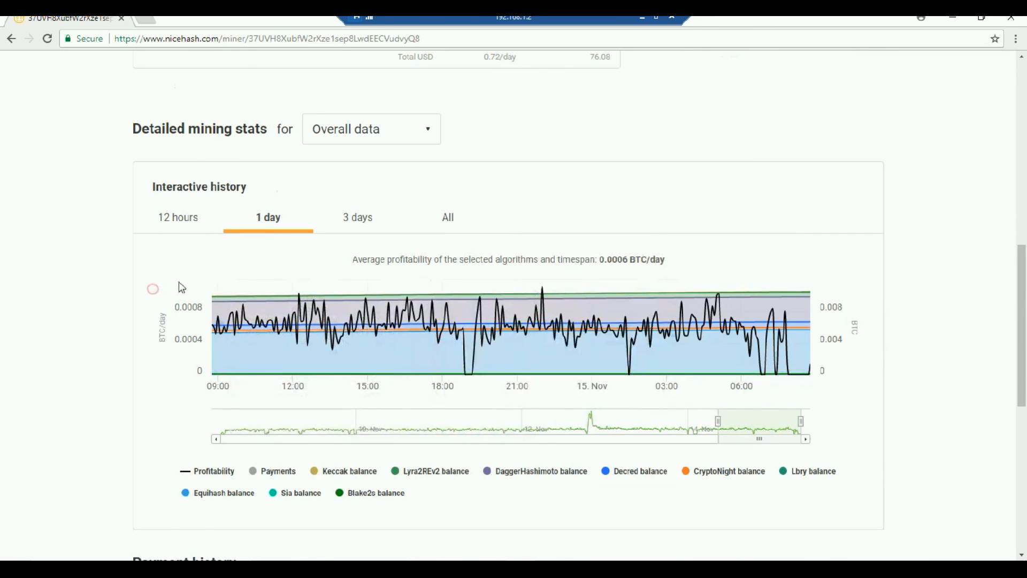
pyautogui.moveTo(303, 321)
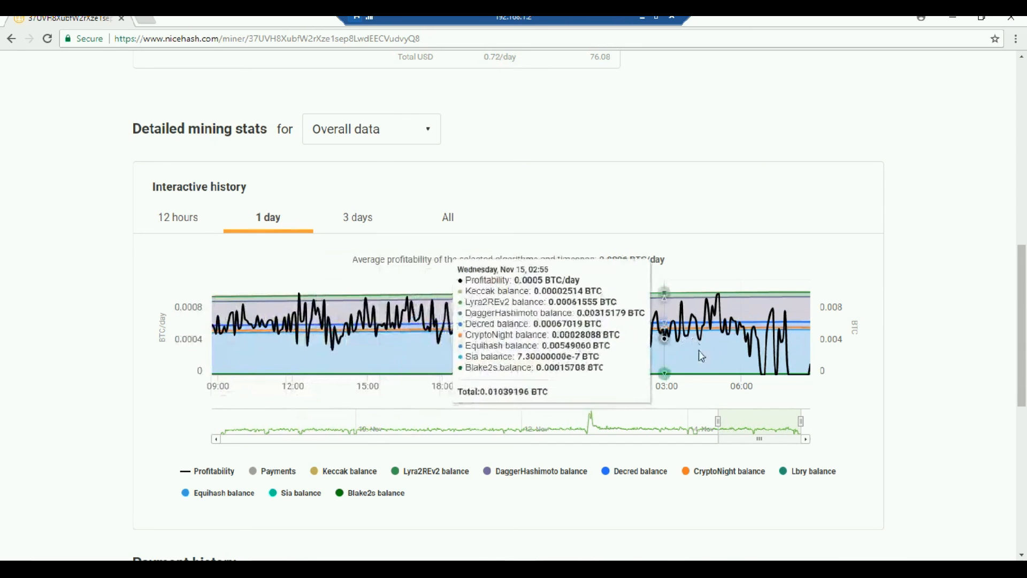
pyautogui.scroll(-3)
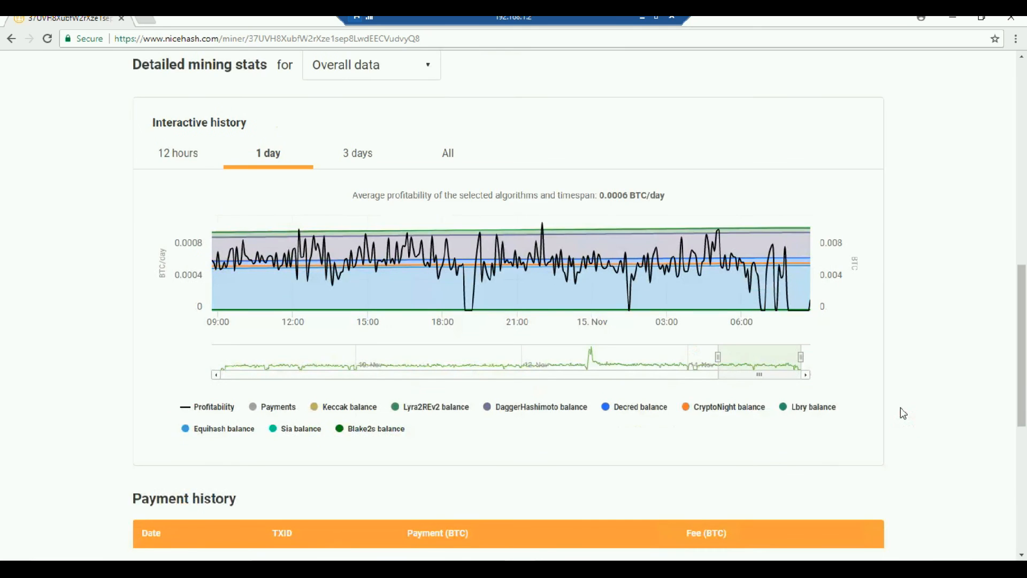
pyautogui.scroll(-3)
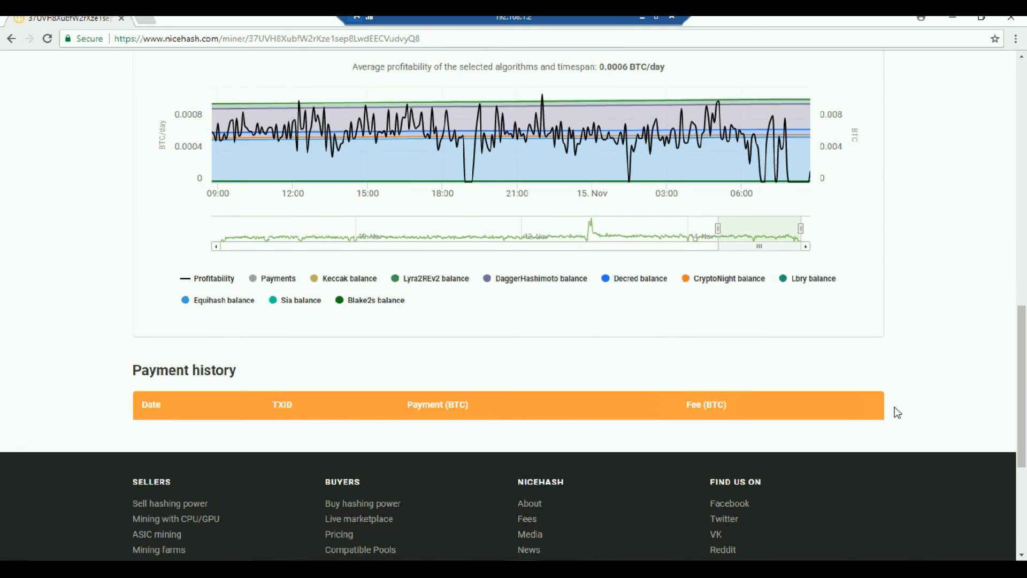
pyautogui.moveTo(147, 428)
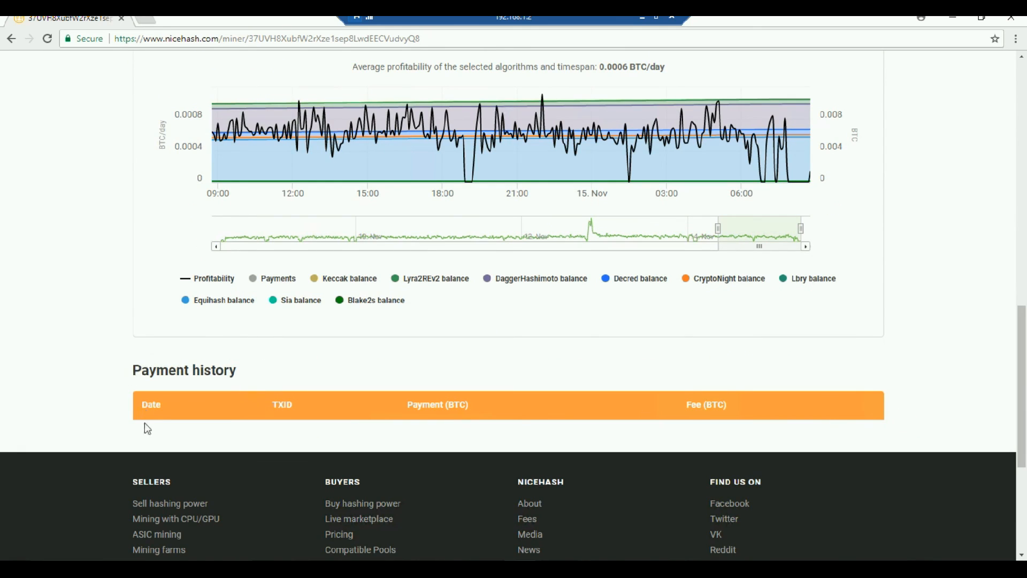
pyautogui.moveTo(337, 450)
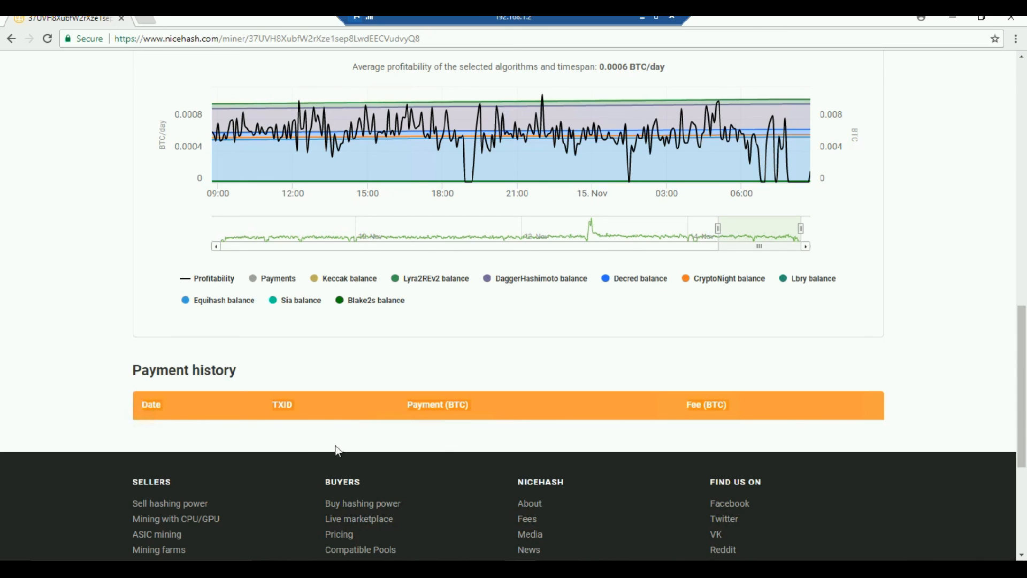
pyautogui.click(229, 416)
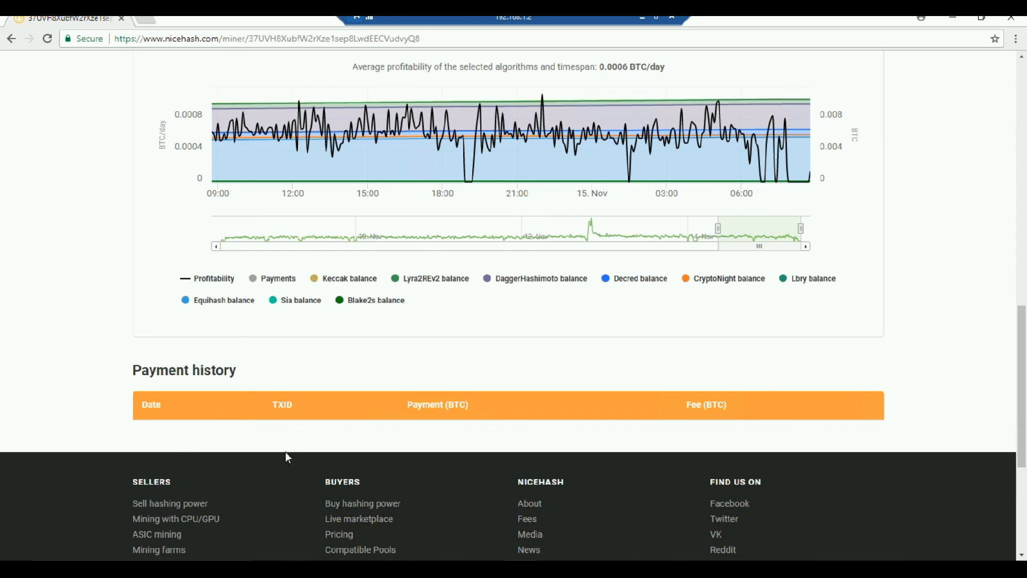
pyautogui.scroll(3)
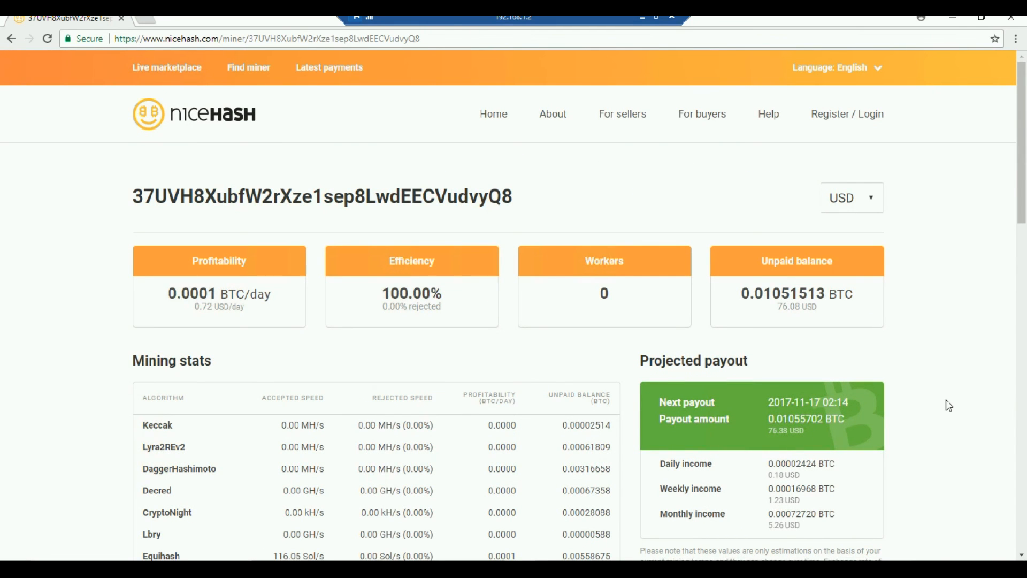
pyautogui.moveTo(646, 346)
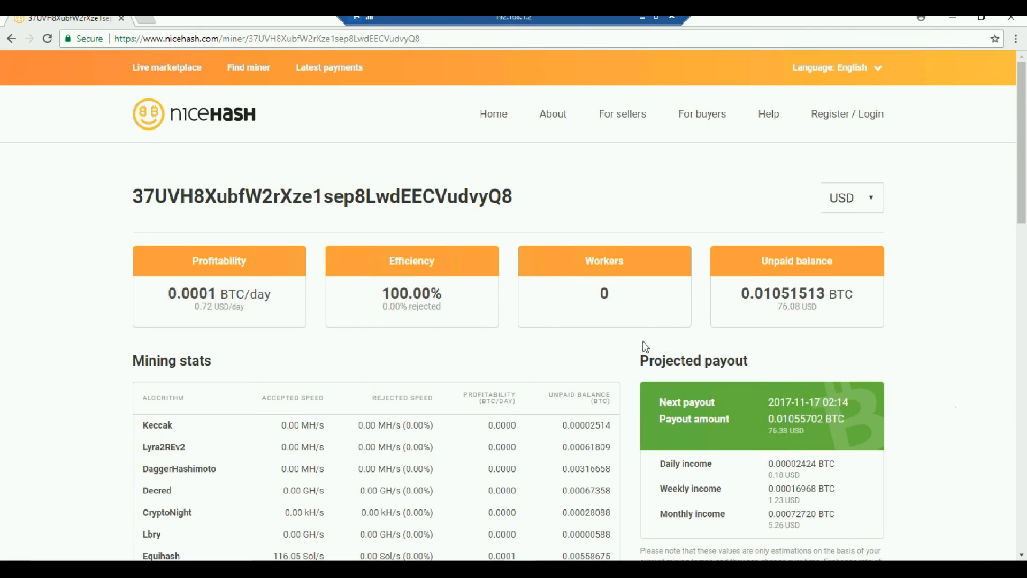
pyautogui.moveTo(676, 408)
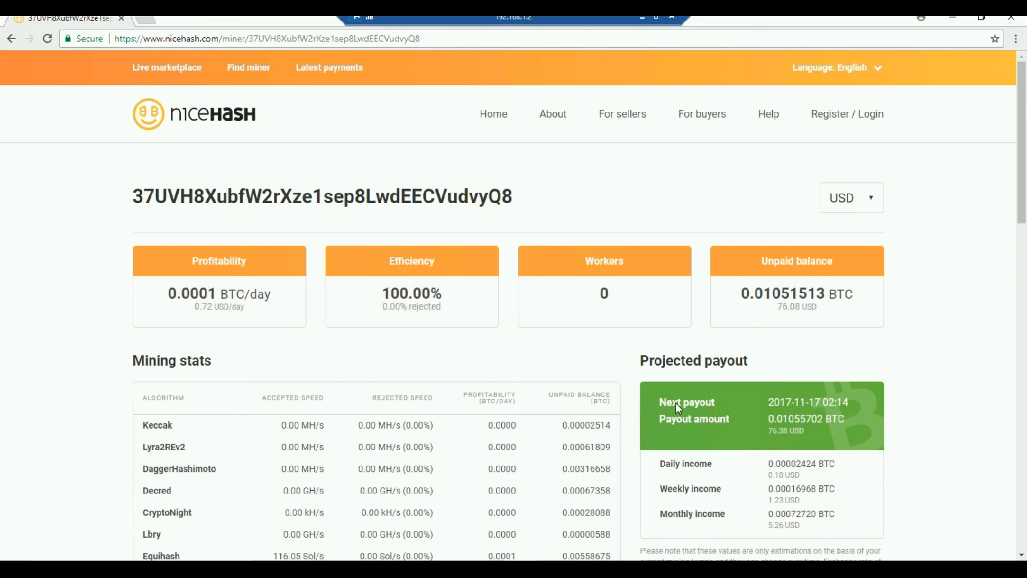
pyautogui.moveTo(805, 413)
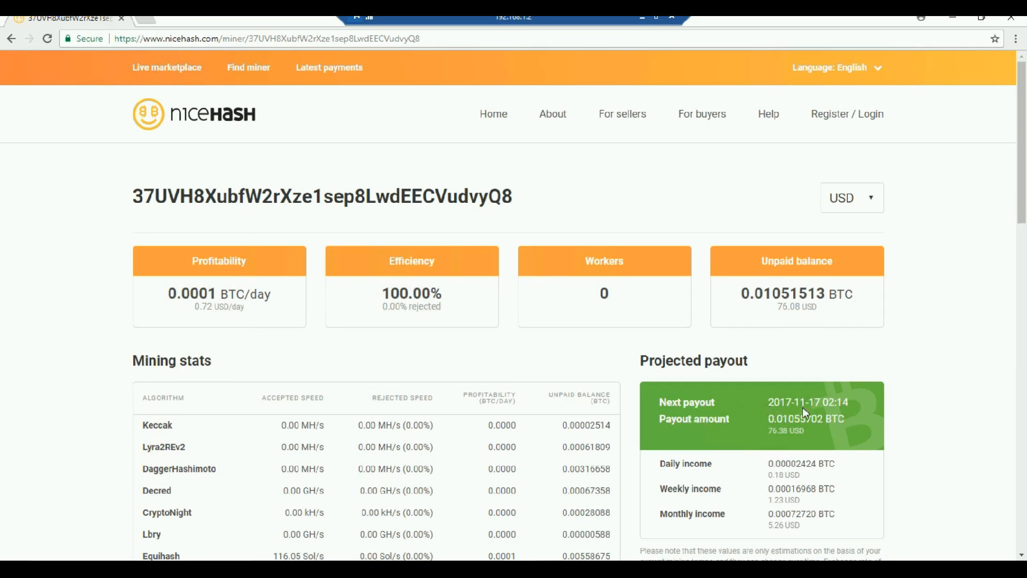
pyautogui.moveTo(899, 422)
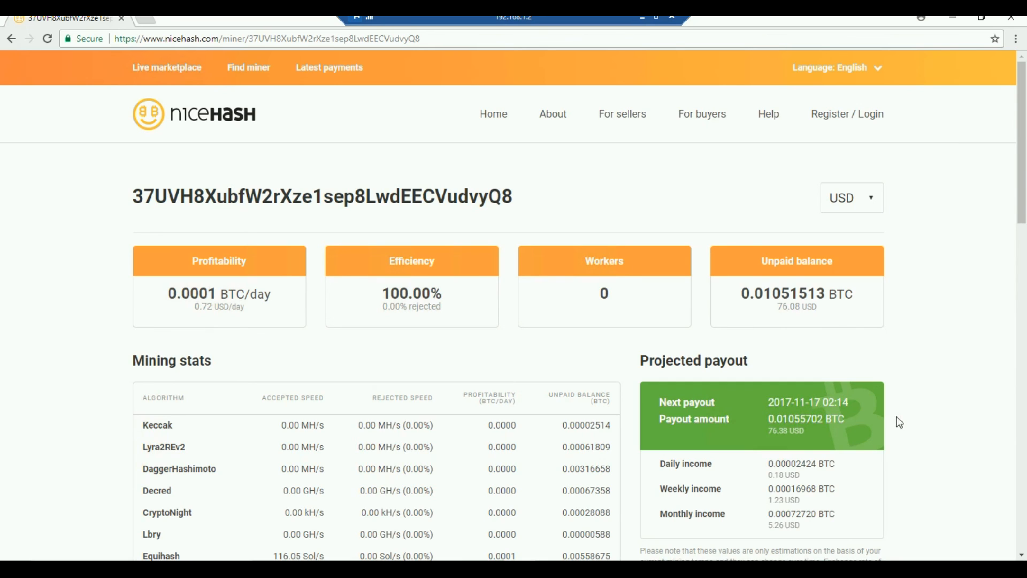
pyautogui.moveTo(778, 443)
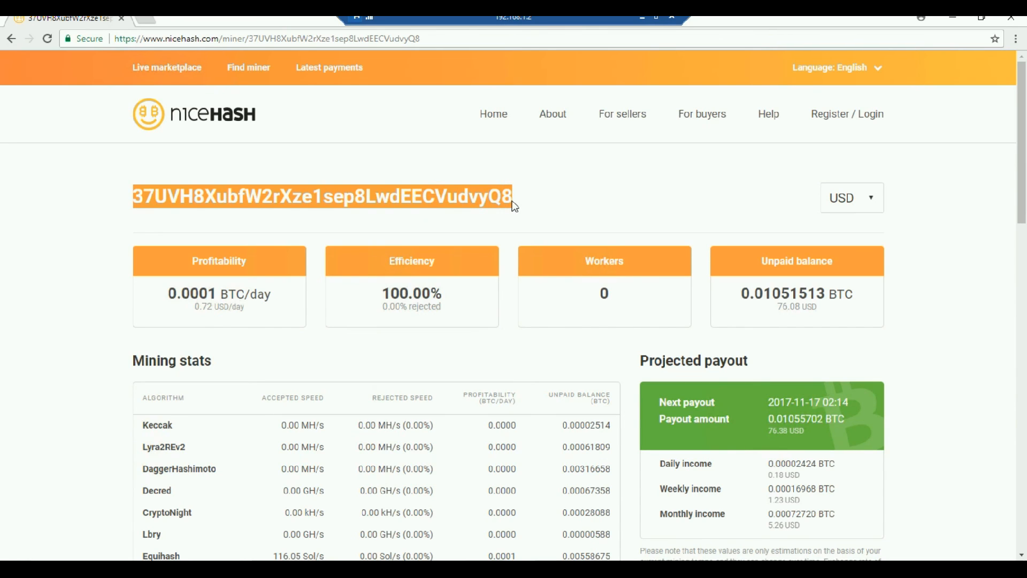
pyautogui.moveTo(549, 209)
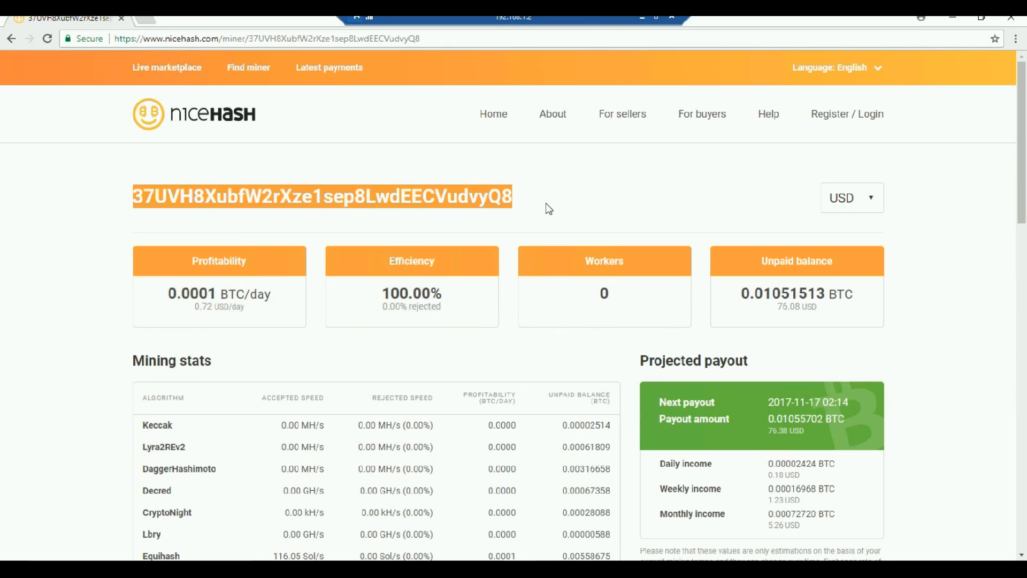
pyautogui.click(547, 200)
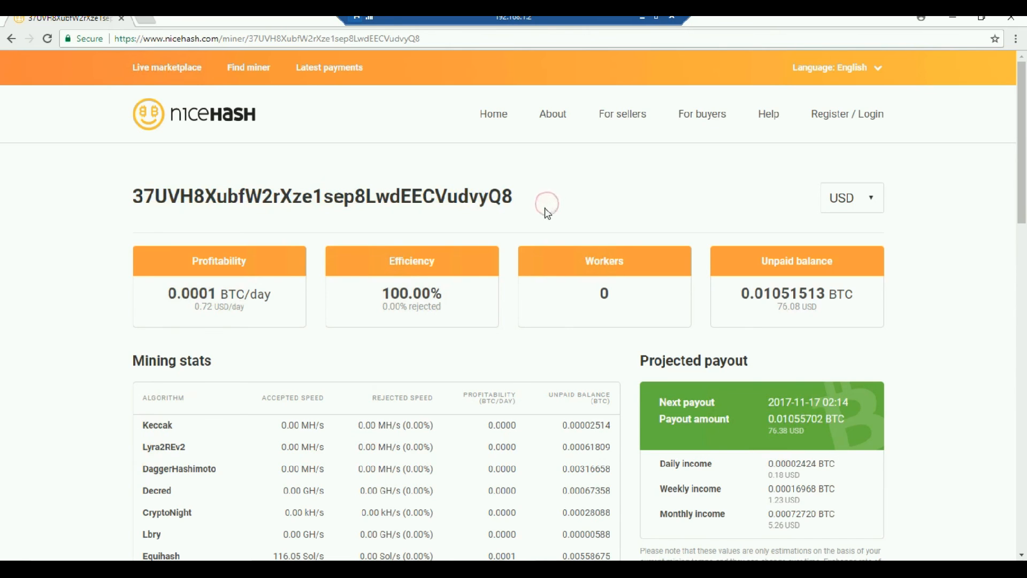
pyautogui.doubleClick(321, 197)
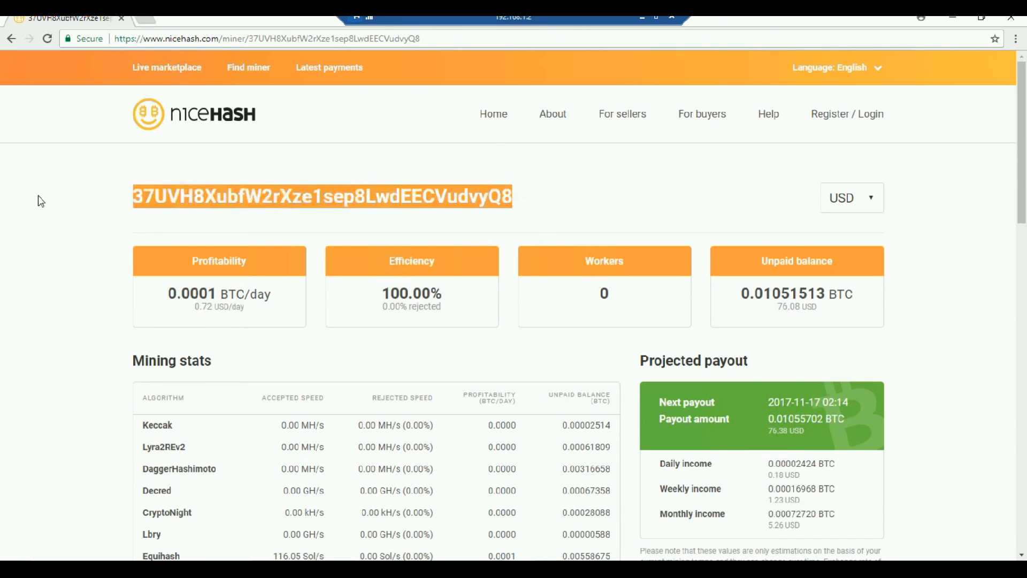
pyautogui.moveTo(683, 352)
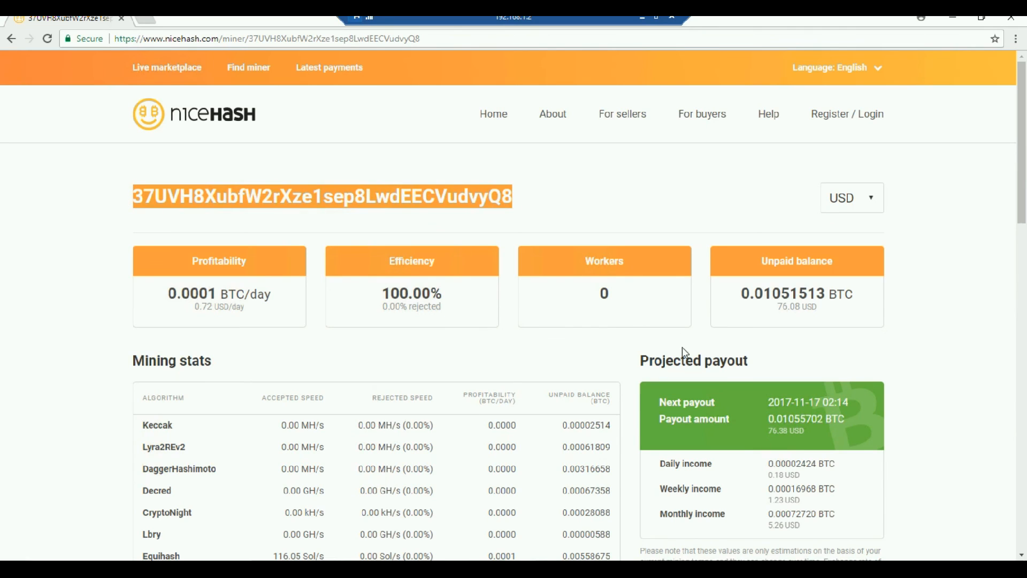
pyautogui.moveTo(913, 411)
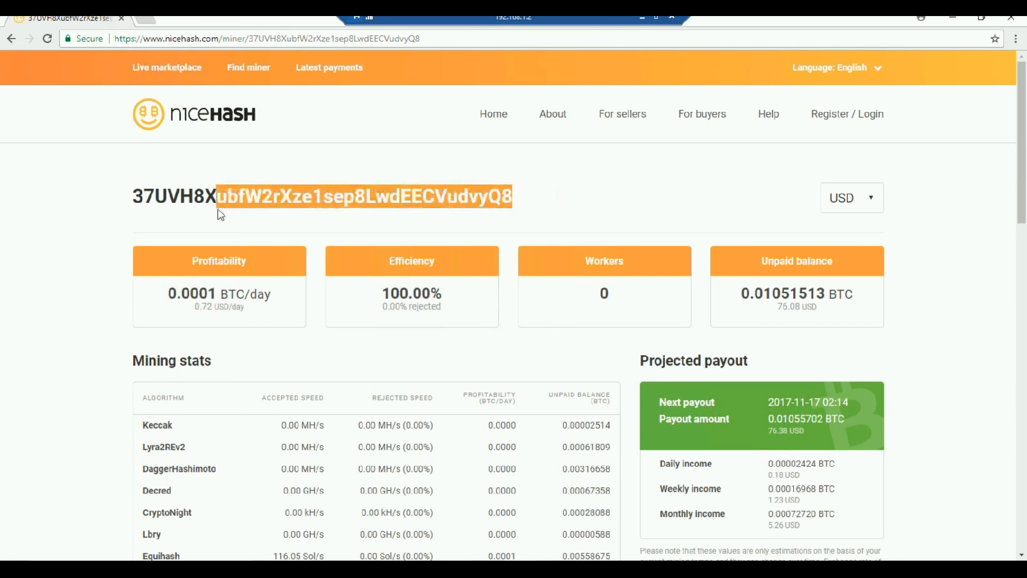
pyautogui.tripleClick(321, 197)
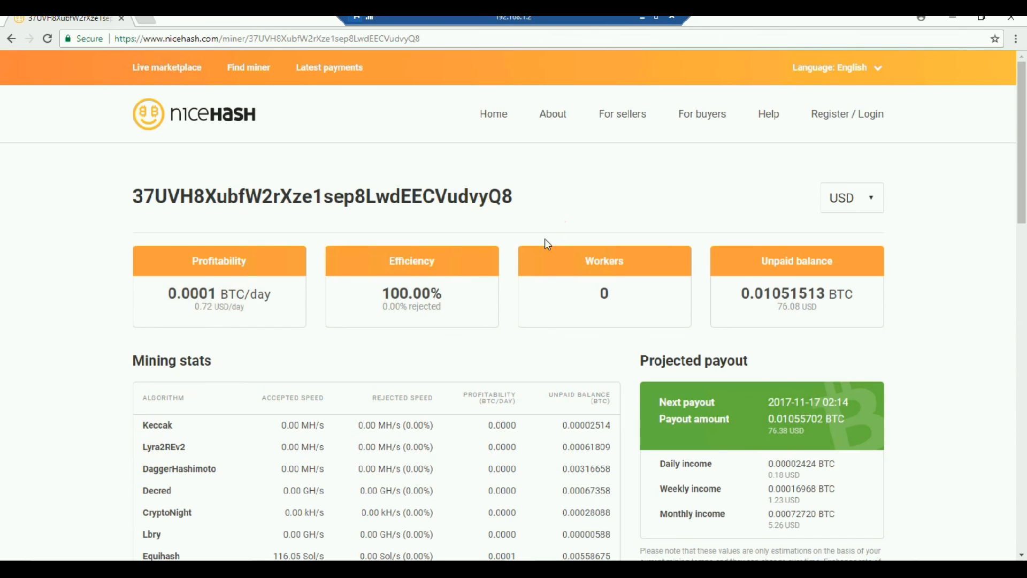
pyautogui.moveTo(533, 219)
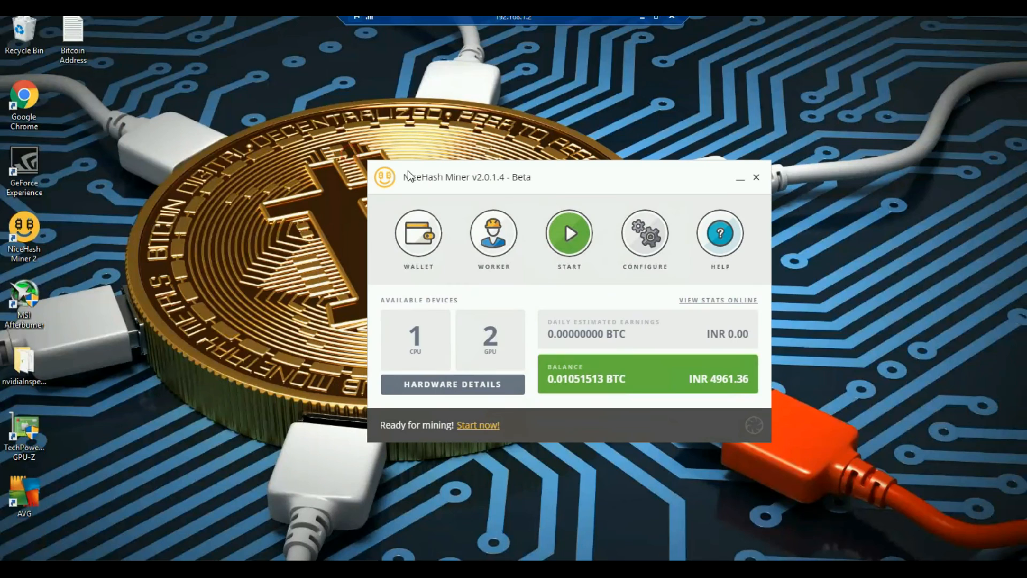
pyautogui.moveTo(587, 201)
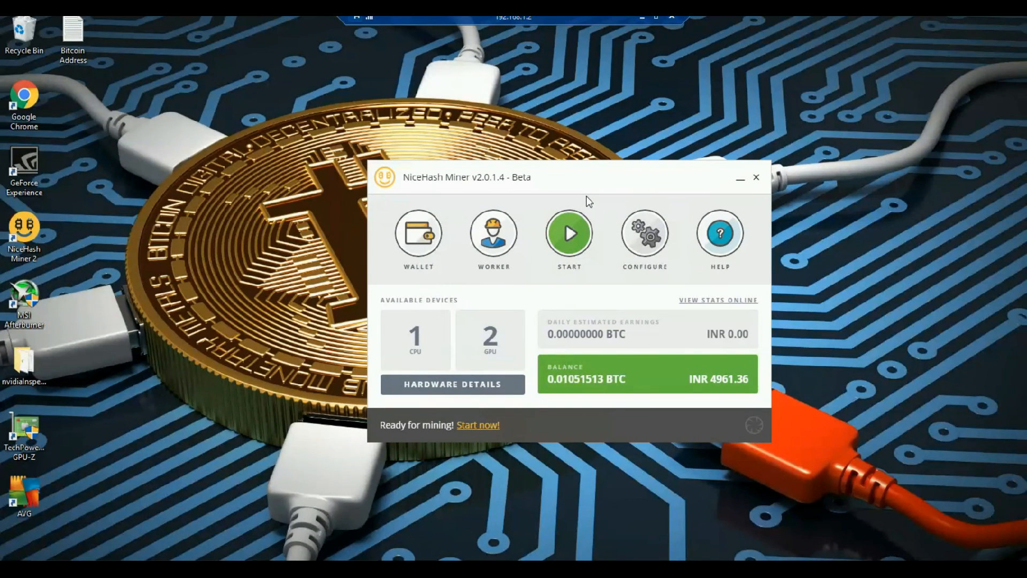
pyautogui.moveTo(605, 183)
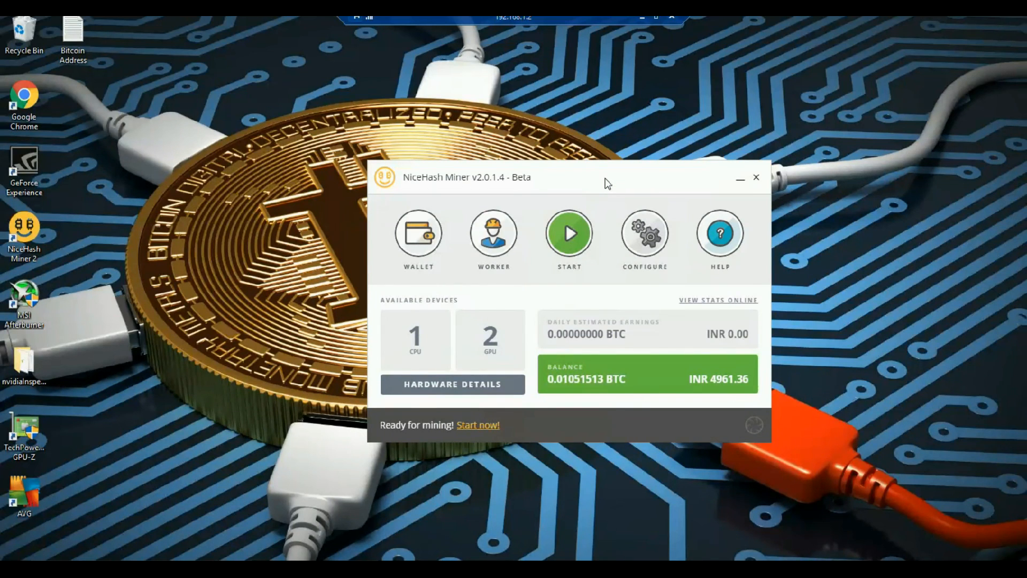
pyautogui.moveTo(769, 235)
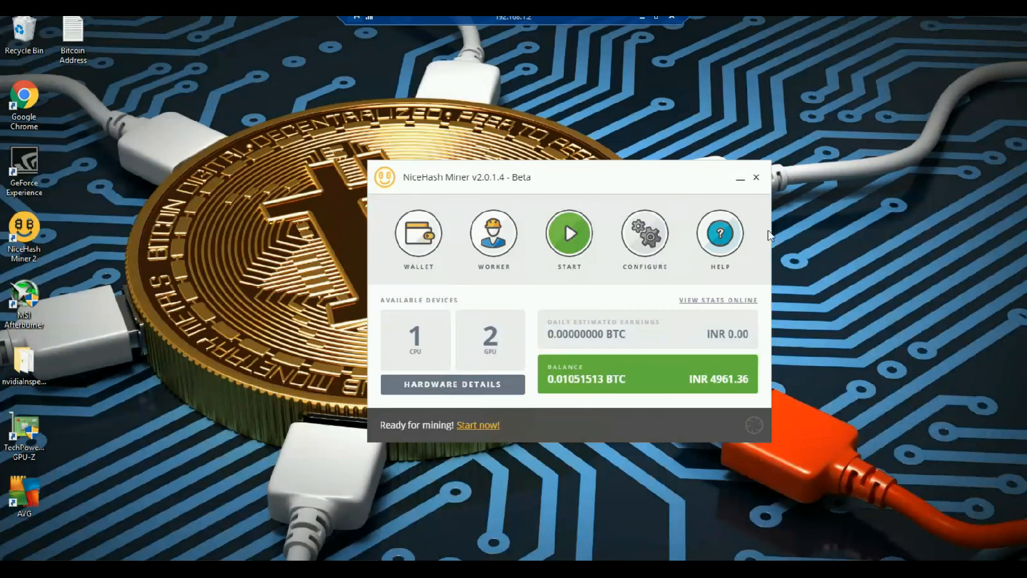
pyautogui.moveTo(733, 189)
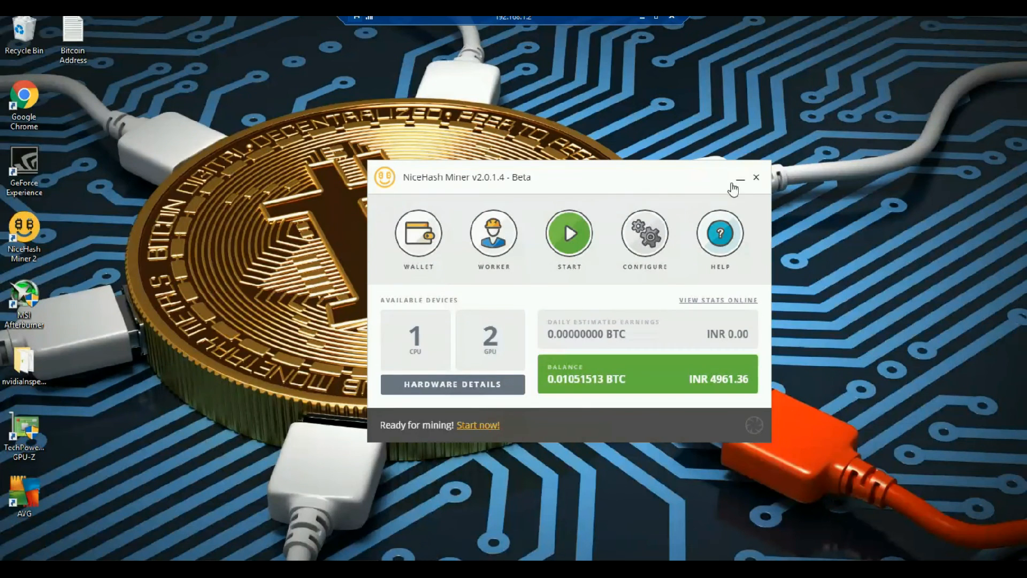
pyautogui.moveTo(661, 189)
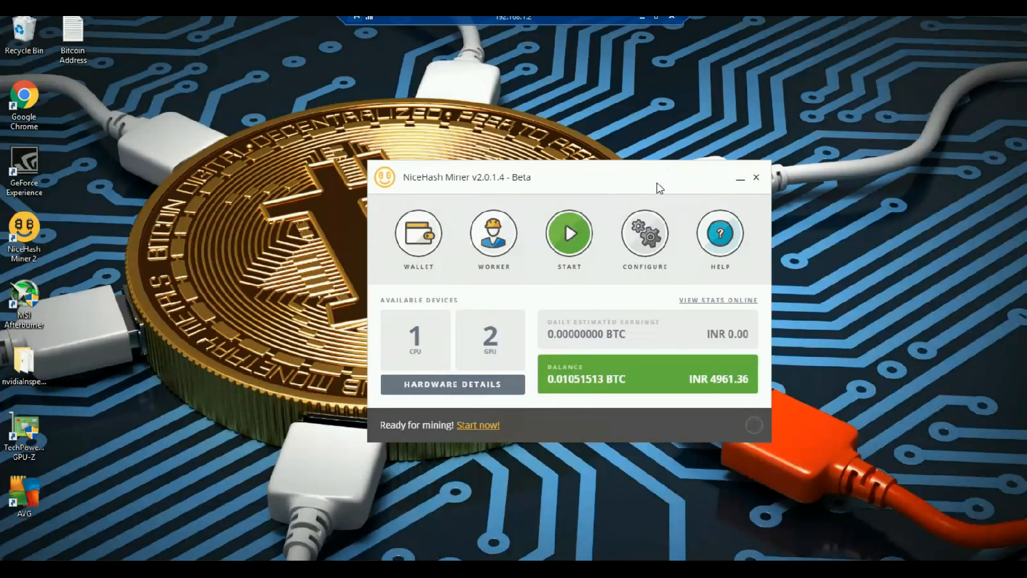